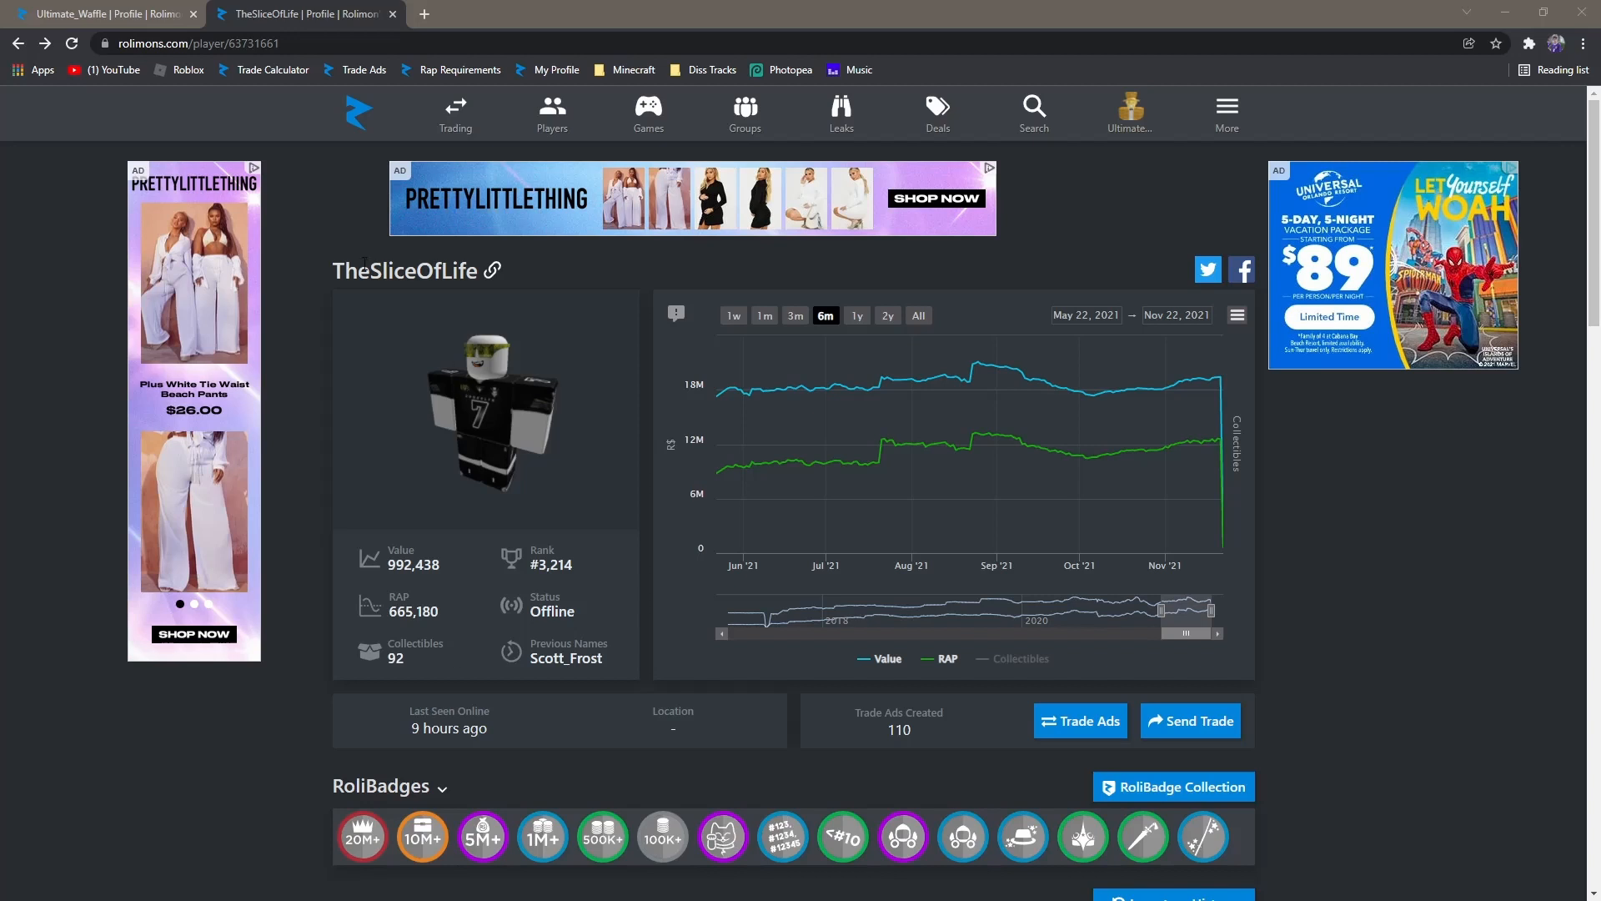
mouse_move(1164, 416)
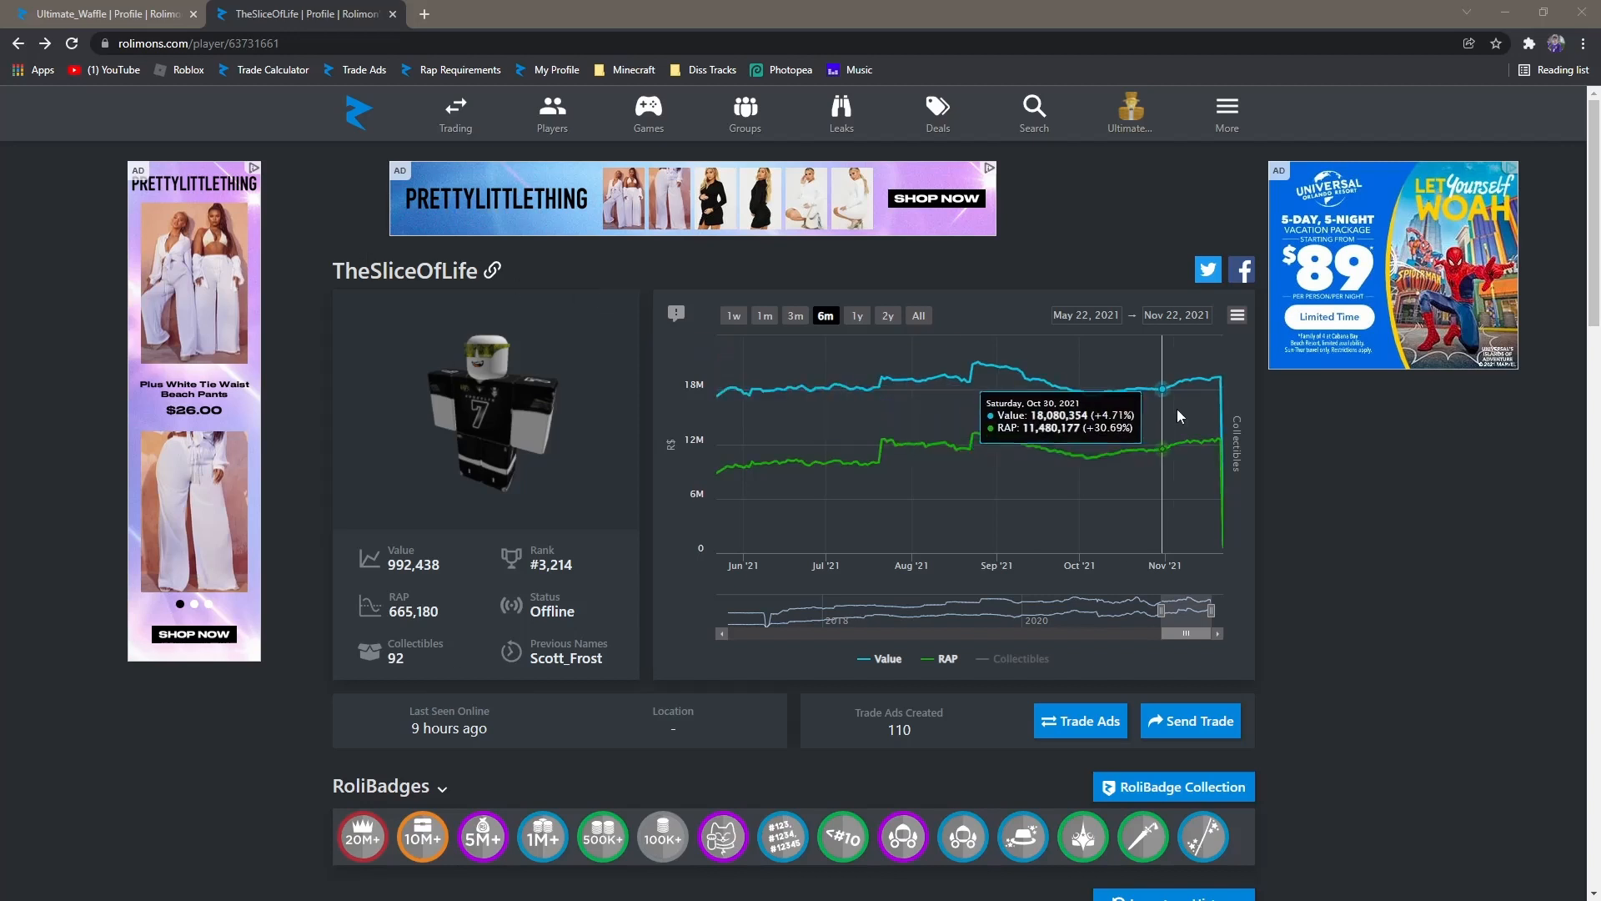
mouse_move(1223, 407)
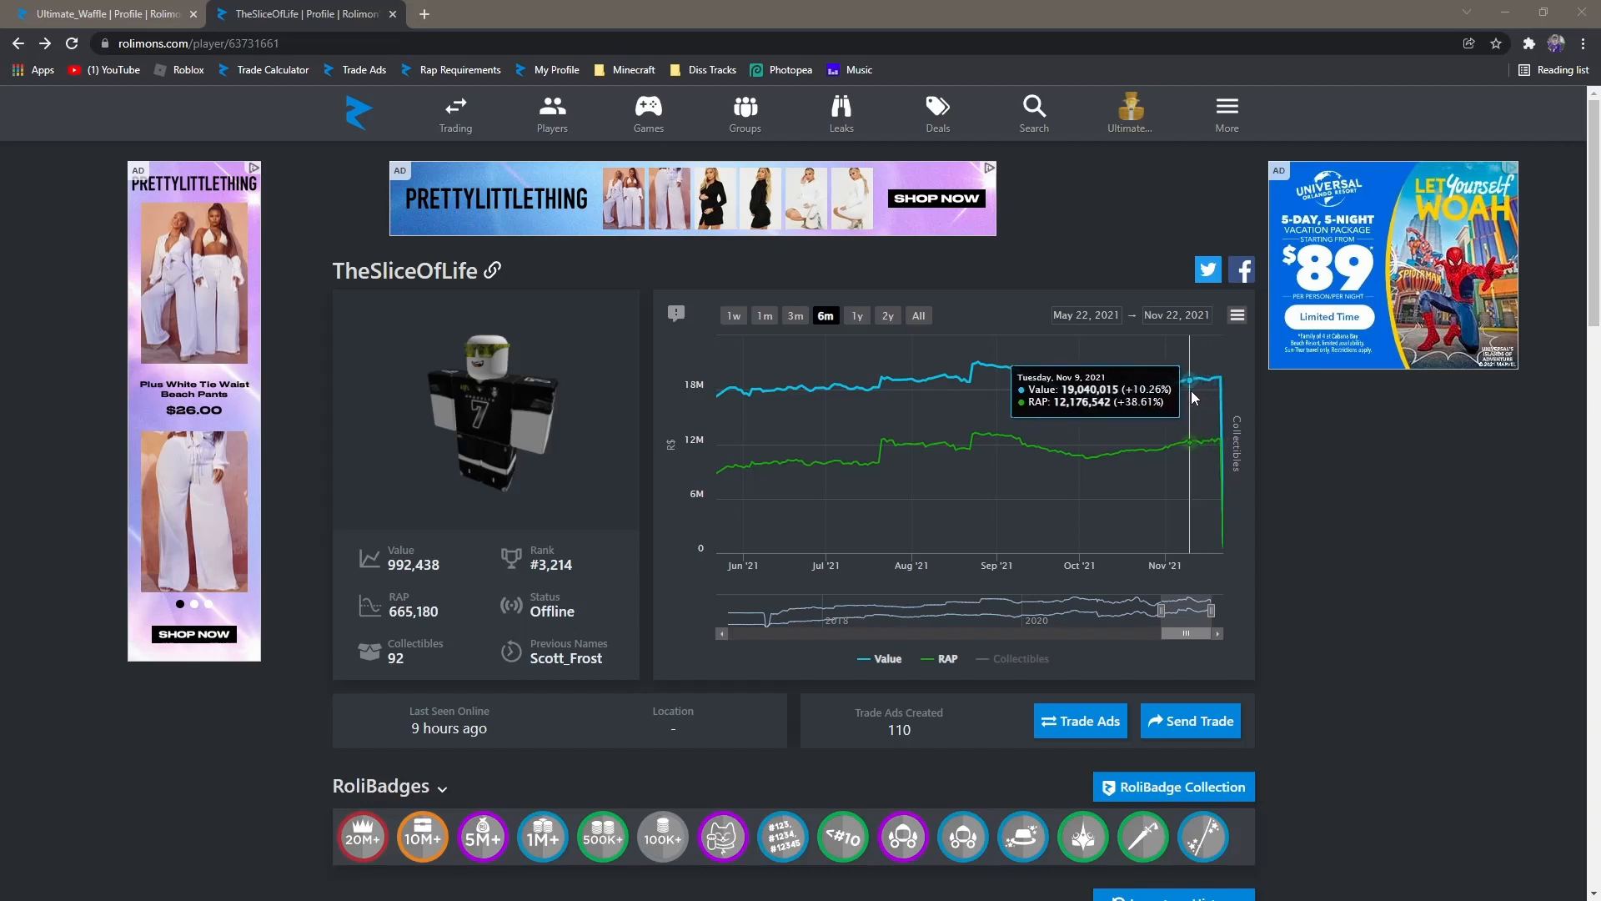
mouse_move(684, 541)
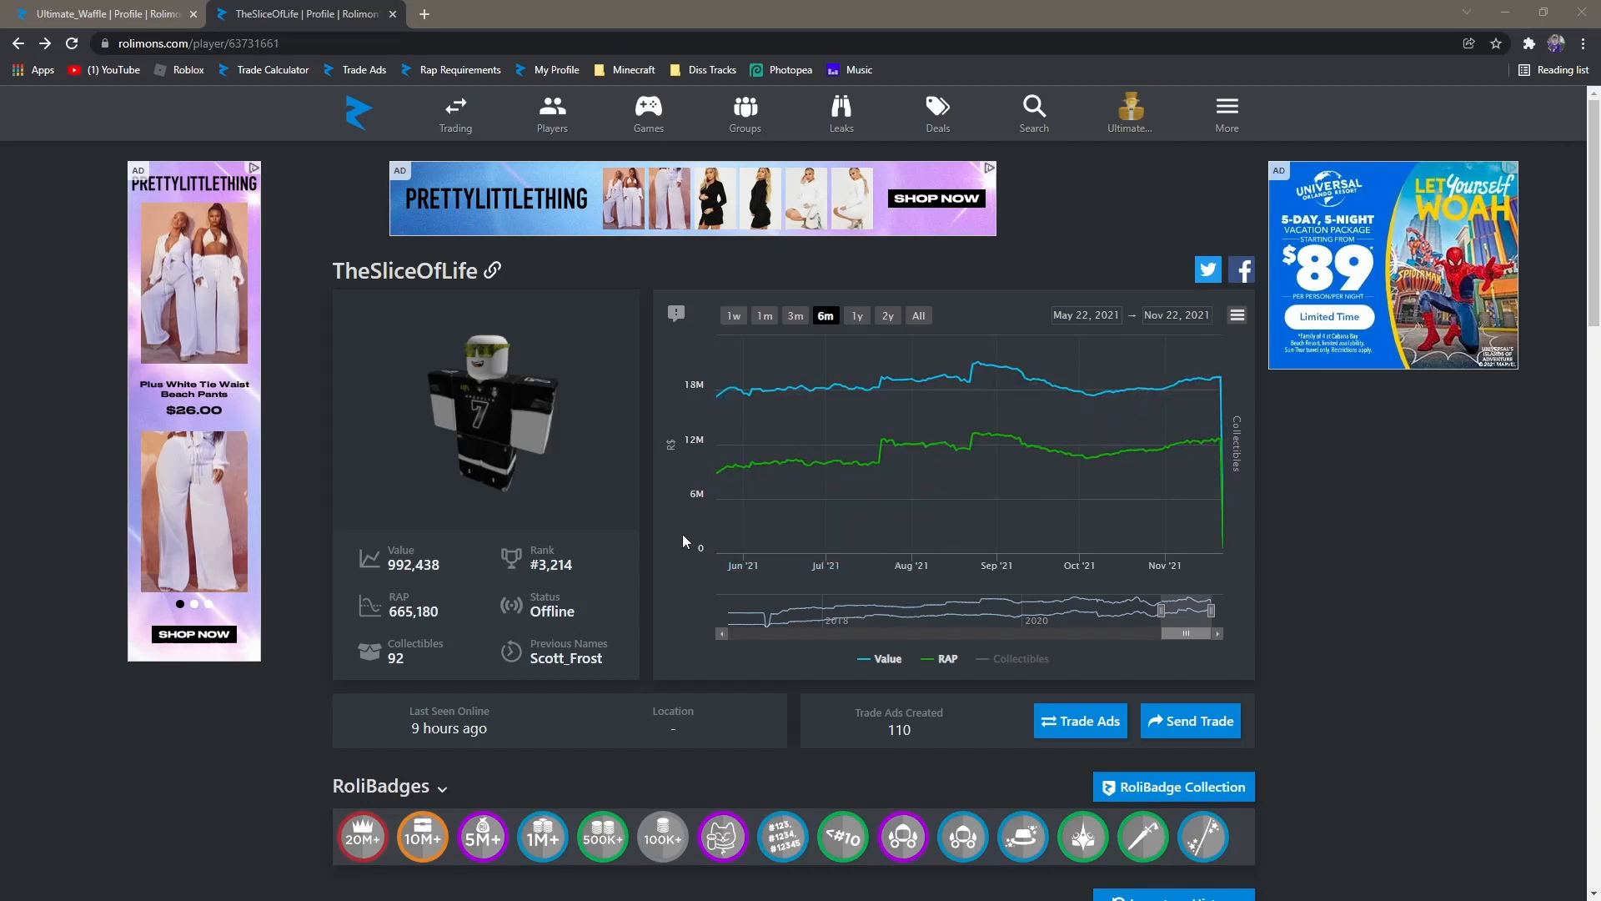
mouse_move(531, 565)
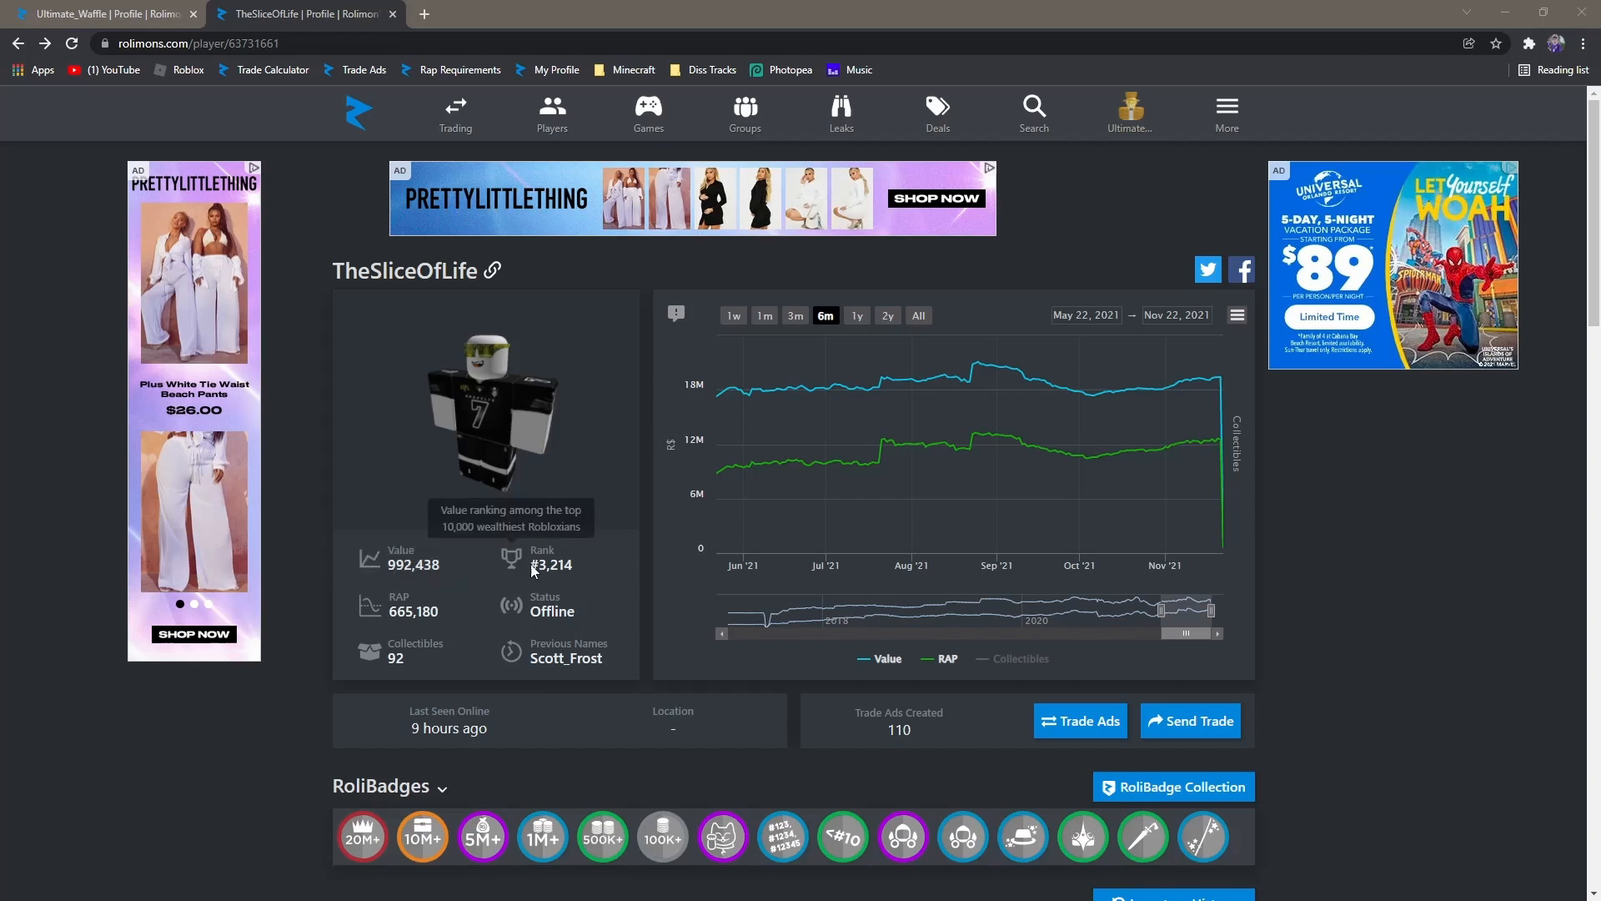
scroll(down, 3)
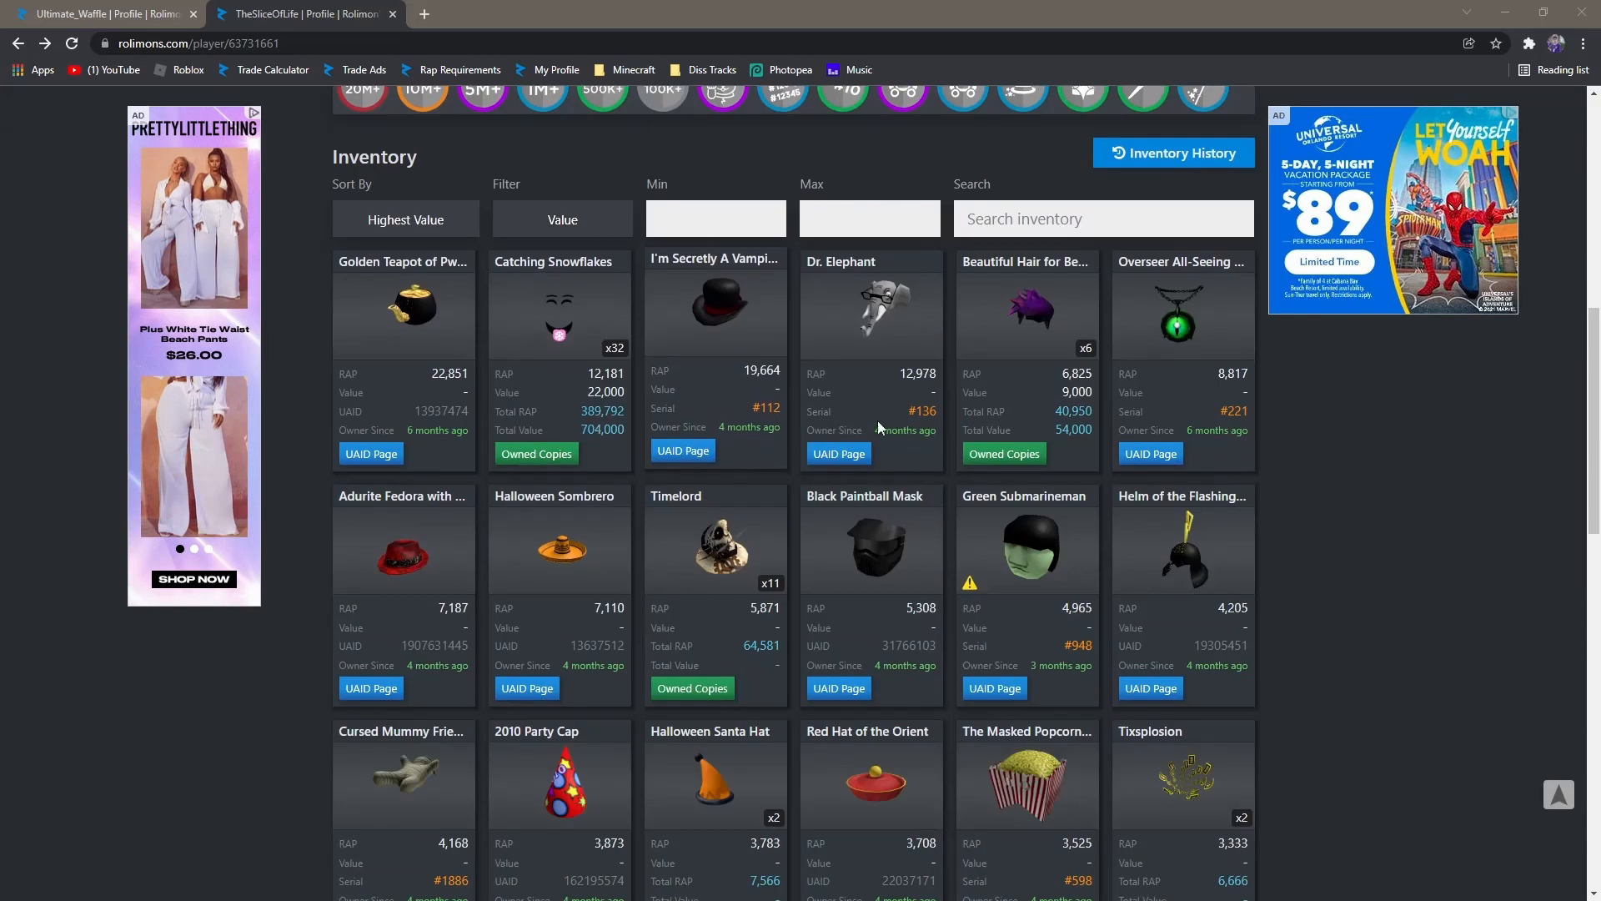
mouse_move(1232, 540)
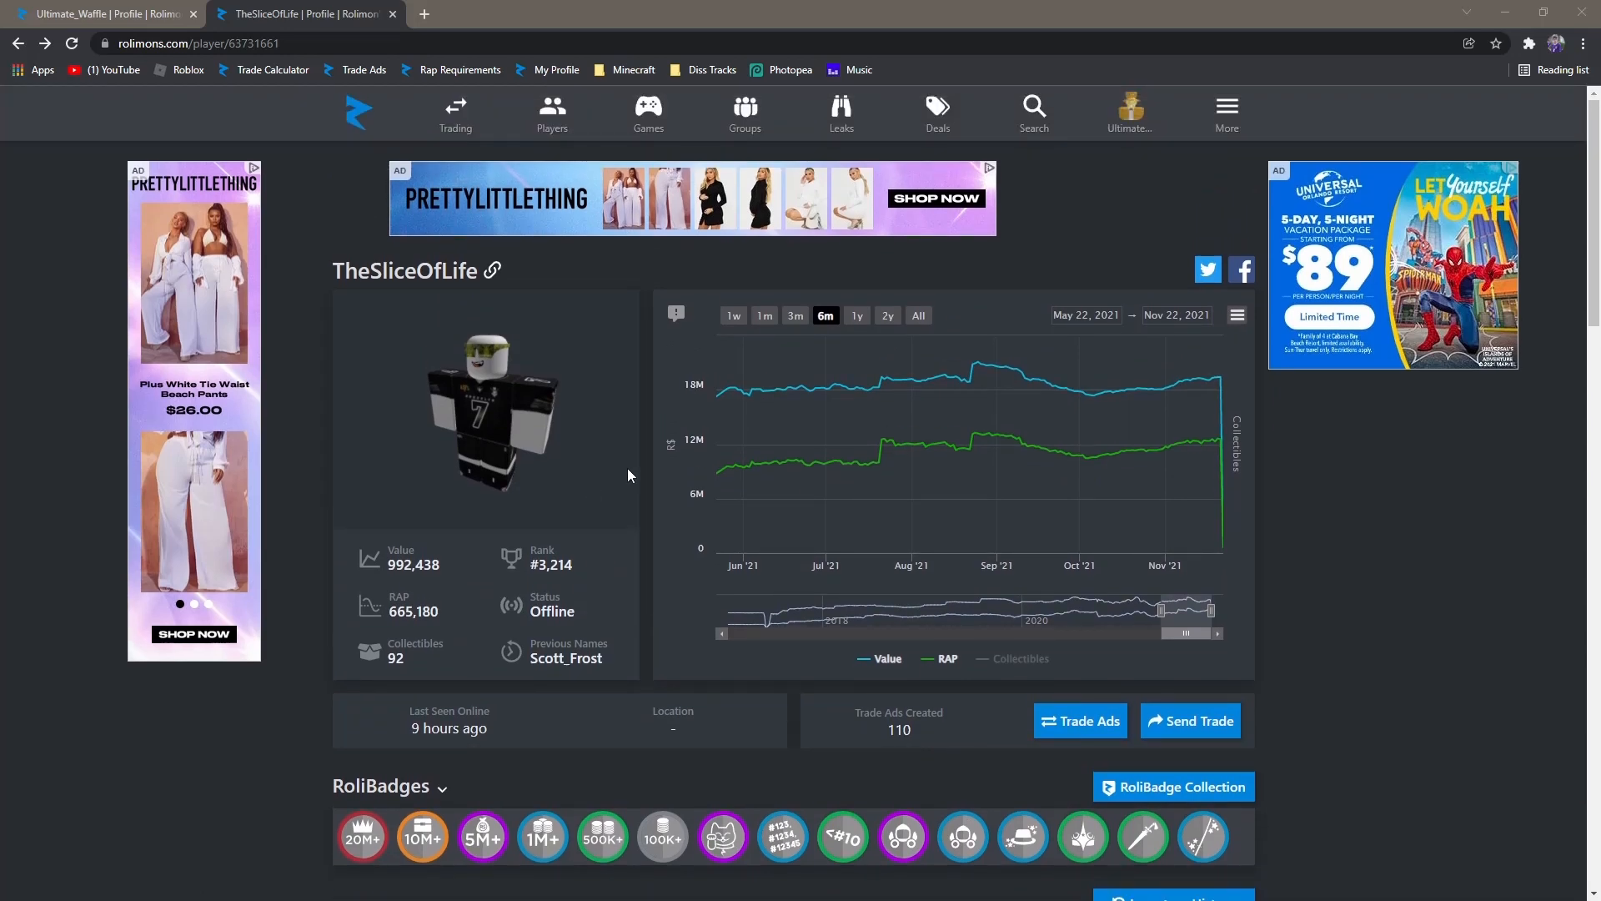
scroll(down, 3)
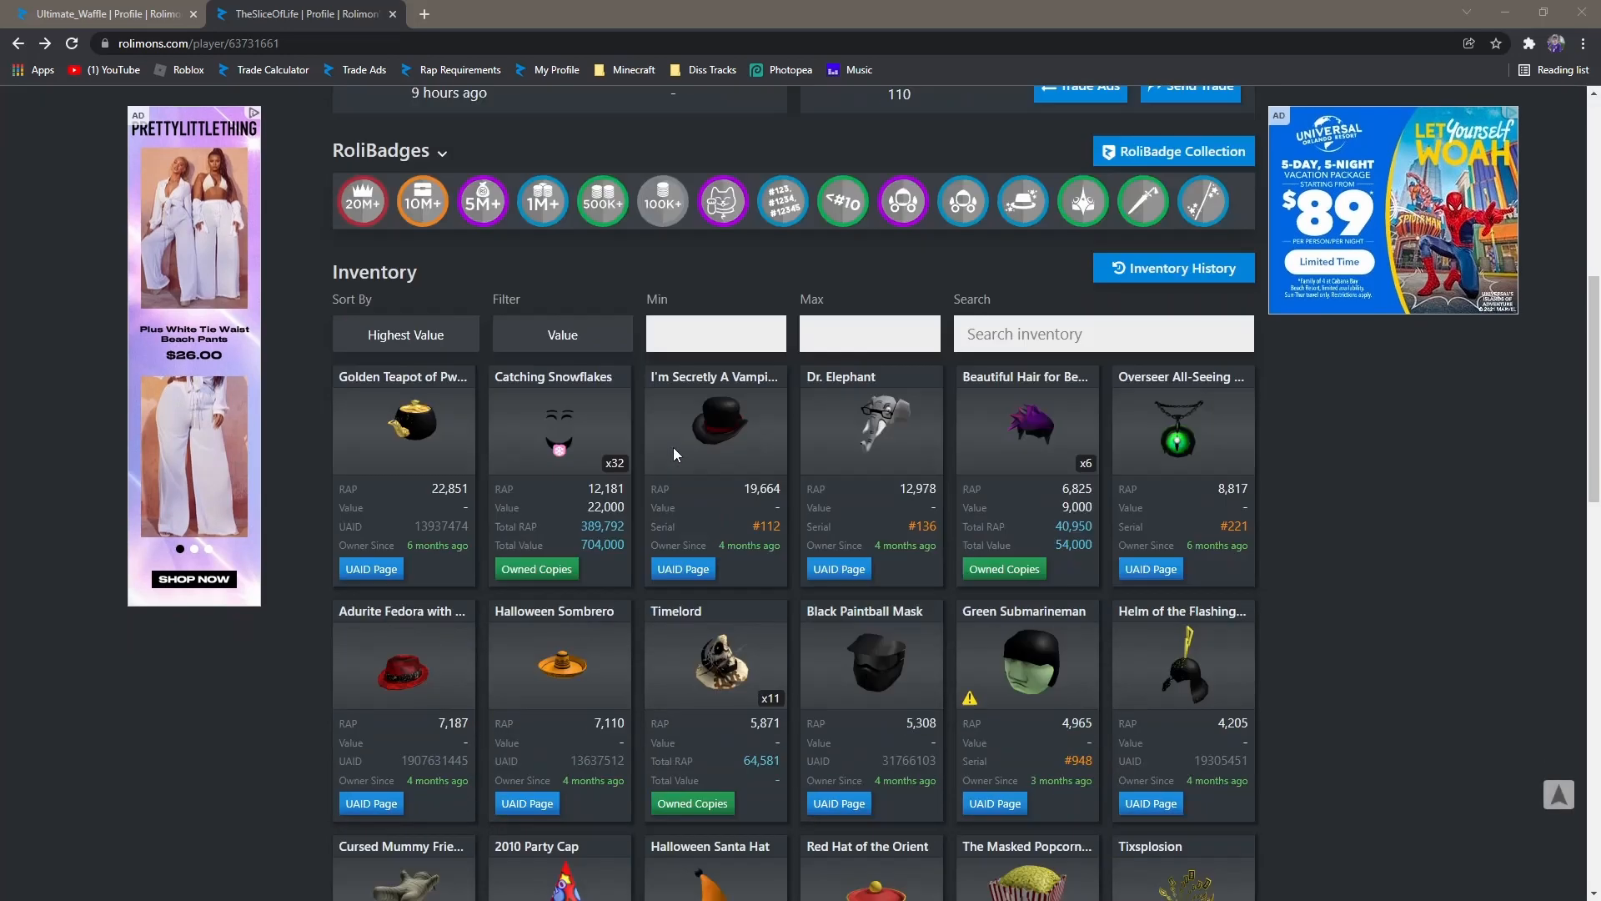
scroll(down, 3)
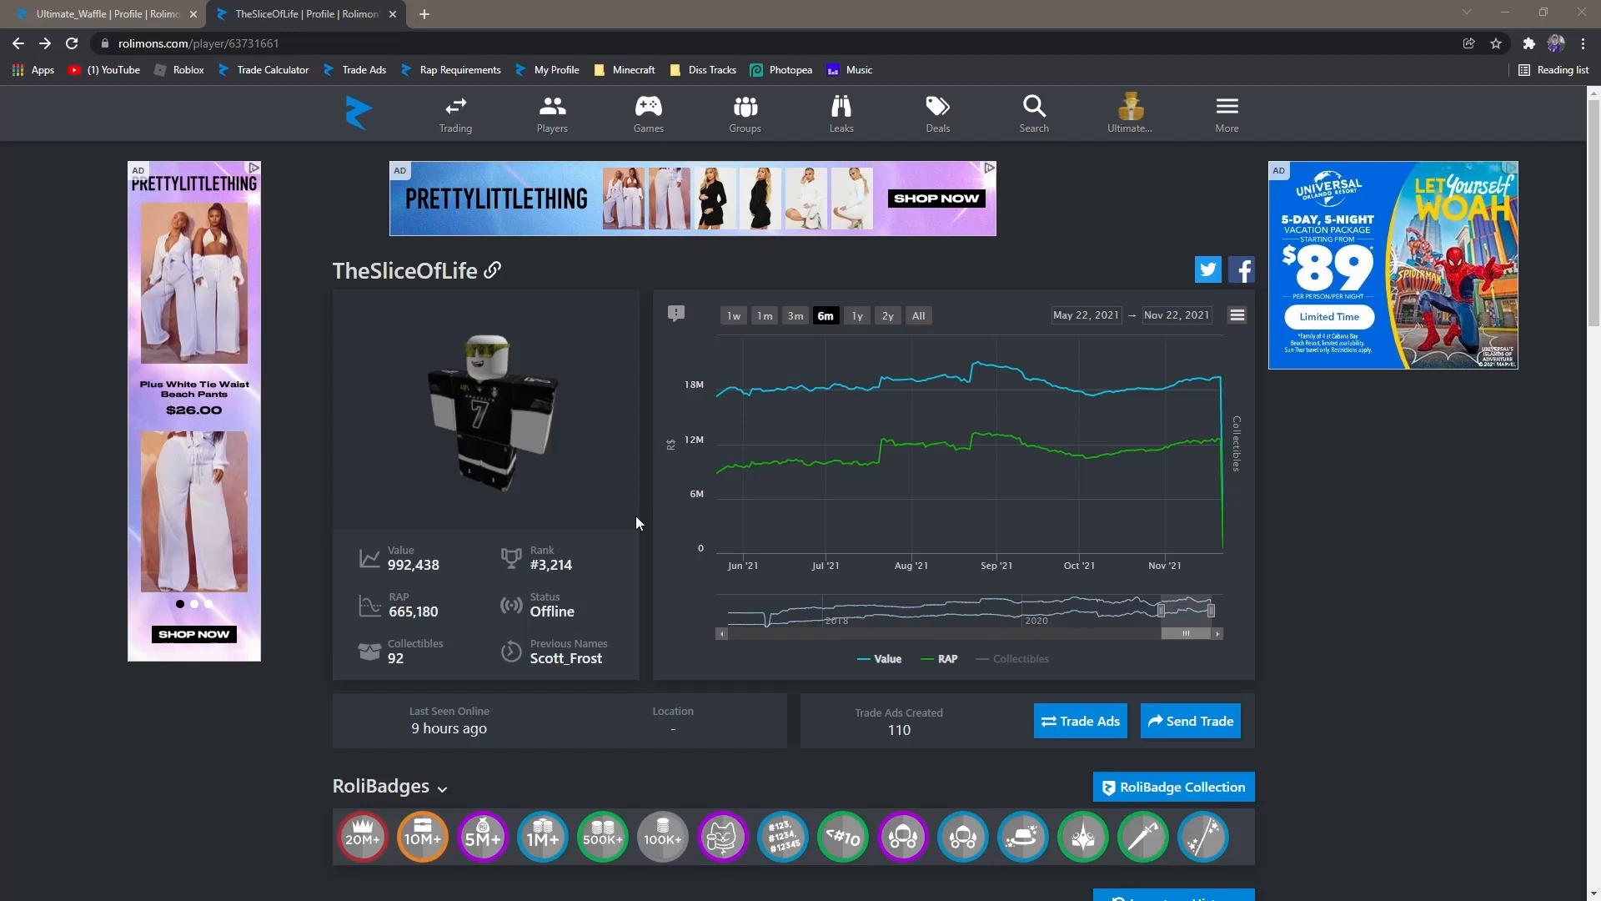
mouse_move(634, 517)
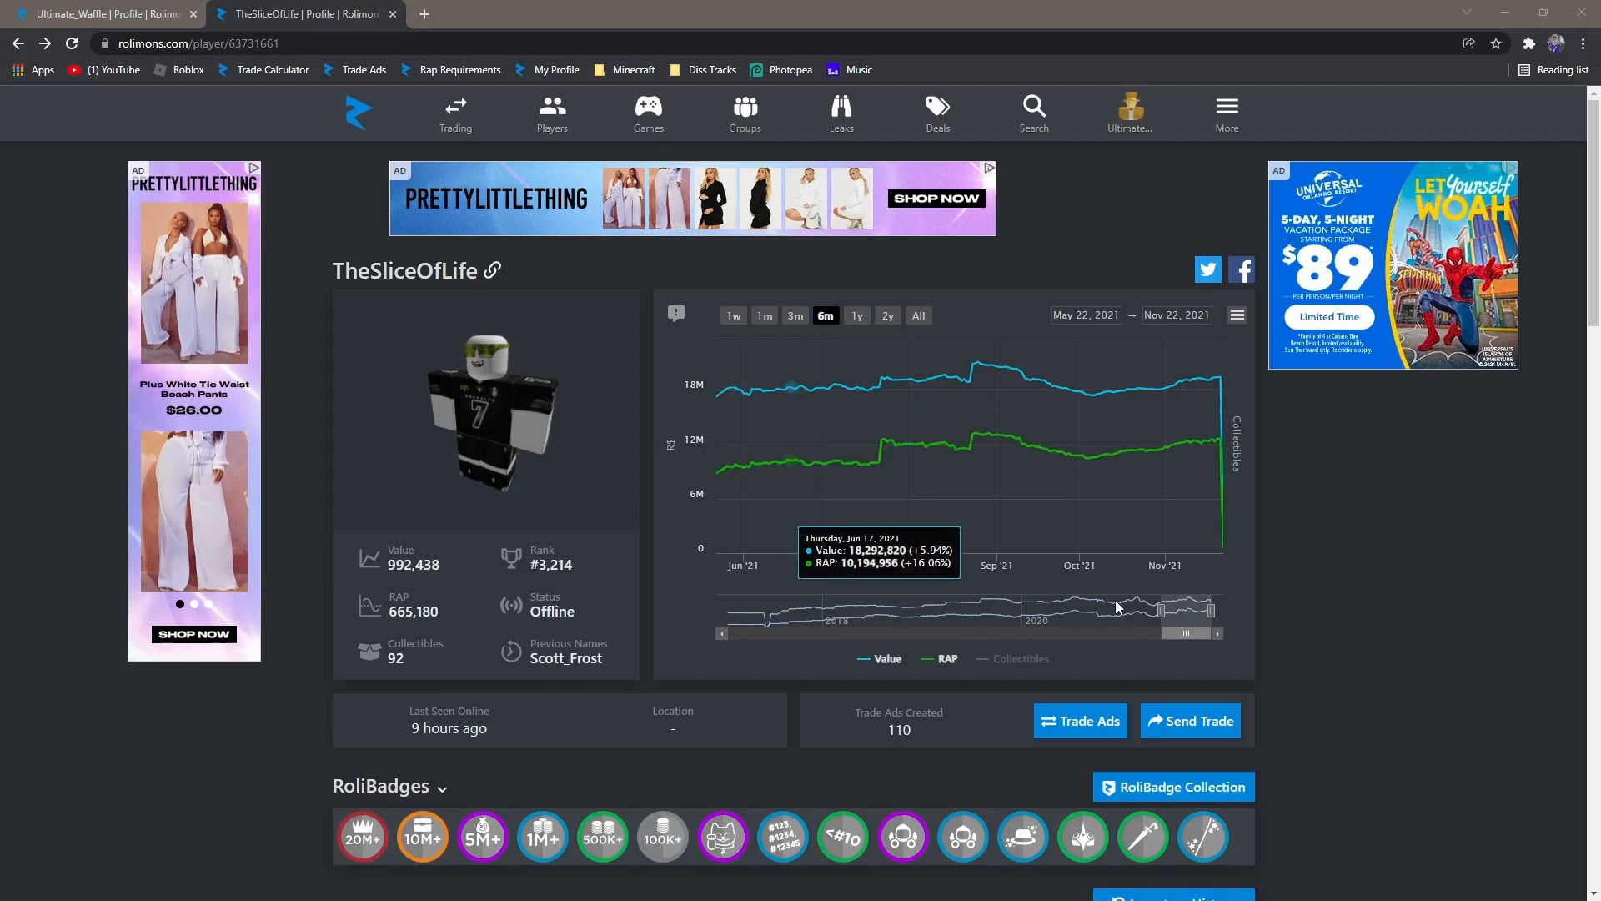
click(915, 316)
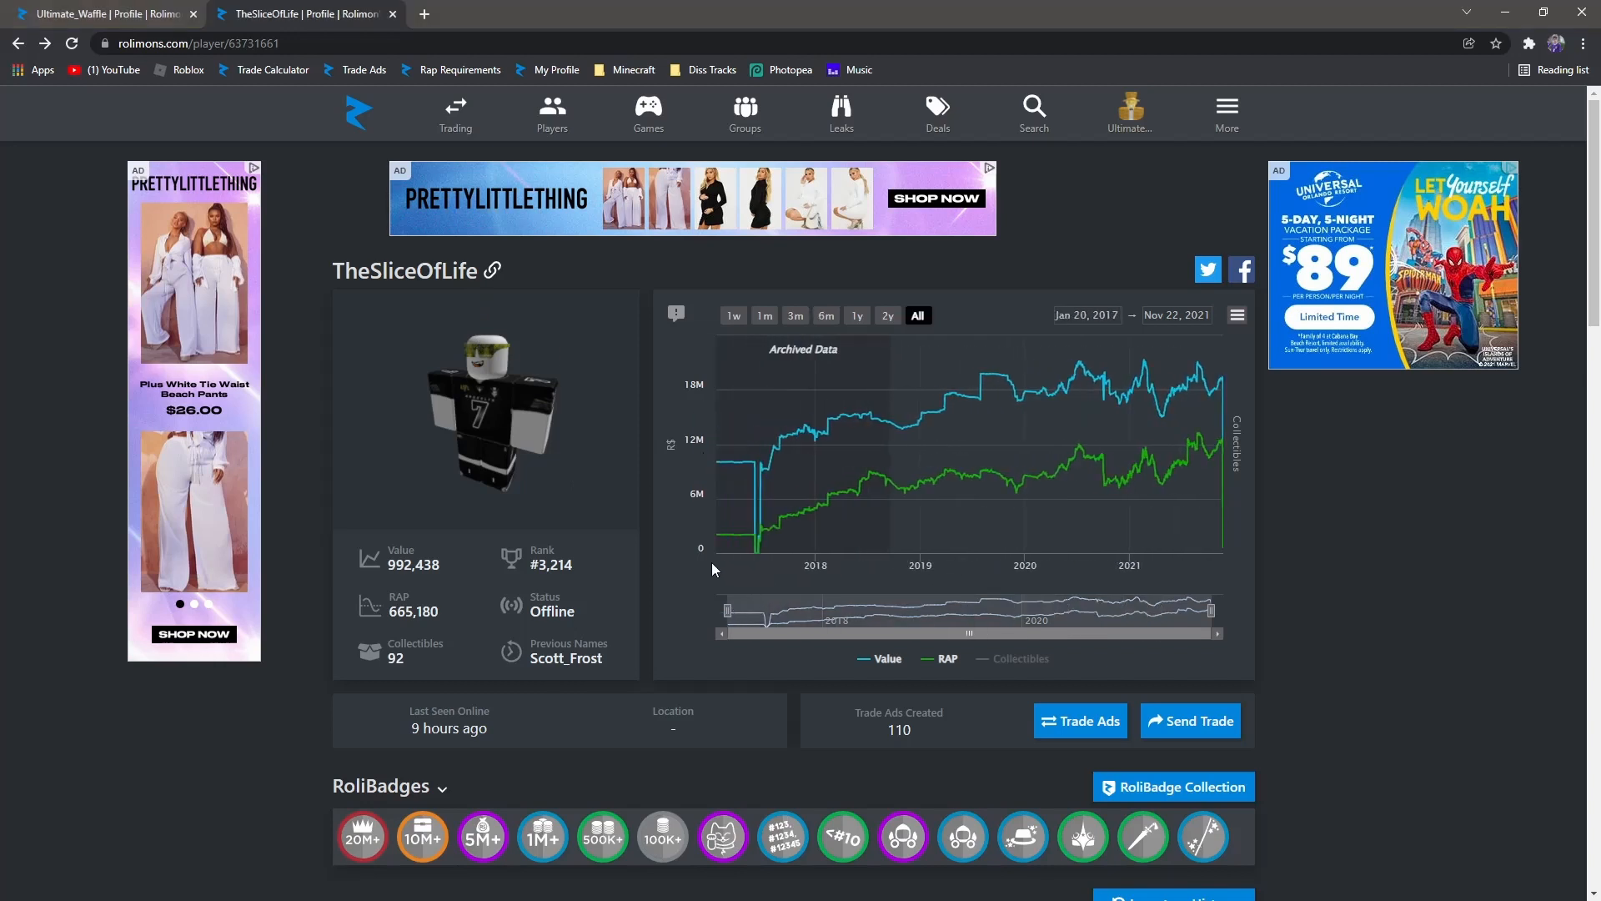
mouse_move(726, 621)
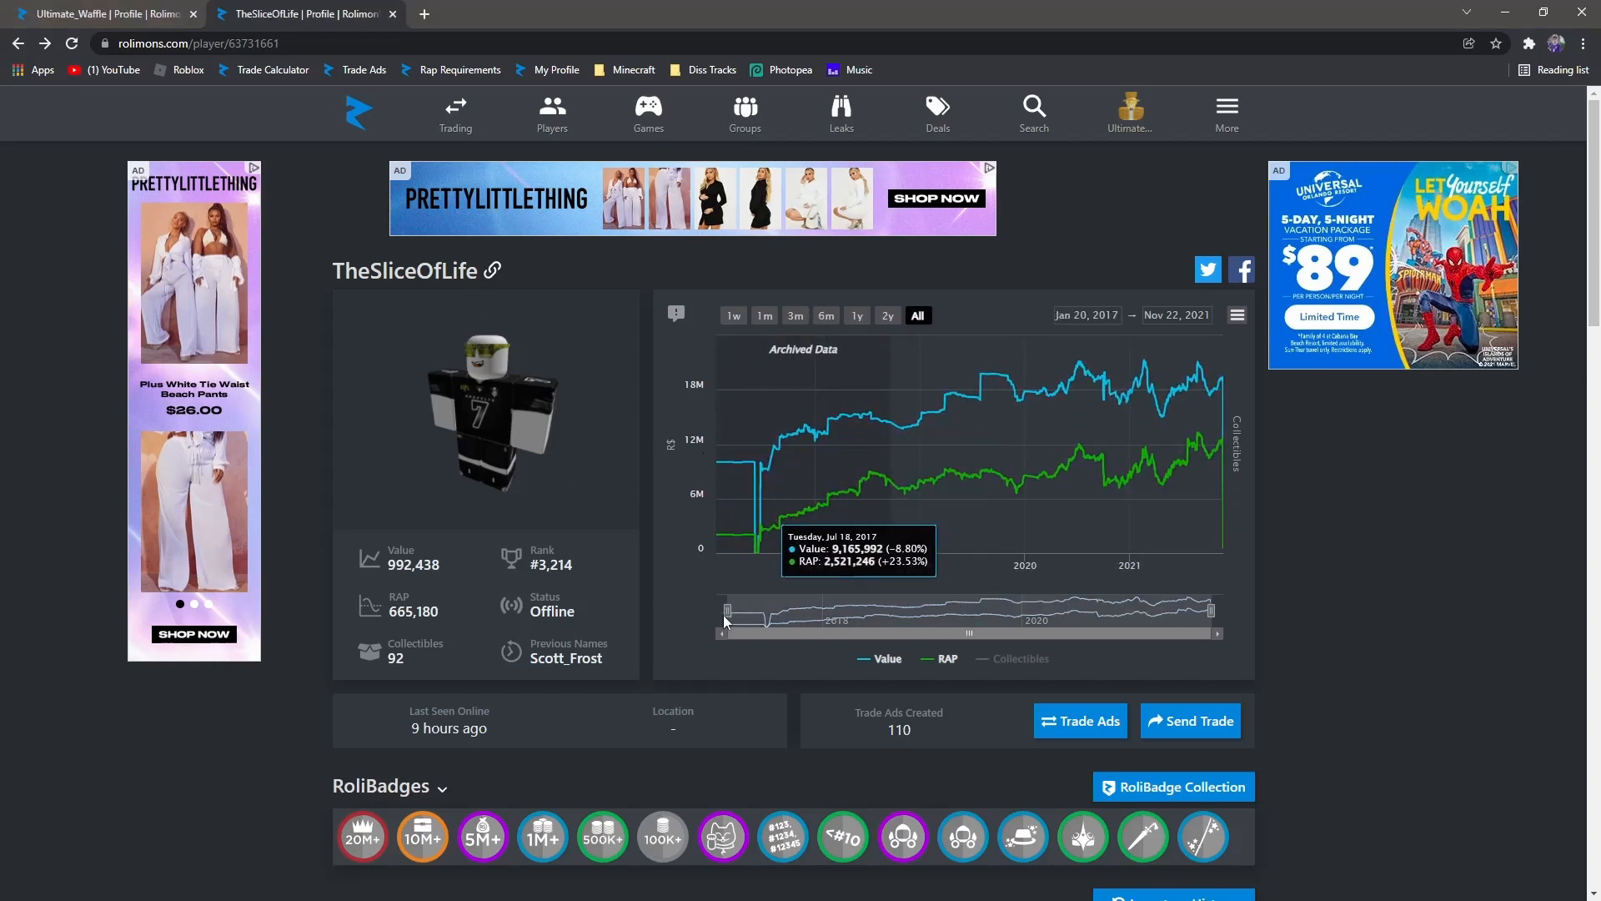
Step: Drag the navigator to narrow the chart to Sep 6 – Nov 22, 2021, exposing the final drop
drag(723, 609, 999, 609)
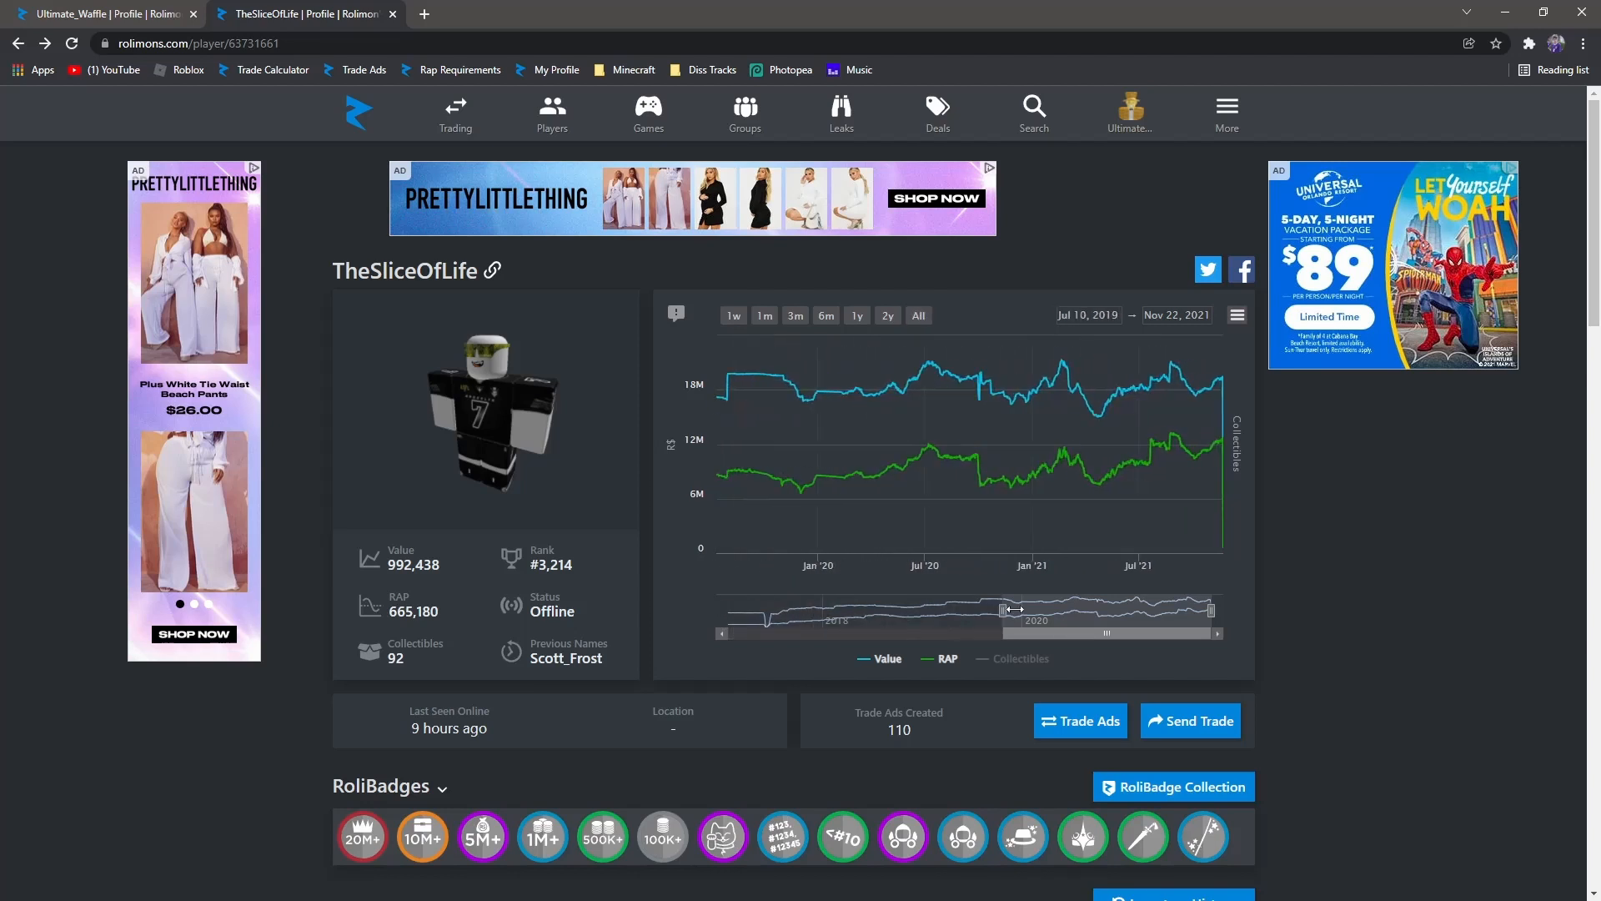
drag(1000, 611, 1184, 610)
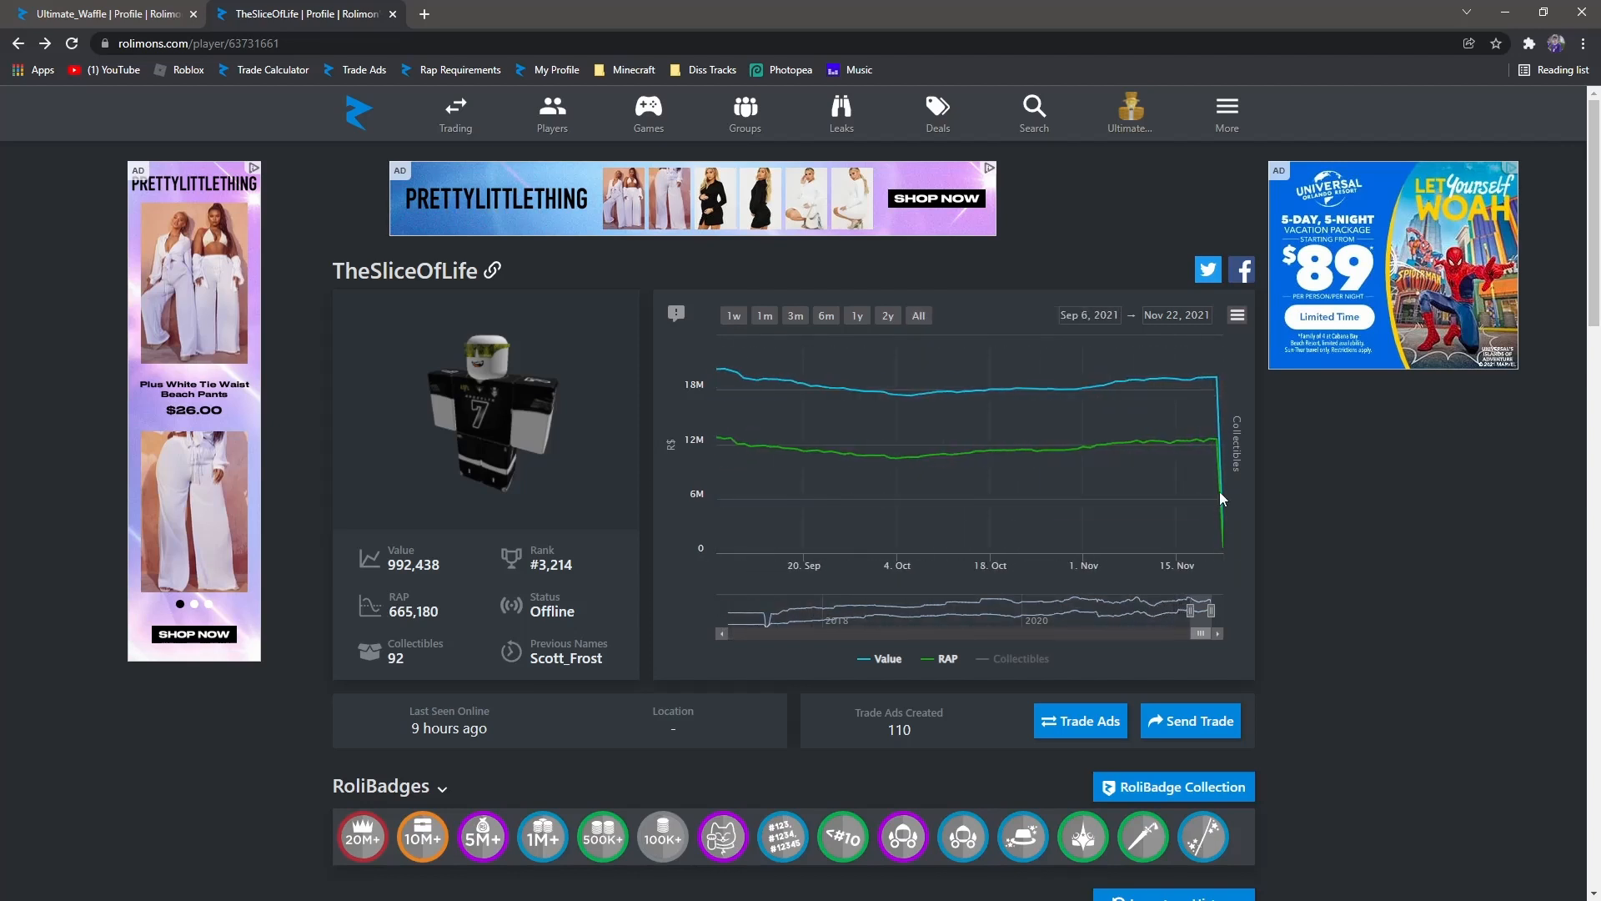
scroll(down, 3)
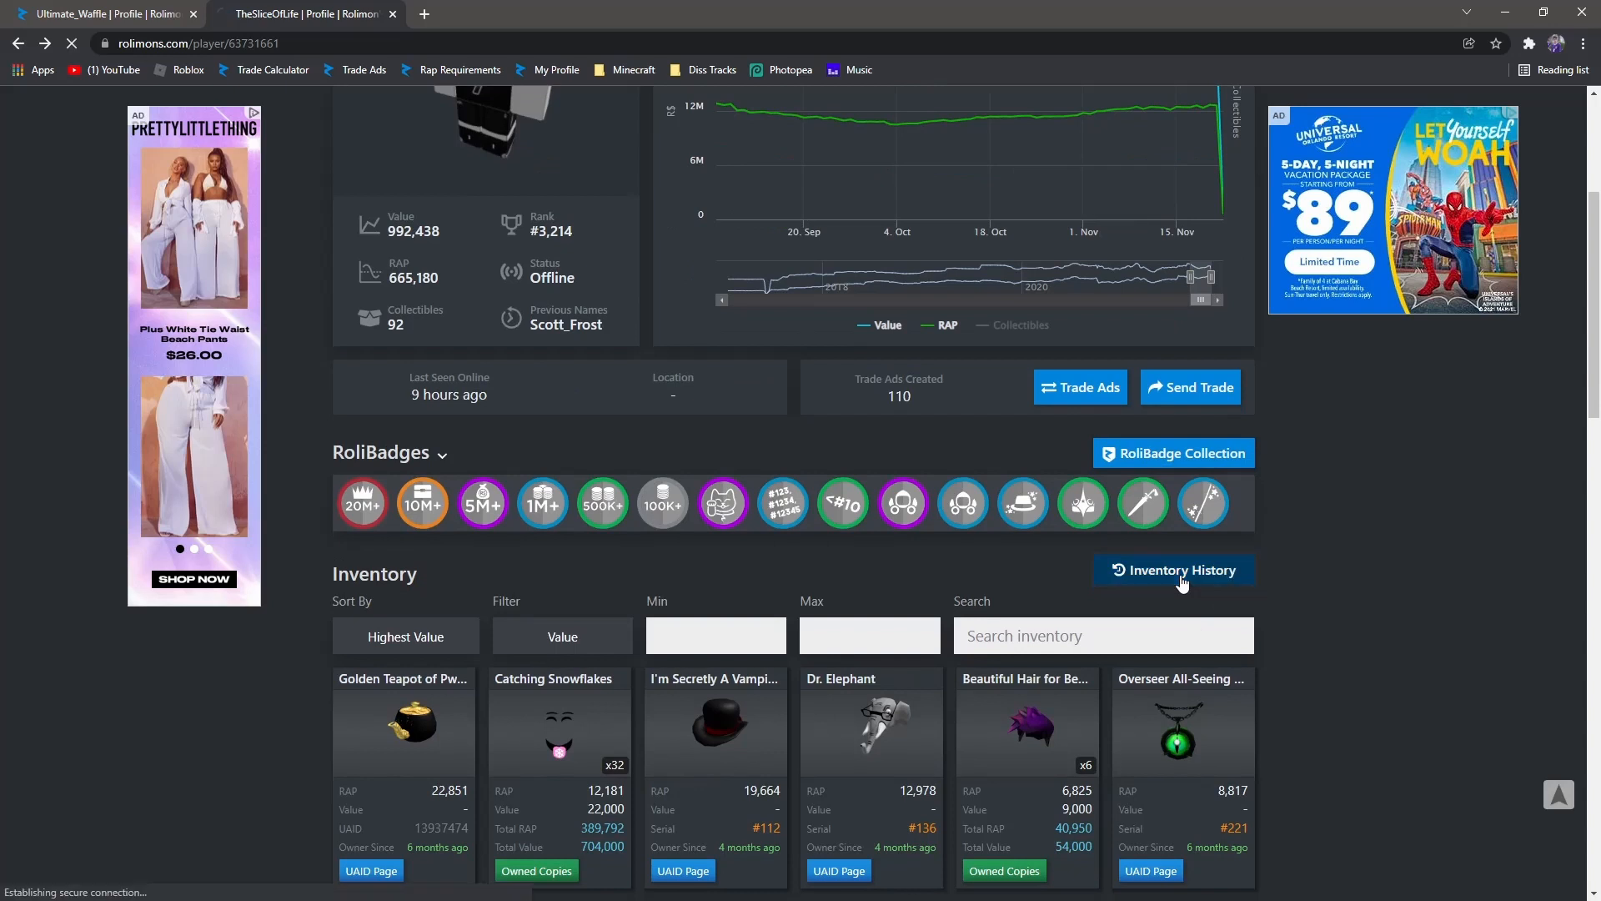
click(1173, 570)
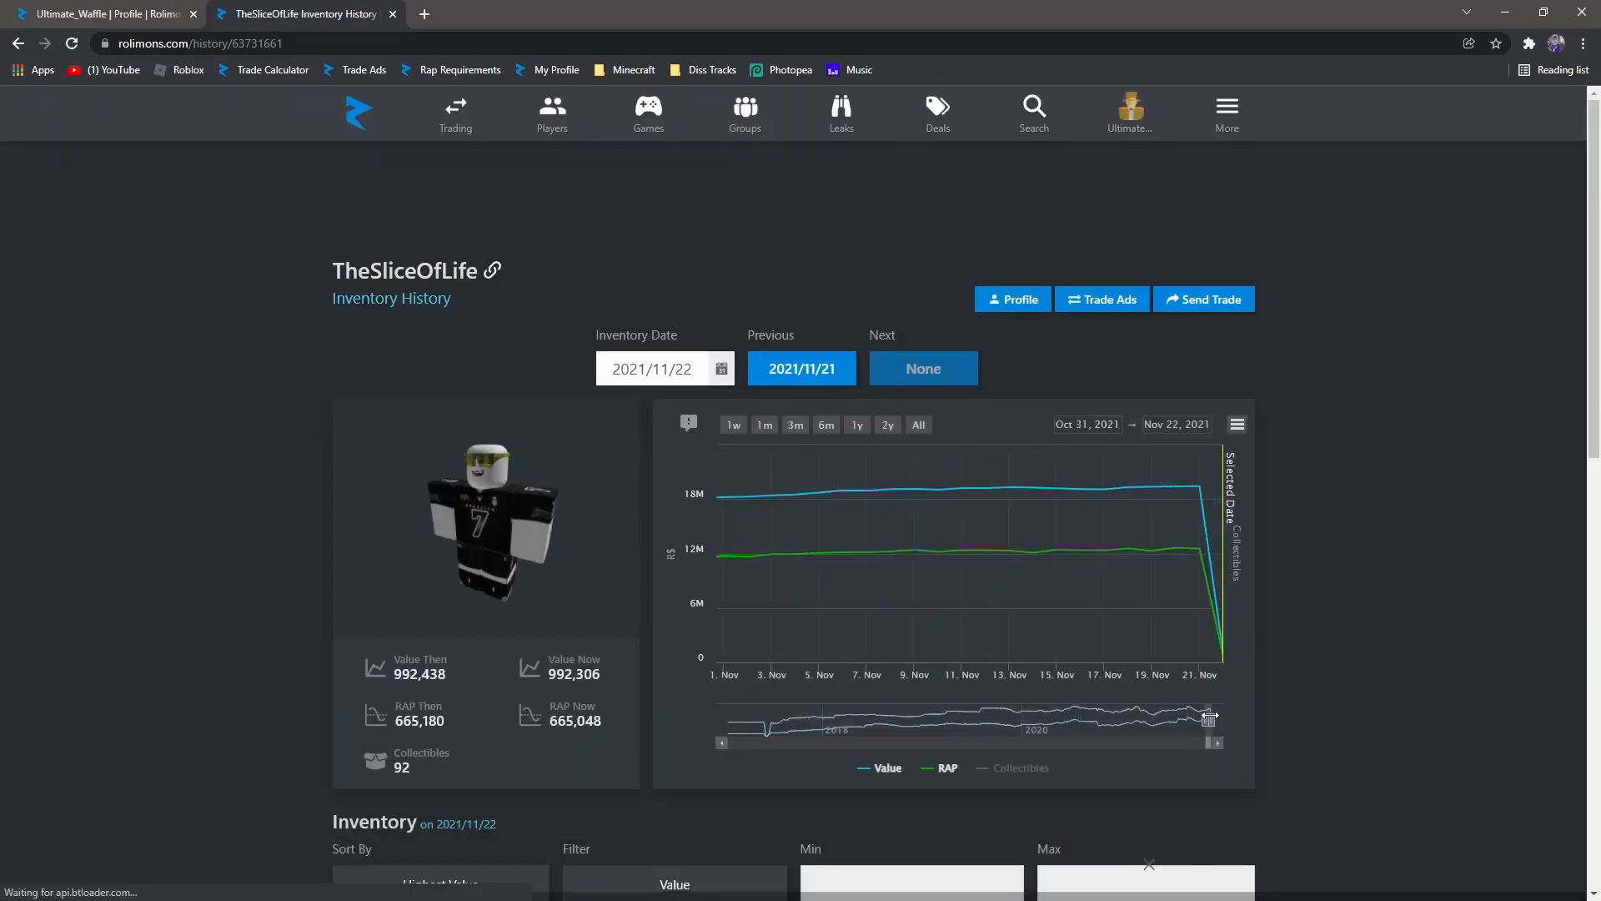
click(801, 367)
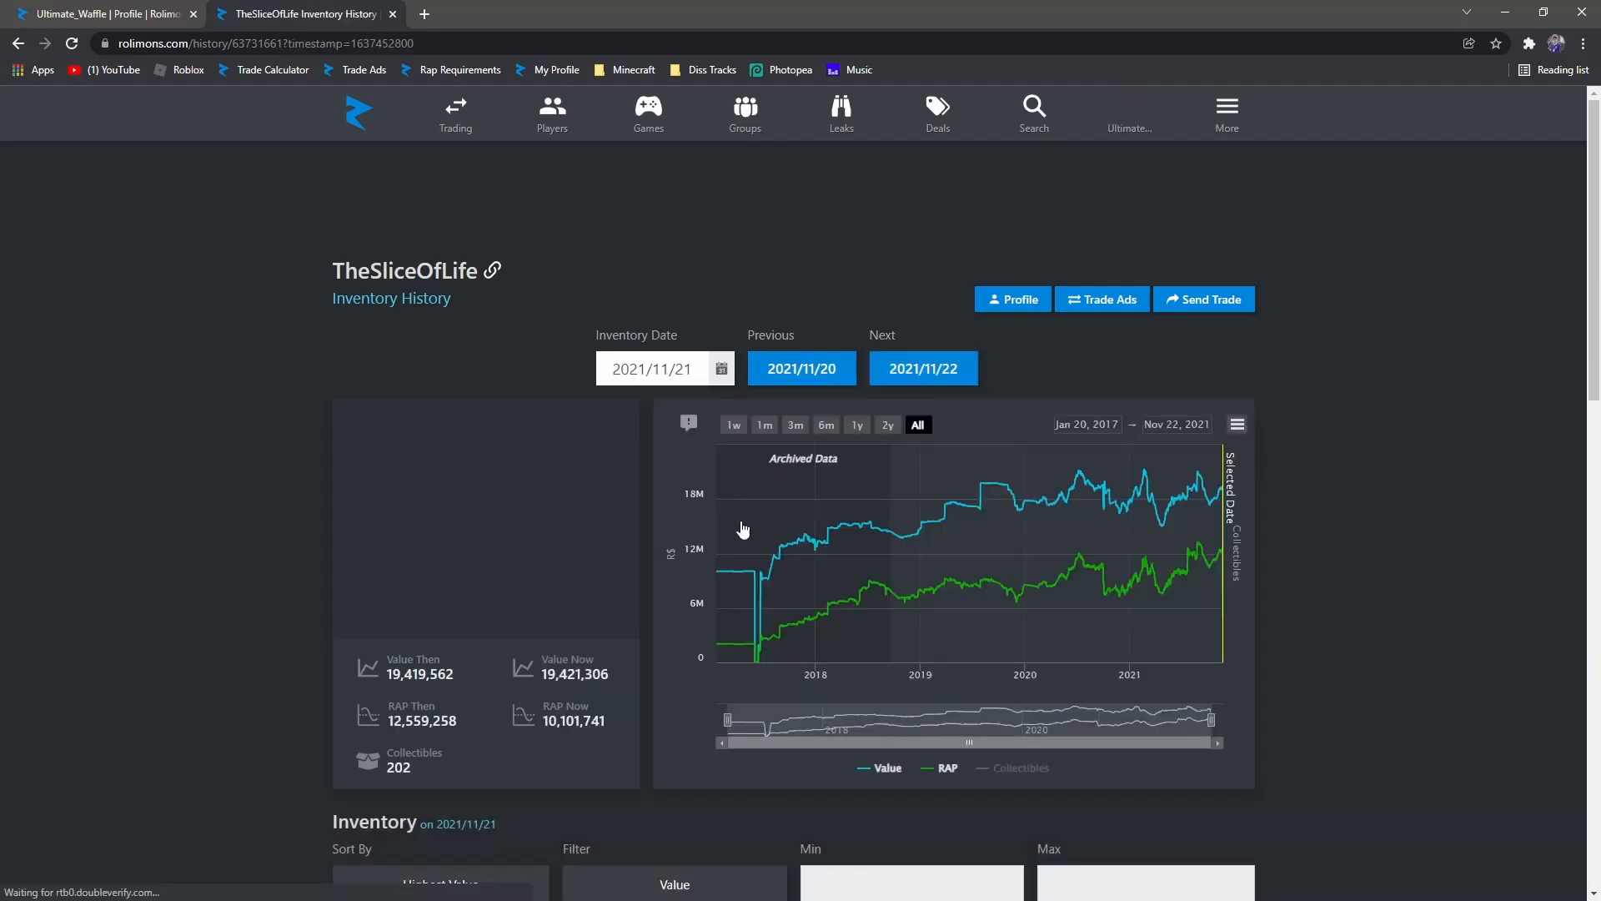
scroll(down, 3)
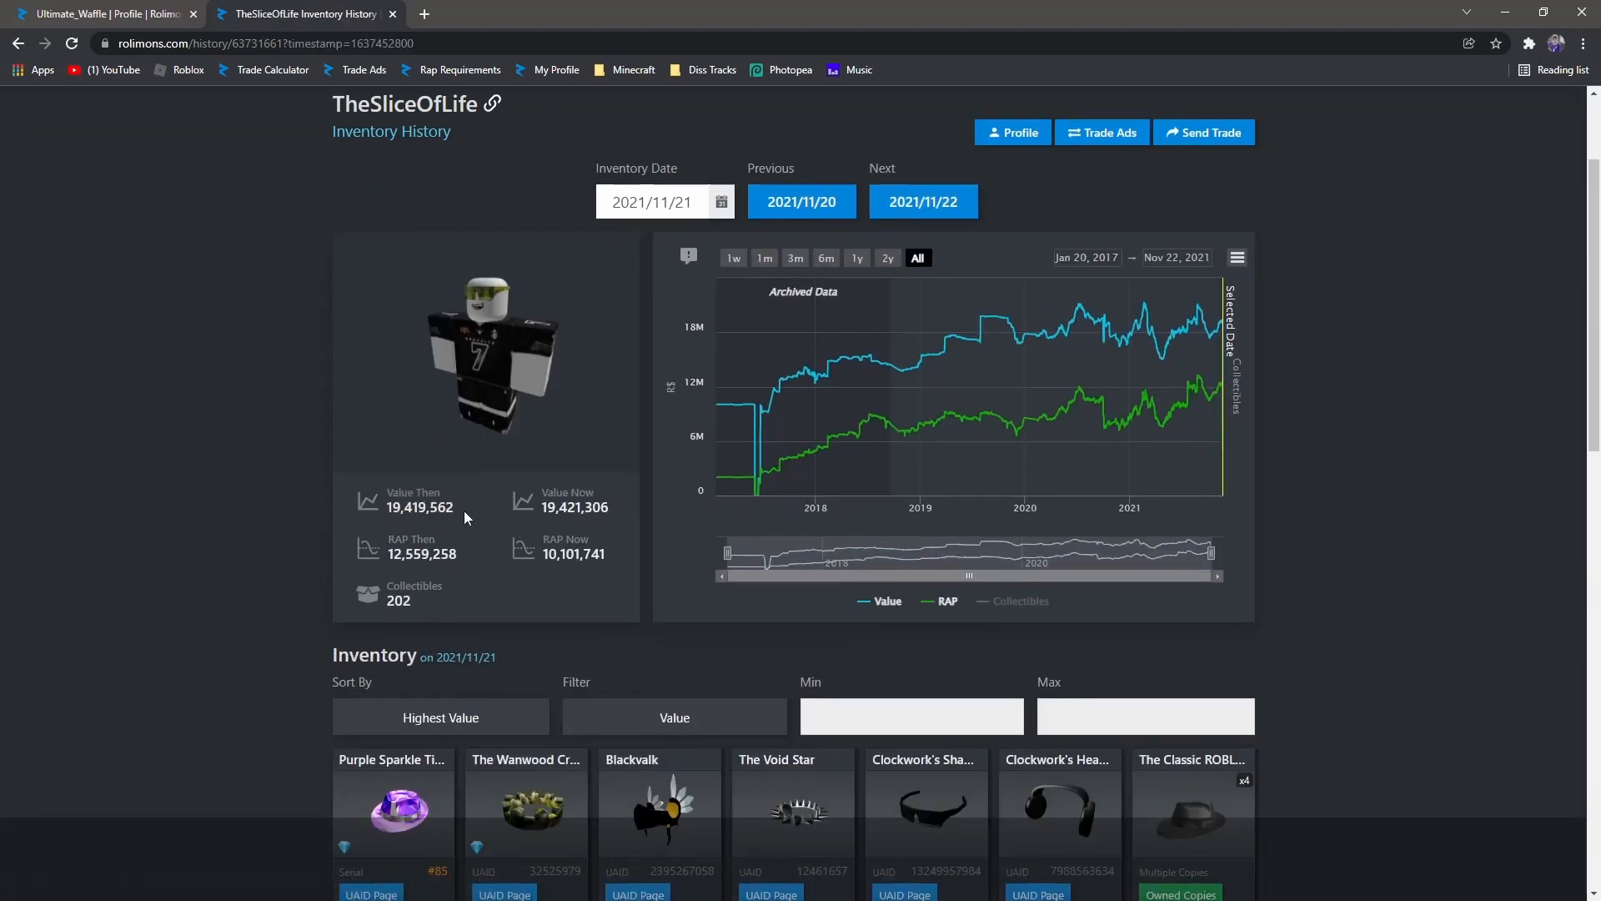
scroll(down, 3)
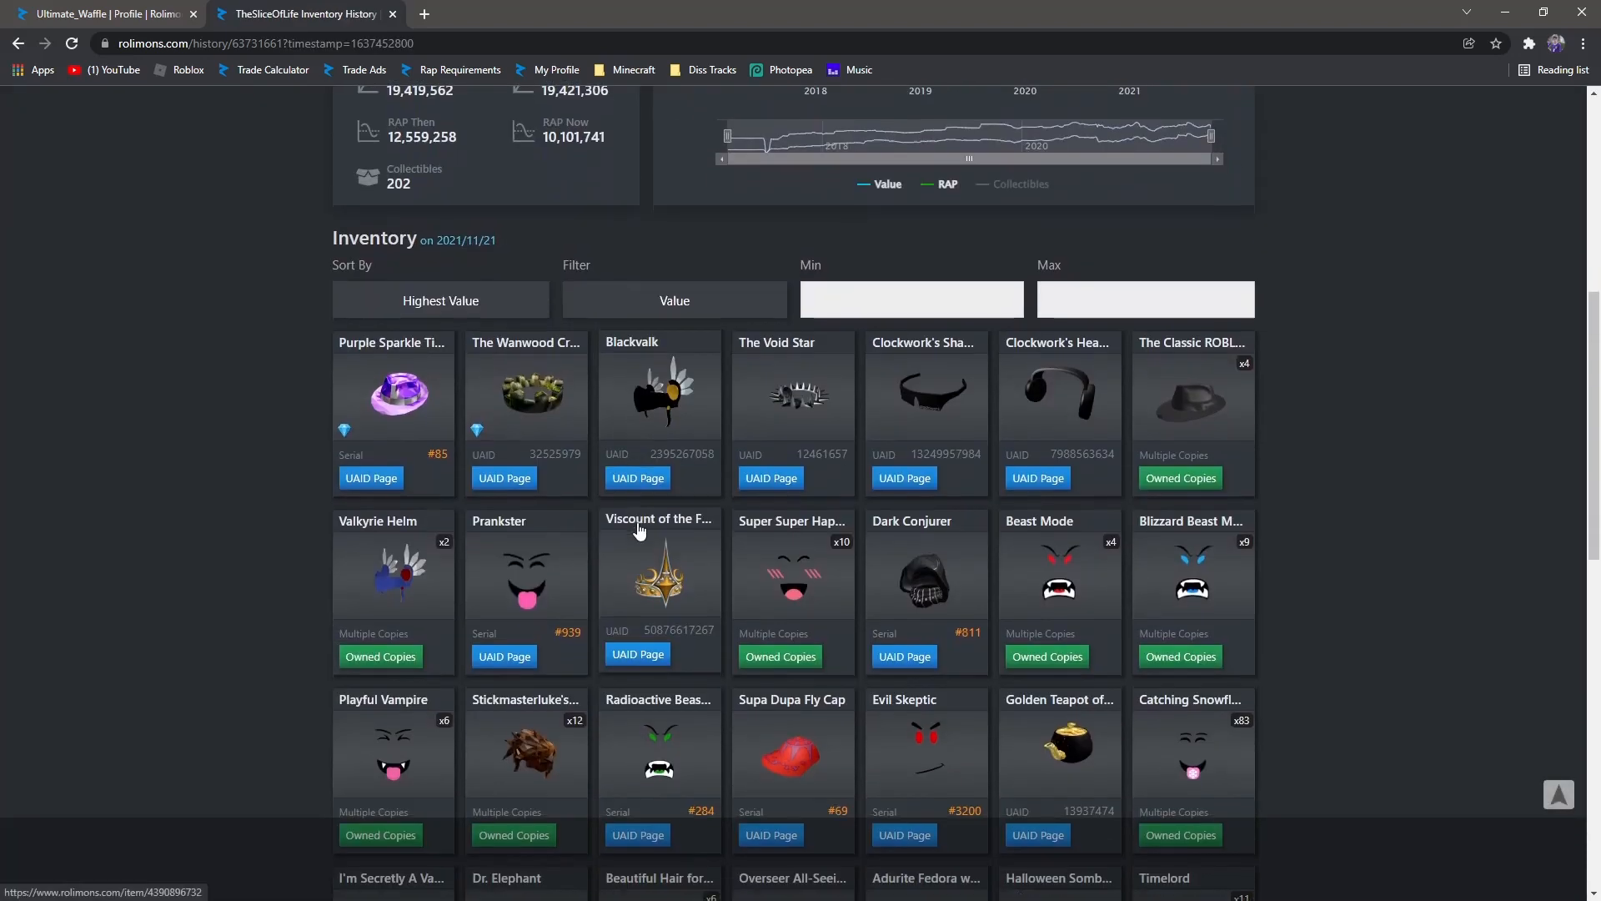
scroll(down, 3)
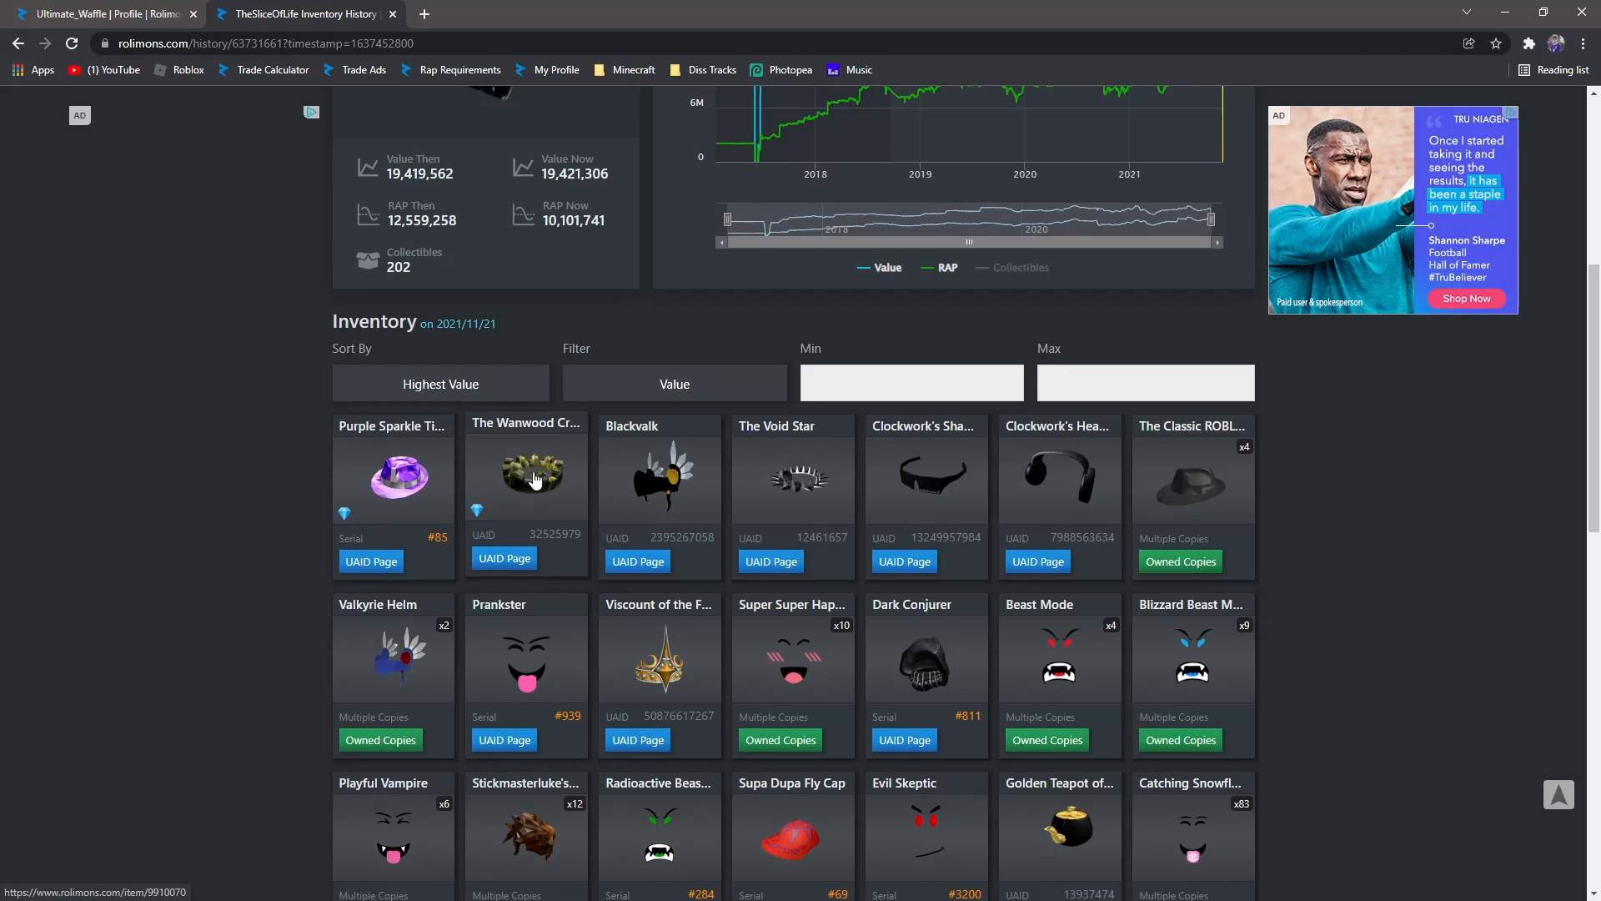
mouse_move(516, 510)
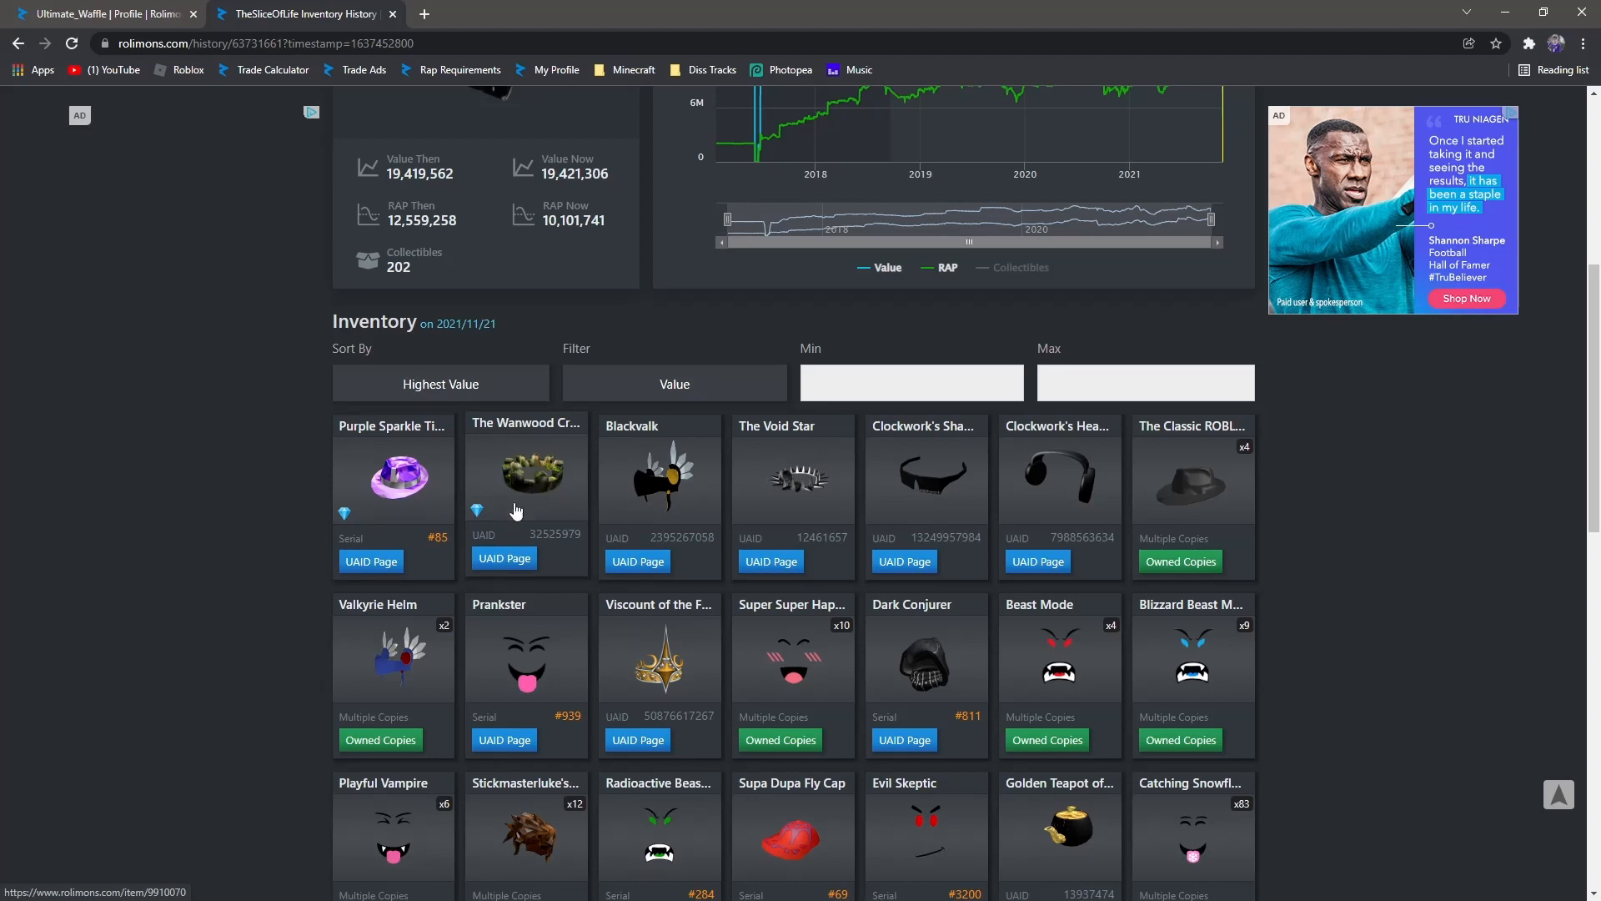
mouse_move(516, 500)
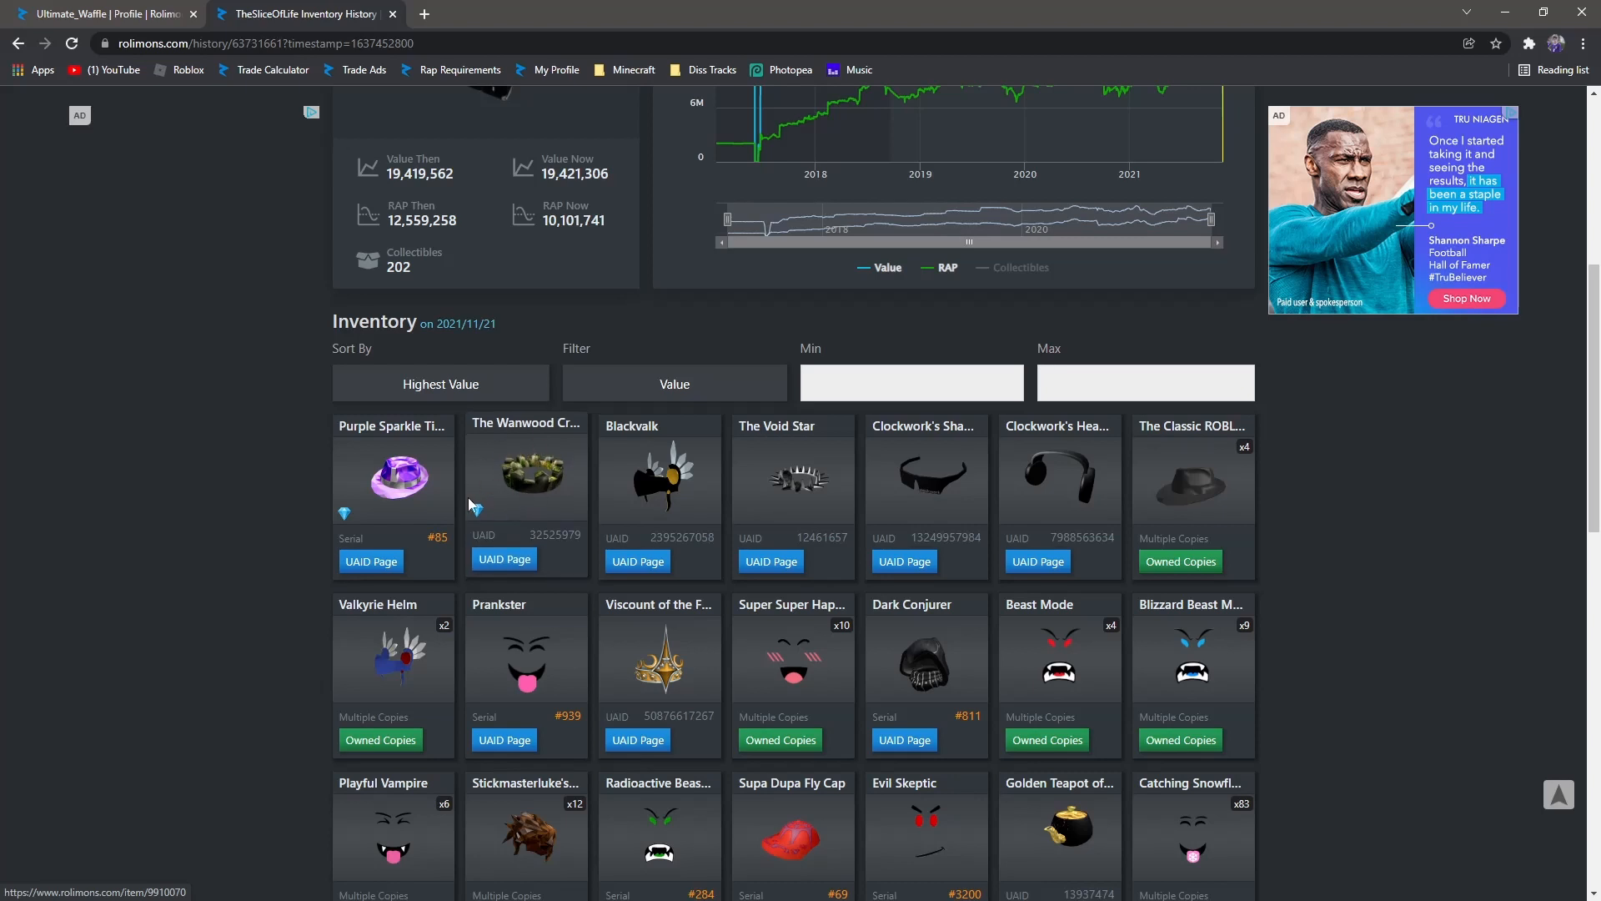
mouse_move(920, 484)
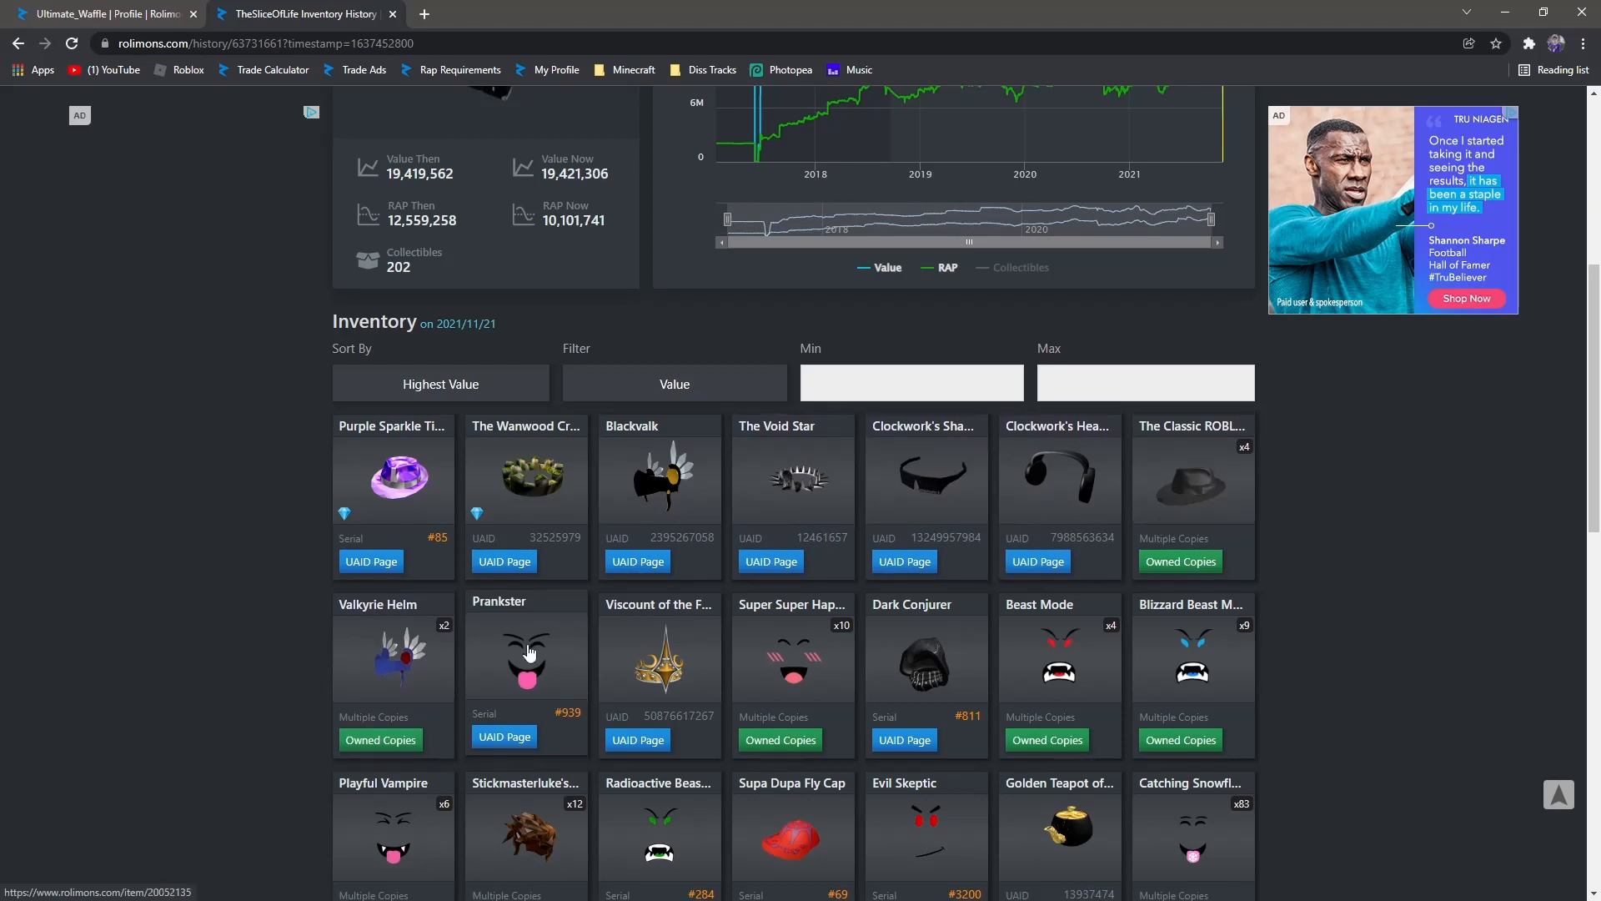
scroll(down, 3)
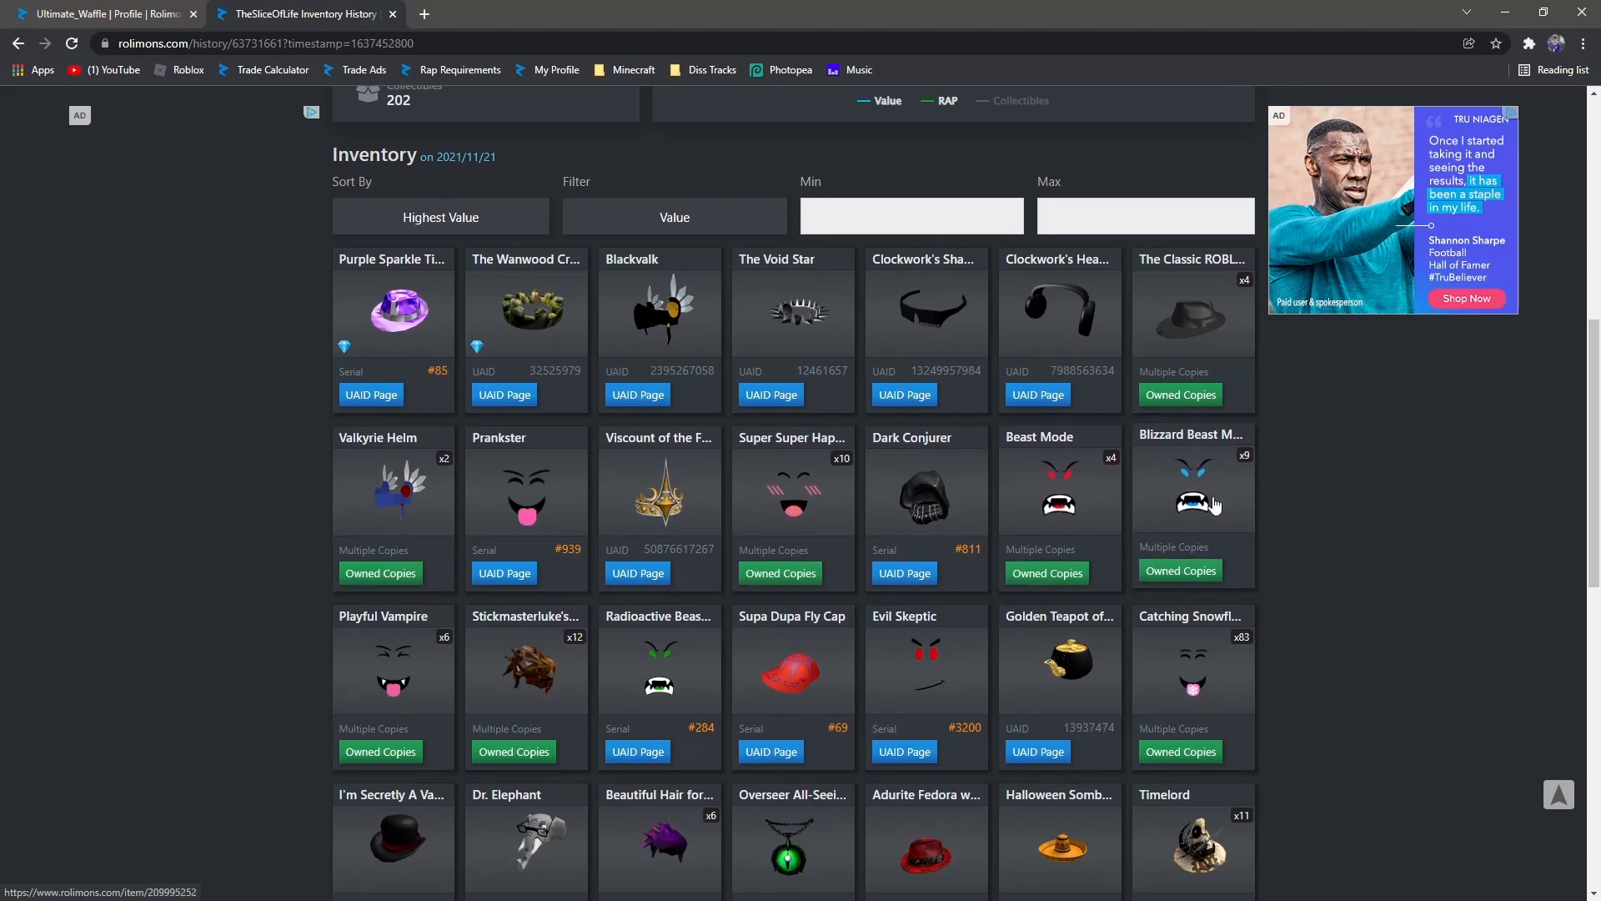
scroll(down, 3)
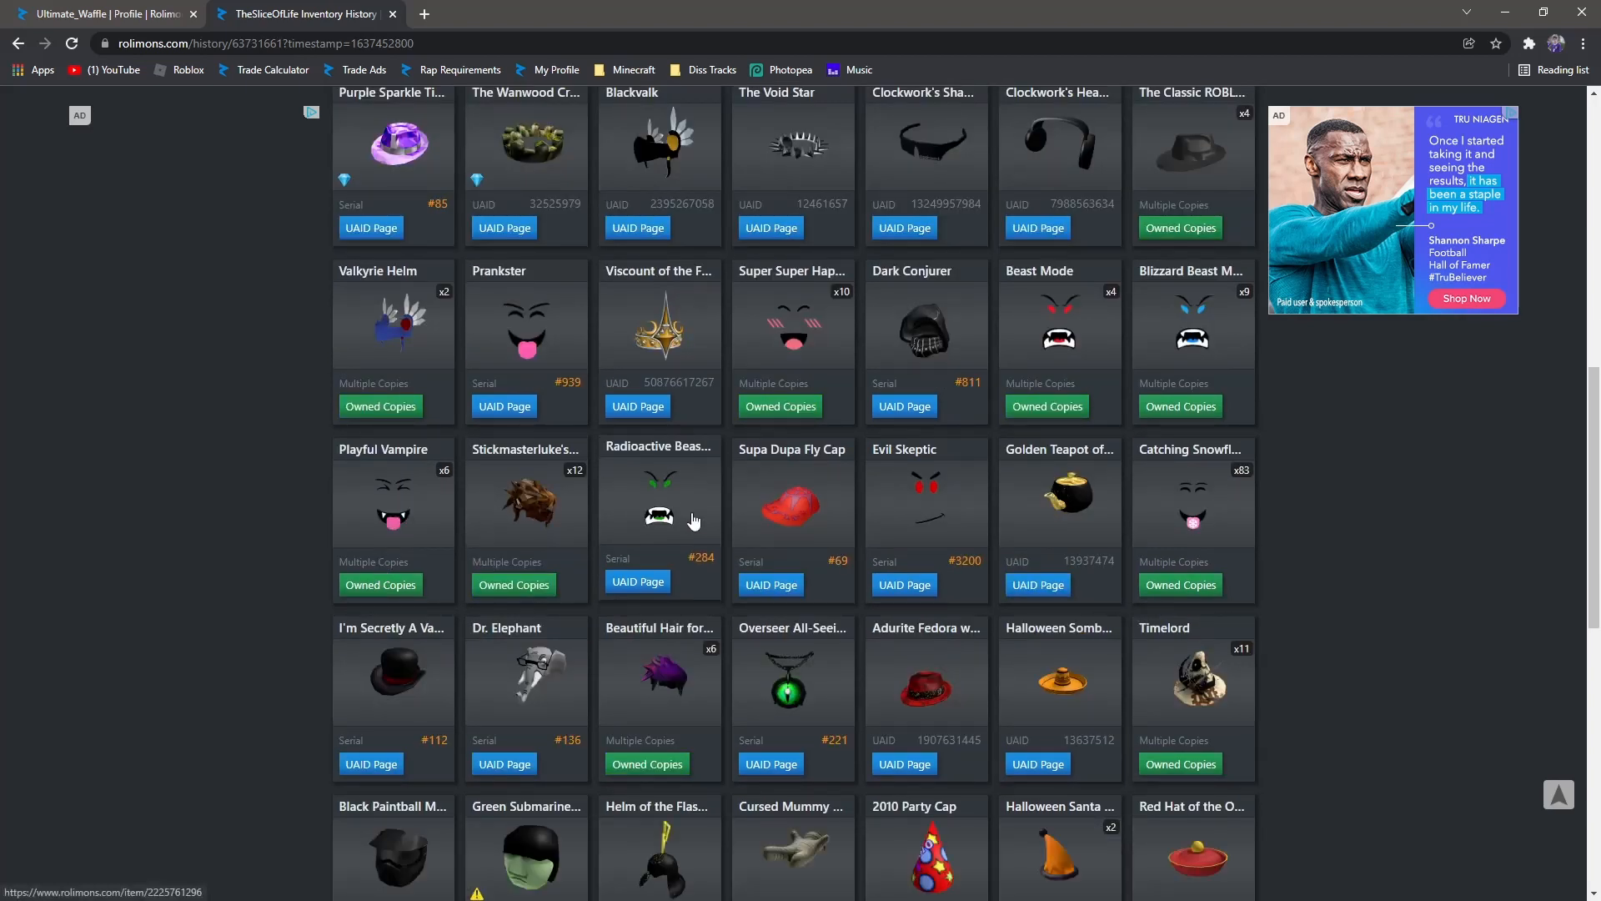
scroll(up, 3)
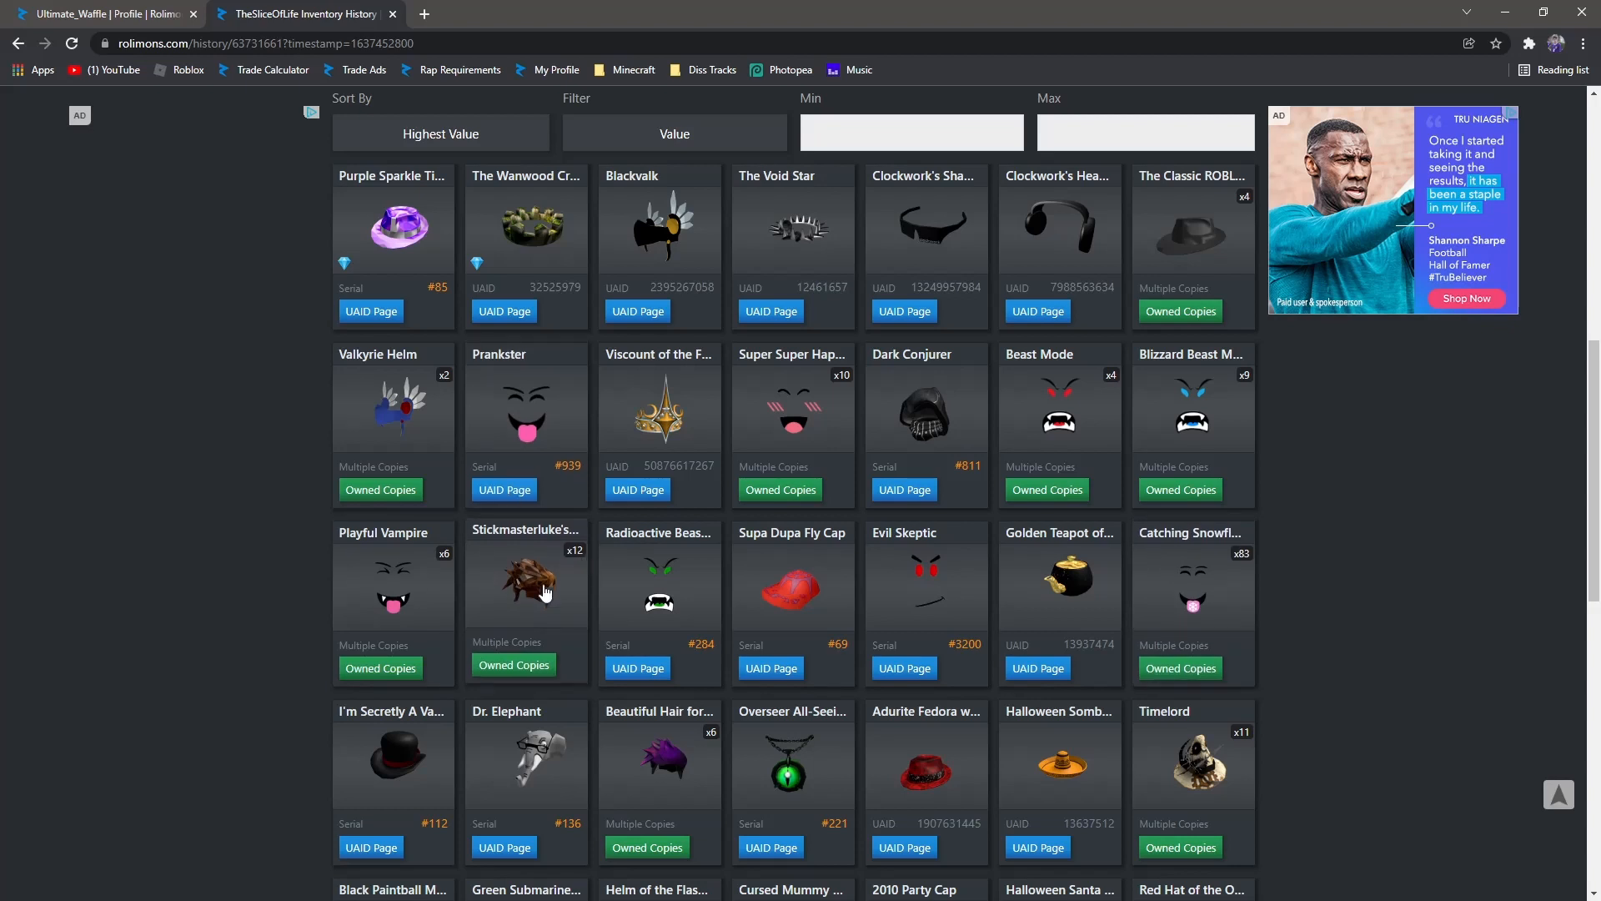
mouse_move(1219, 560)
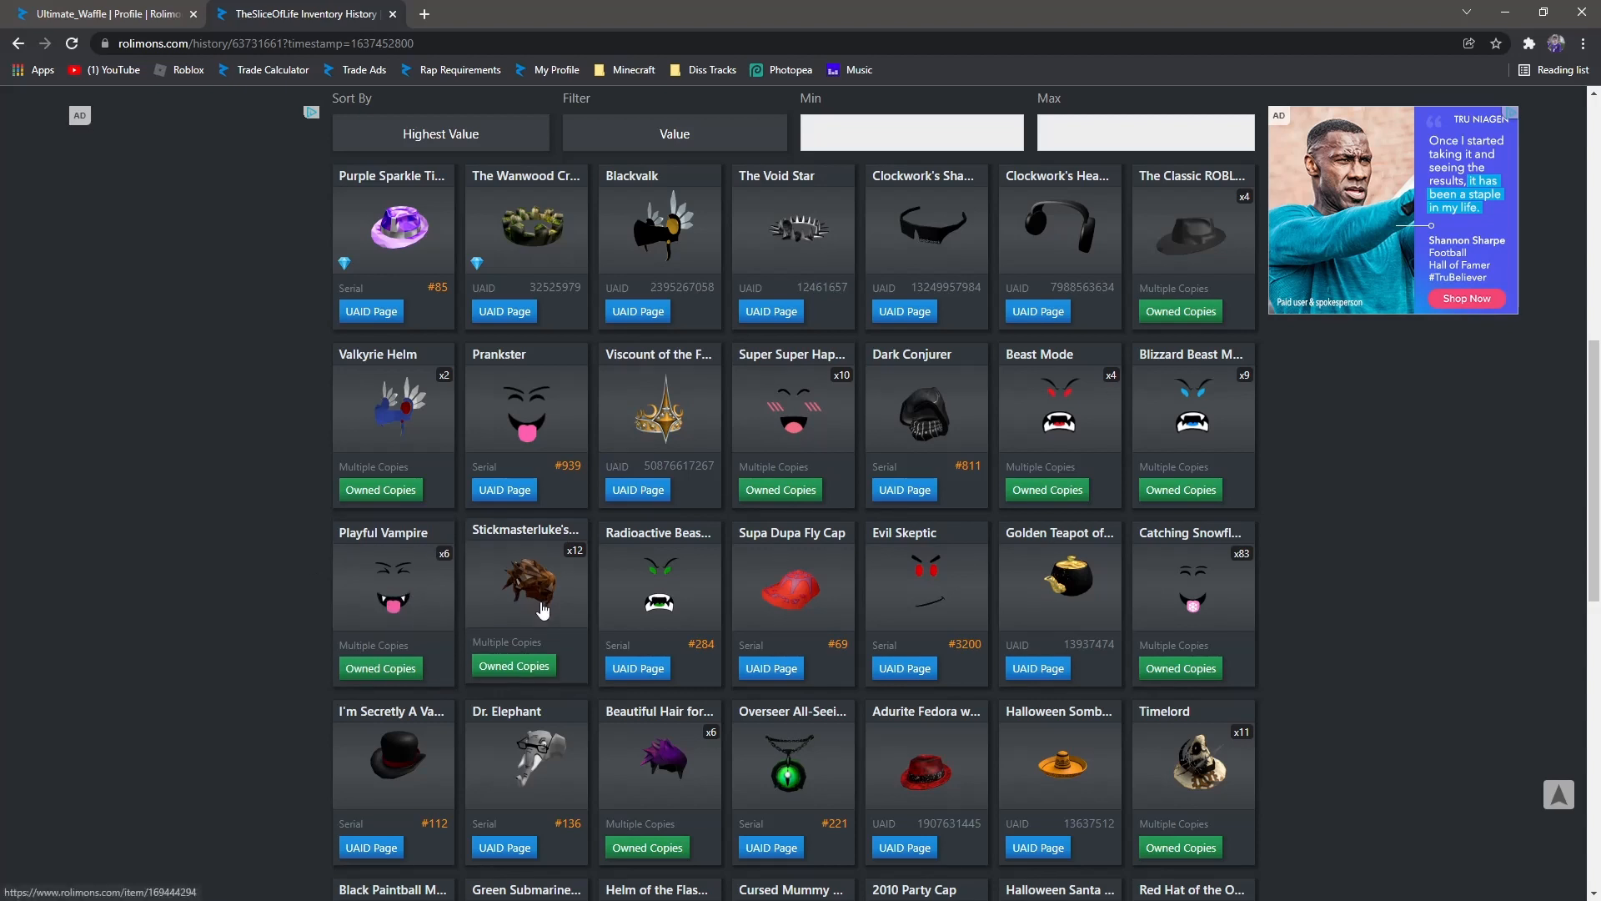
mouse_move(1269, 580)
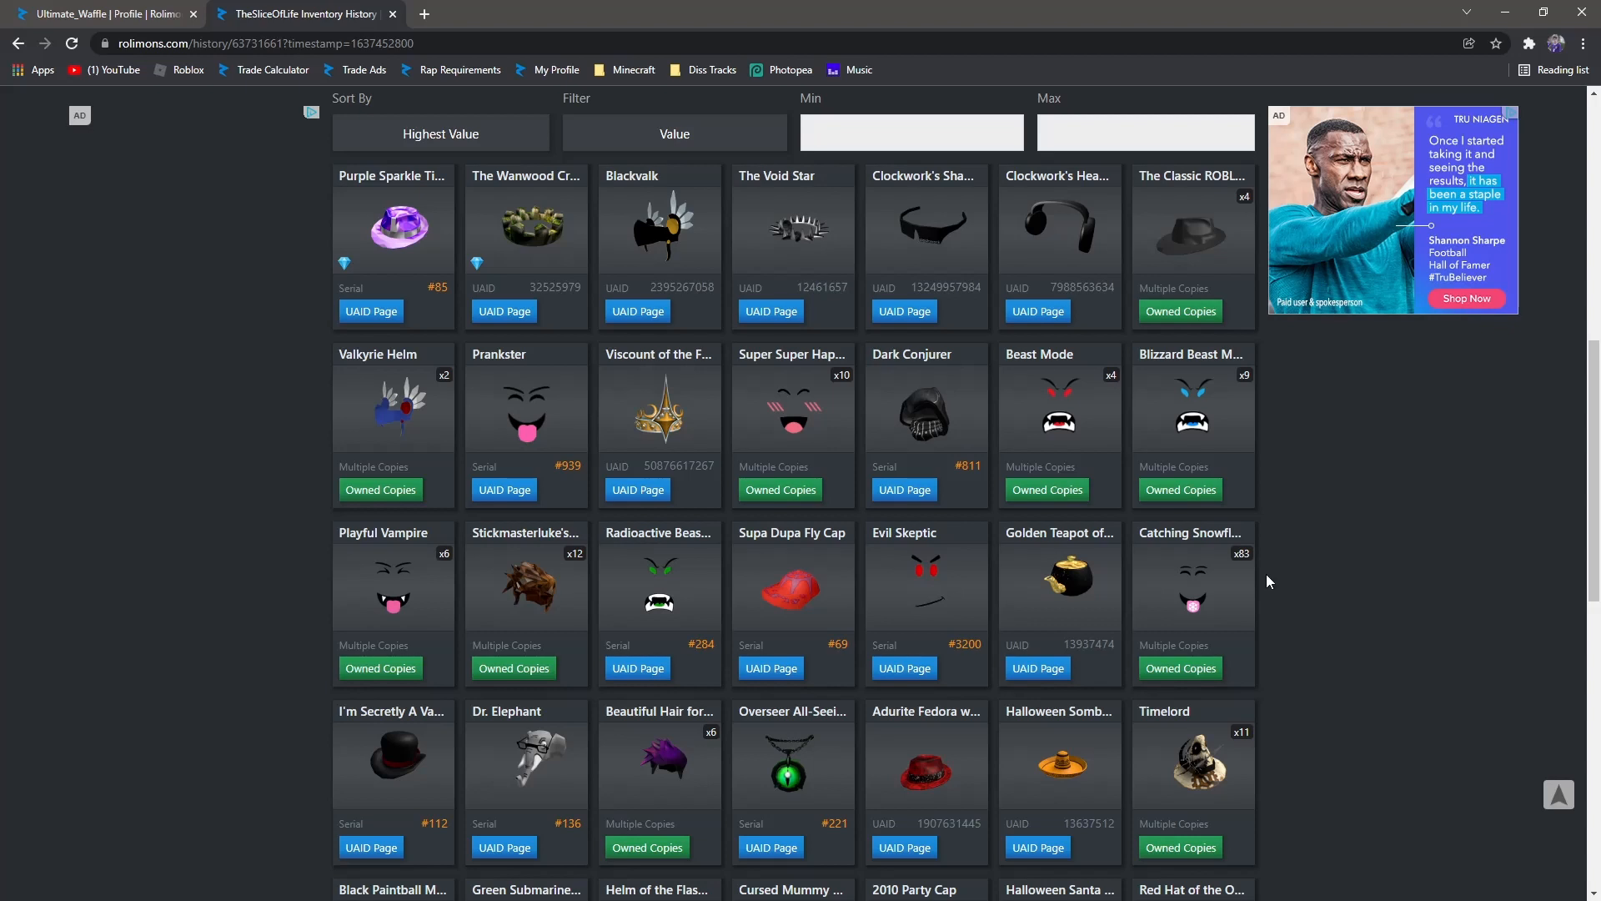
Step: Return to Ultimate_Waffle's profile tab and scroll past the value/RAP chart to the inventory
click(101, 14)
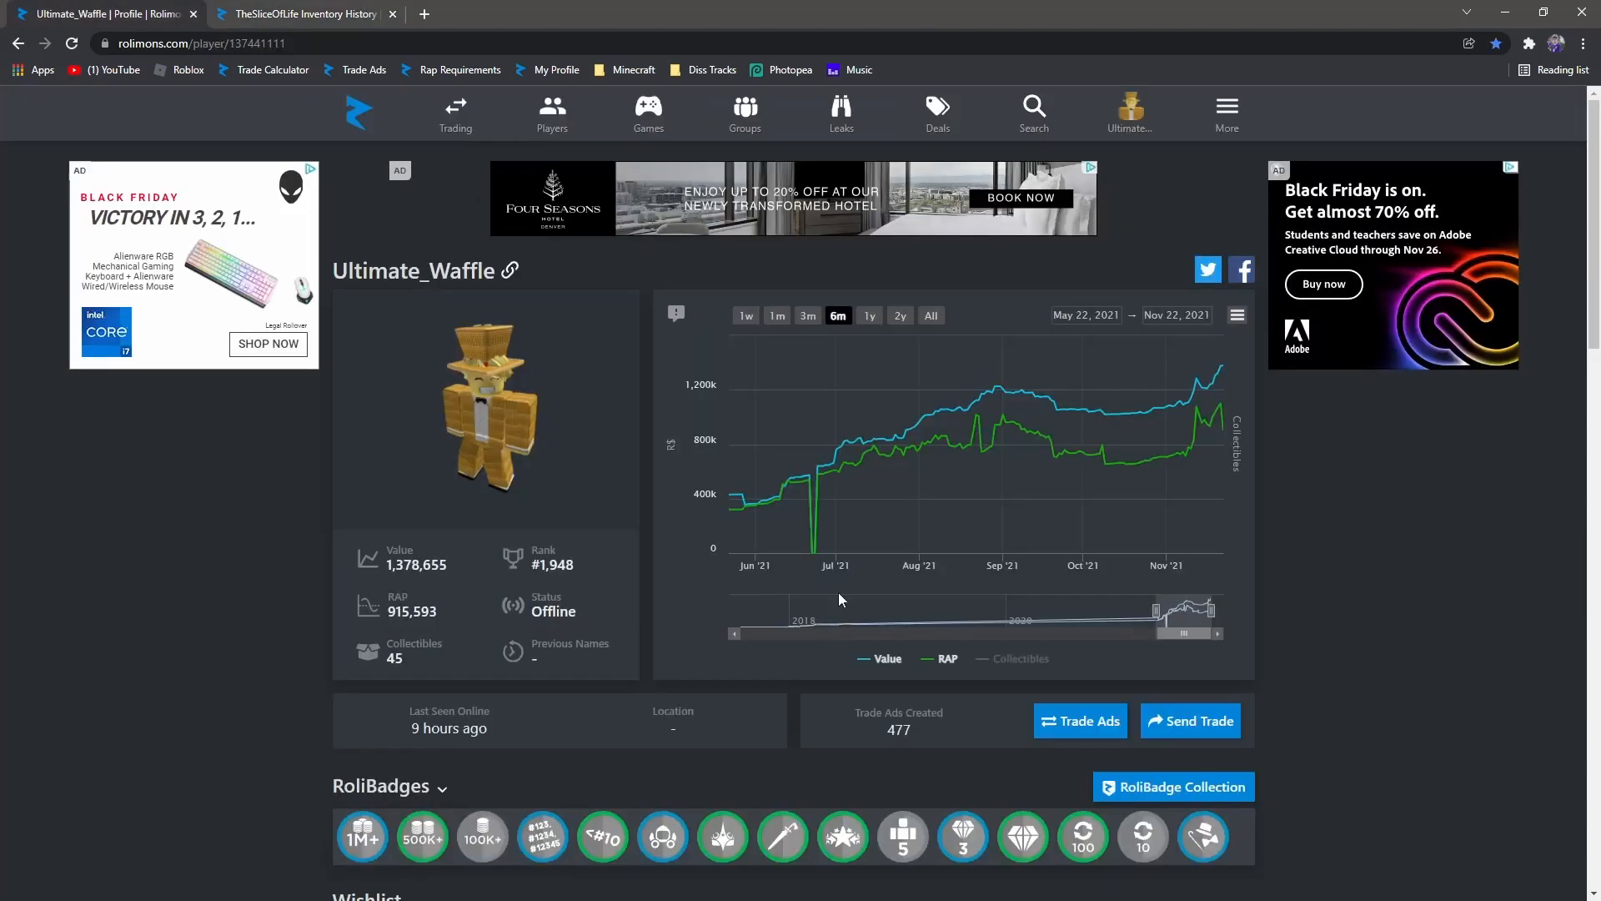
mouse_move(781, 486)
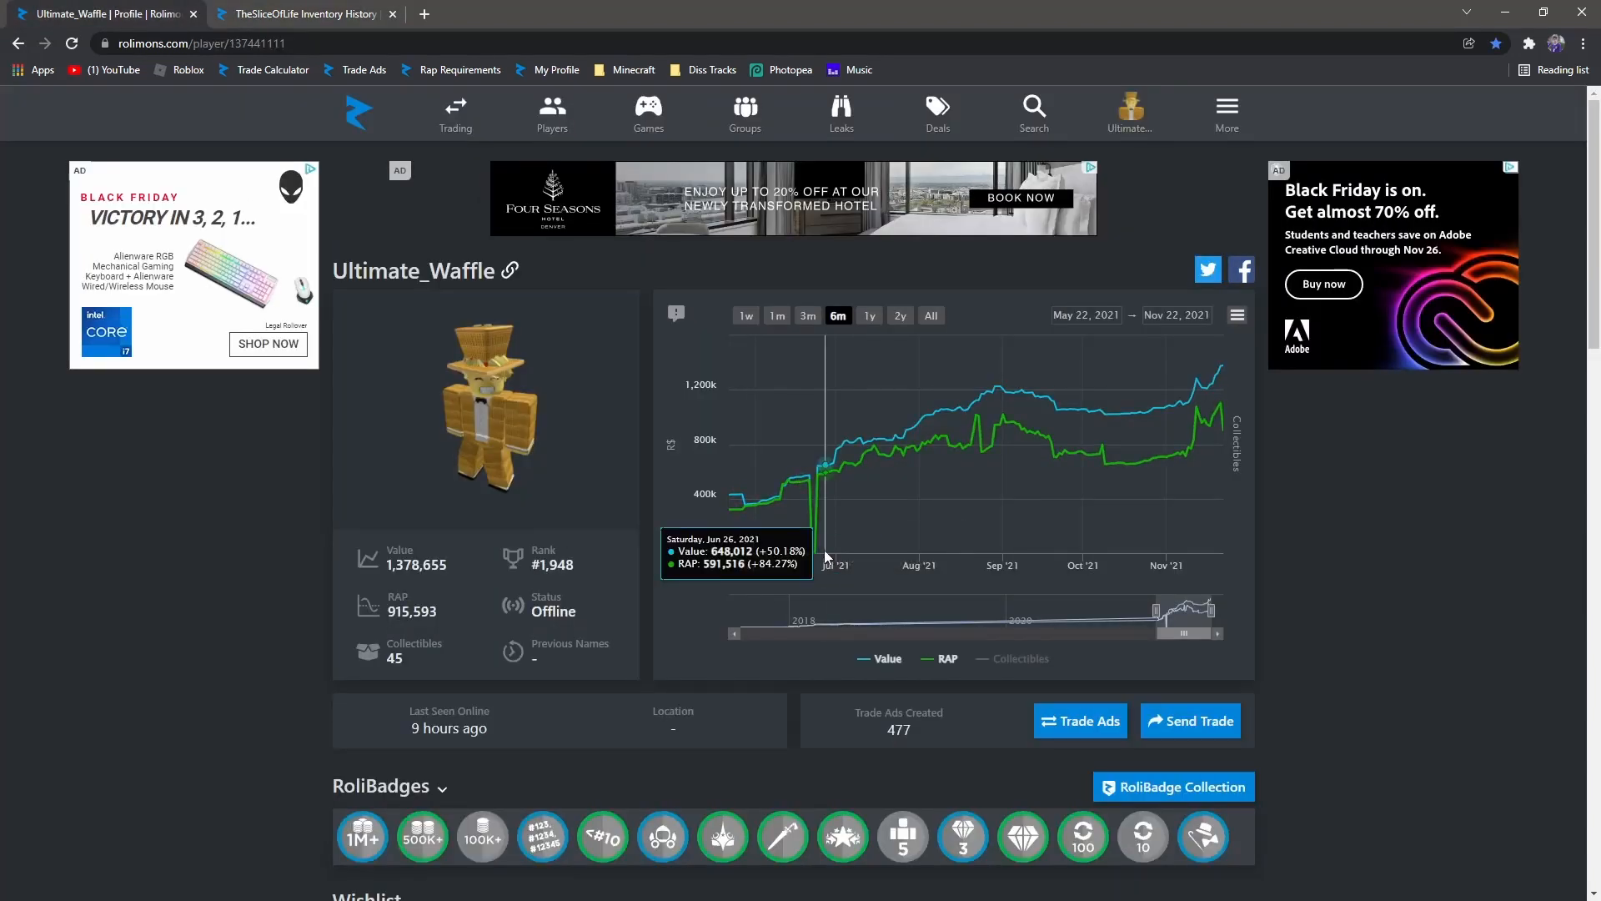
mouse_move(1223, 435)
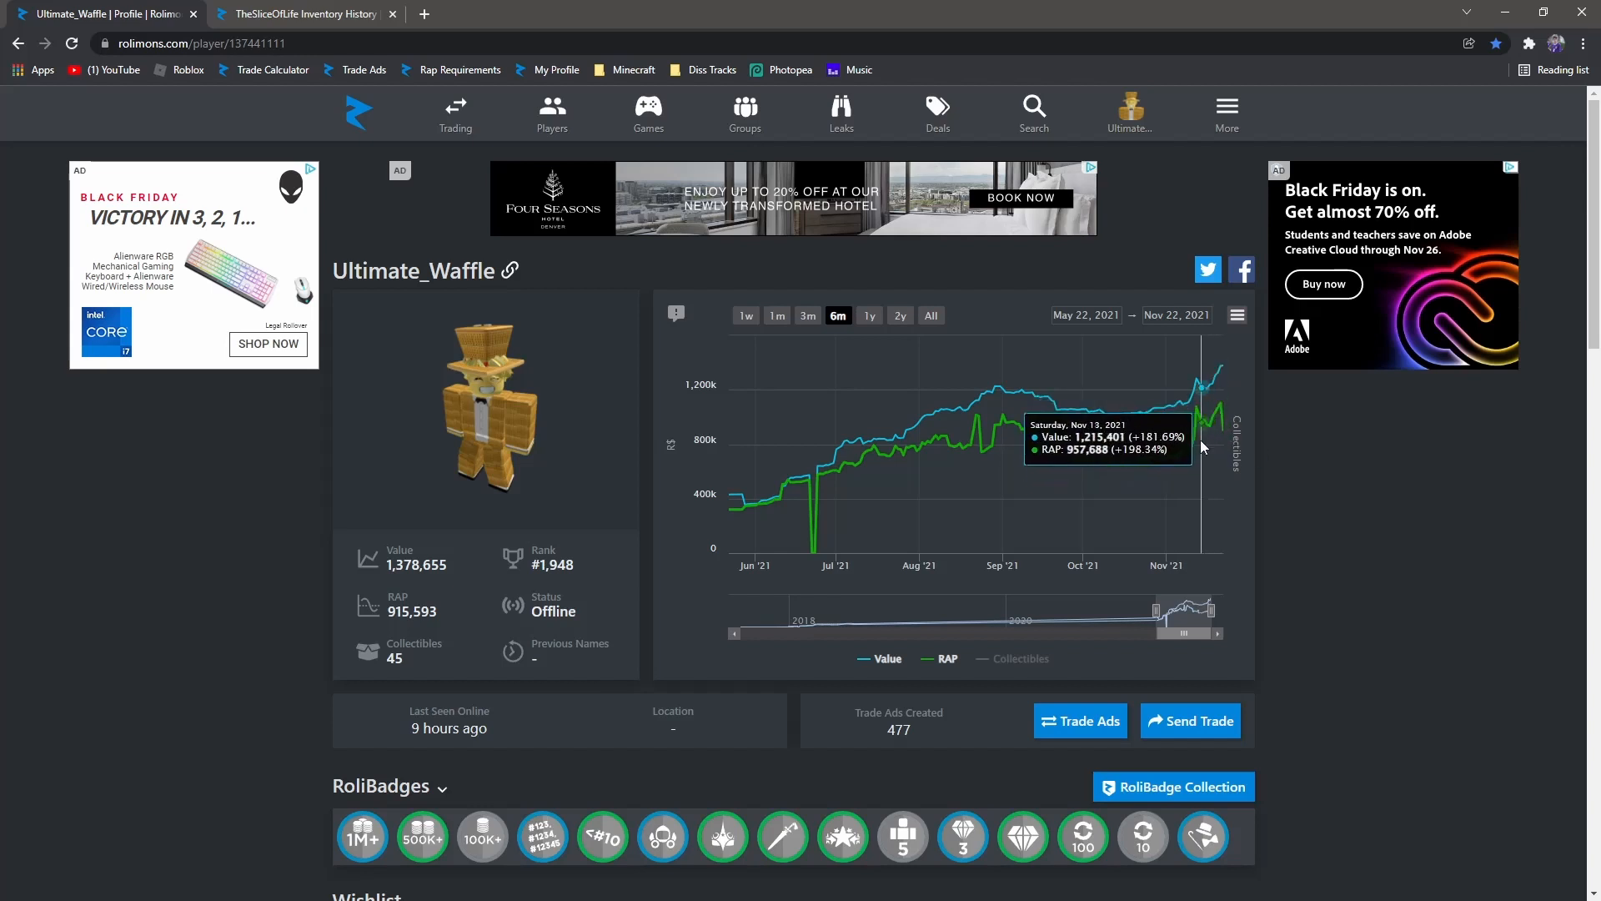
mouse_move(1186, 467)
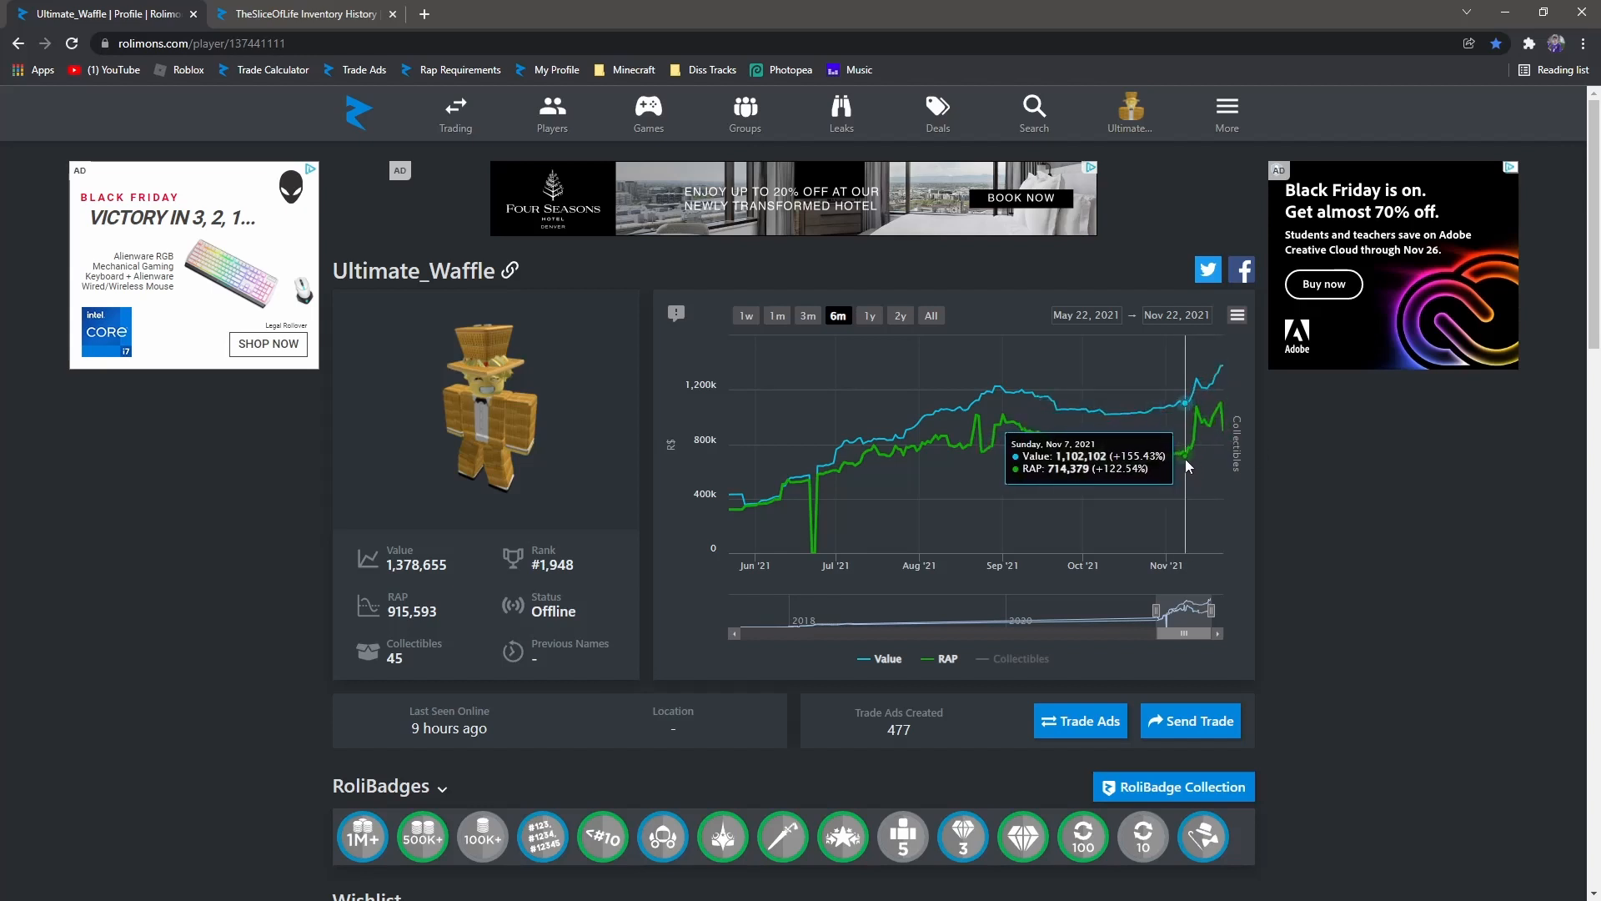
mouse_move(1222, 467)
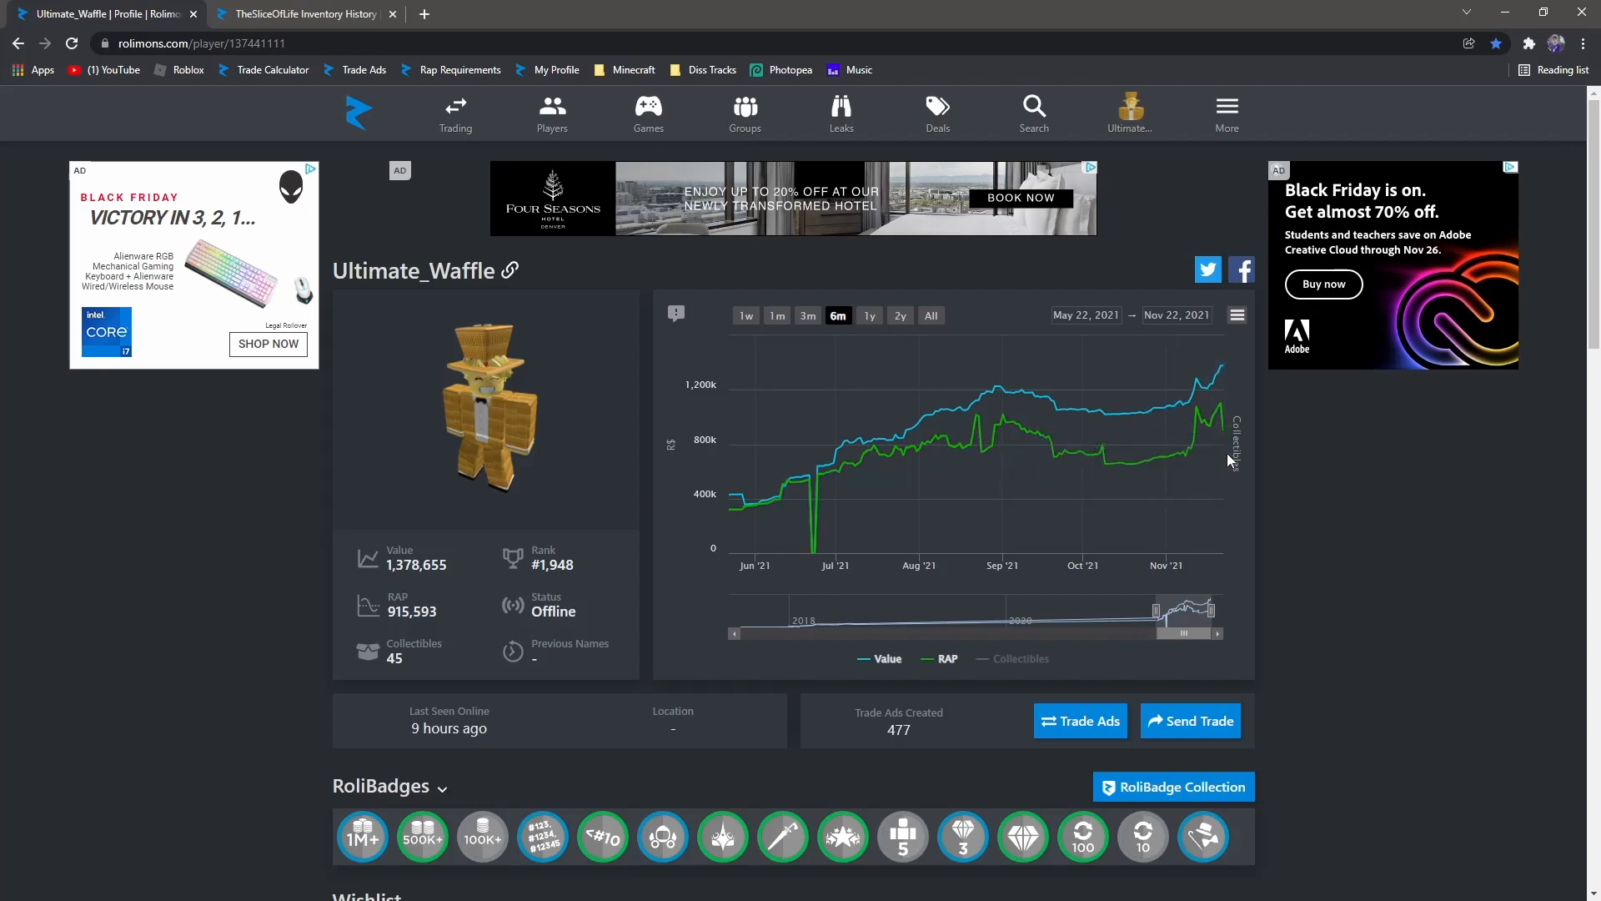
mouse_move(1229, 461)
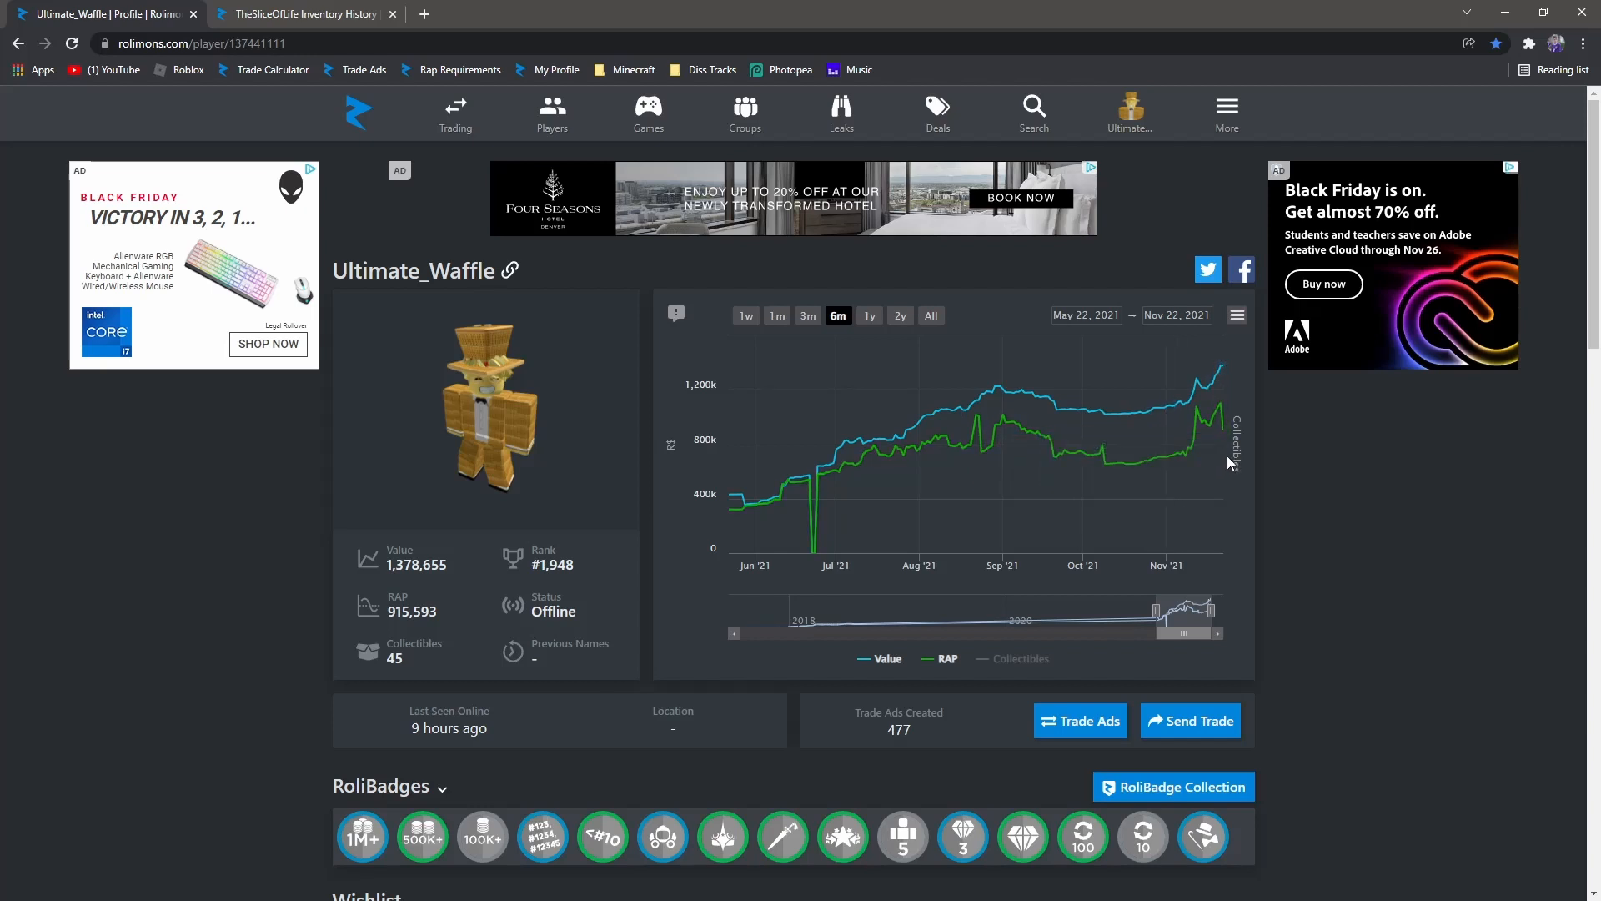
scroll(down, 3)
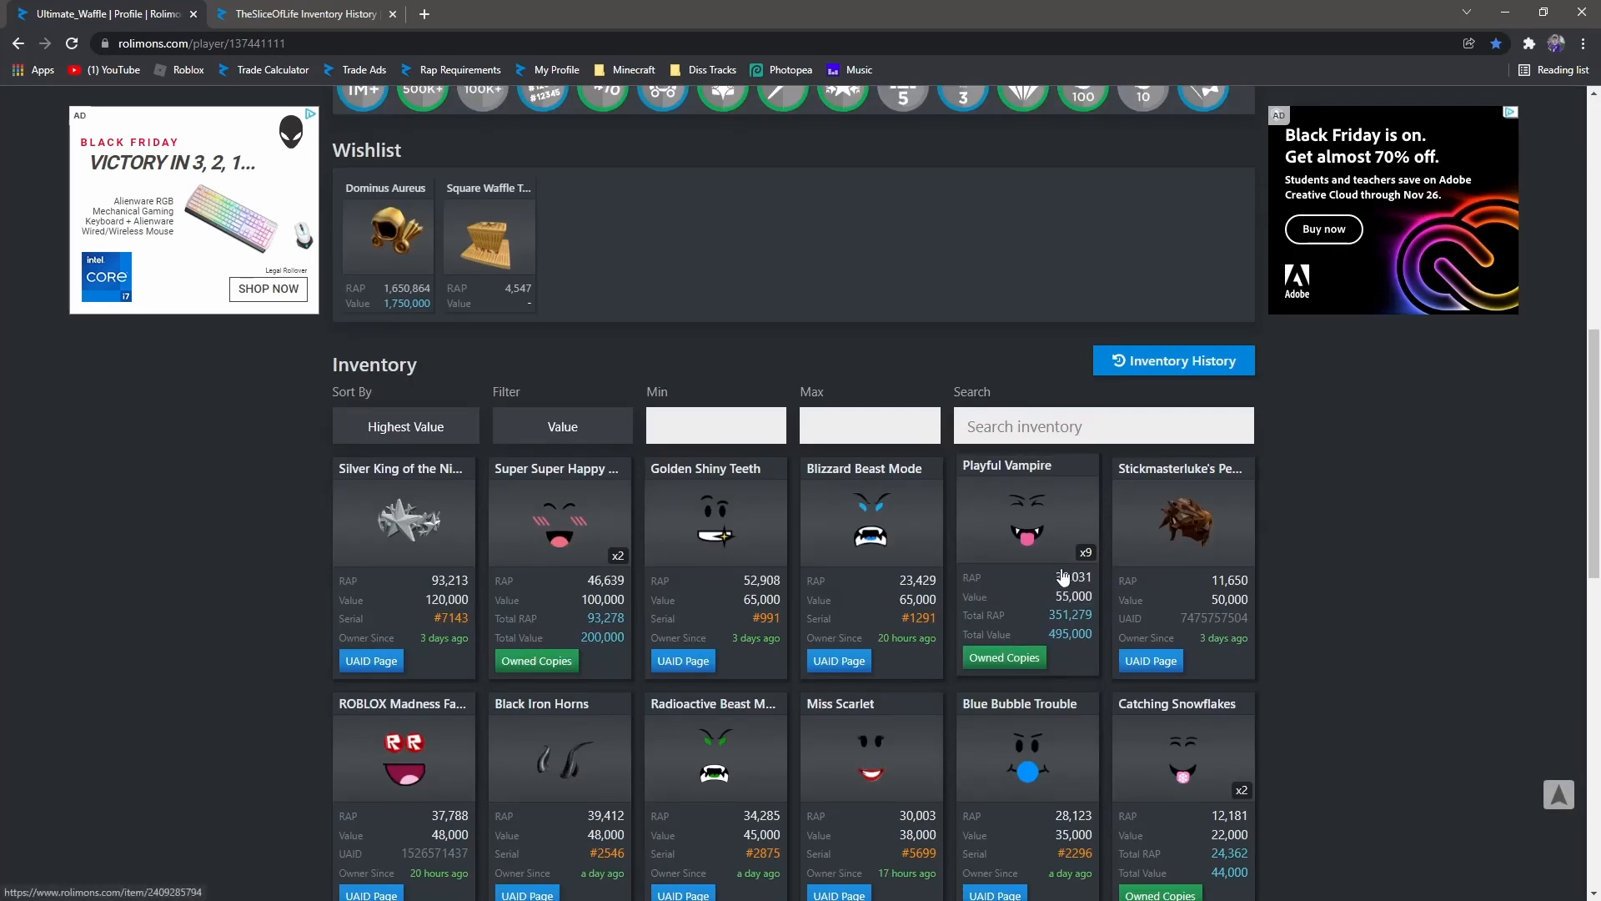
scroll(down, 3)
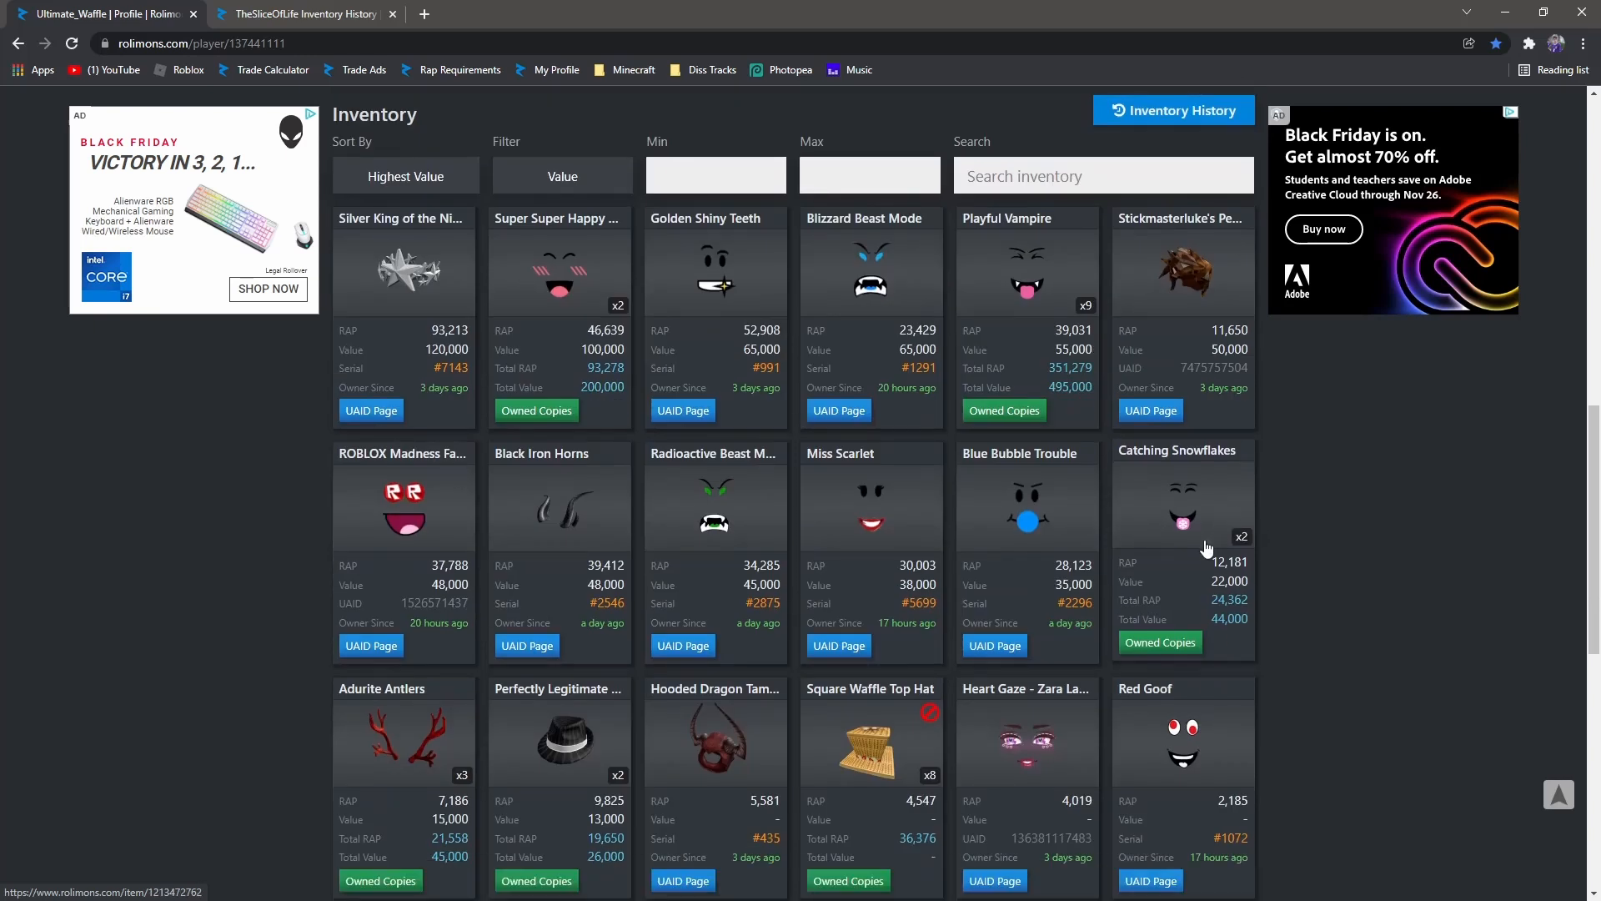
mouse_move(1239, 578)
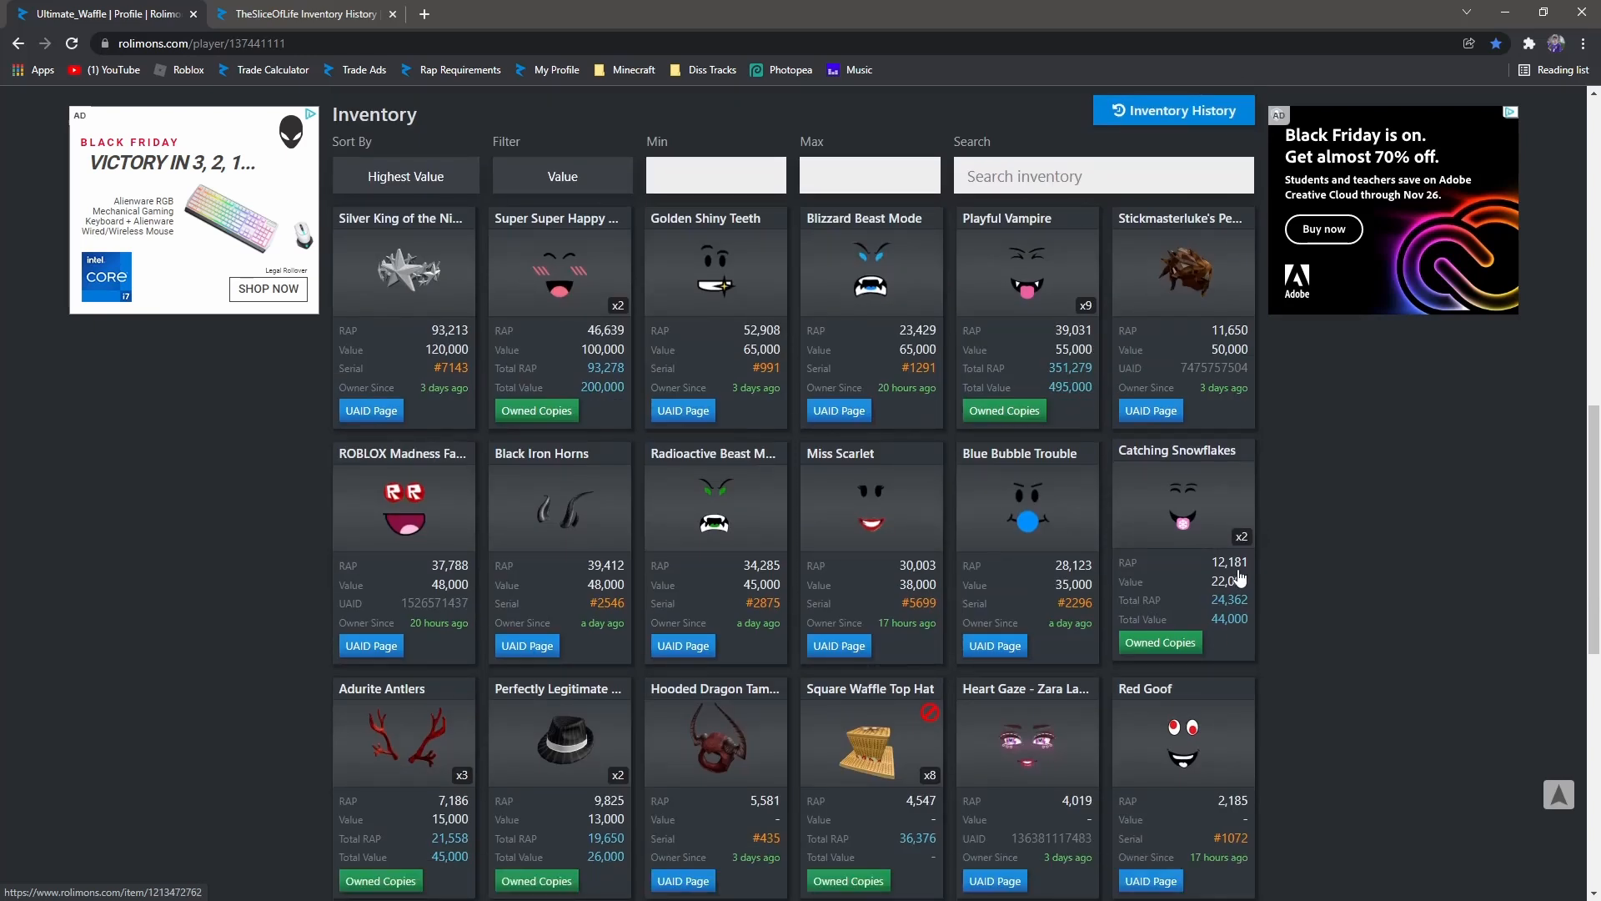
mouse_move(1262, 580)
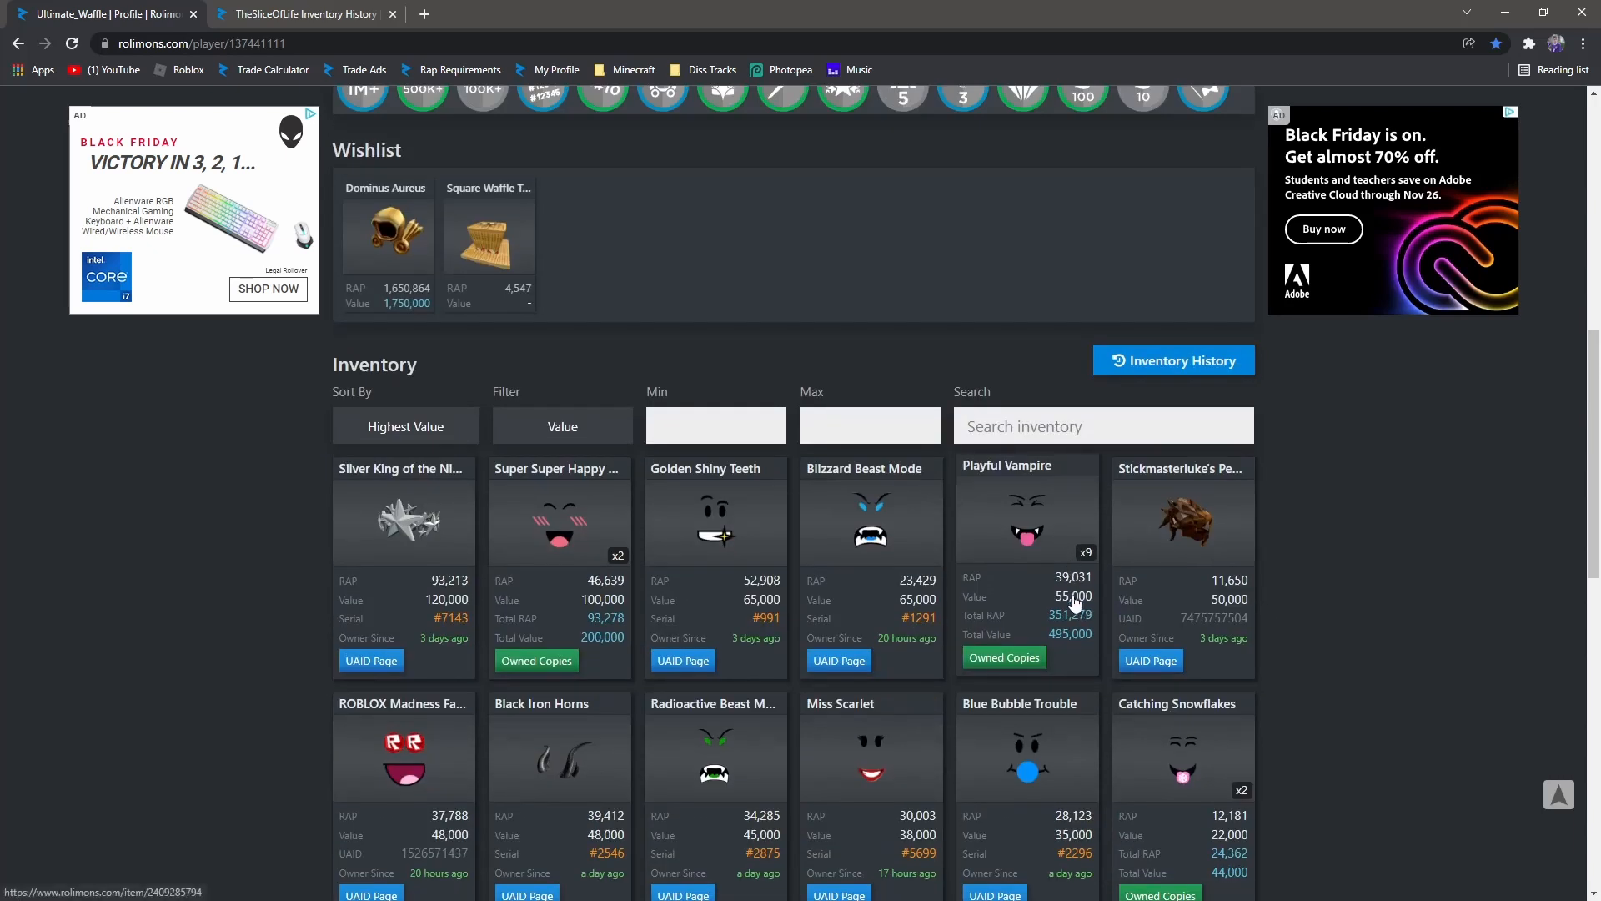
mouse_move(810, 565)
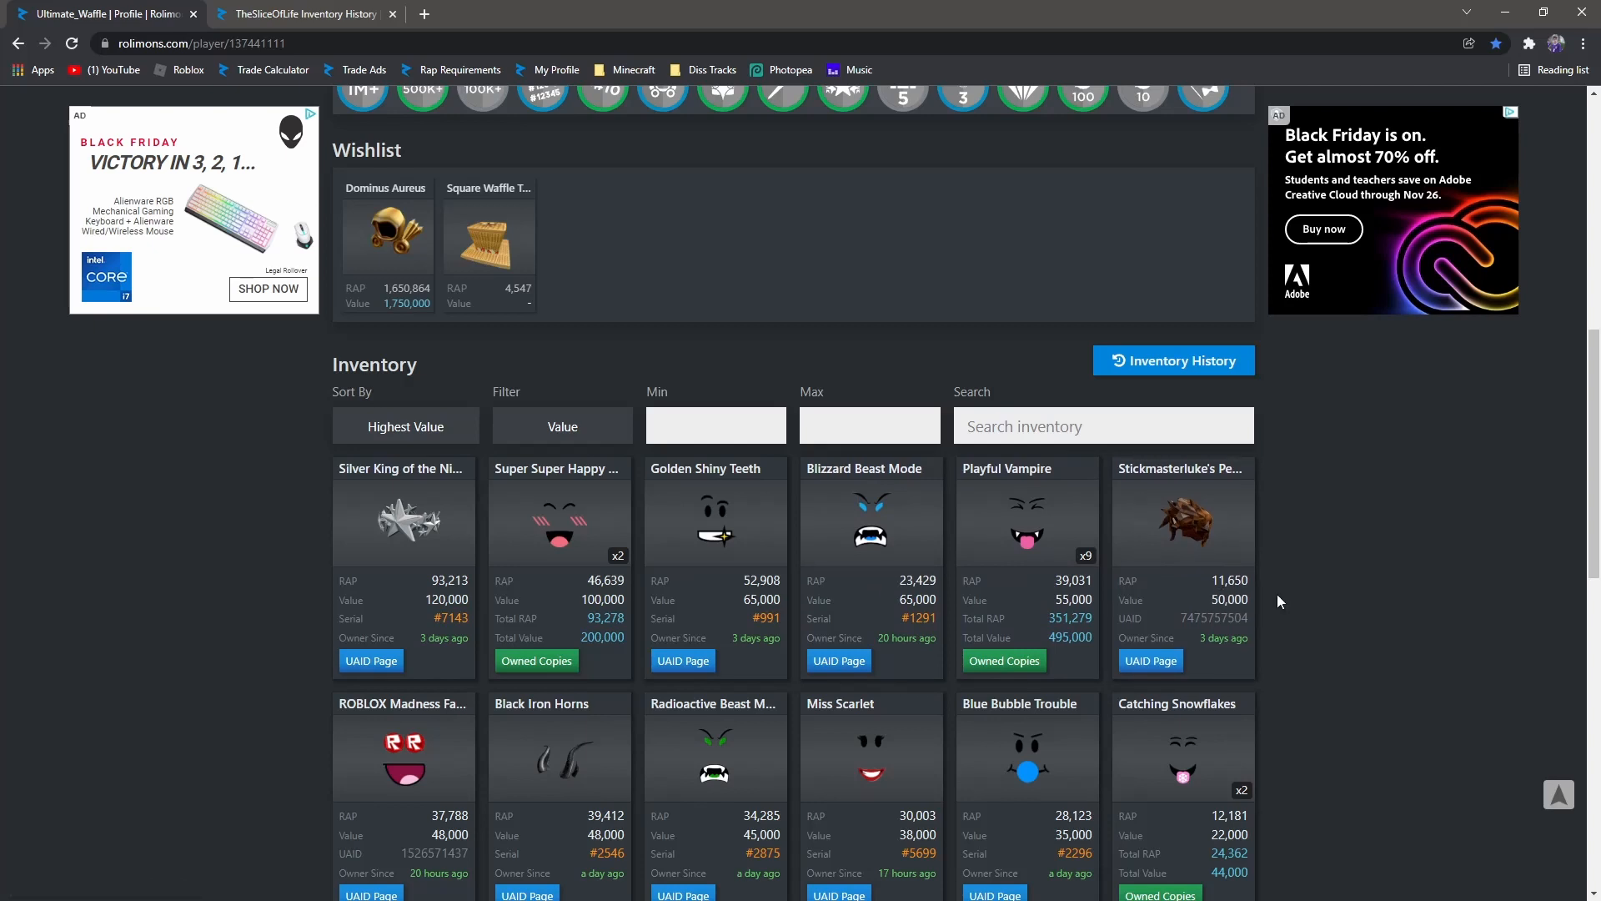
mouse_move(1180, 520)
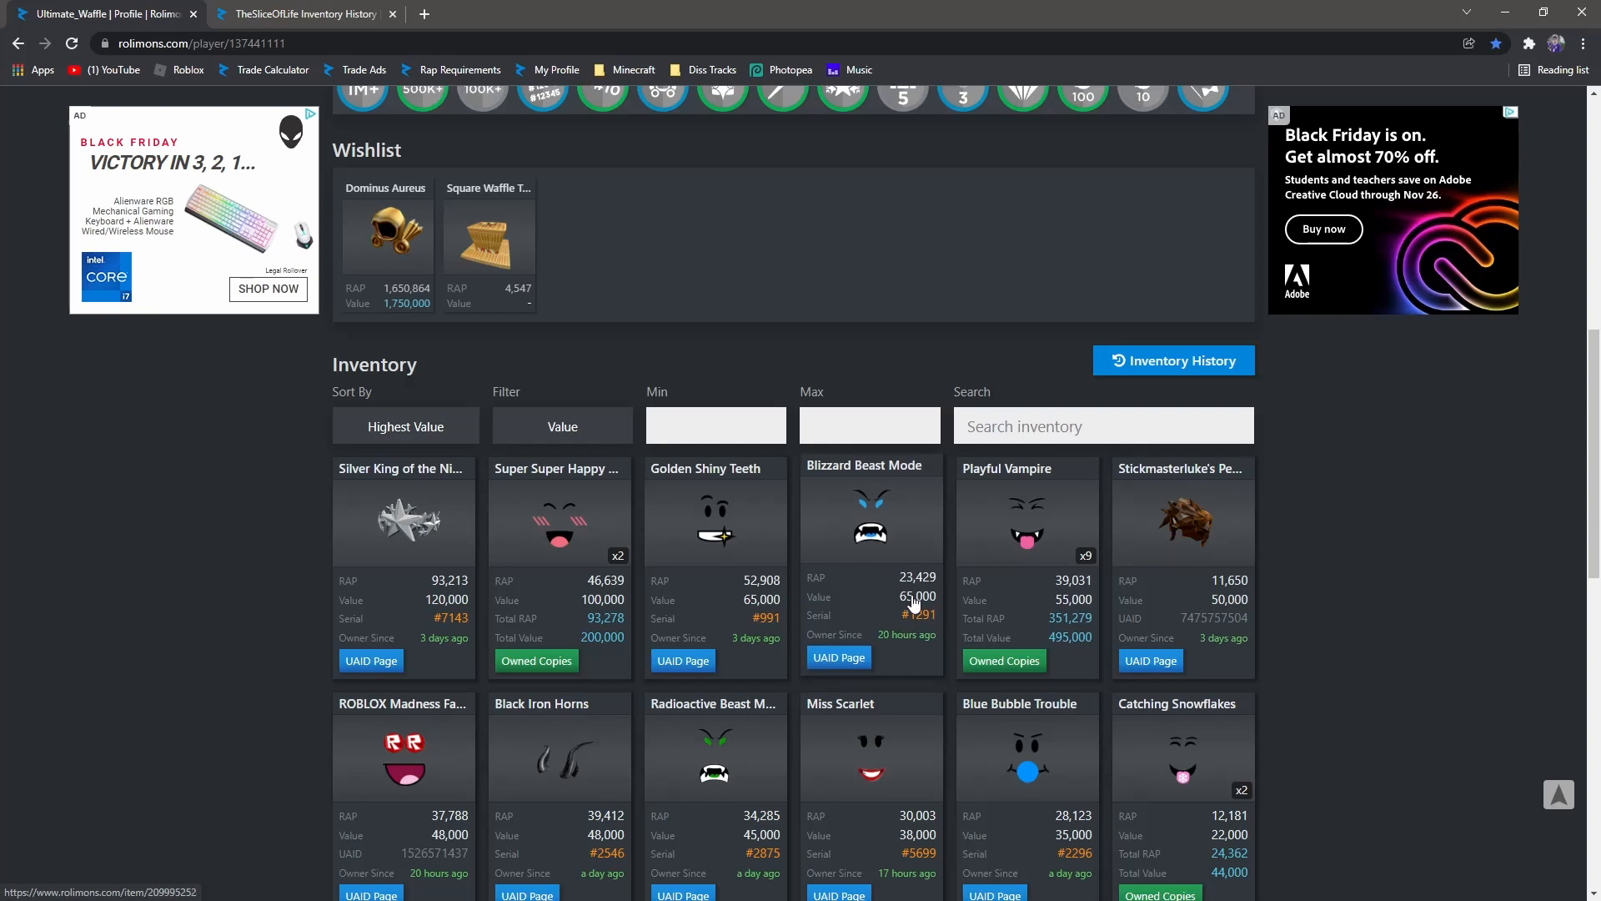
mouse_move(907, 608)
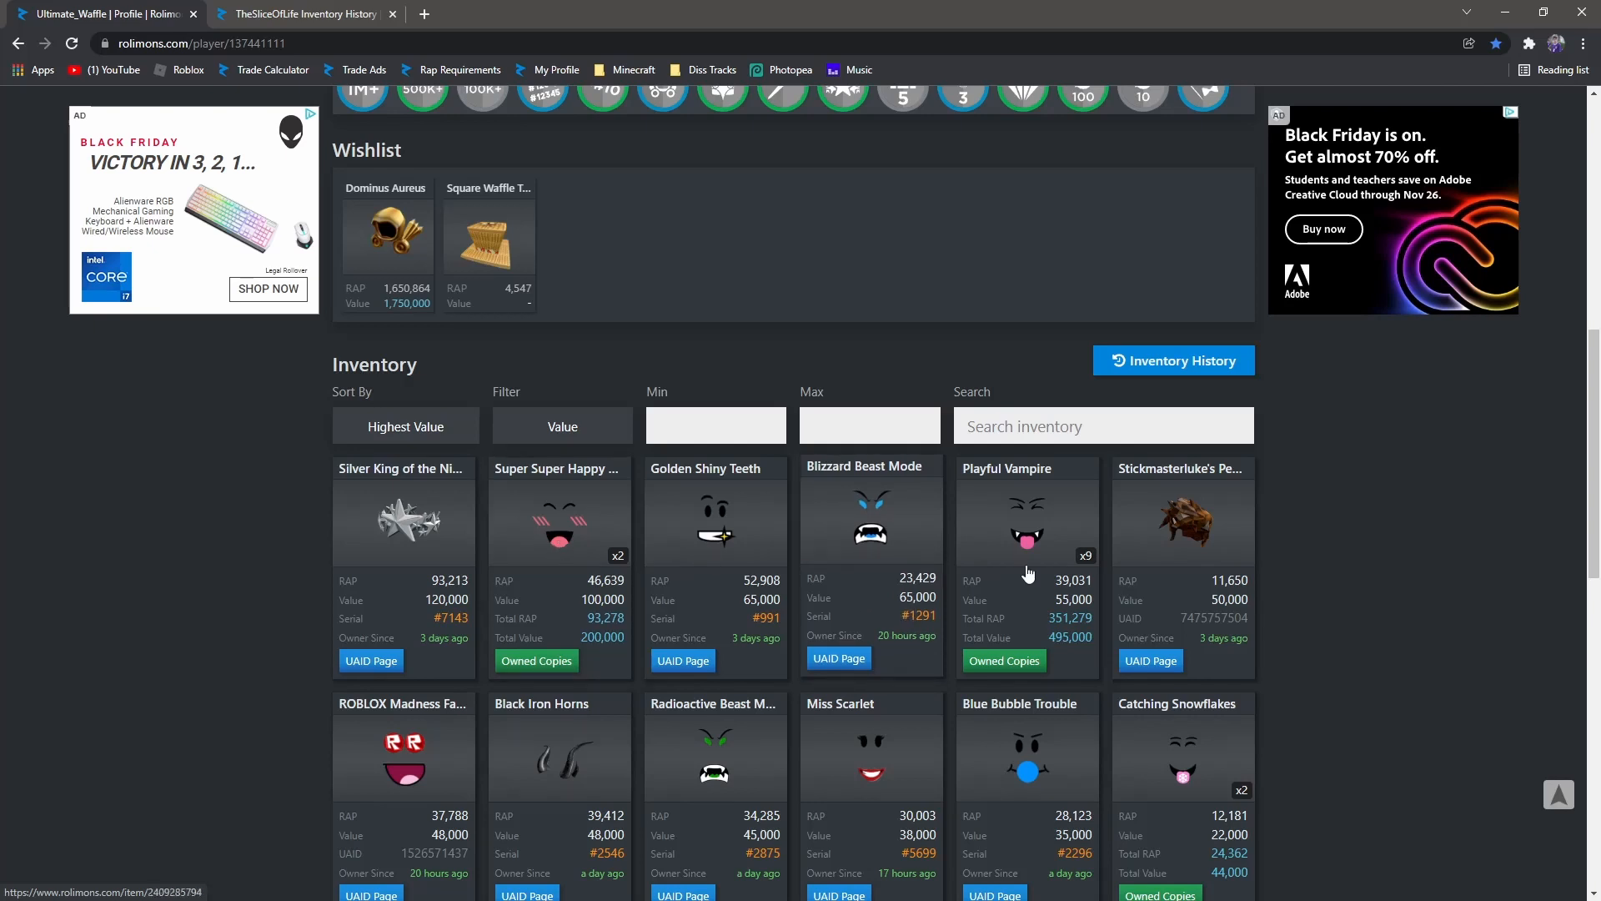
scroll(down, 3)
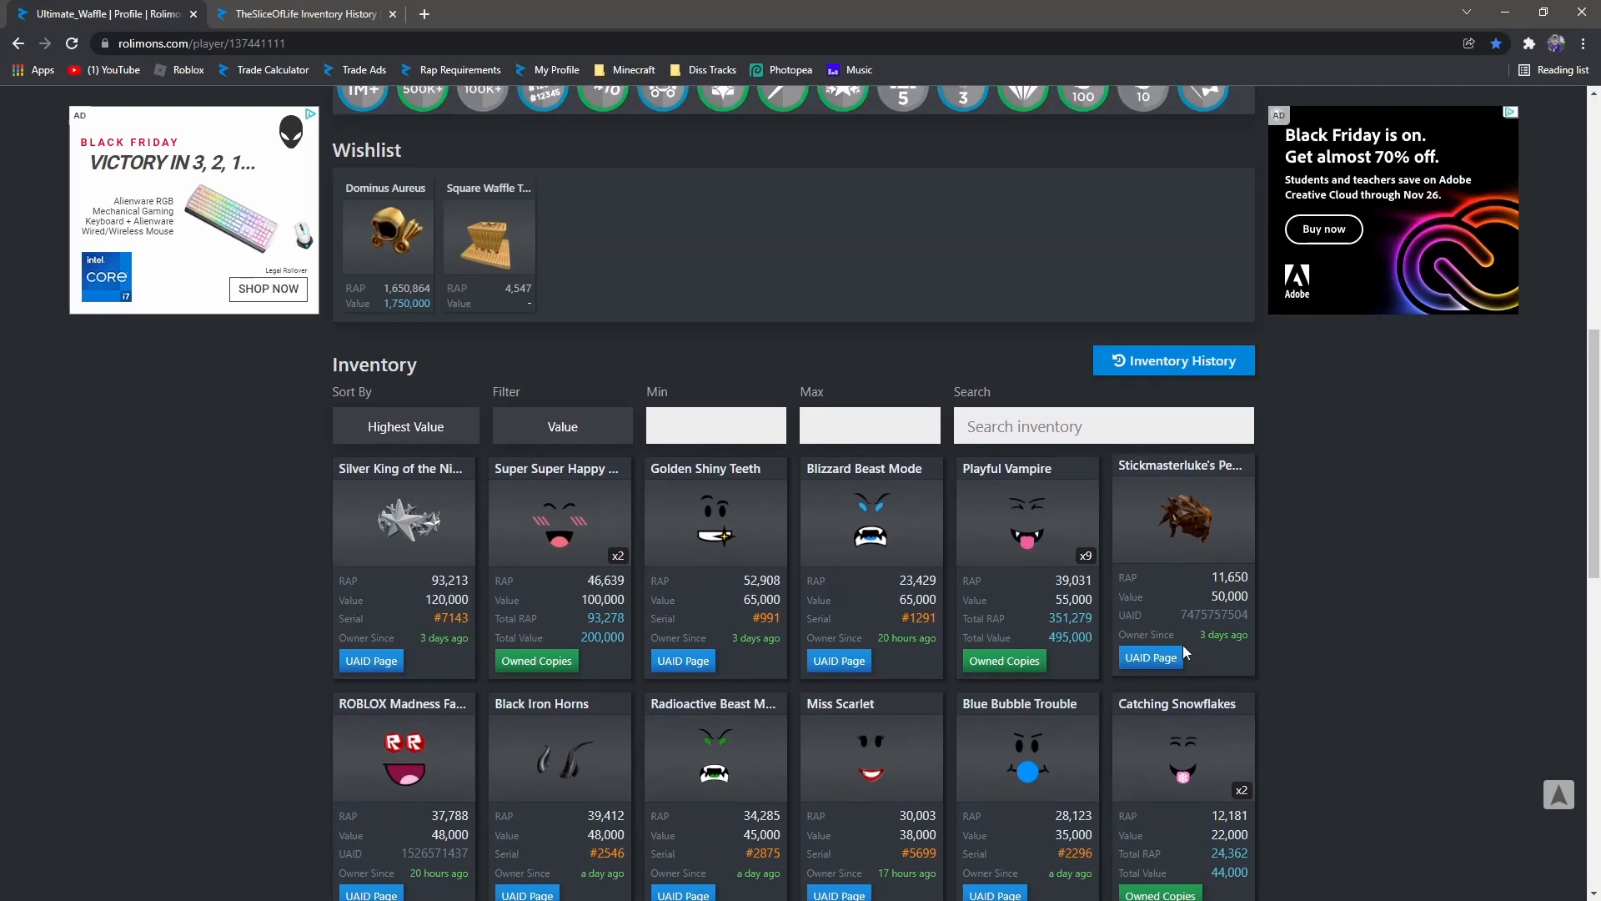
scroll(down, 3)
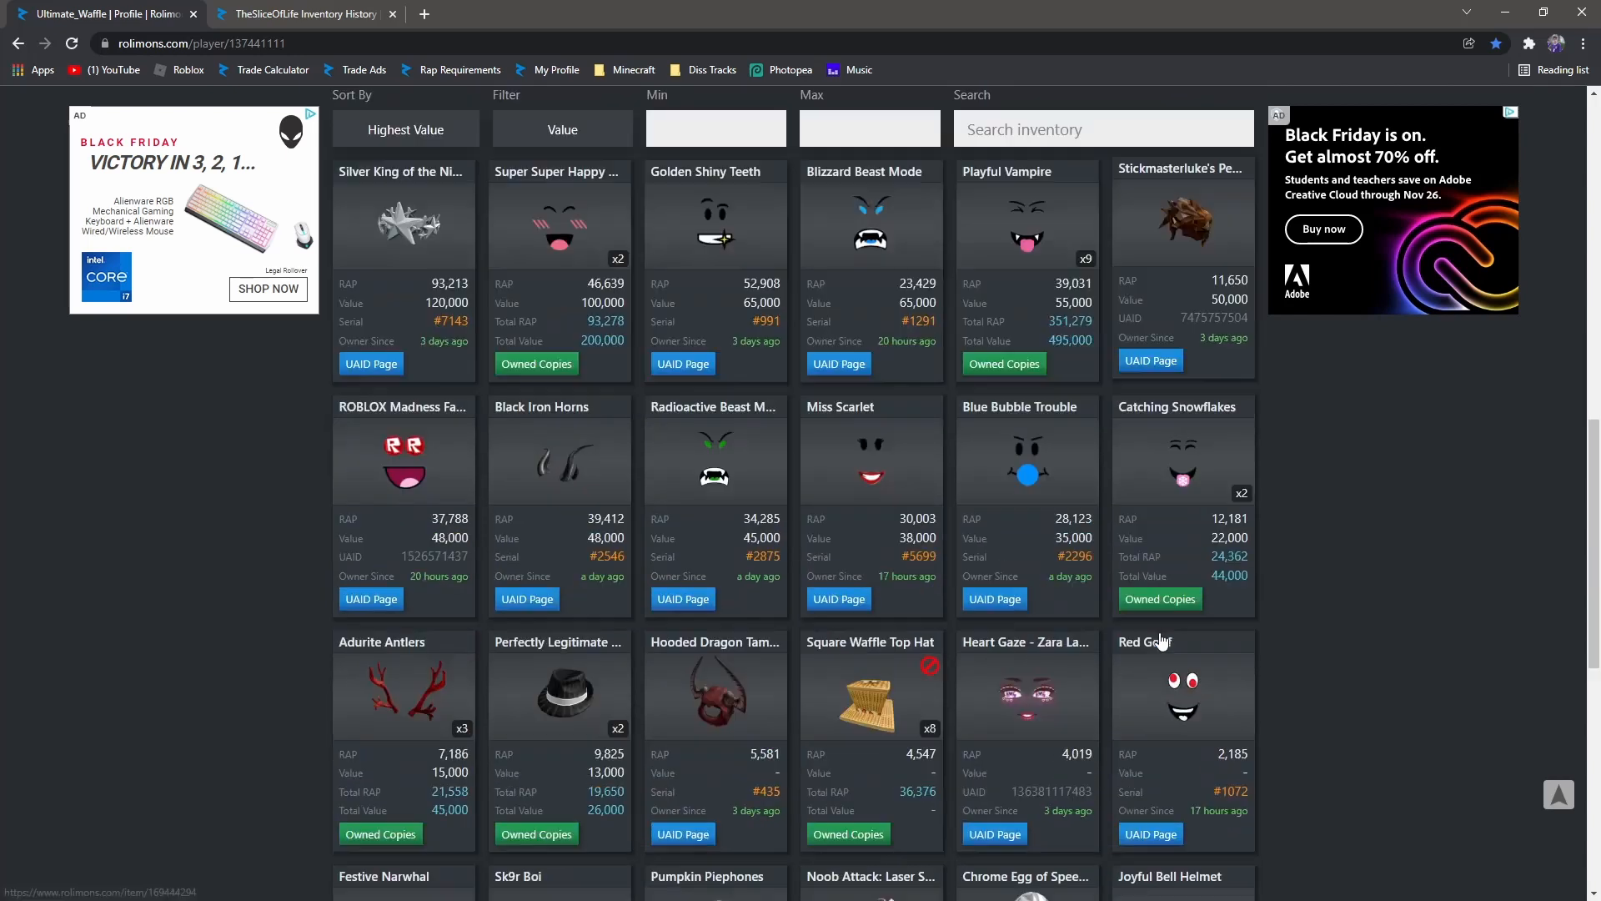
scroll(down, 3)
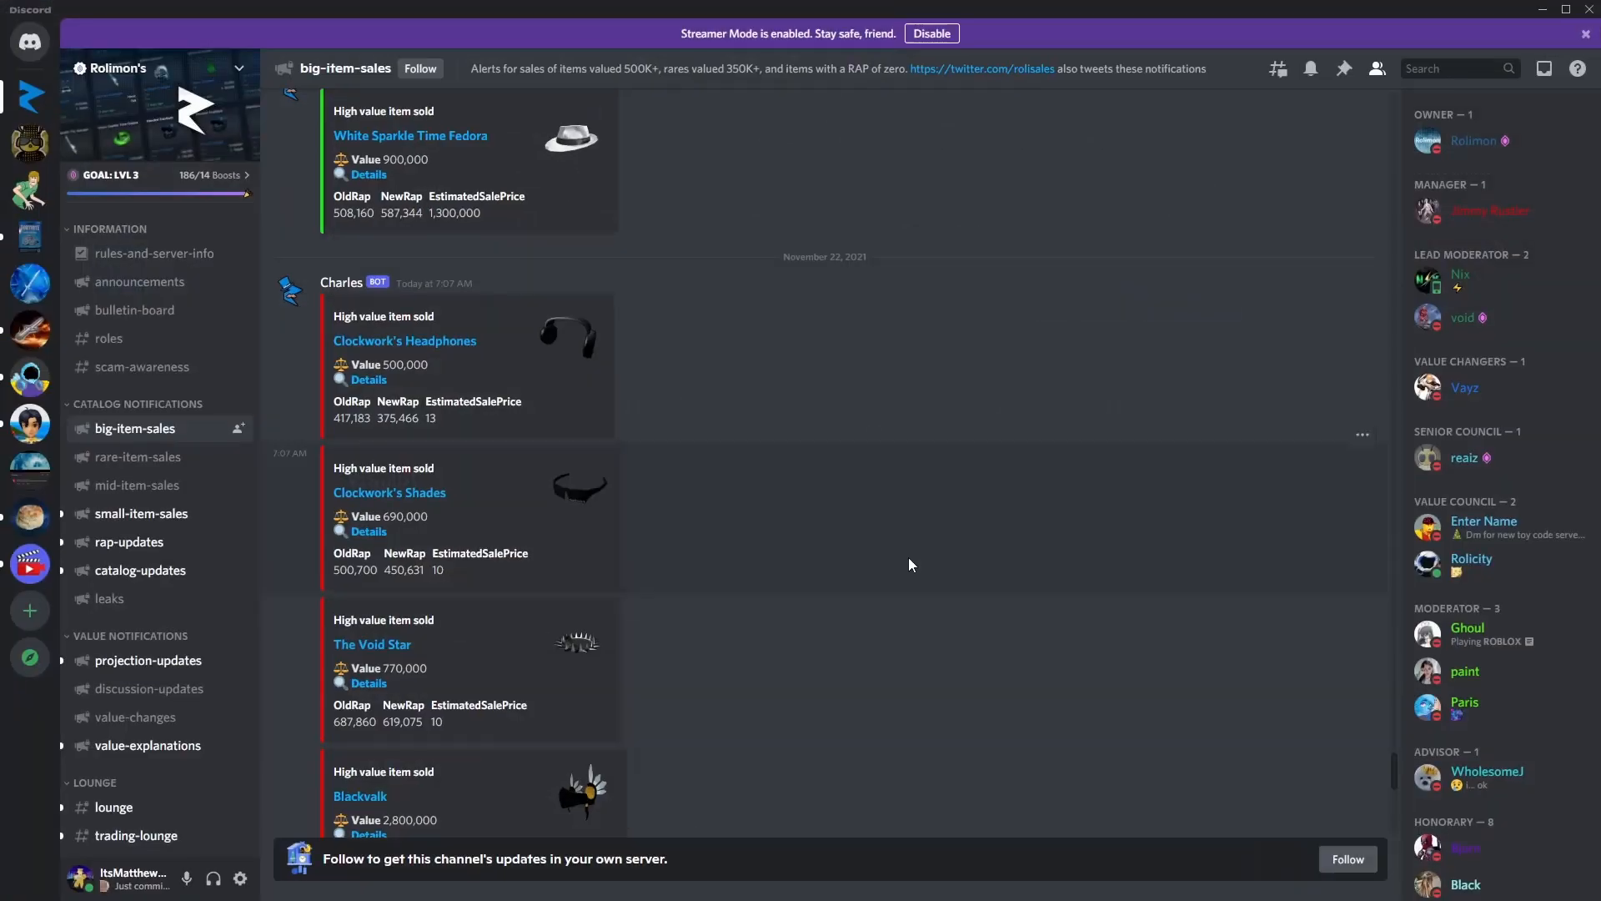
mouse_move(745, 463)
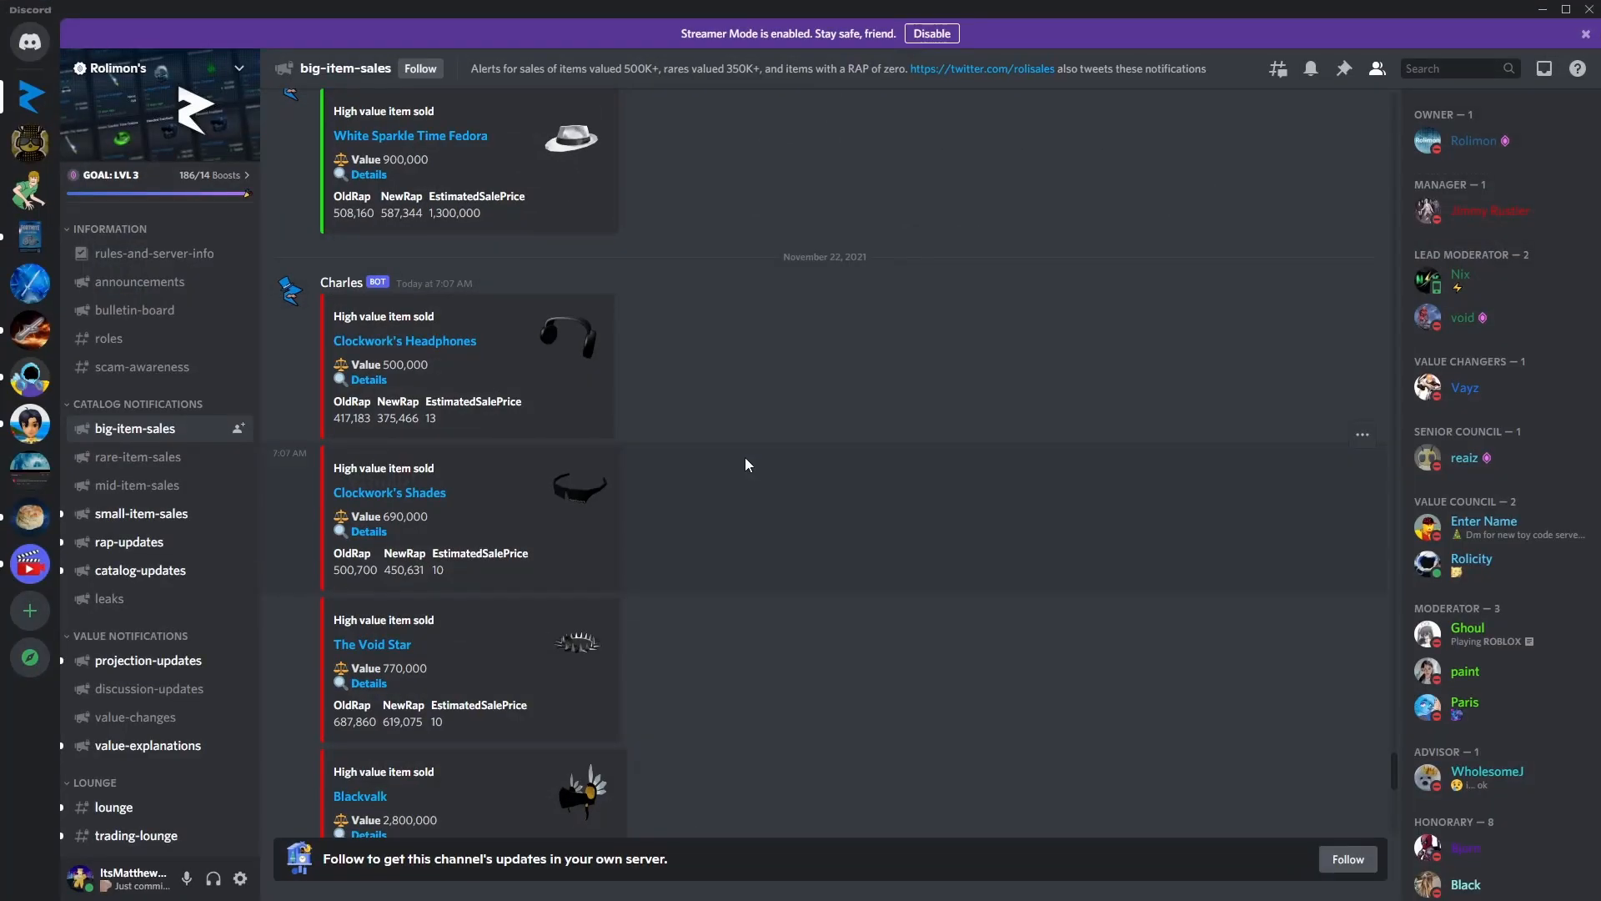
Step: Scroll through the big-item-sales alerts with old and new RAP, then move to rare-item-sales
scroll(down, 3)
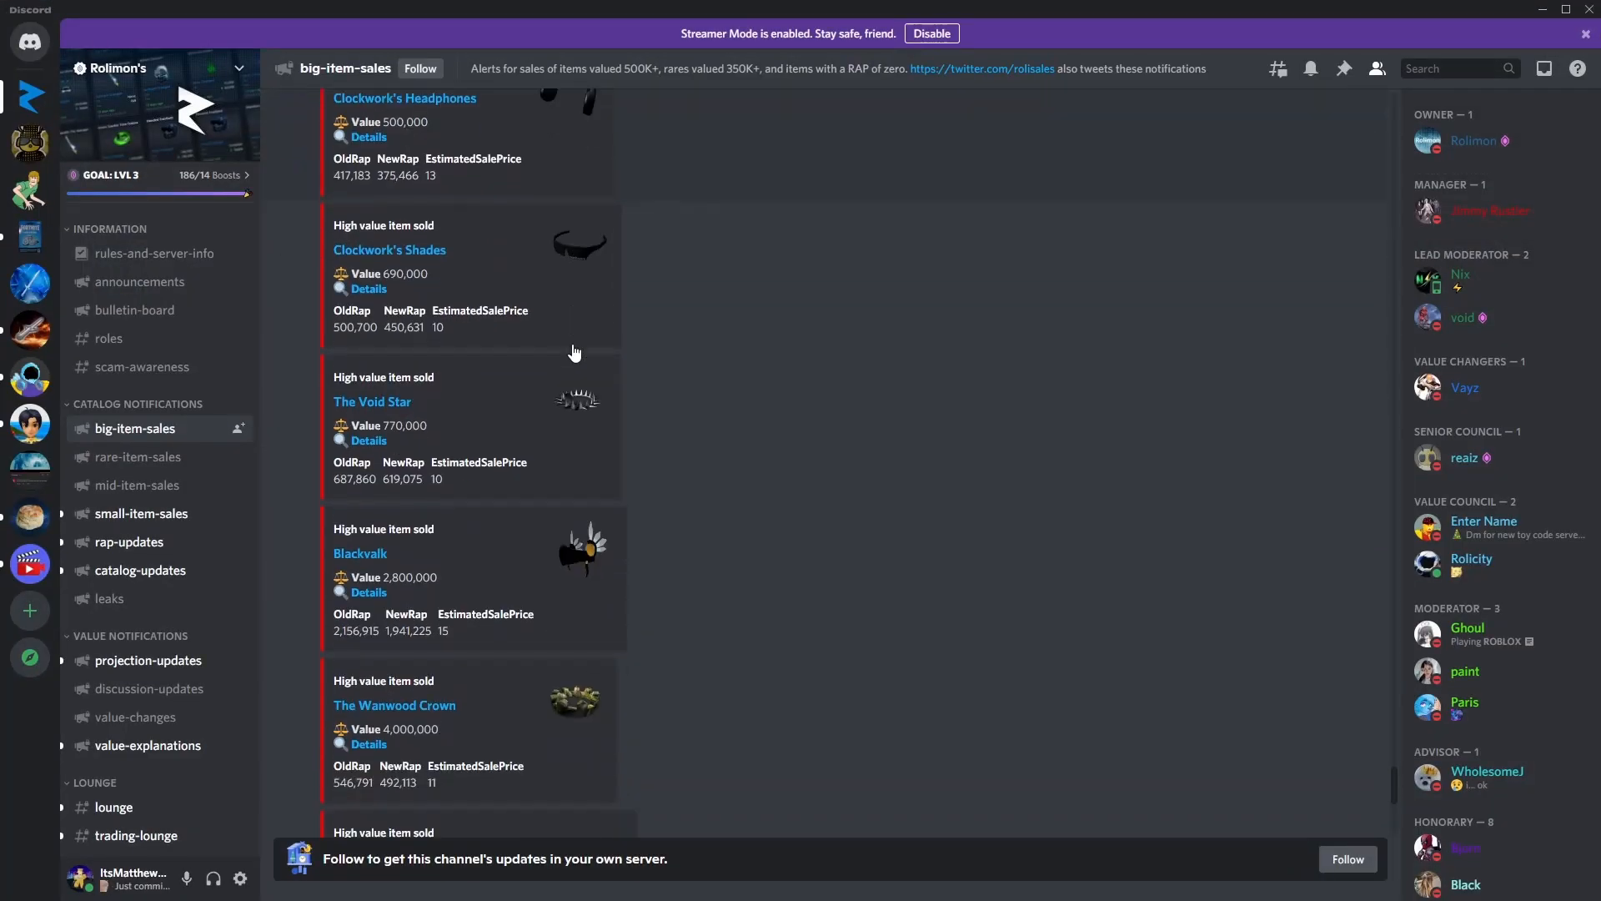
scroll(down, 3)
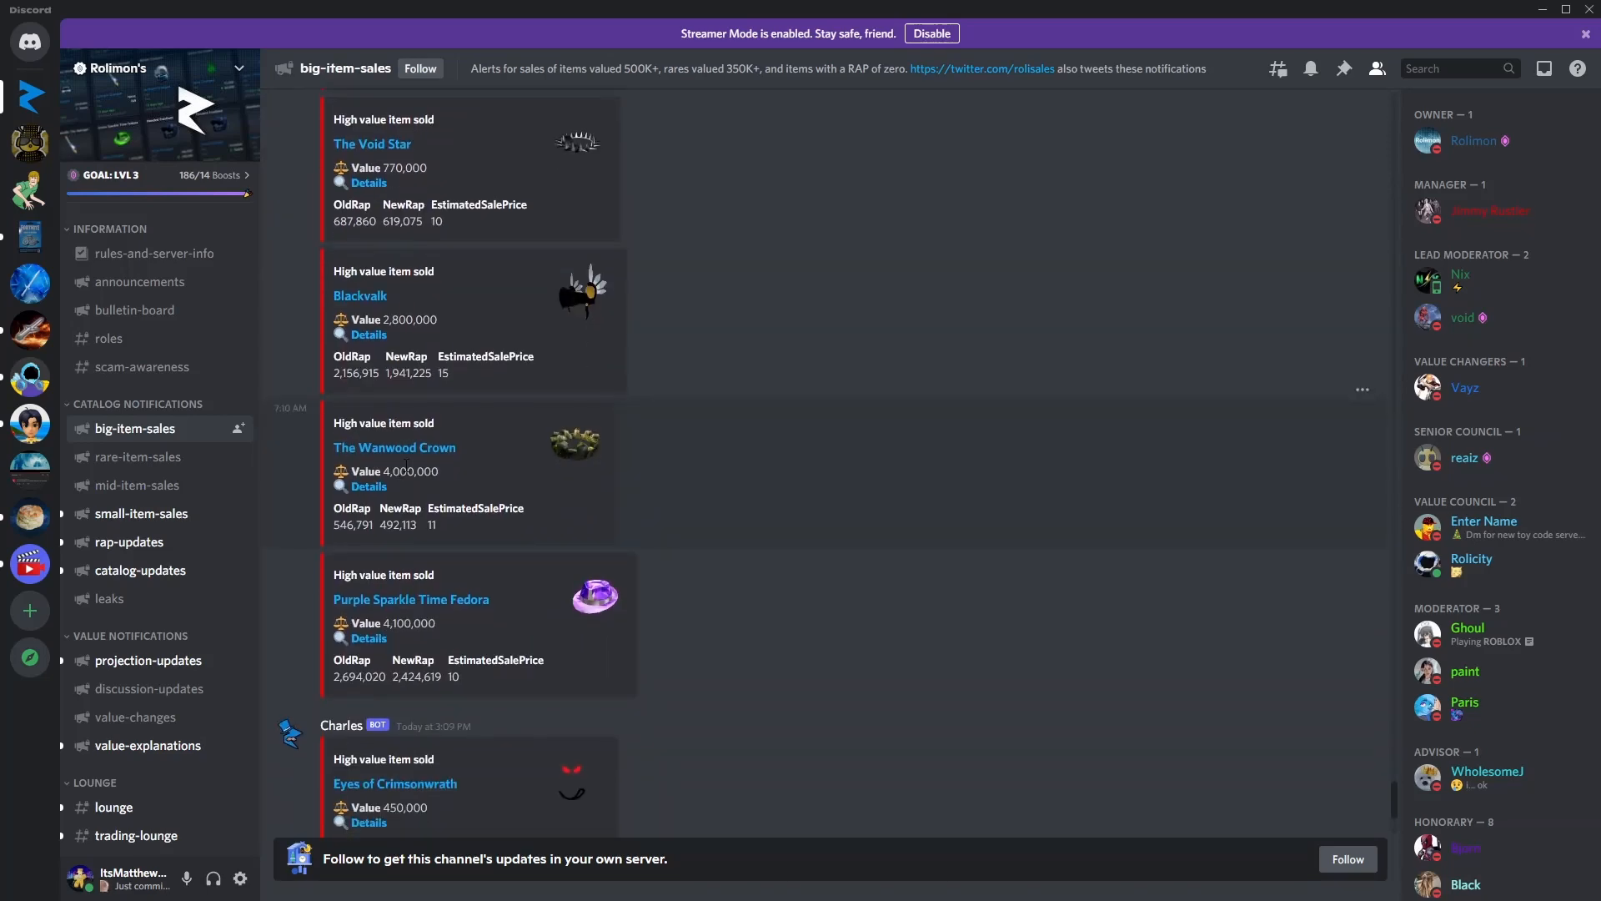
scroll(down, 3)
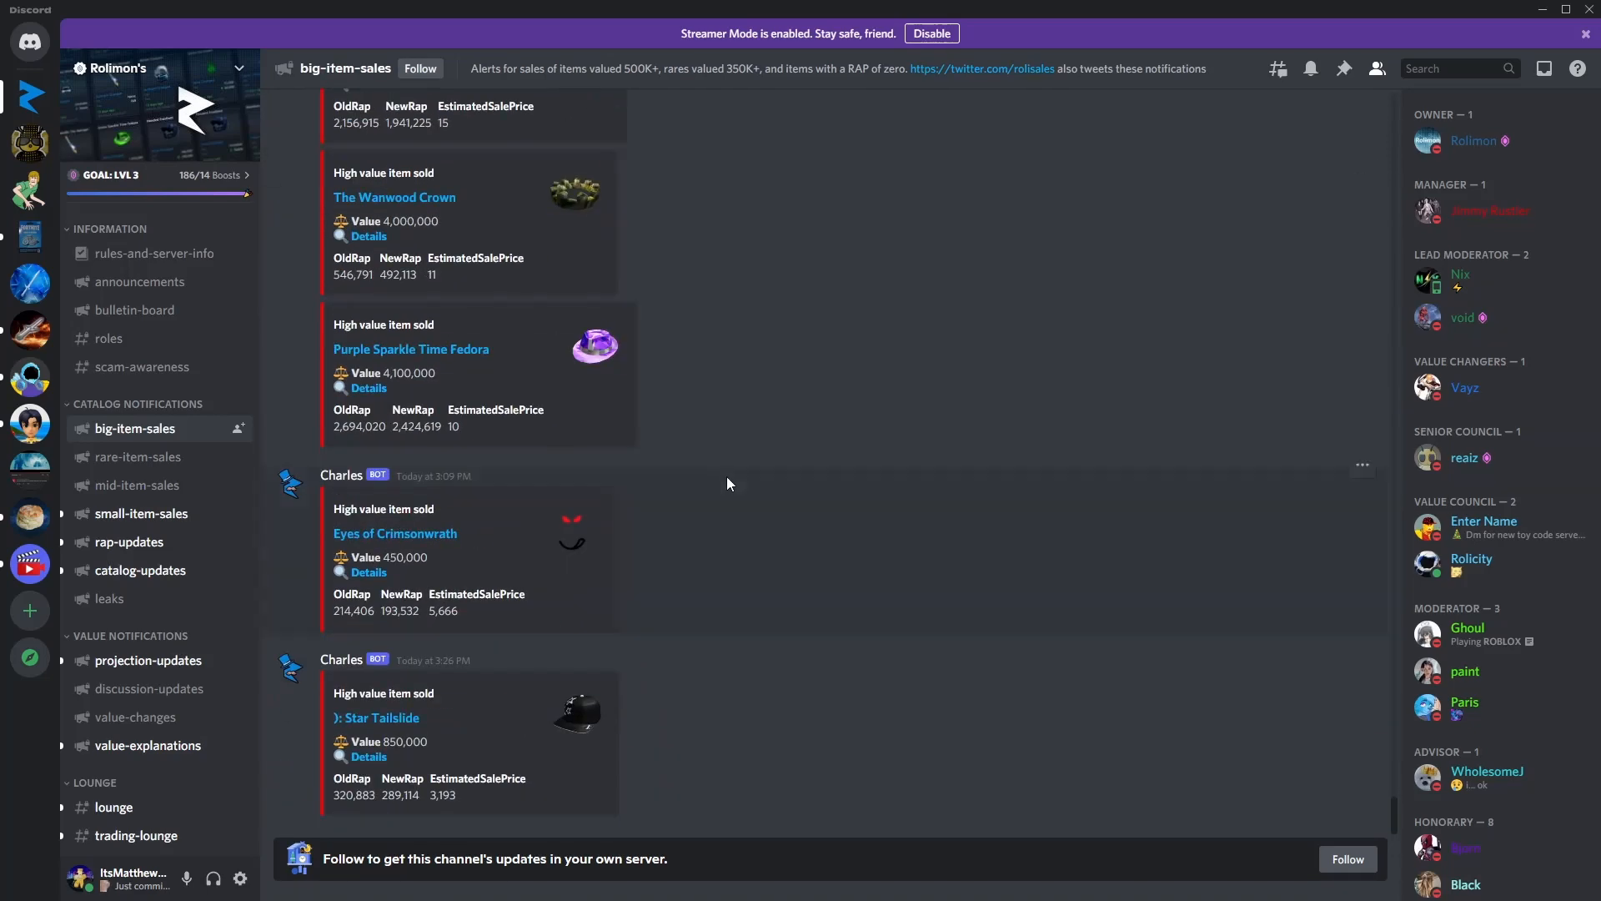
mouse_move(702, 534)
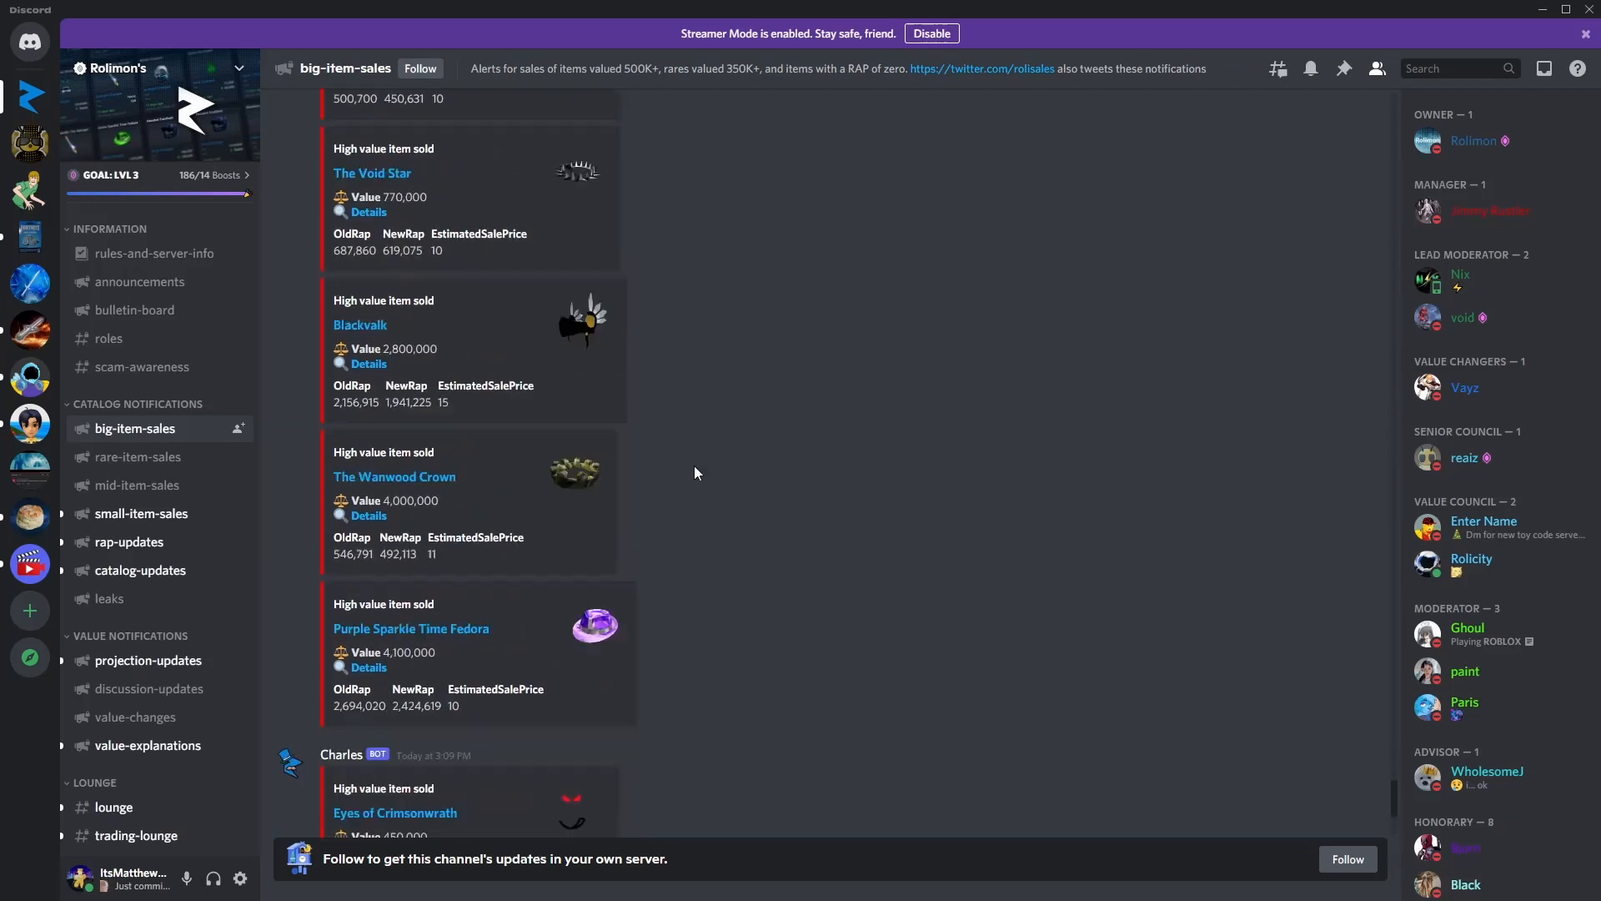
scroll(down, 3)
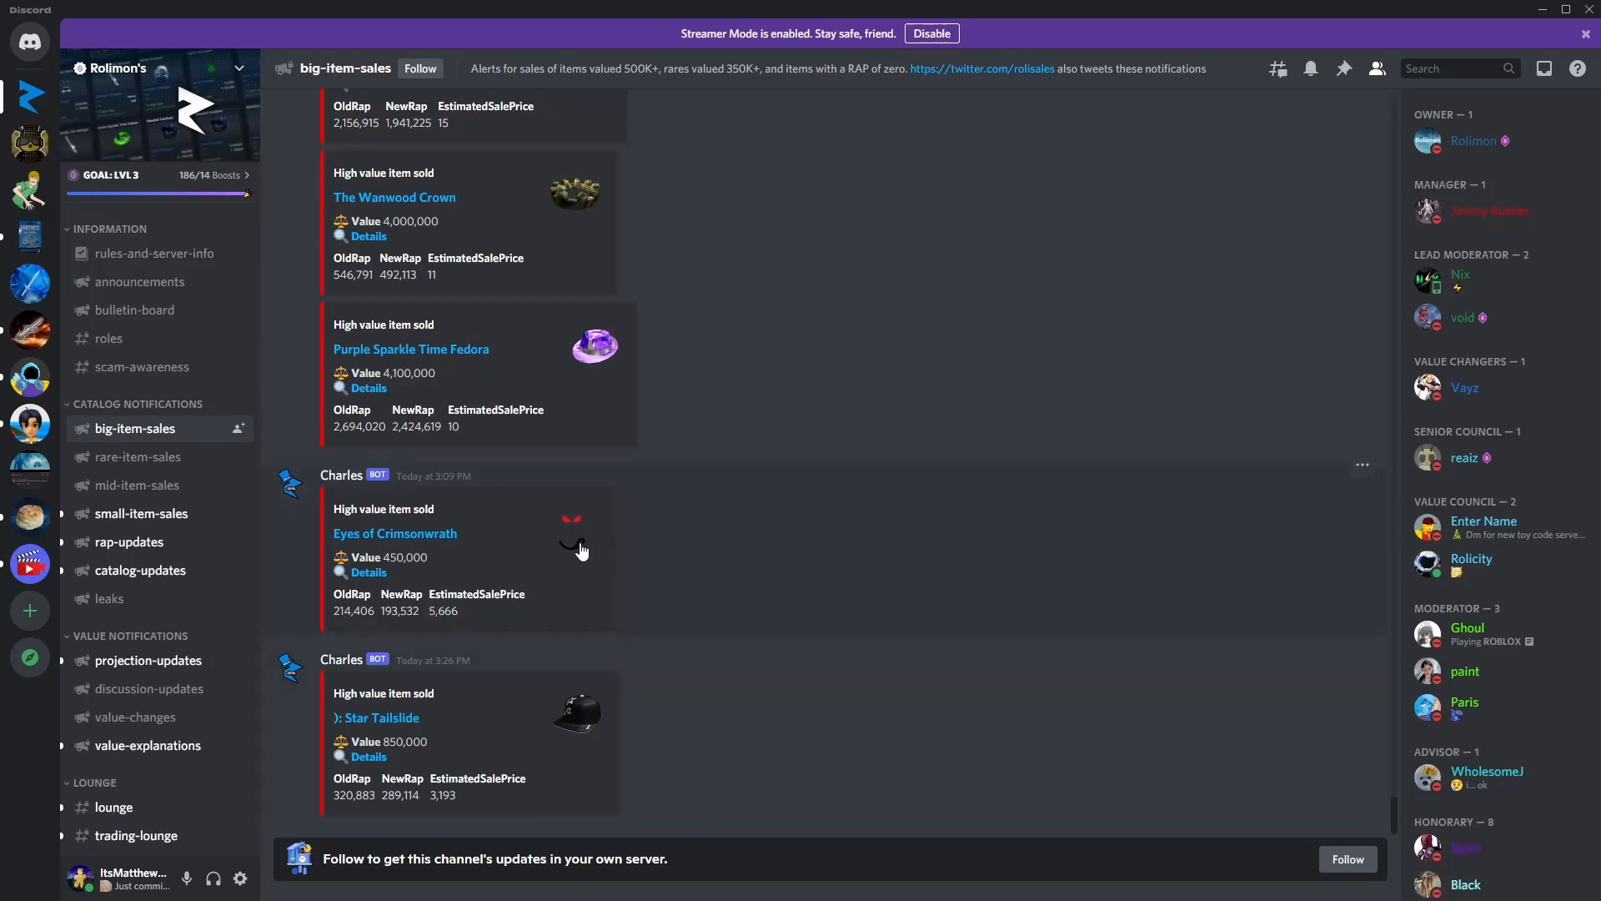
click(138, 457)
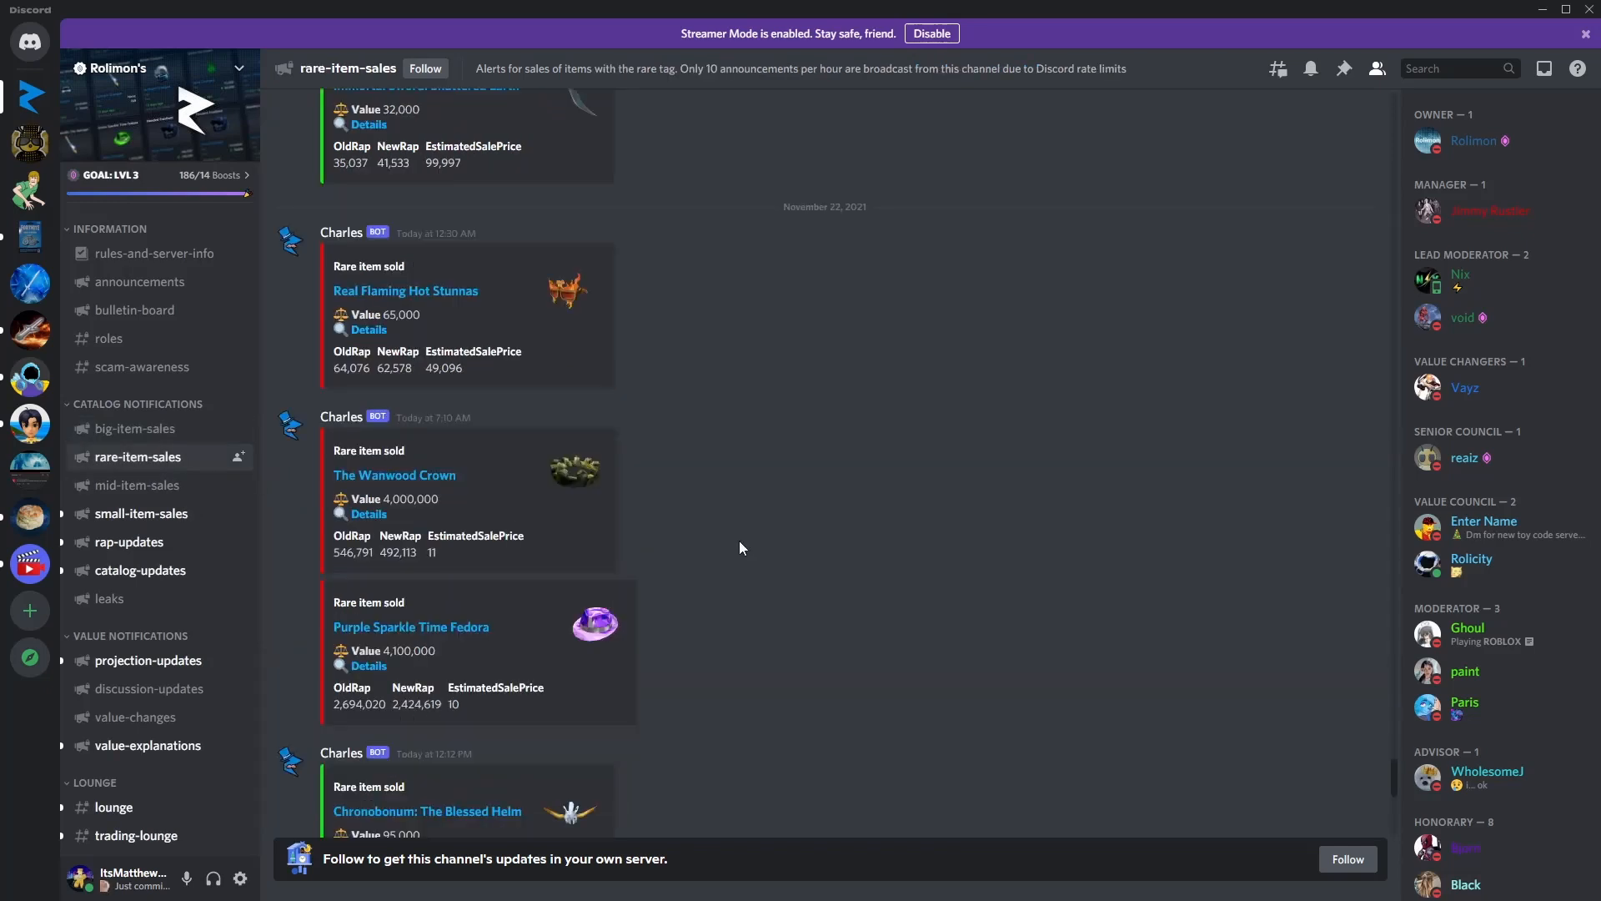
Step: Switch to mid-item-sales and scroll through its sale alerts down to the newest posts
click(135, 486)
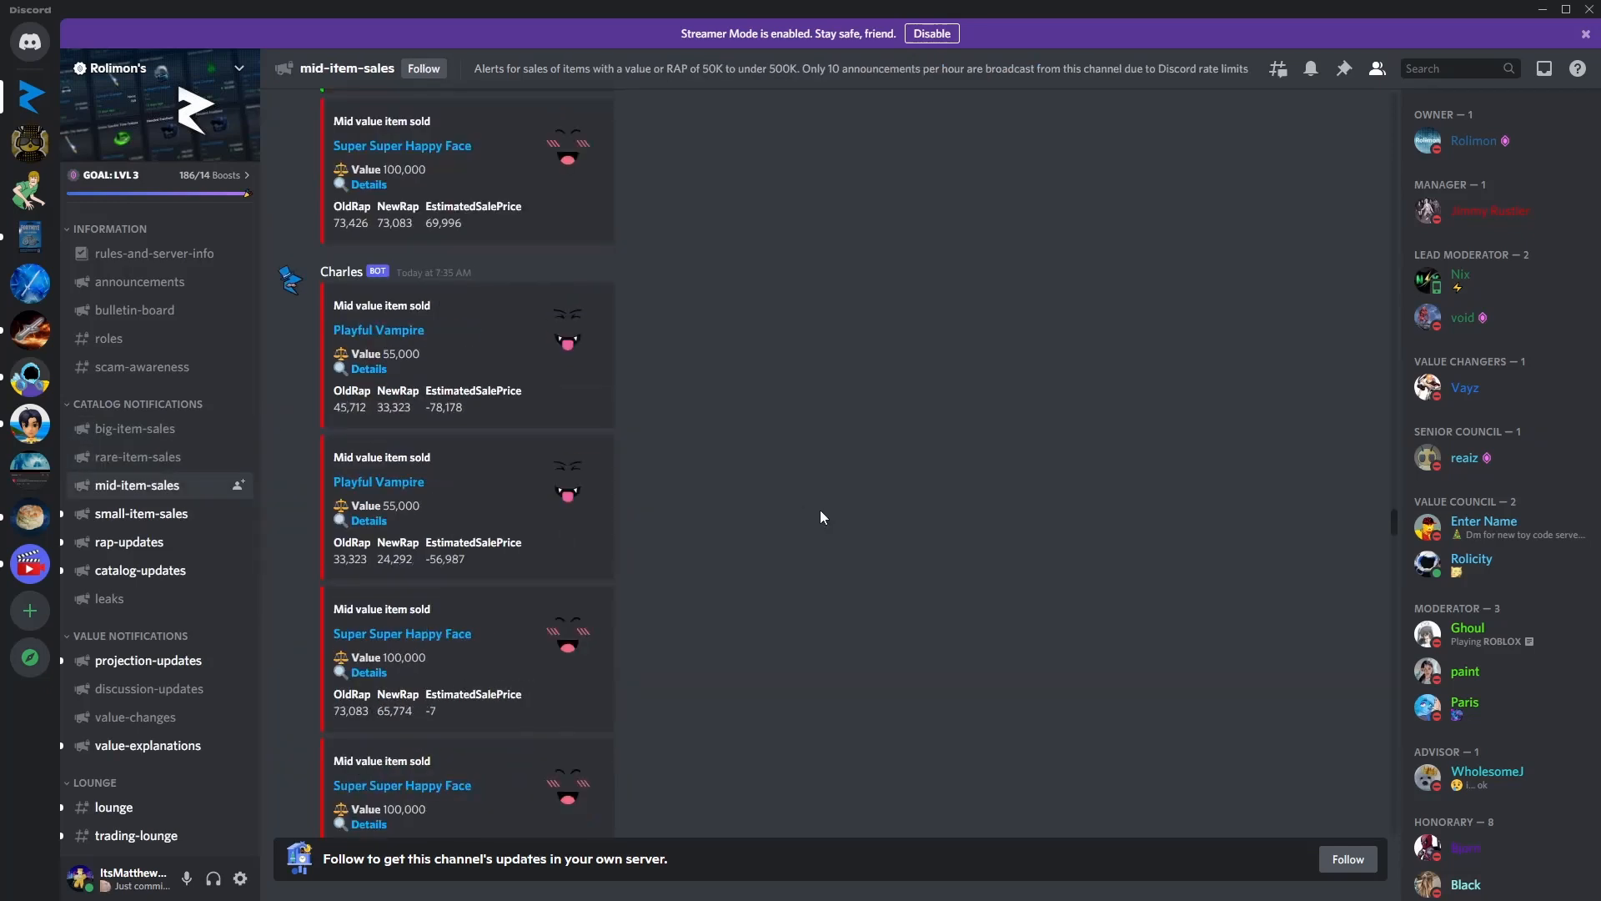
scroll(down, 3)
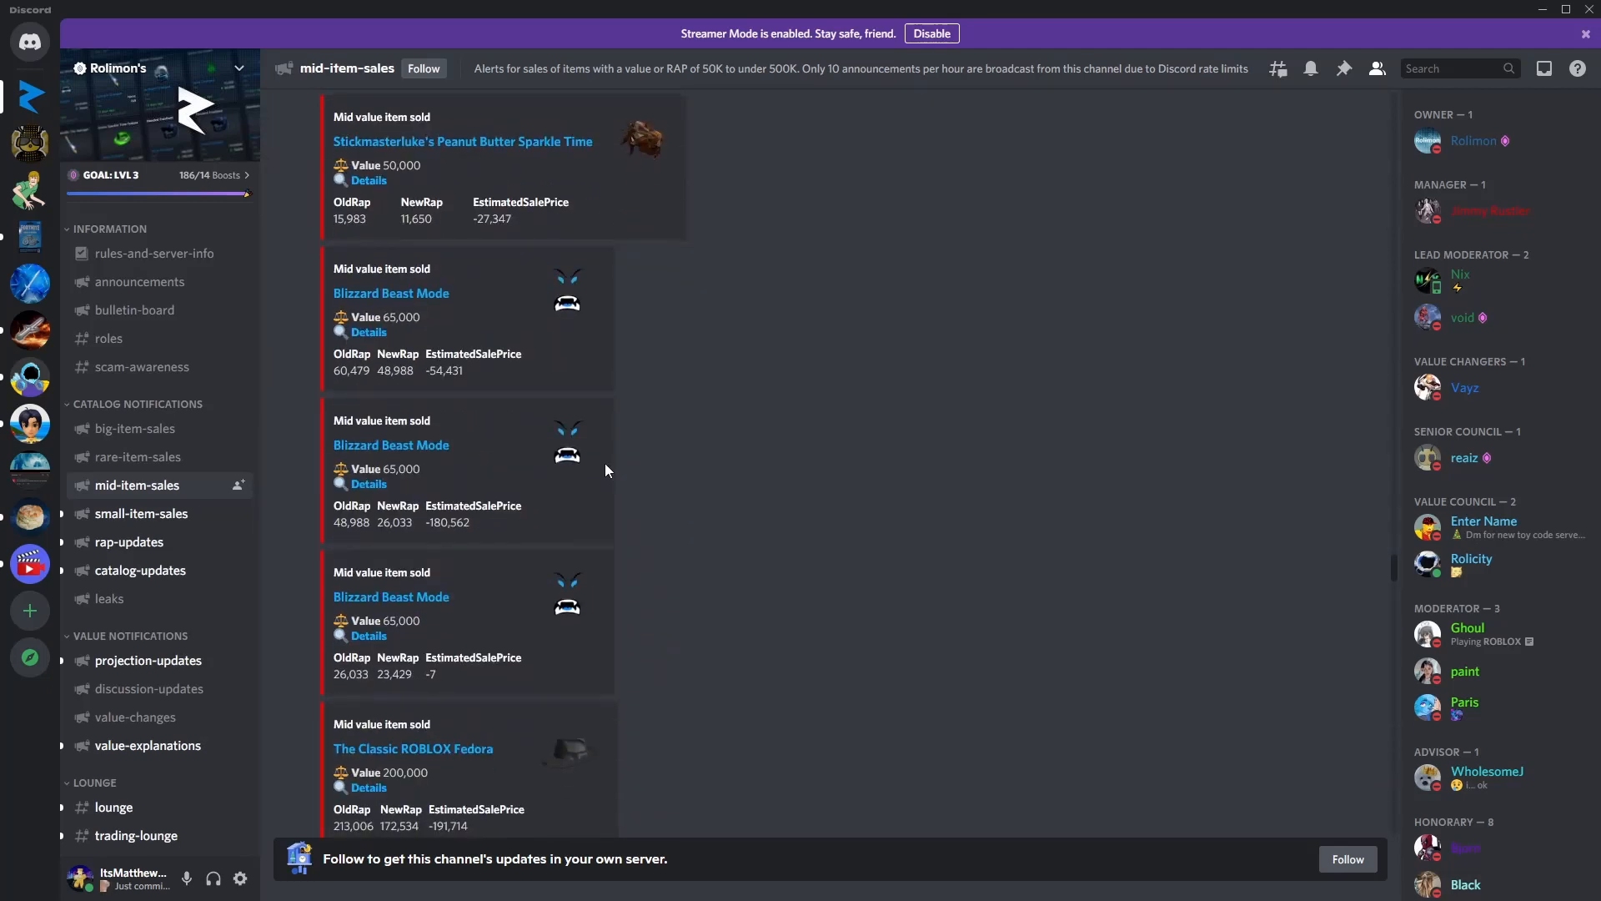
scroll(down, 3)
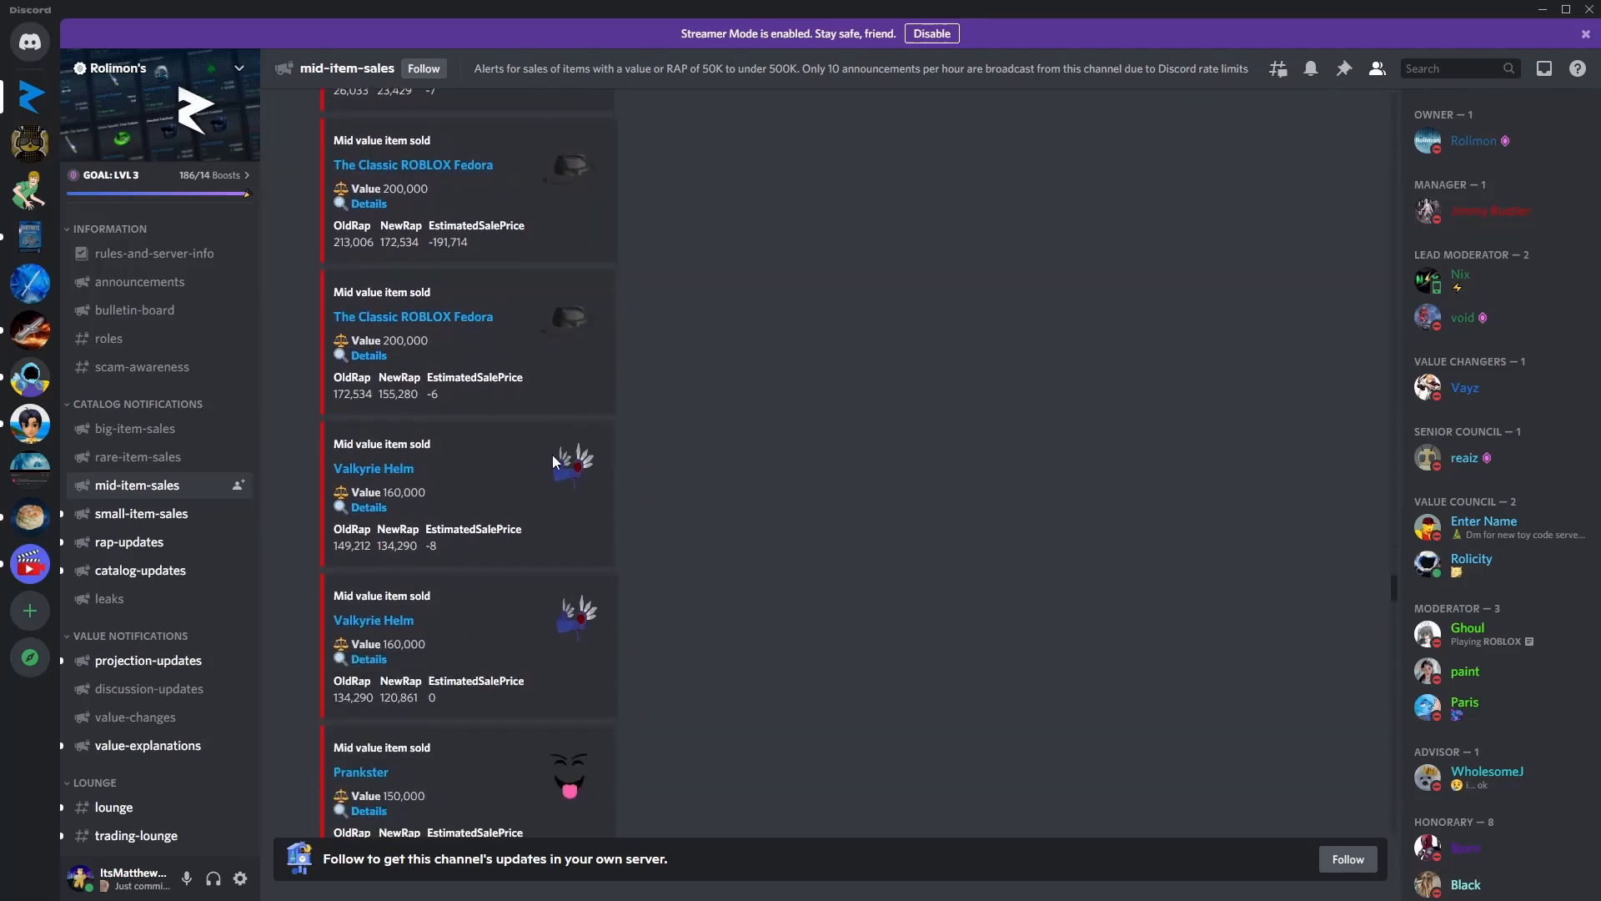
scroll(down, 3)
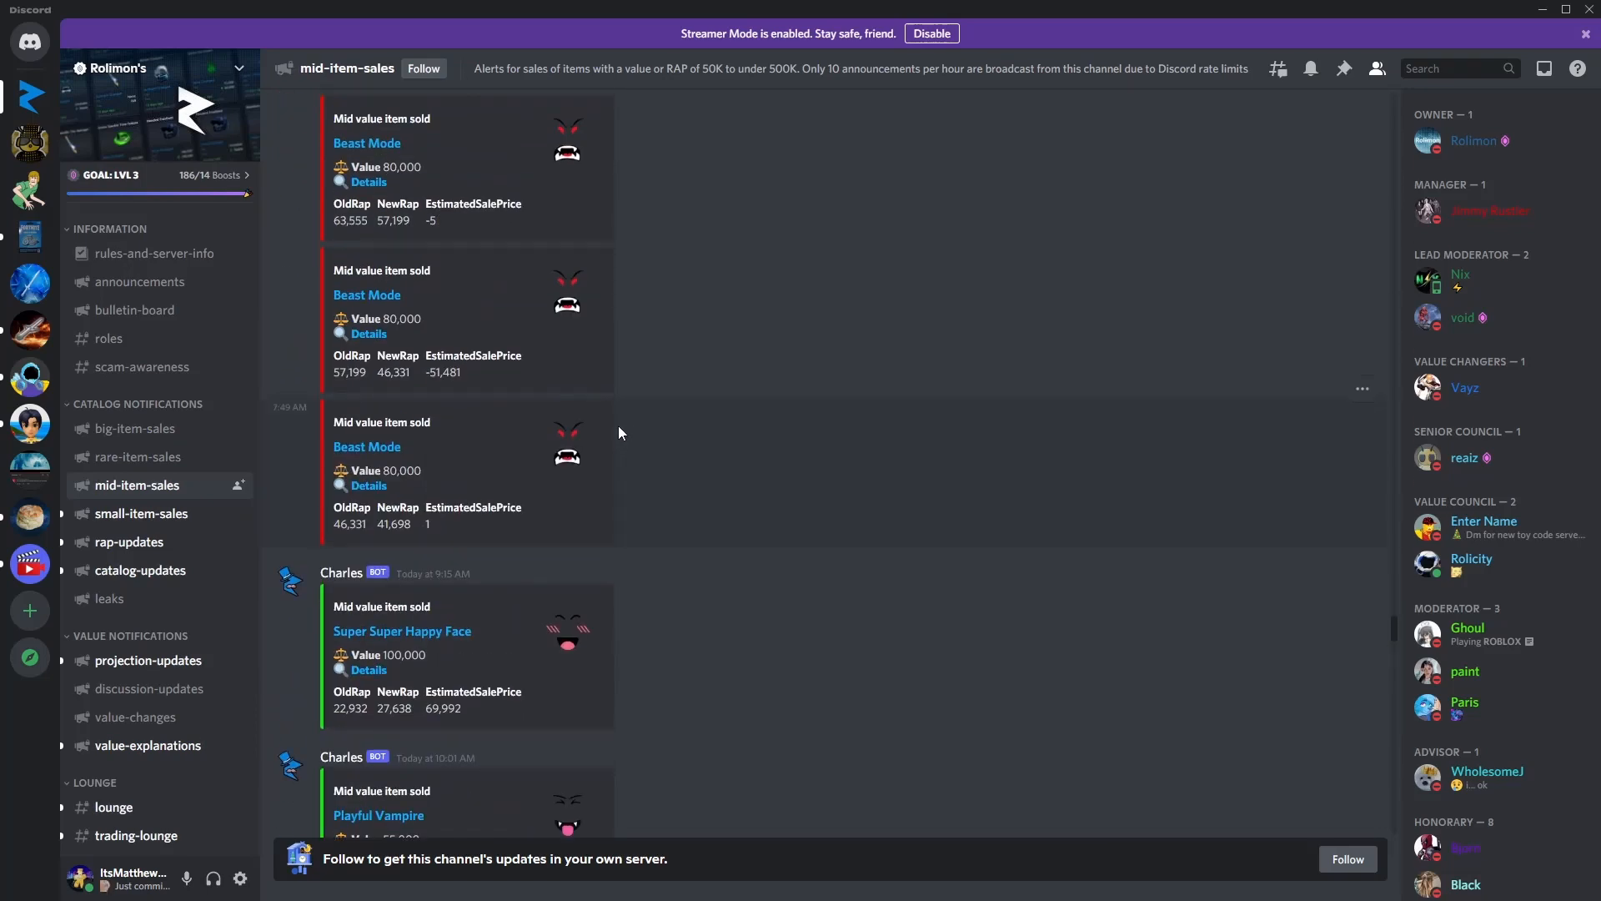
scroll(down, 3)
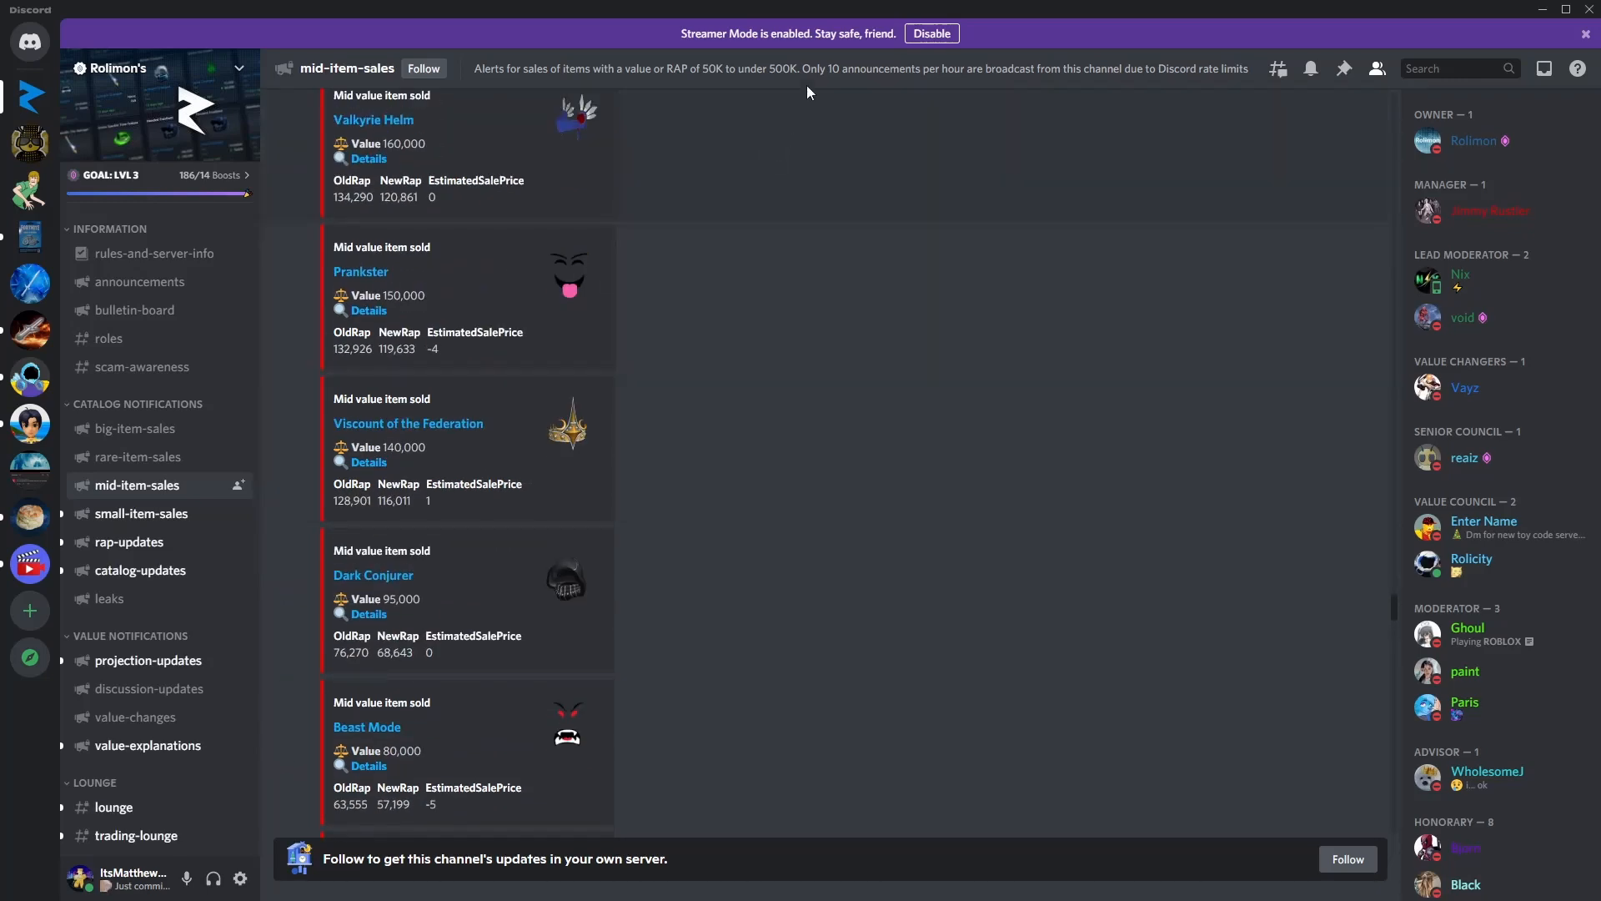
scroll(down, 3)
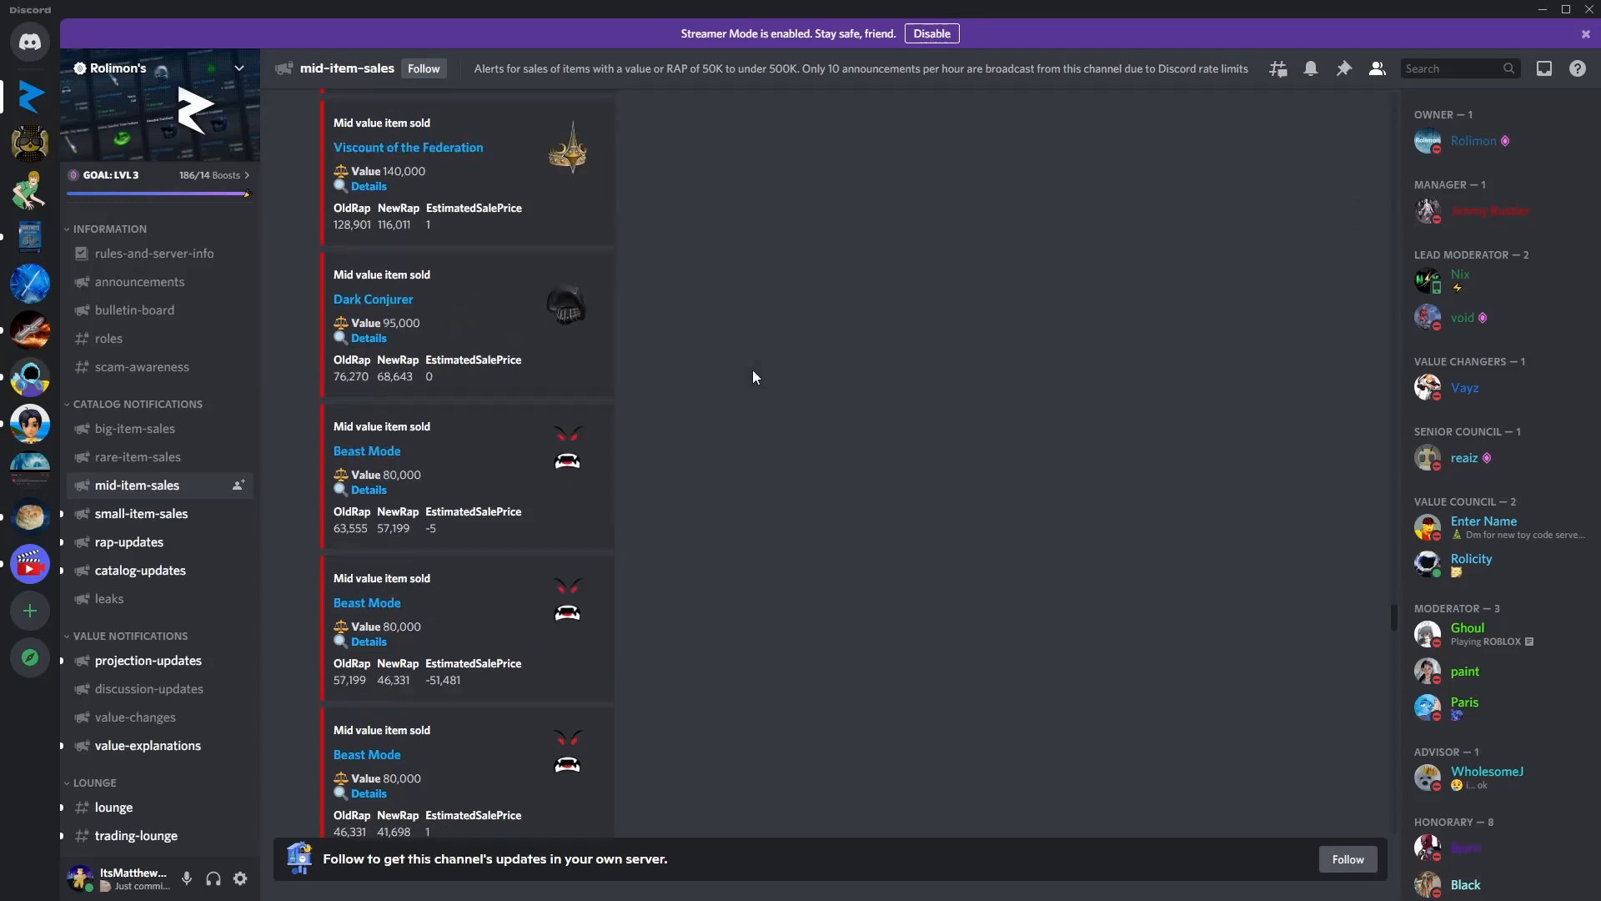
scroll(down, 3)
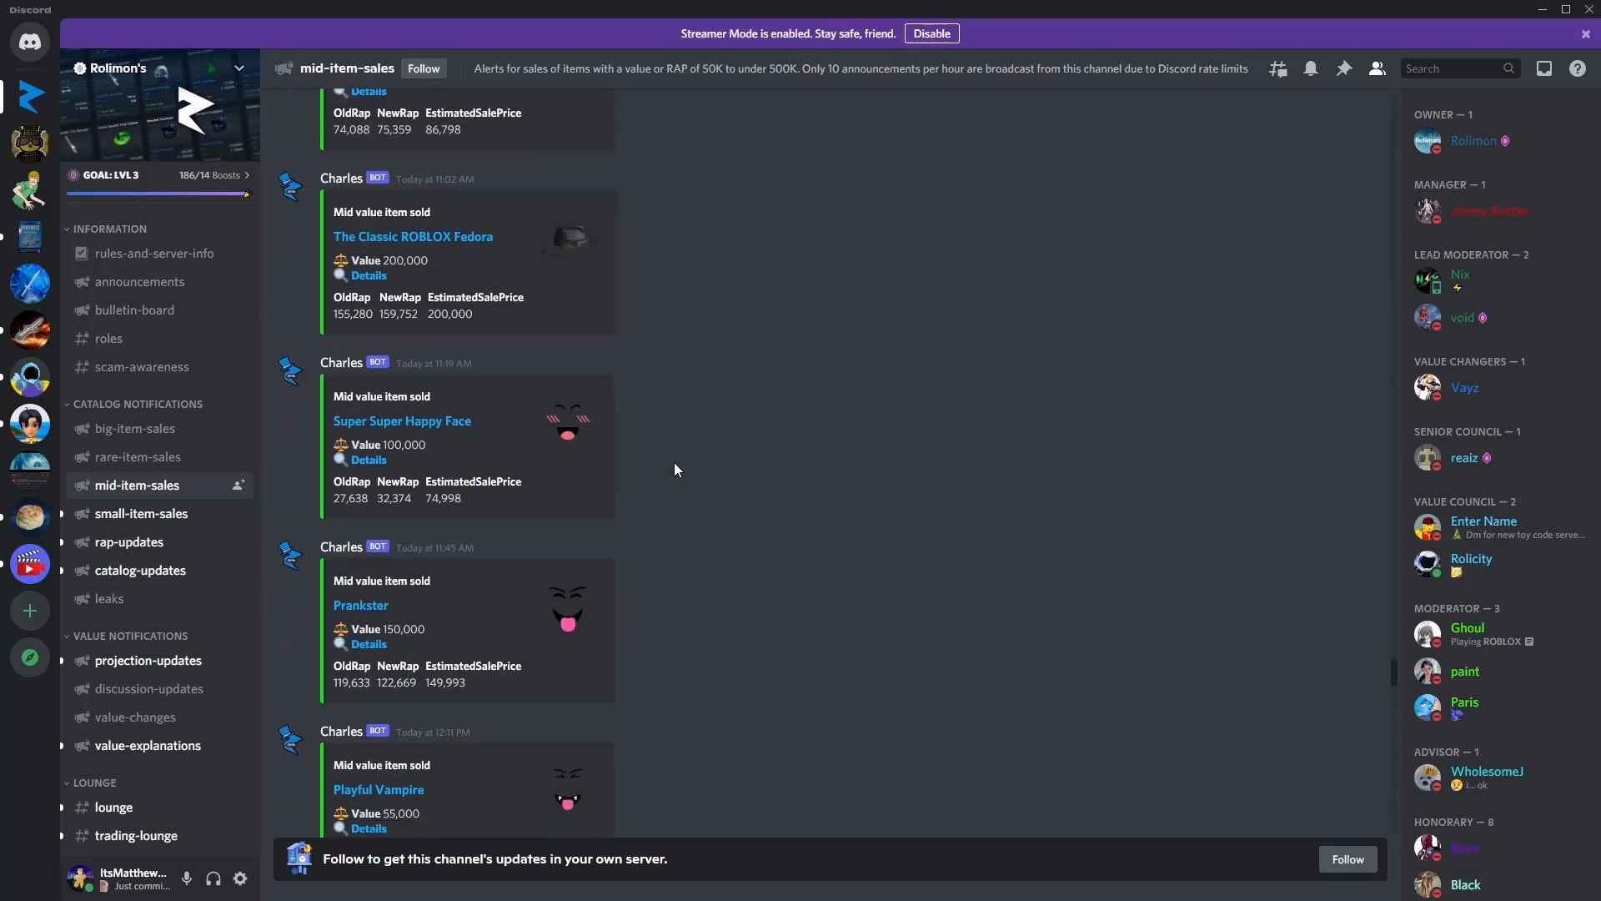
scroll(down, 3)
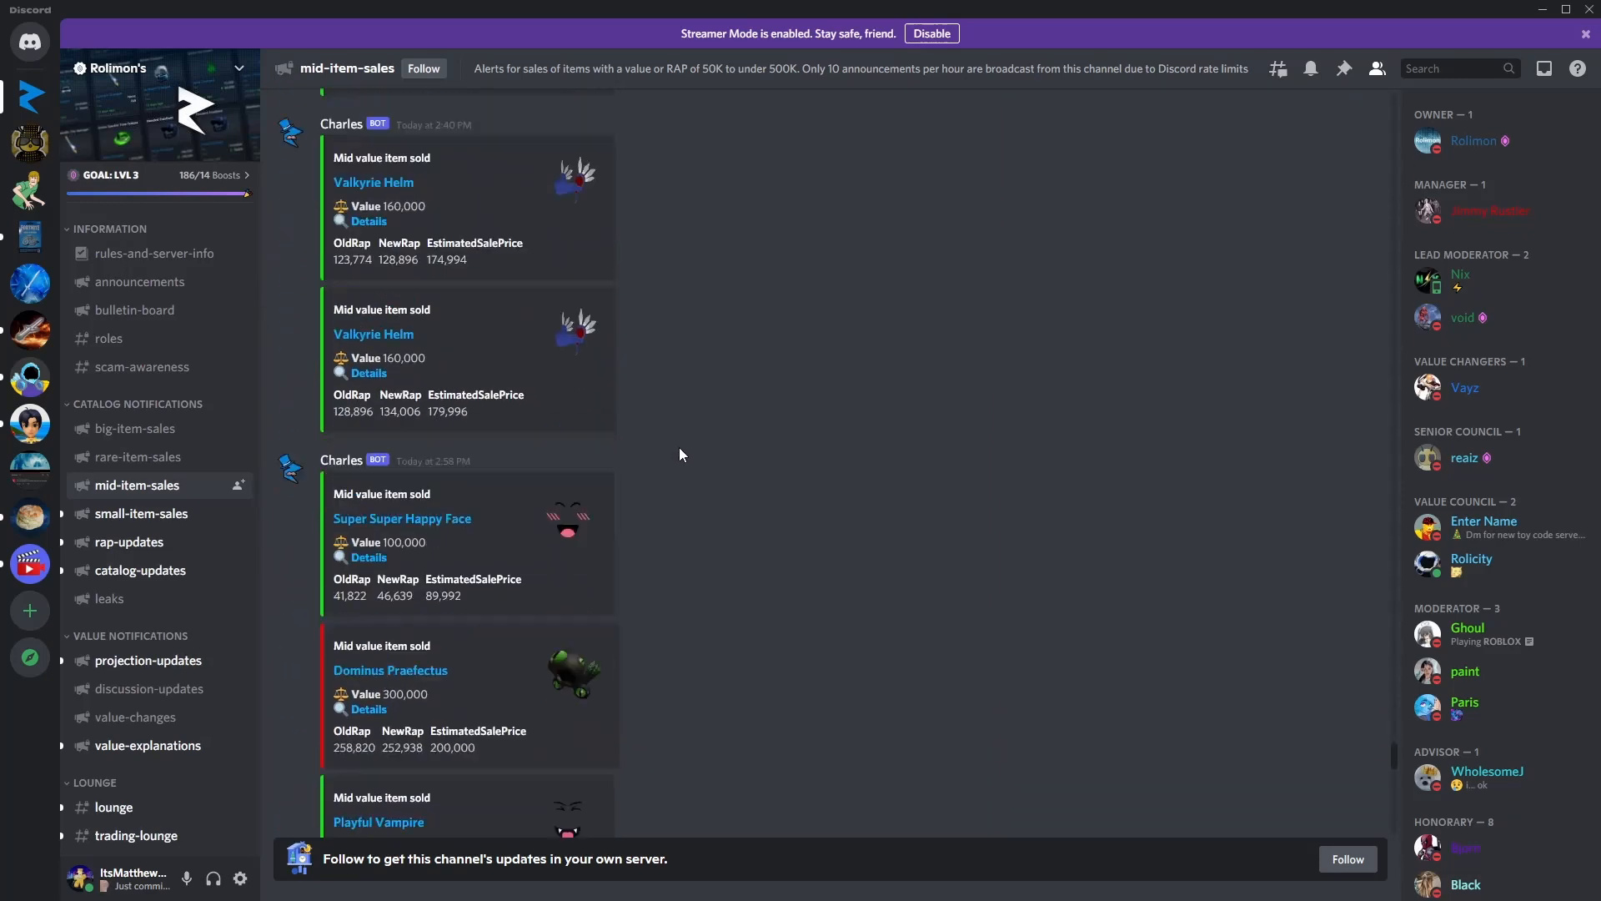
scroll(down, 3)
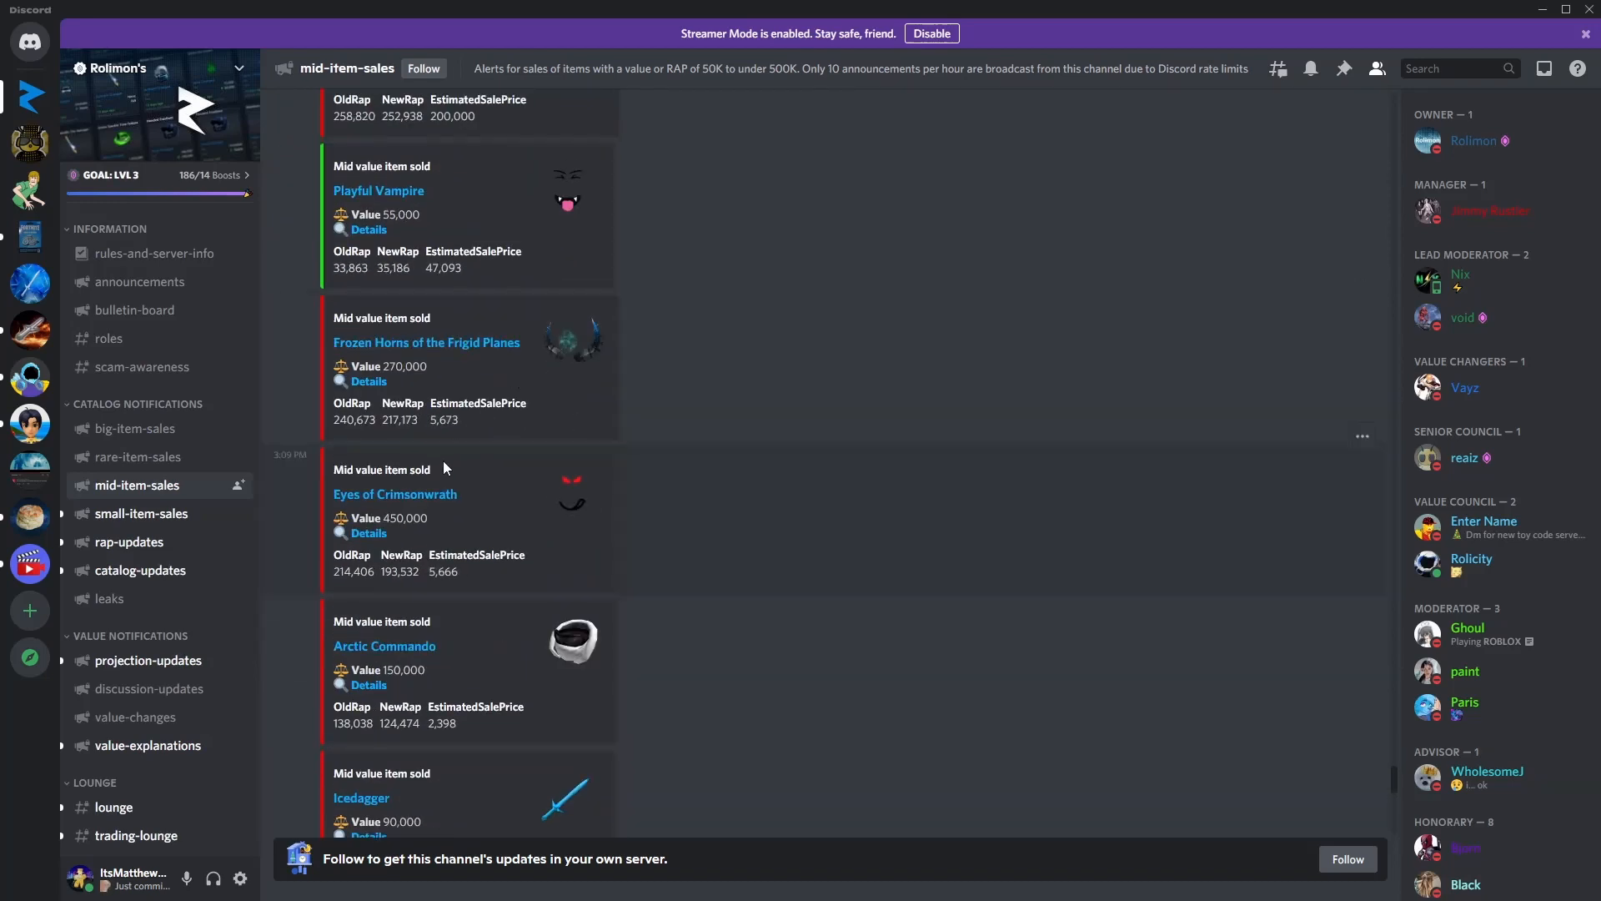
mouse_move(578, 531)
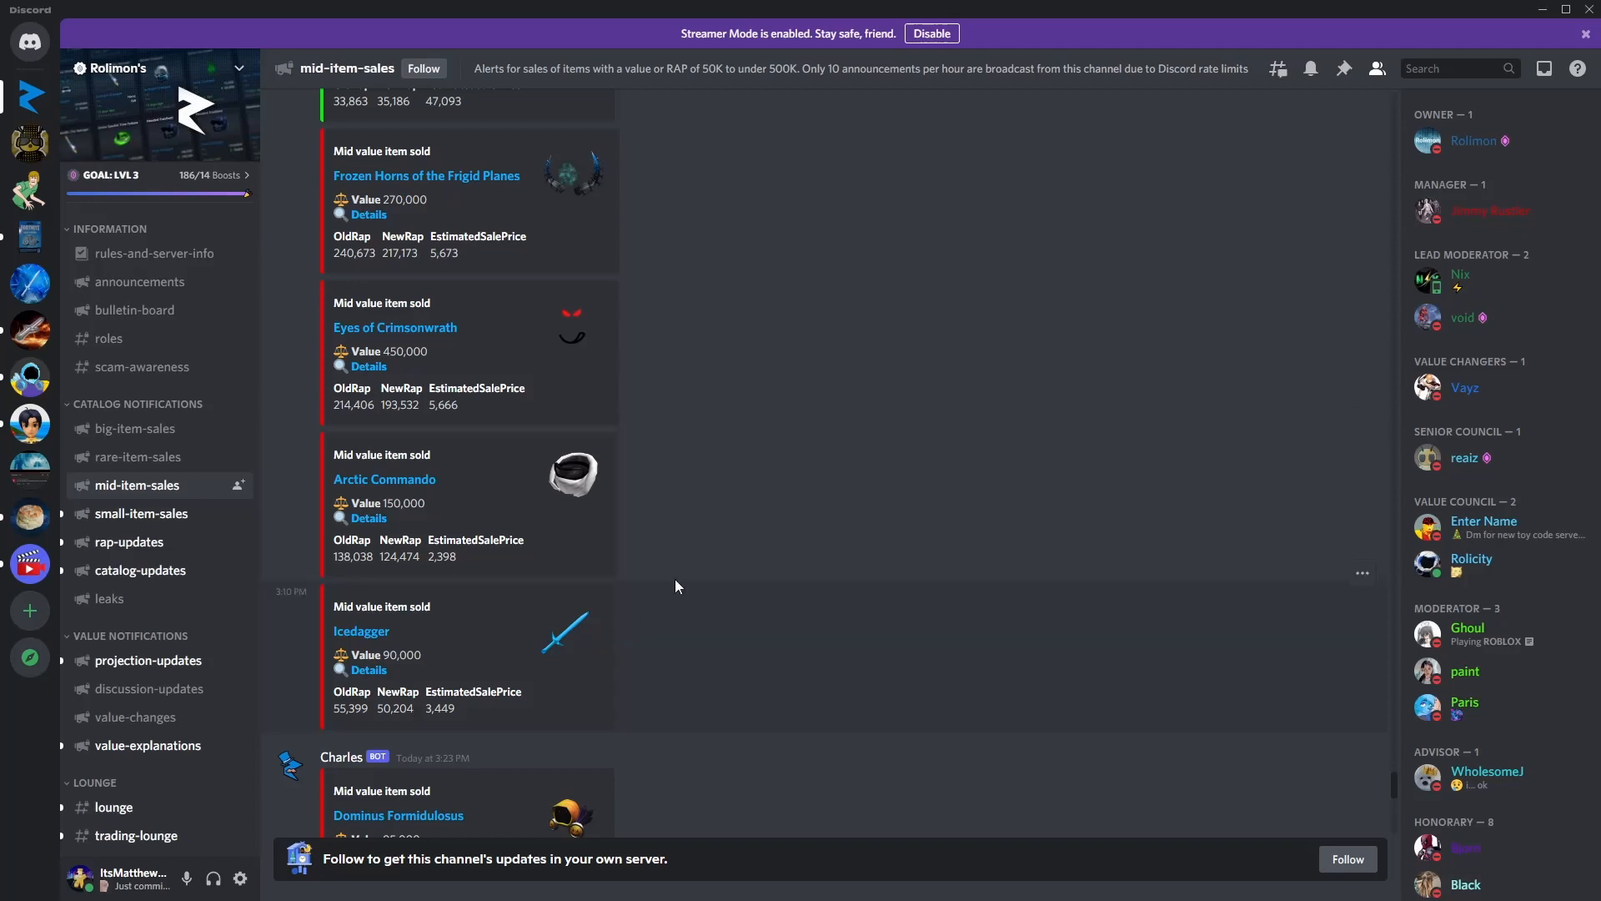
scroll(down, 3)
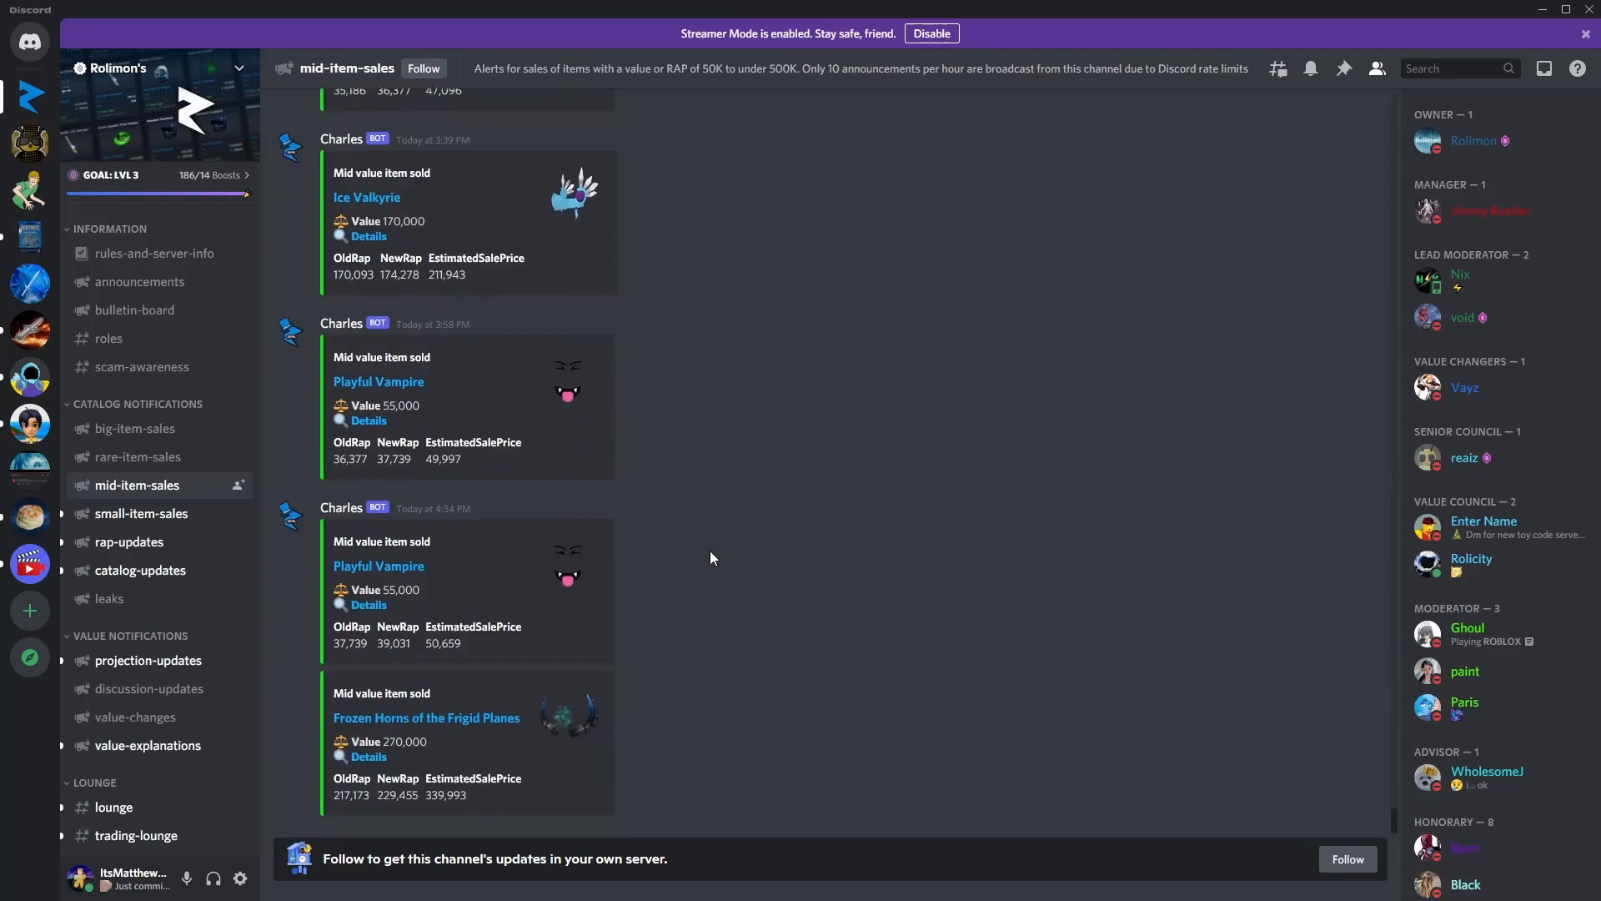
scroll(down, 3)
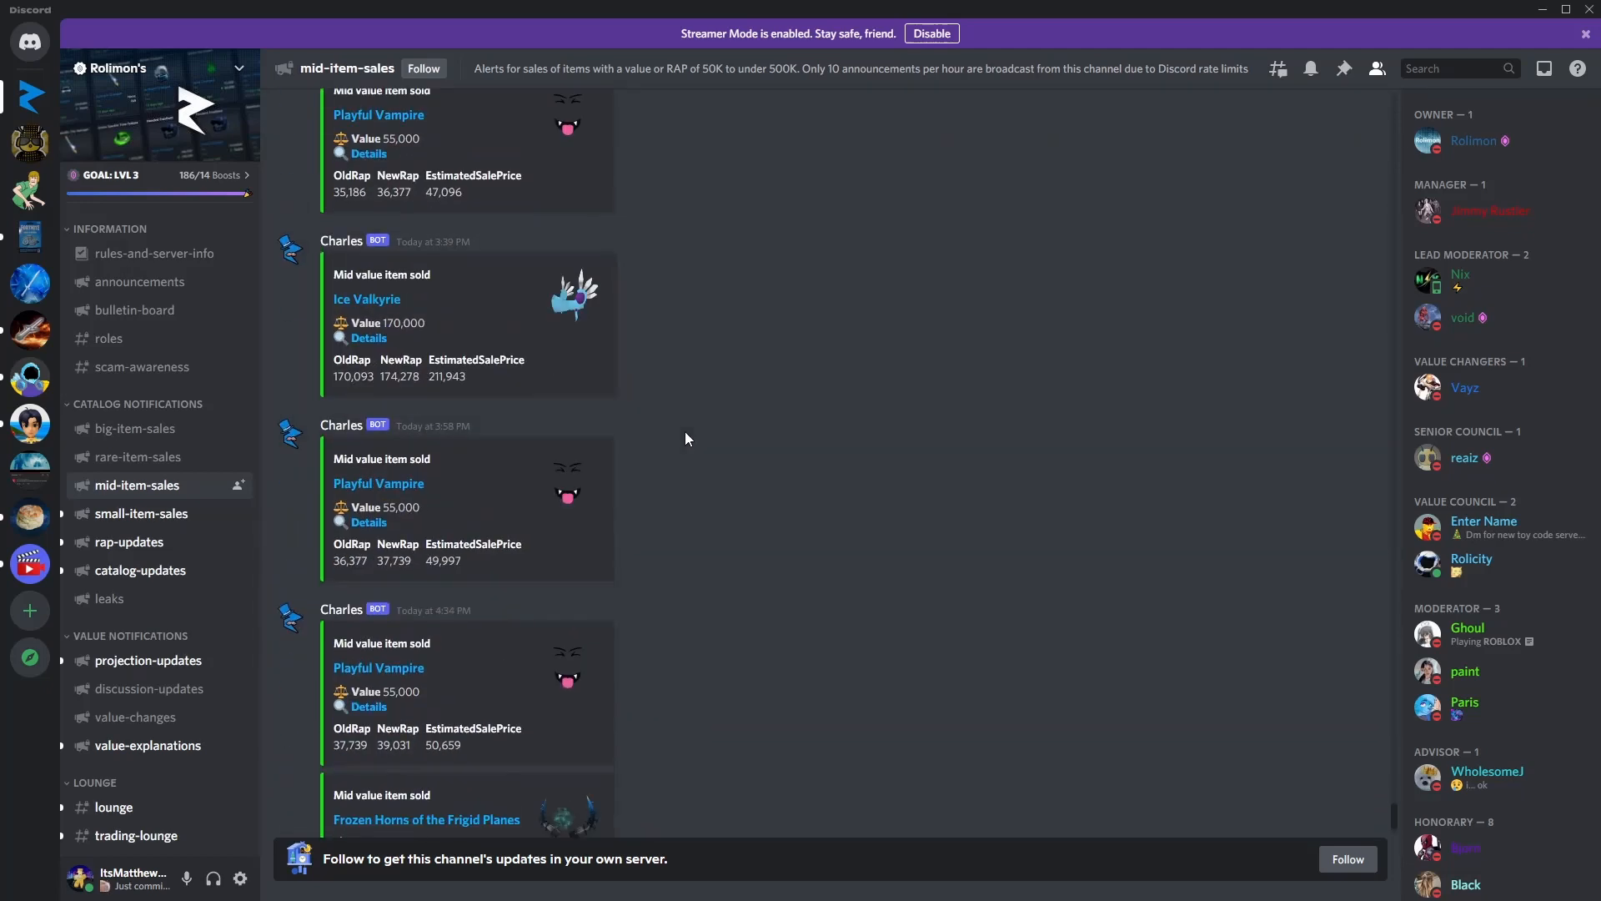
scroll(down, 3)
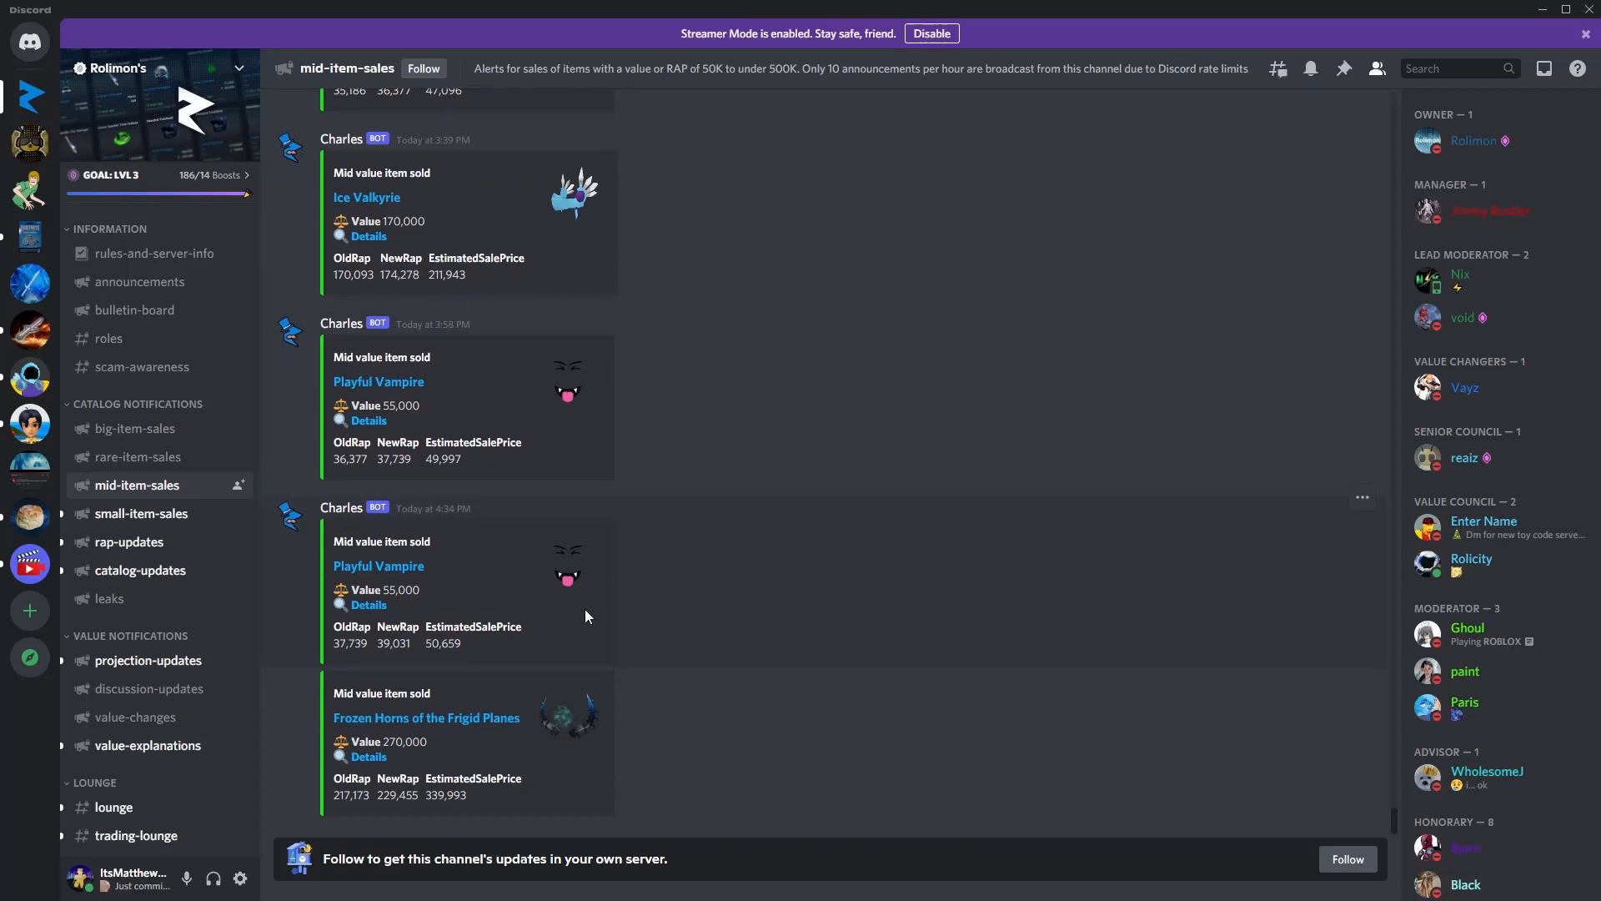
mouse_move(249, 497)
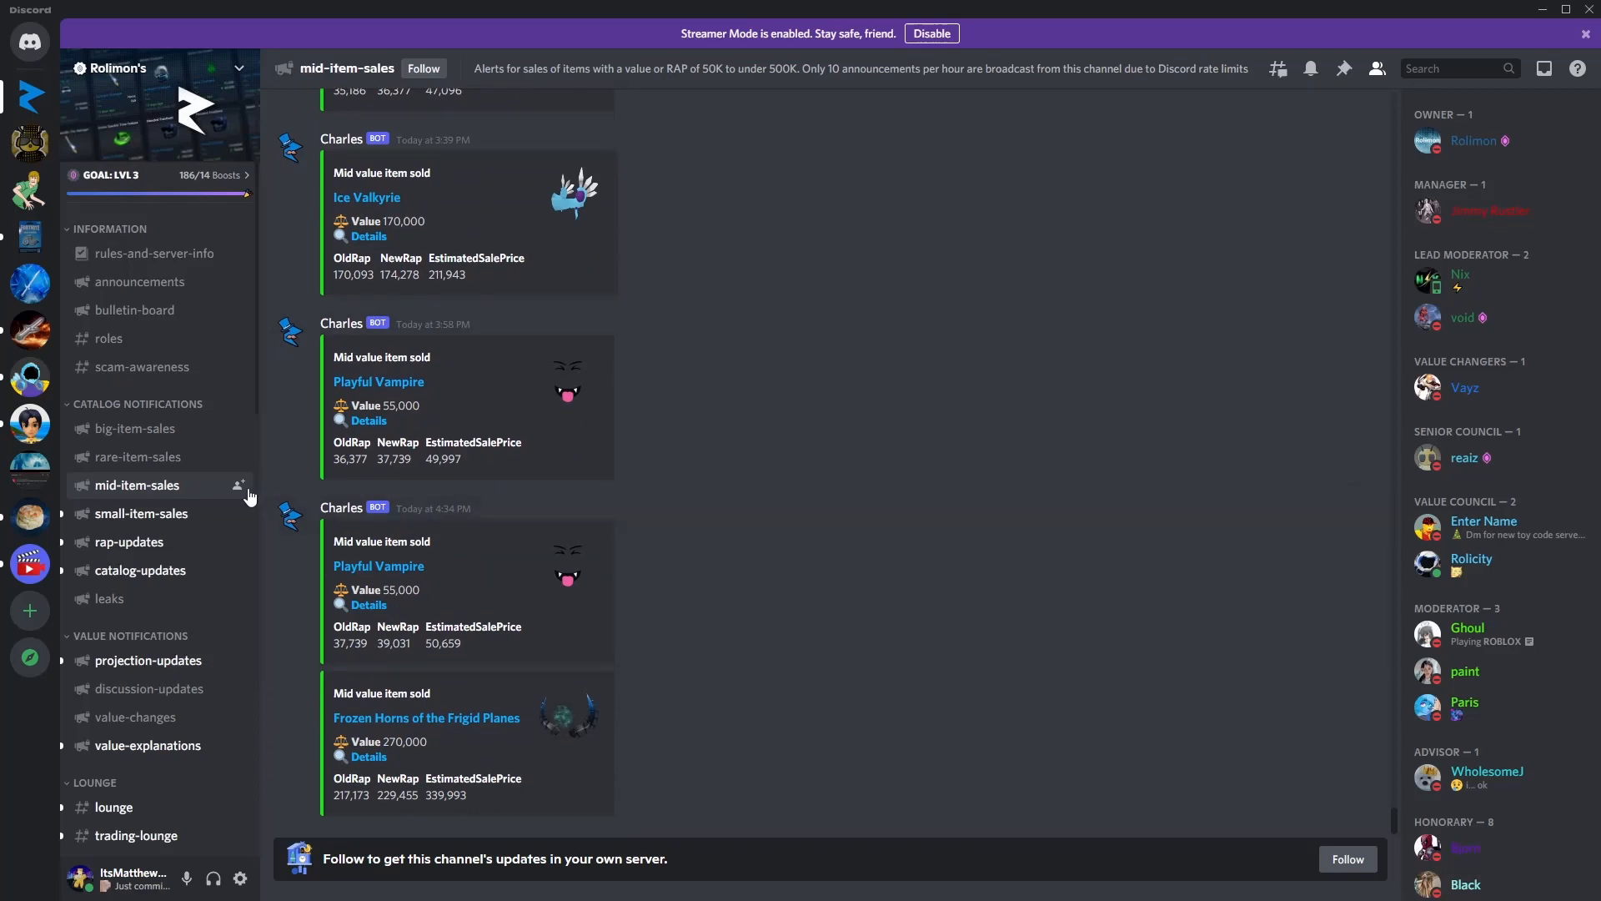
Step: Switch to small-item-sales and scroll through the earlier 10K–50K item sale alerts
click(140, 512)
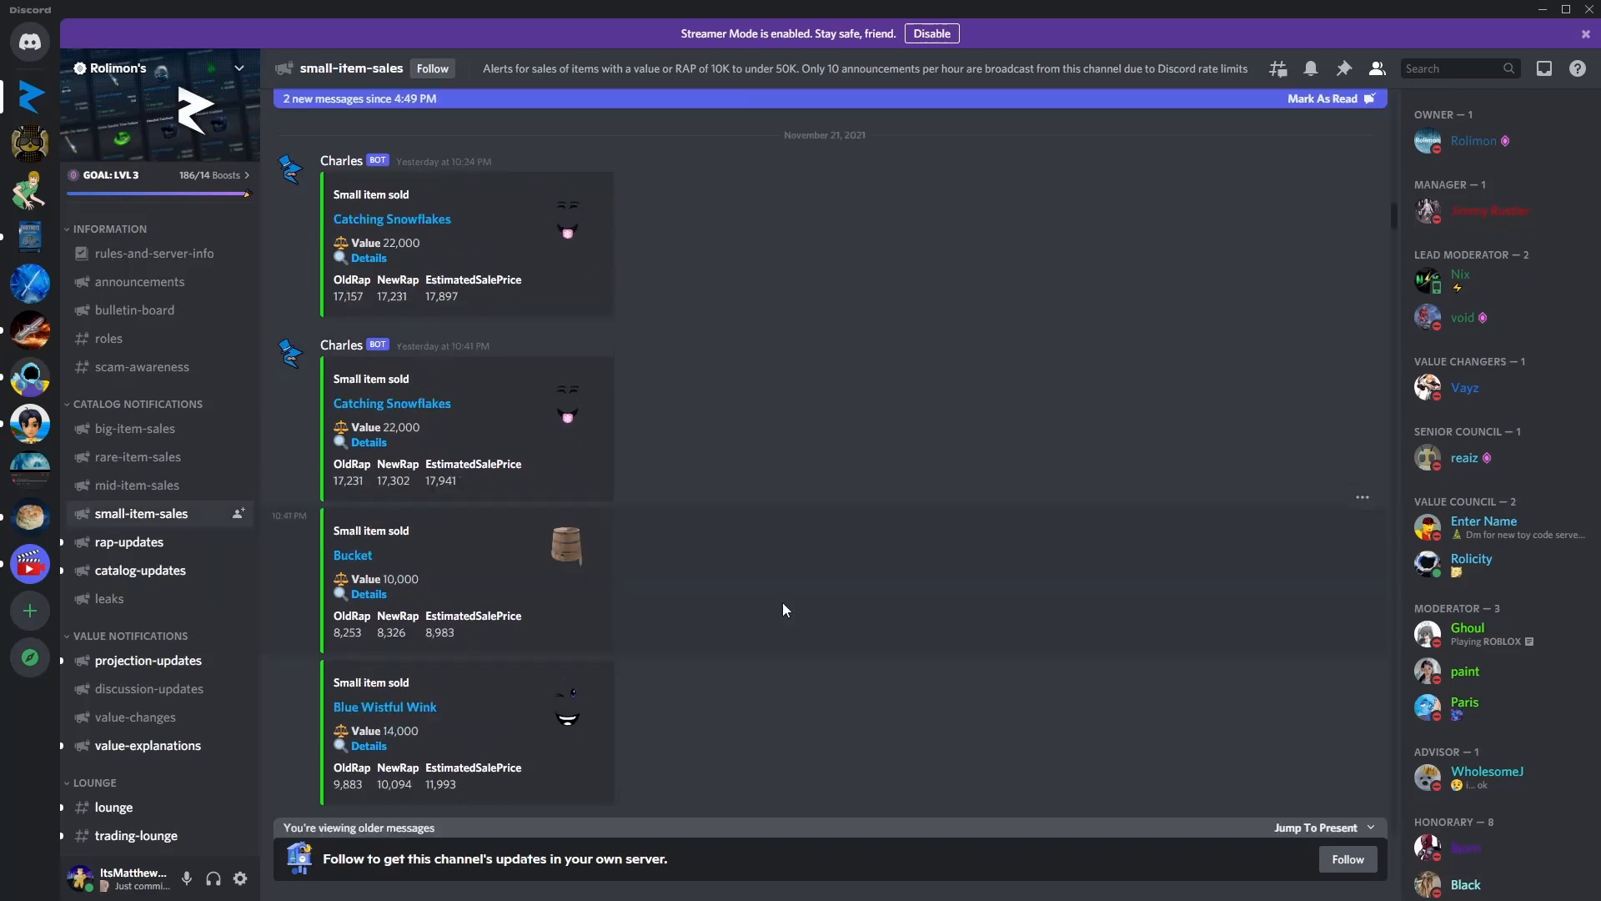
mouse_move(895, 157)
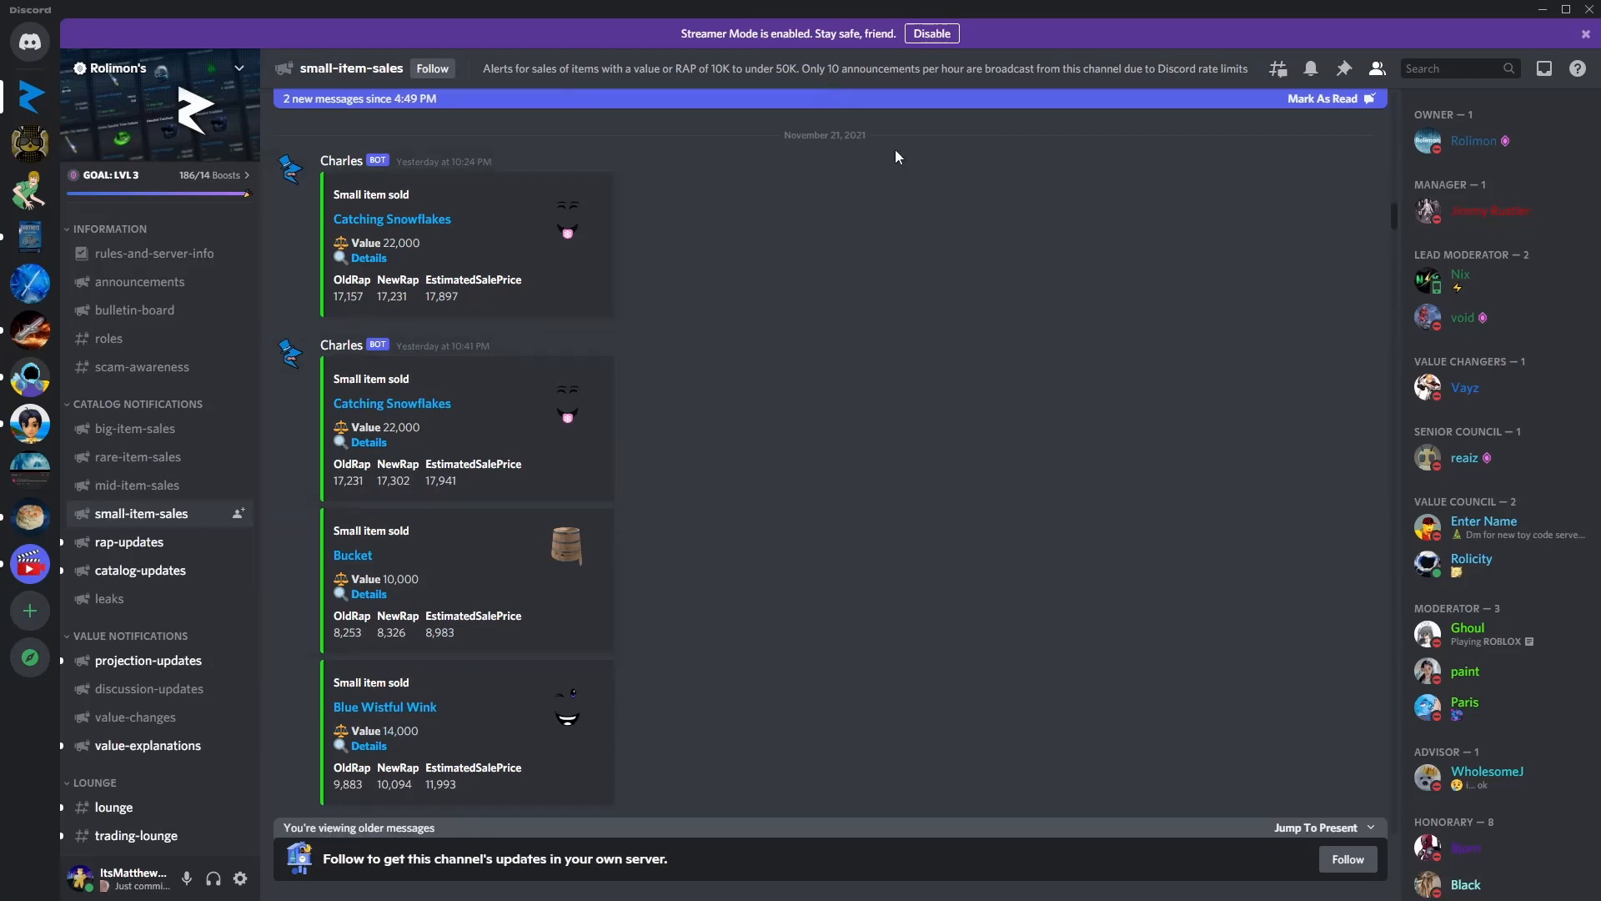
scroll(down, 3)
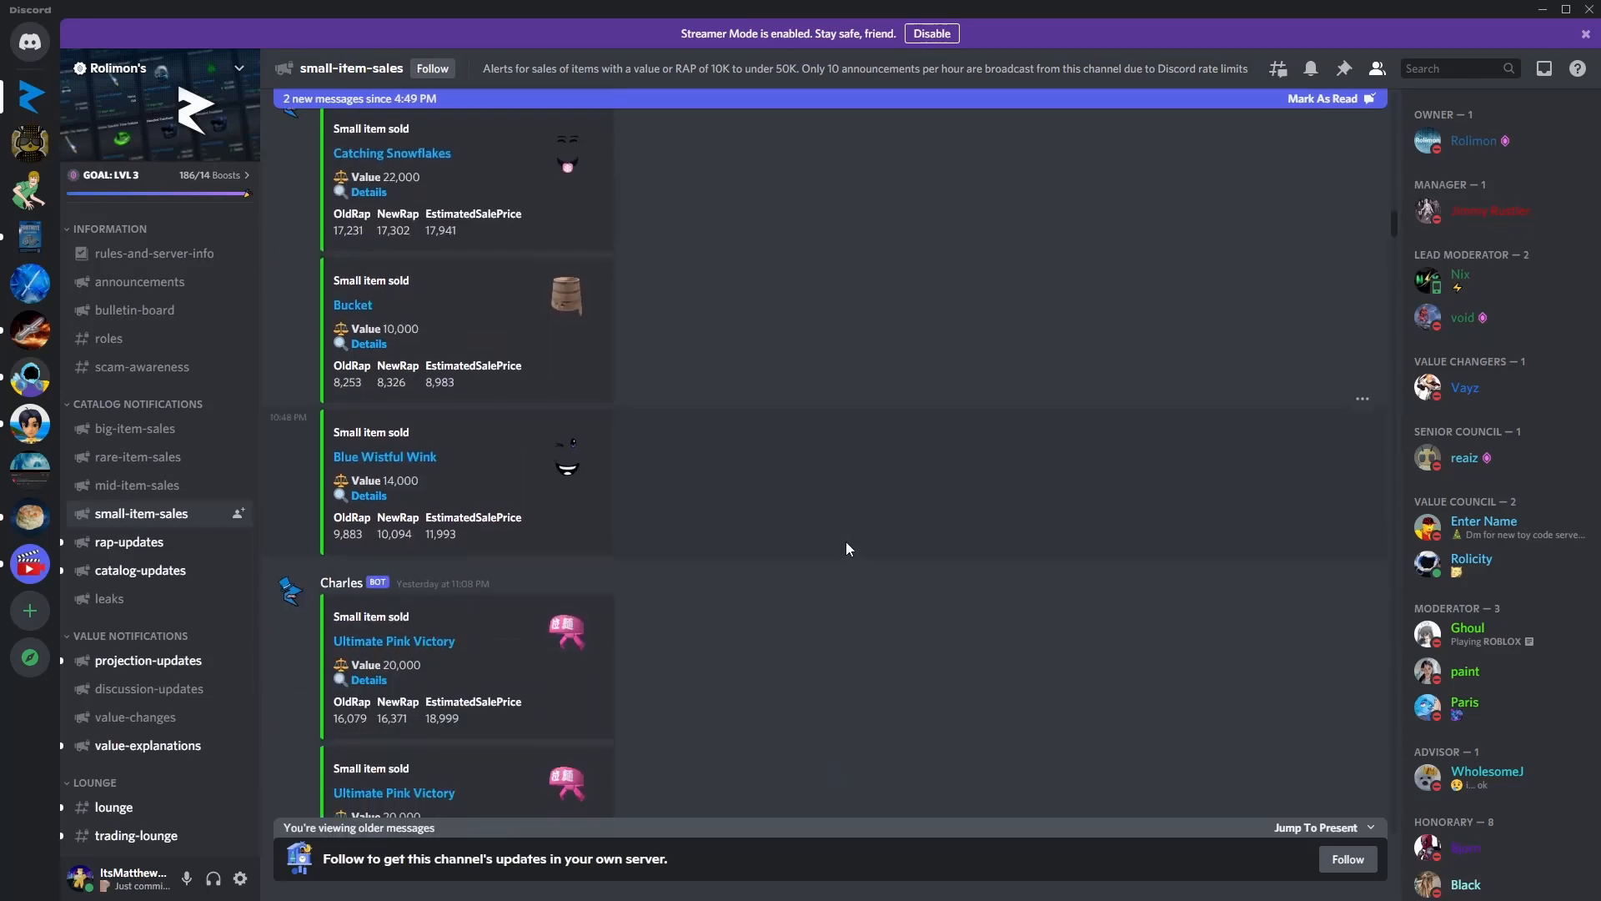
scroll(down, 3)
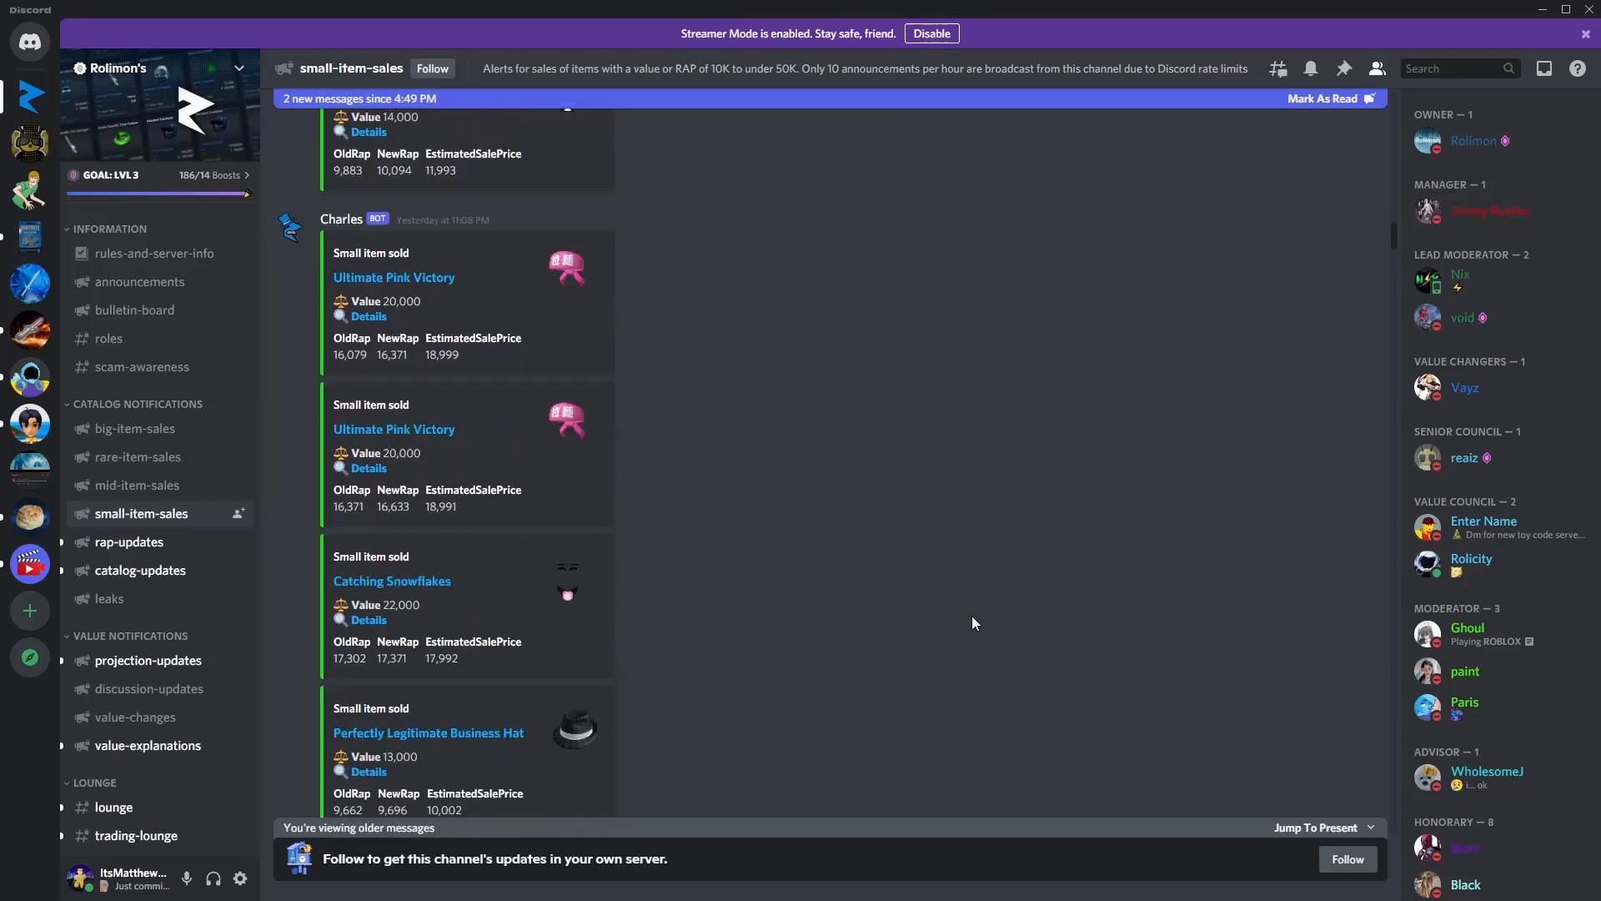
scroll(down, 3)
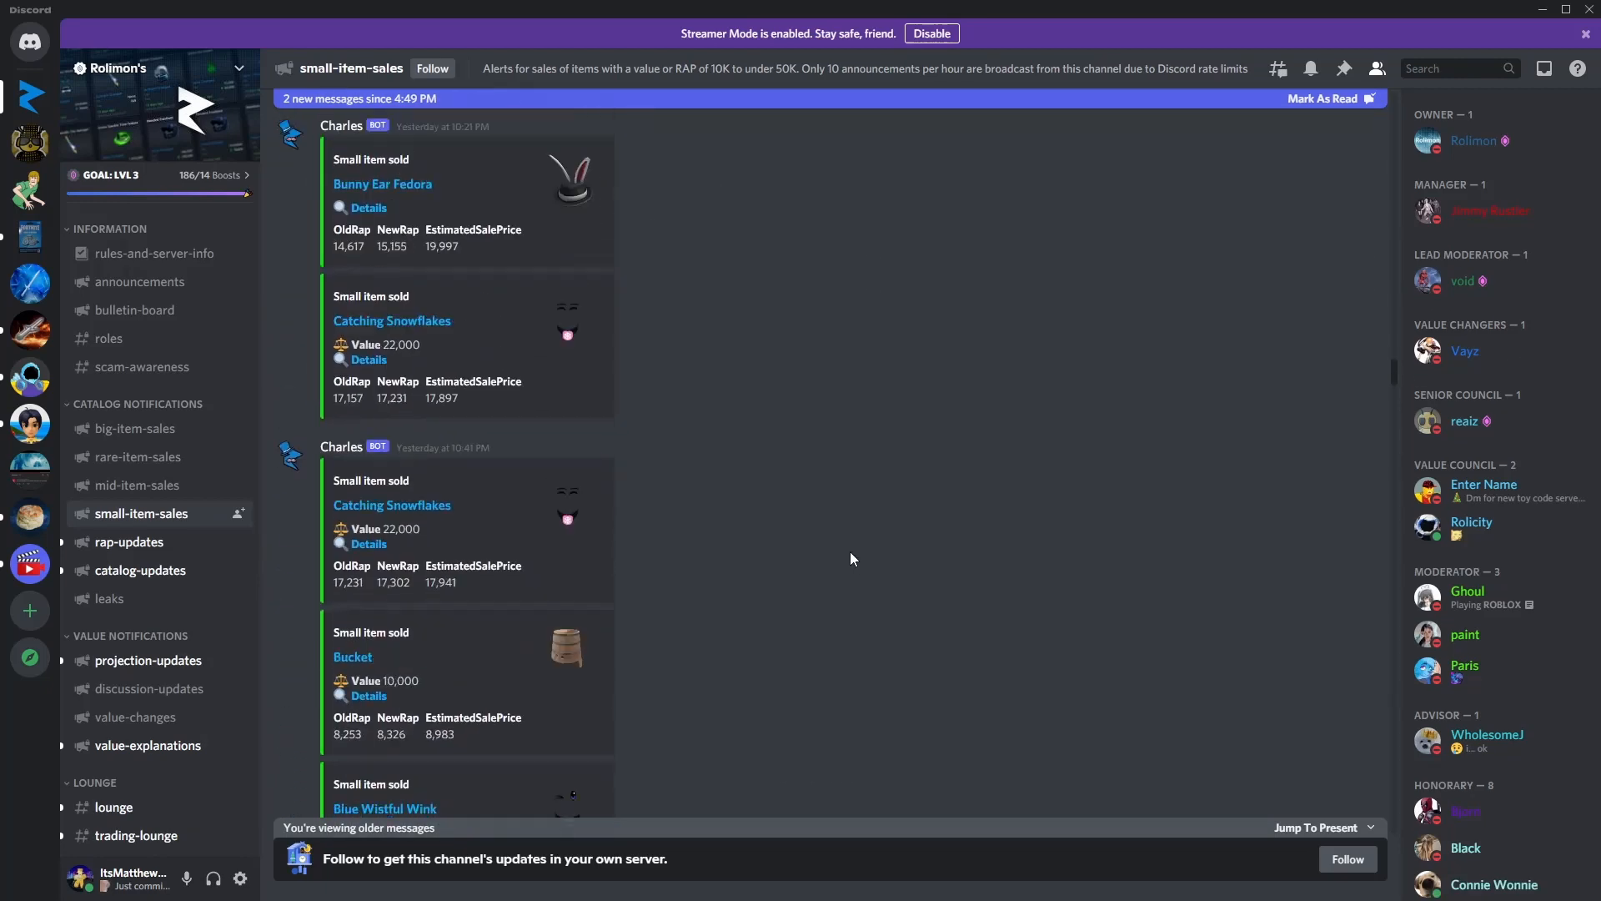
scroll(down, 3)
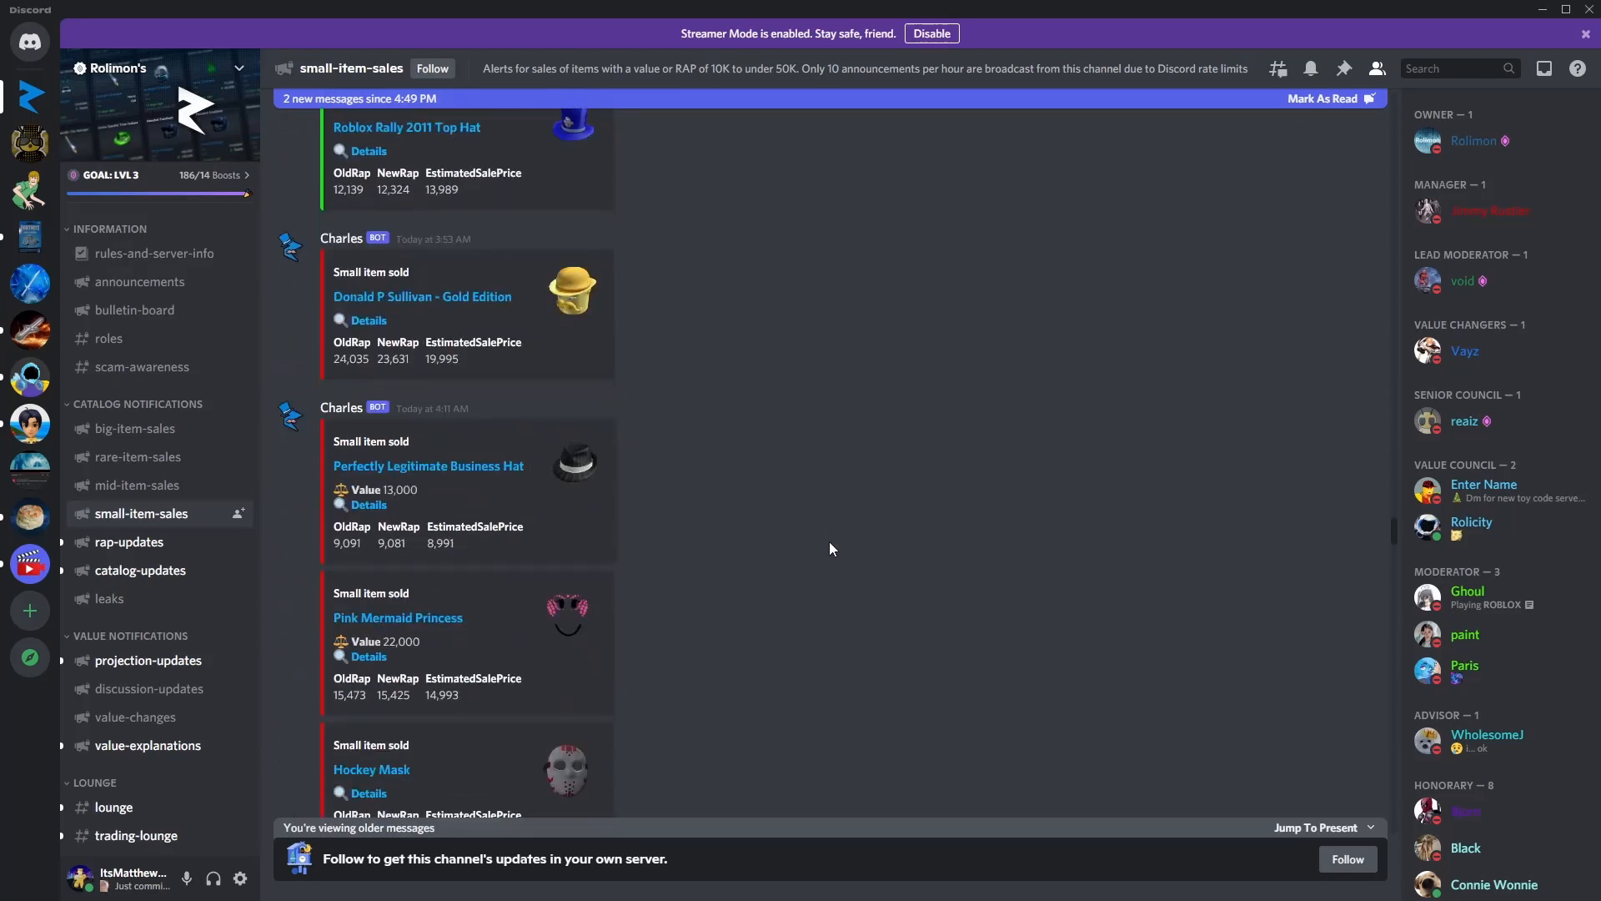
scroll(down, 3)
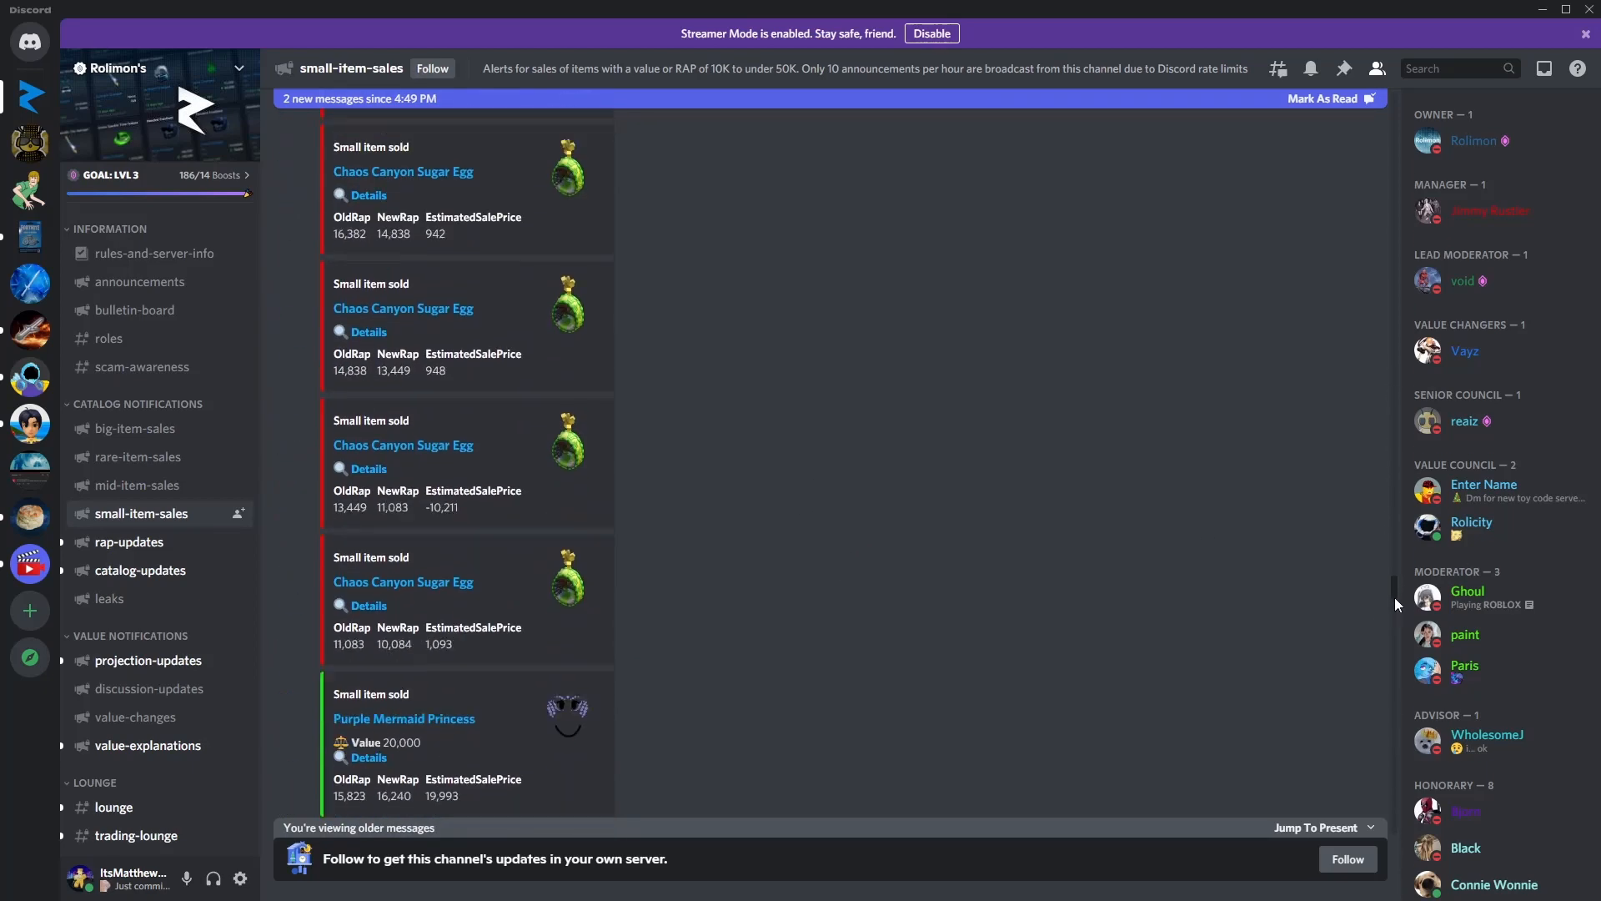
scroll(down, 3)
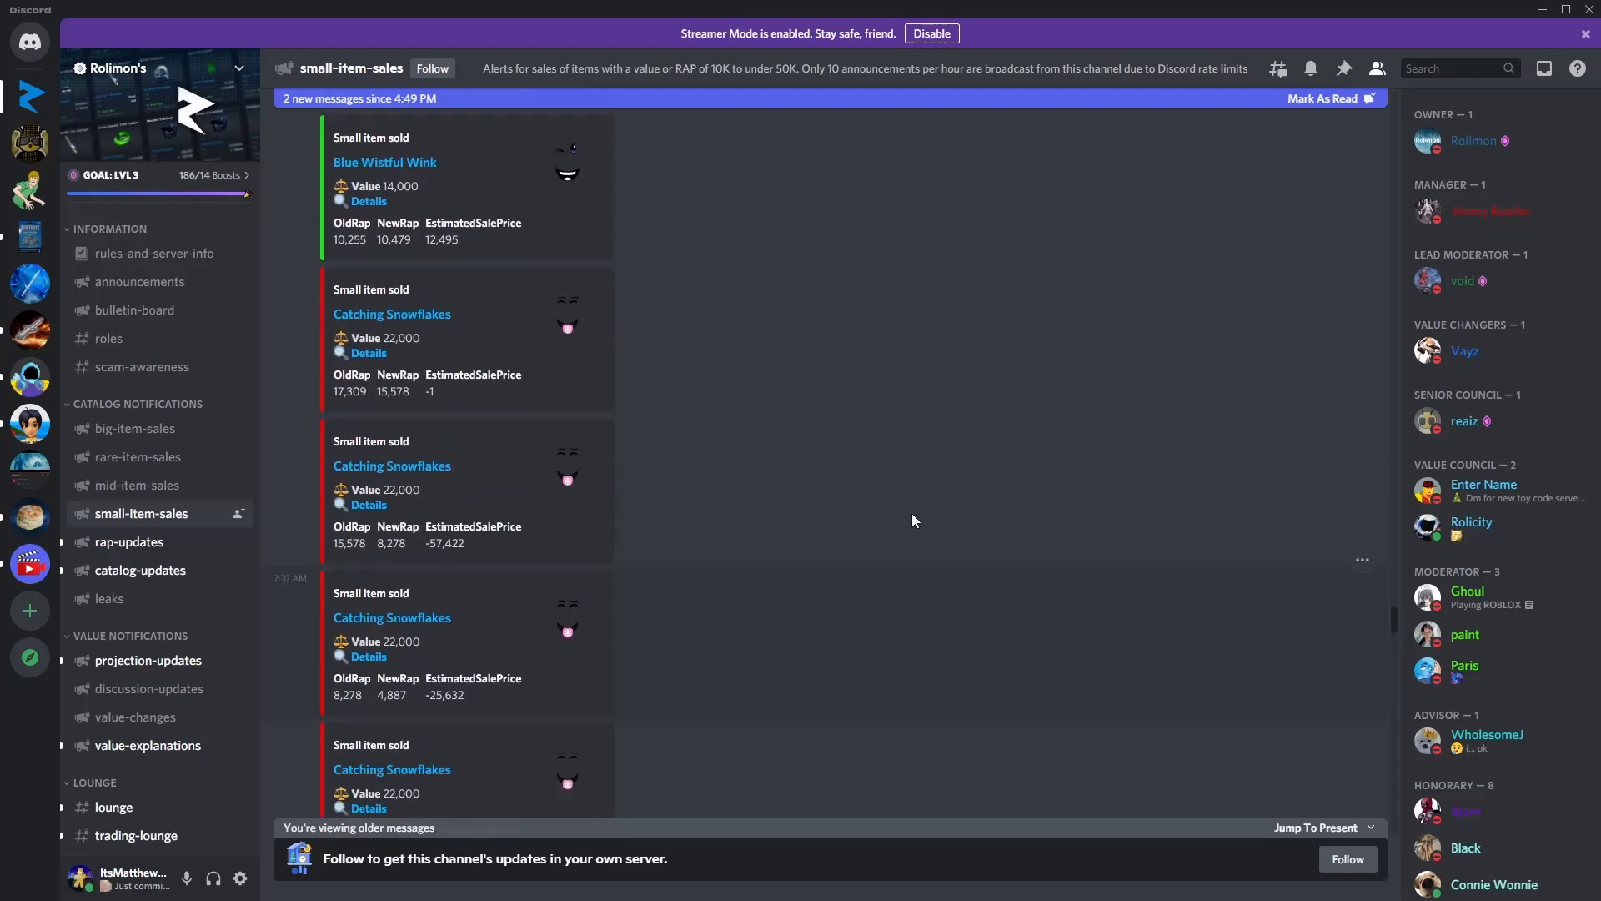
Step: Continue to the latest alerts tracing Catching Snowflakes' RAP drop across successive sales
scroll(down, 3)
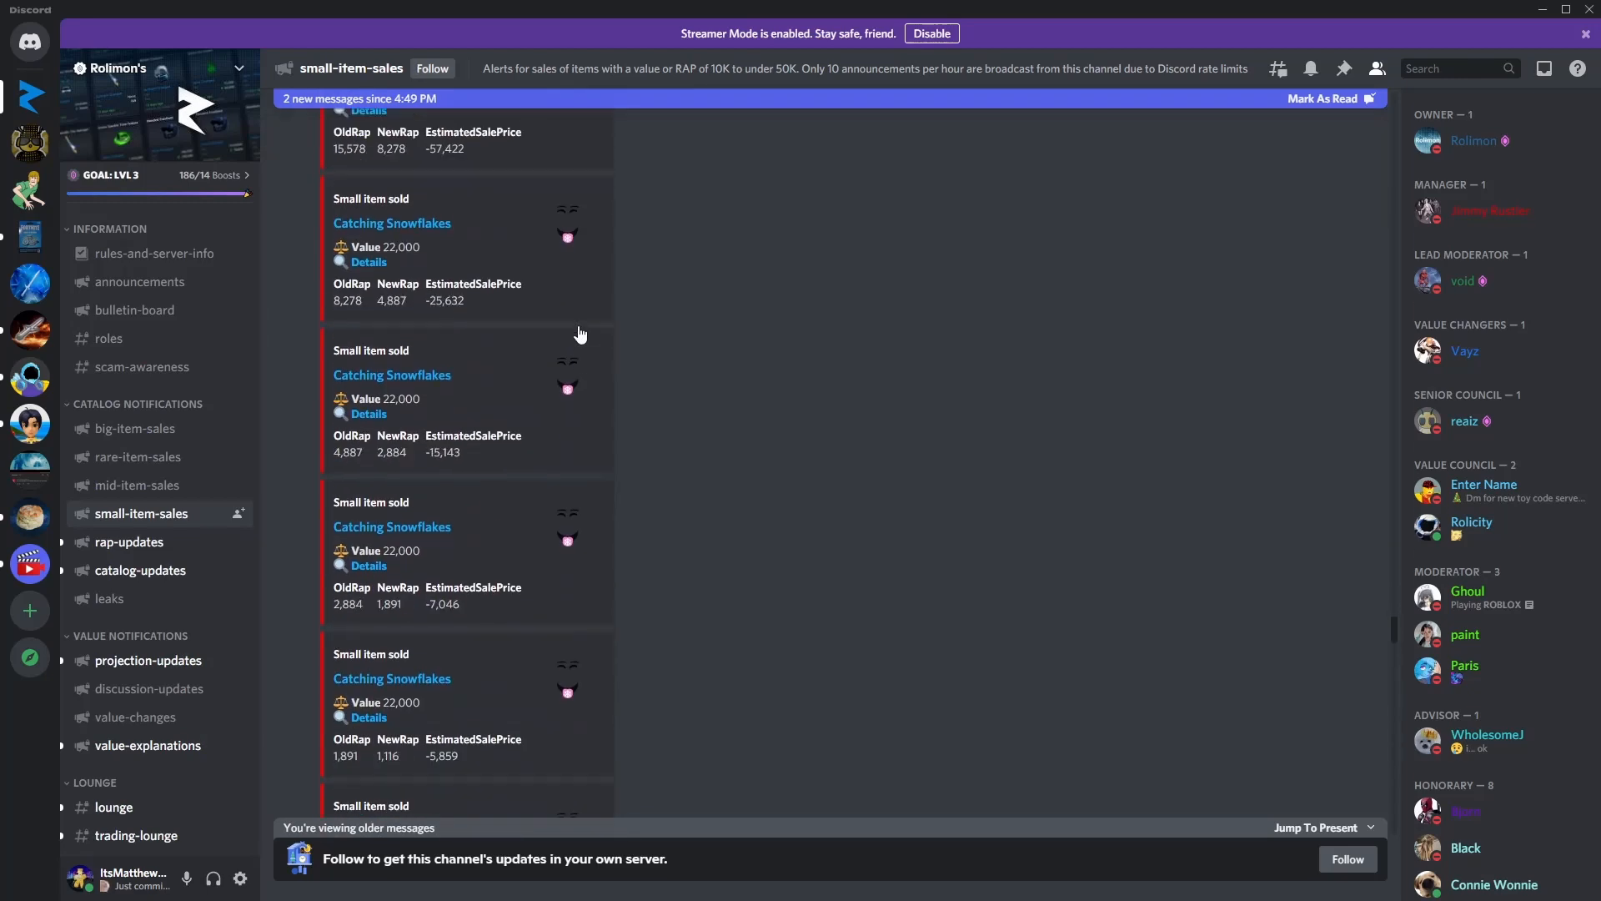
scroll(down, 3)
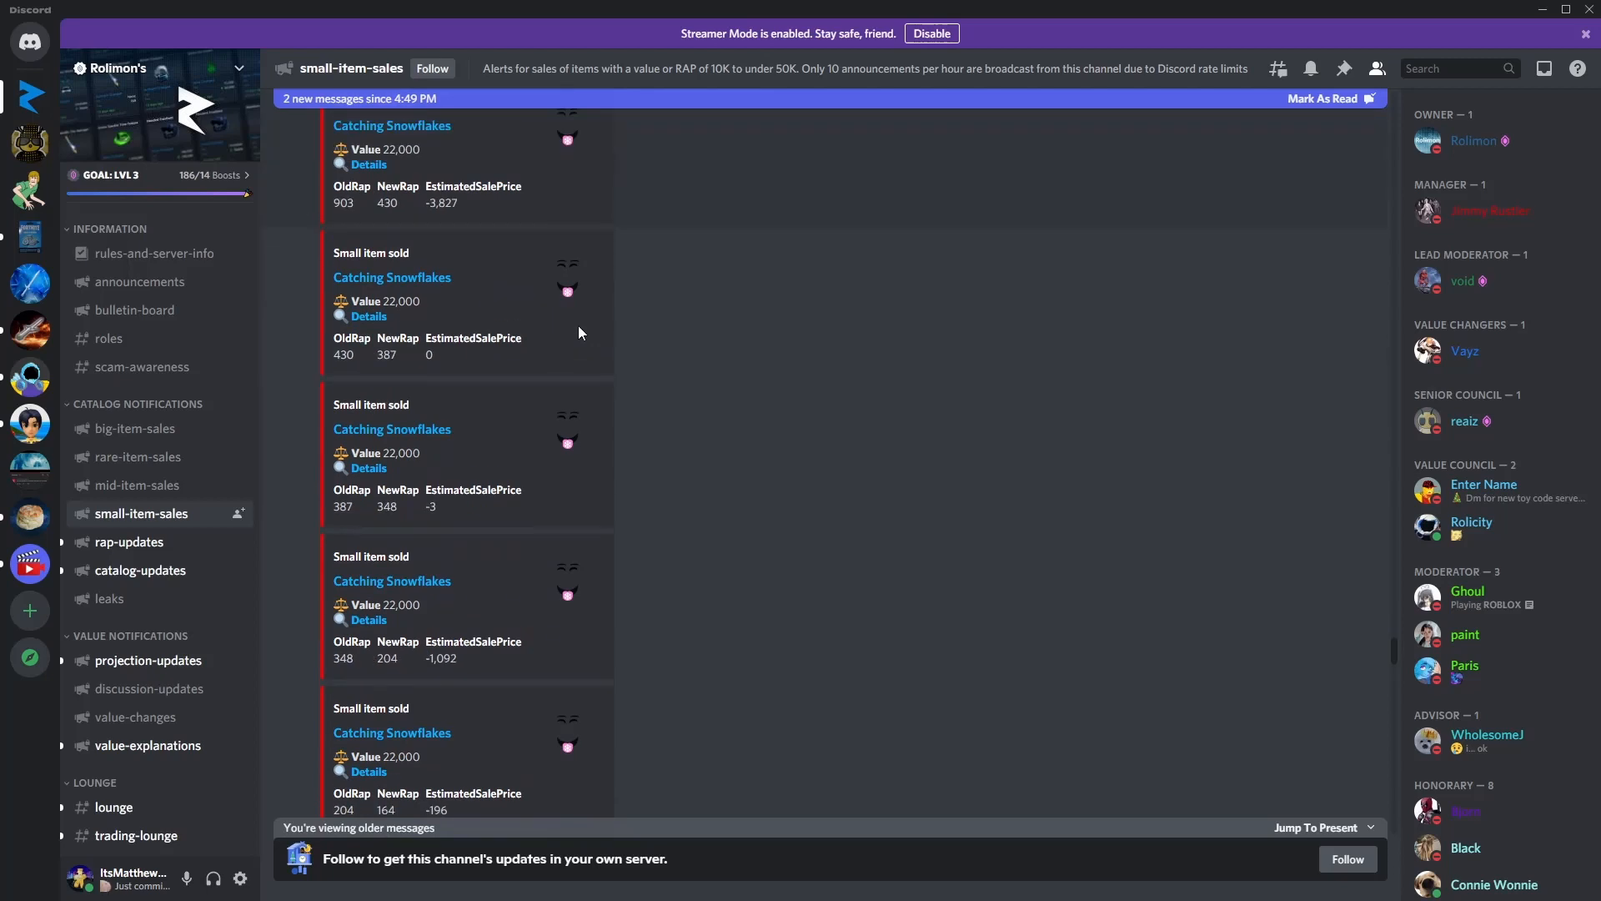
scroll(down, 3)
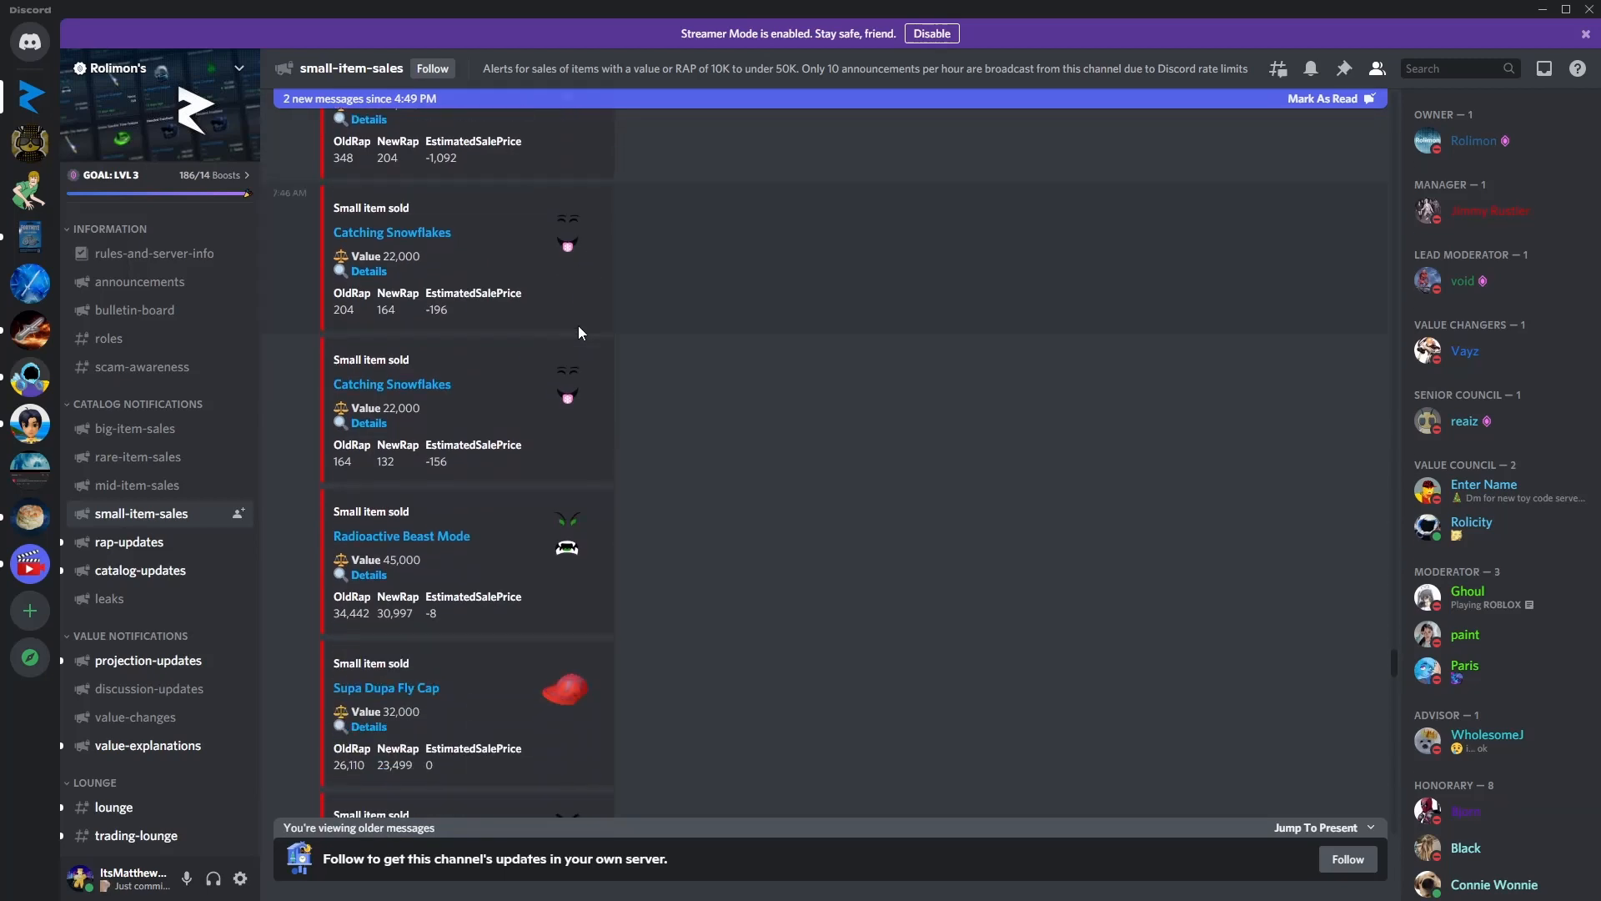
scroll(down, 3)
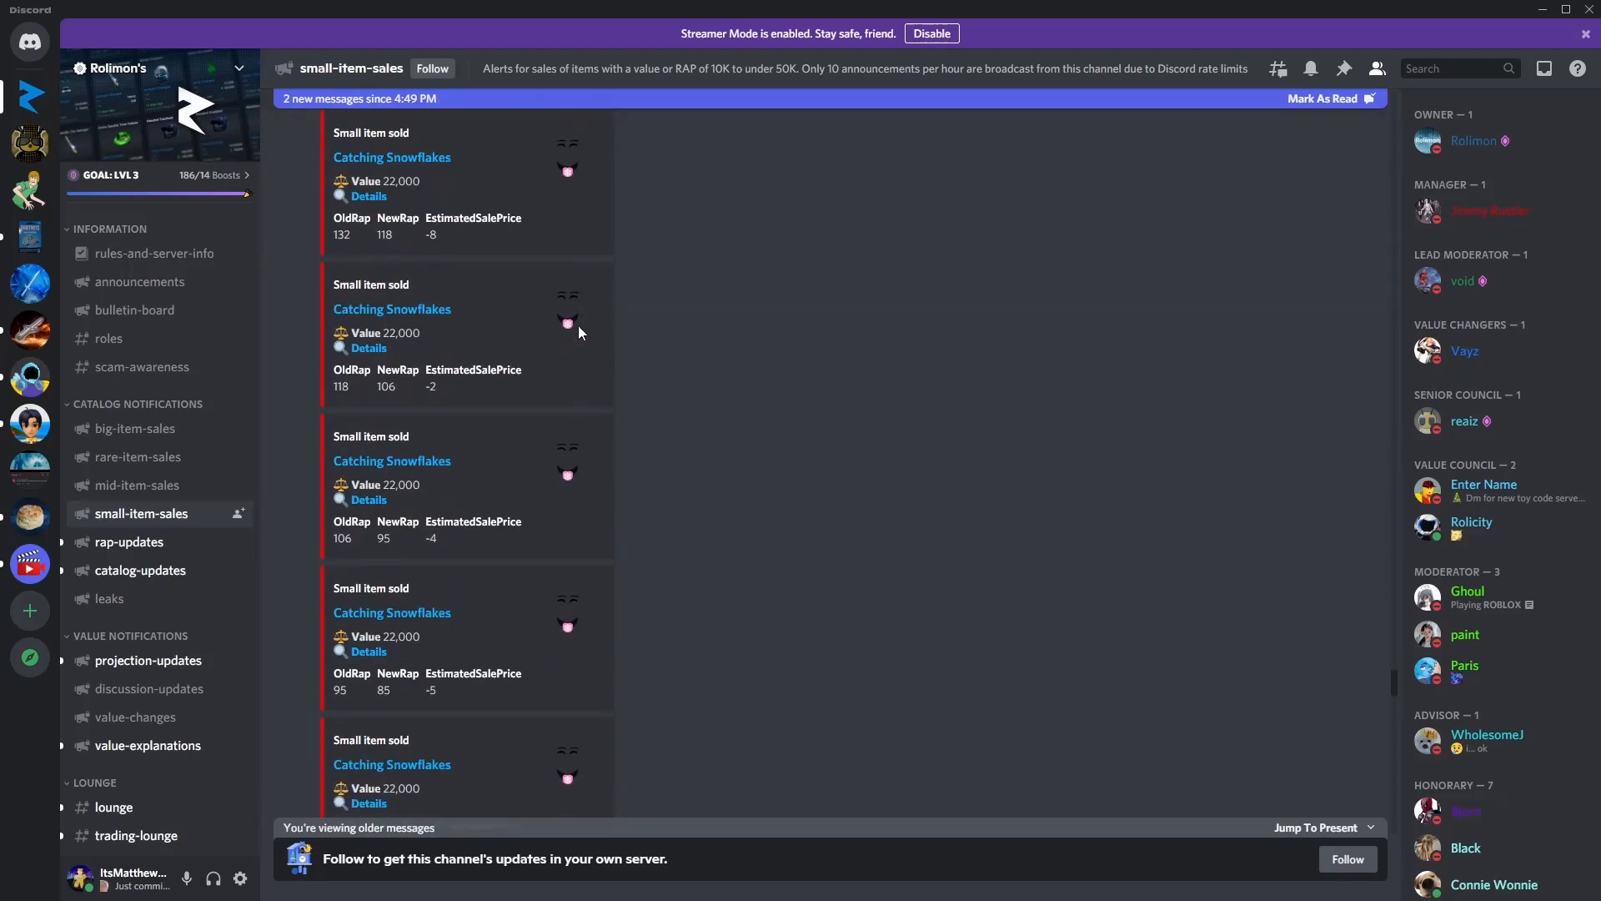
scroll(down, 3)
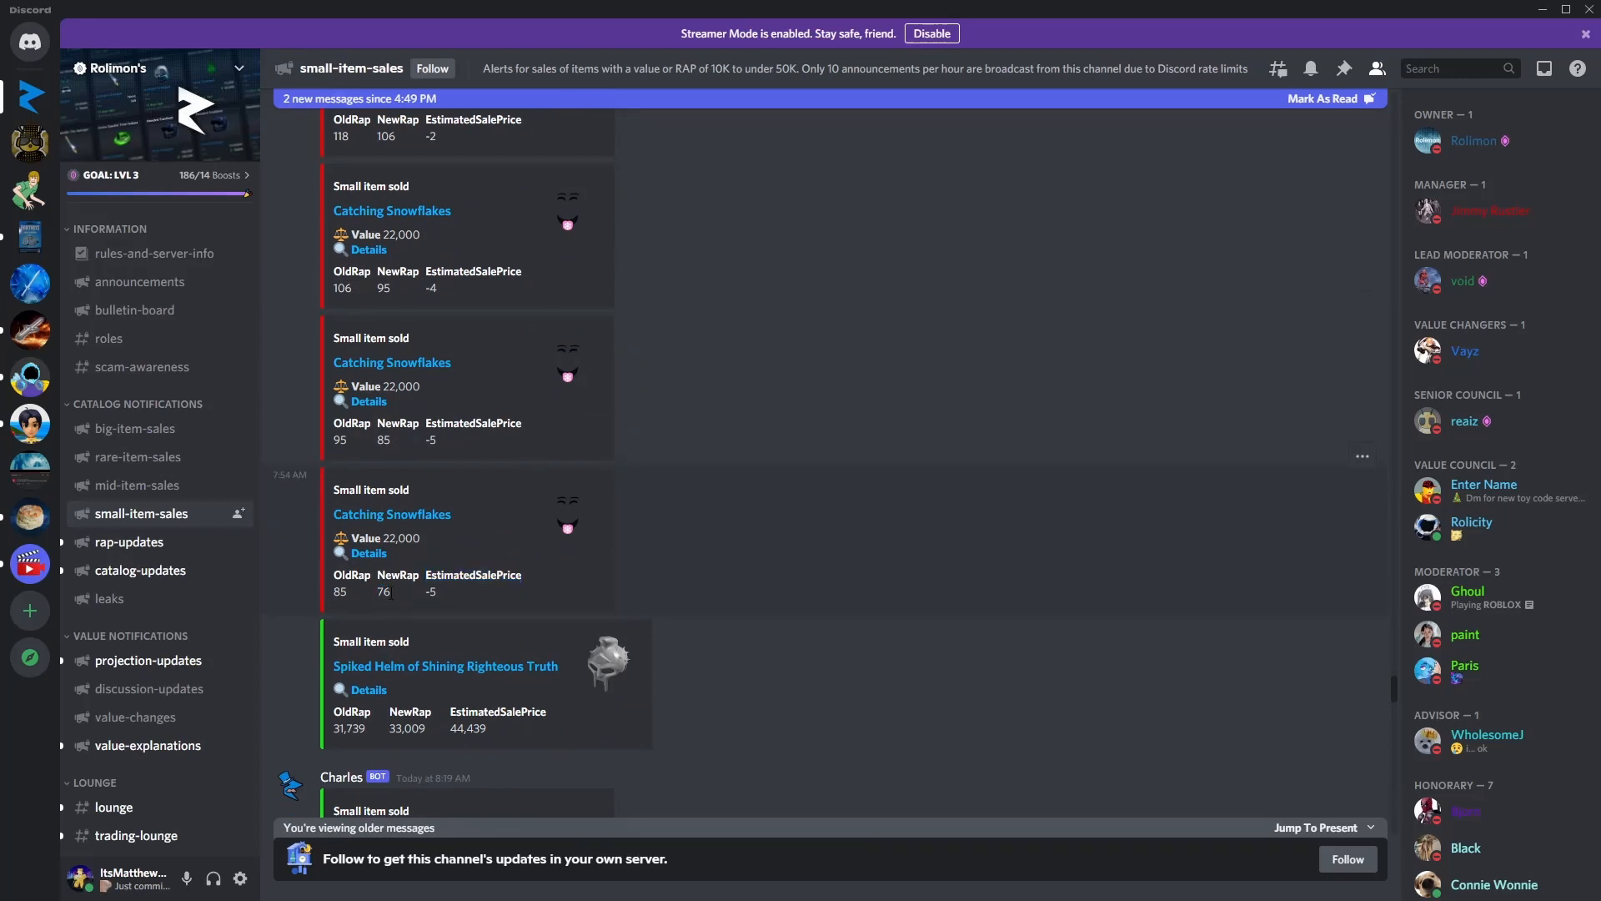
double_click(383, 590)
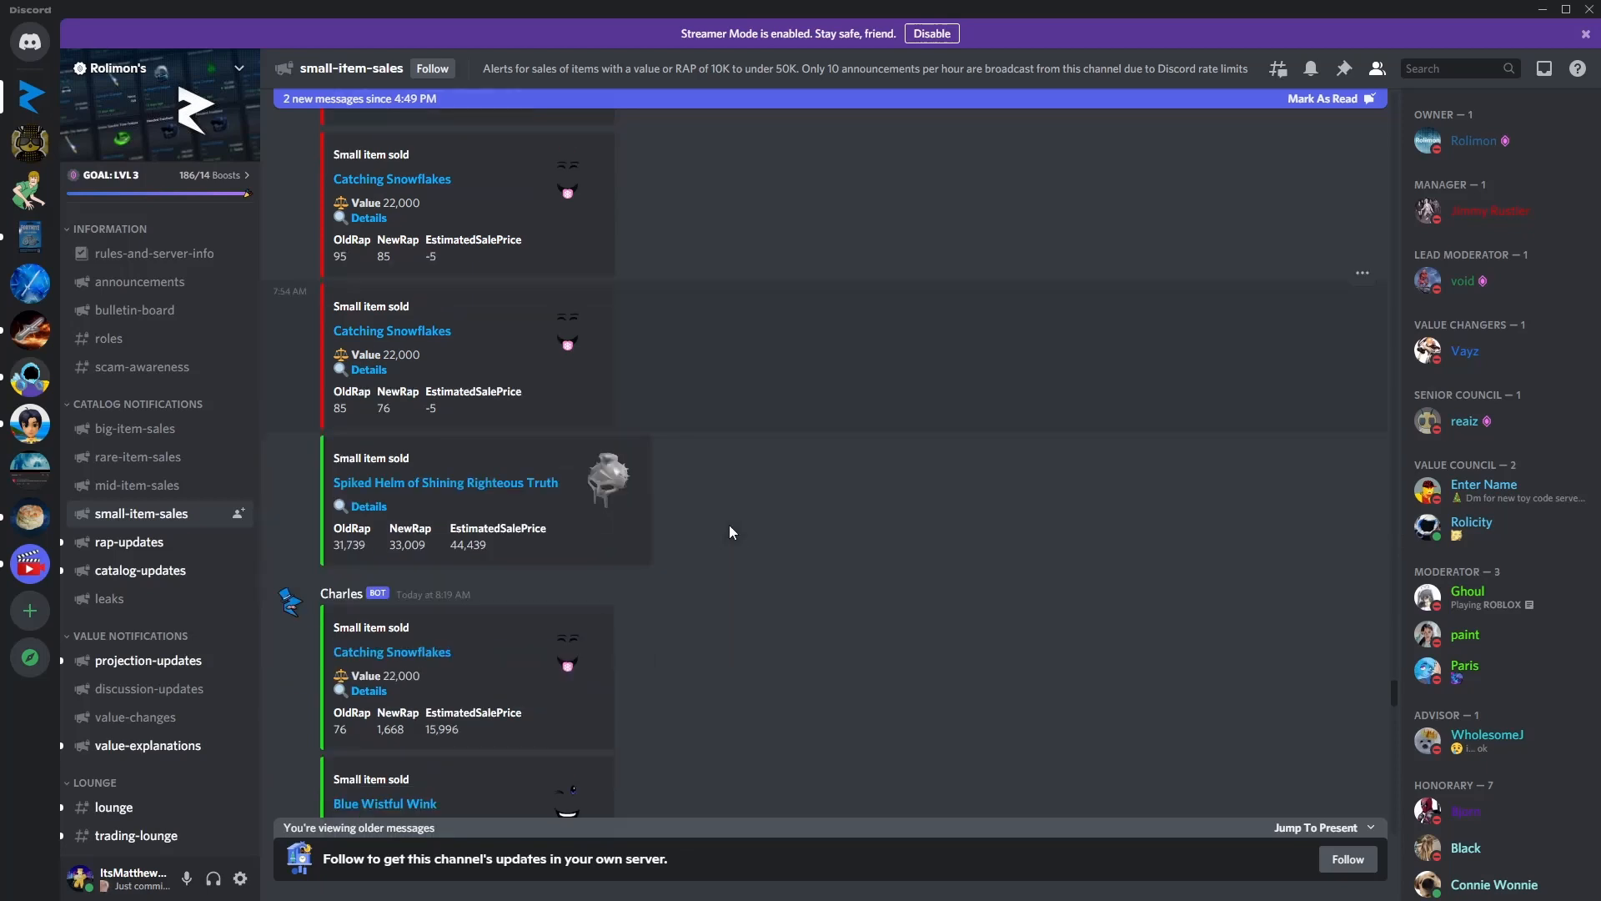
scroll(down, 3)
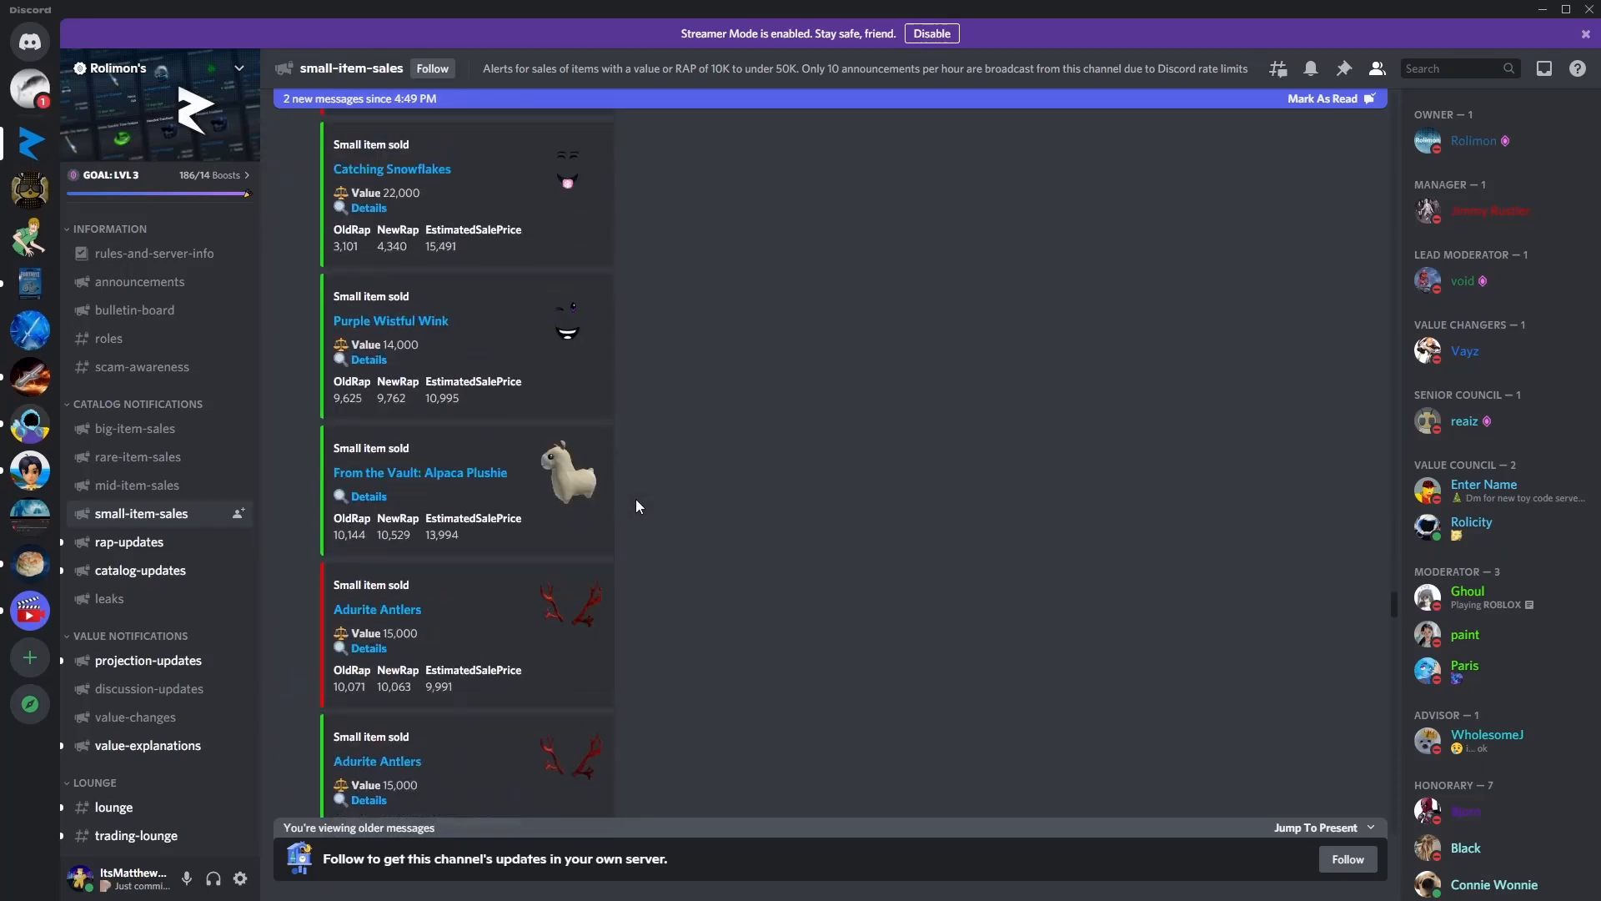
scroll(down, 3)
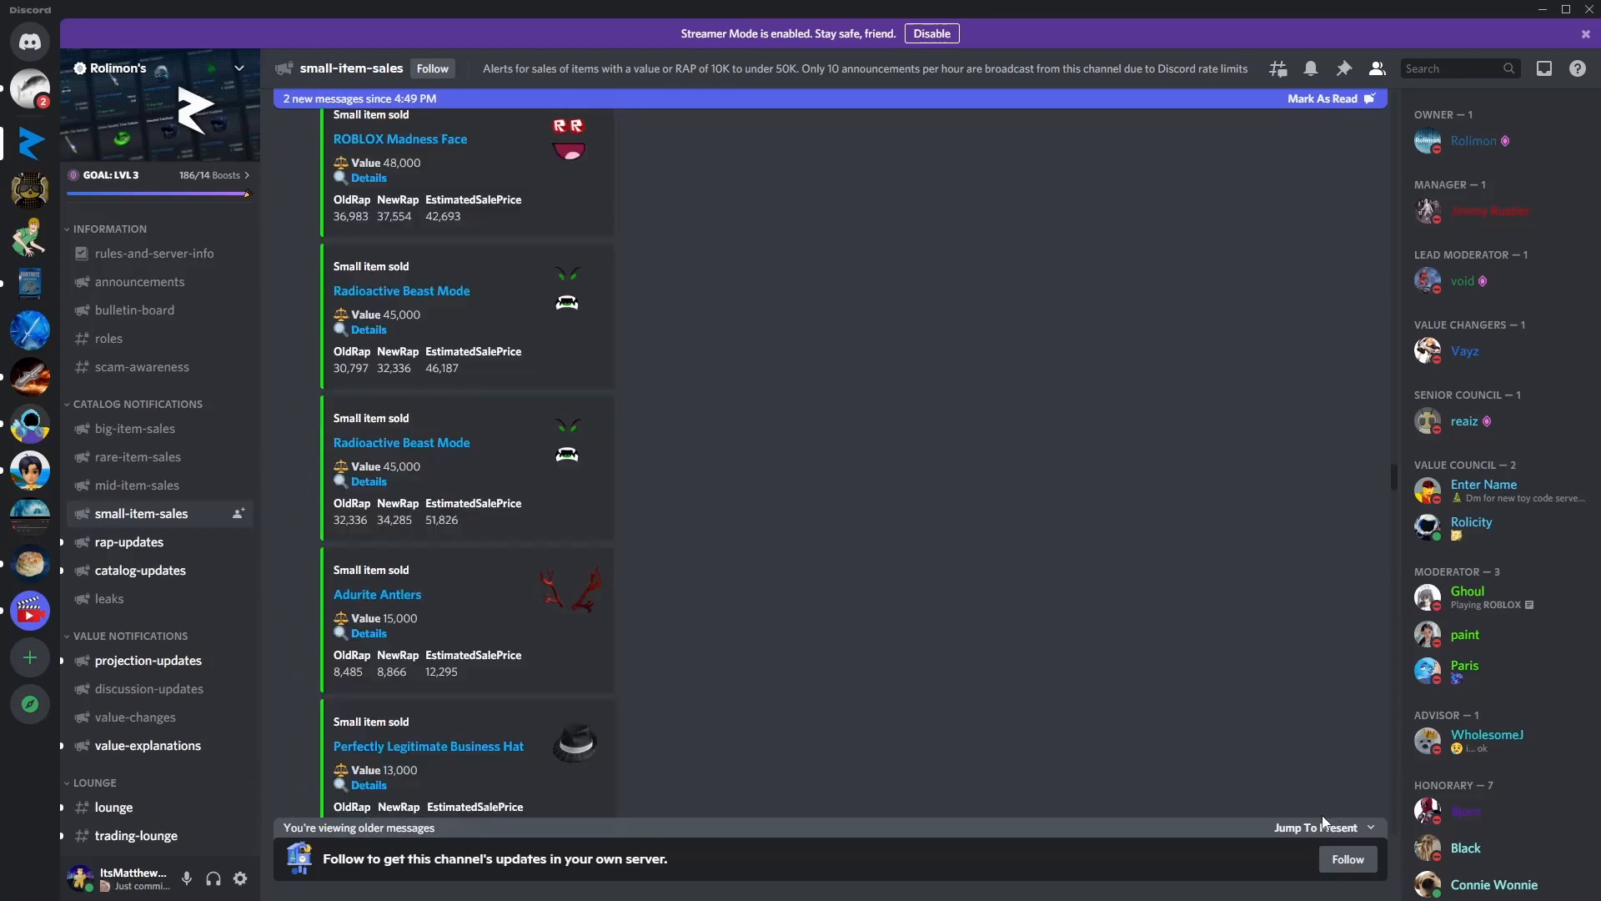
scroll(down, 3)
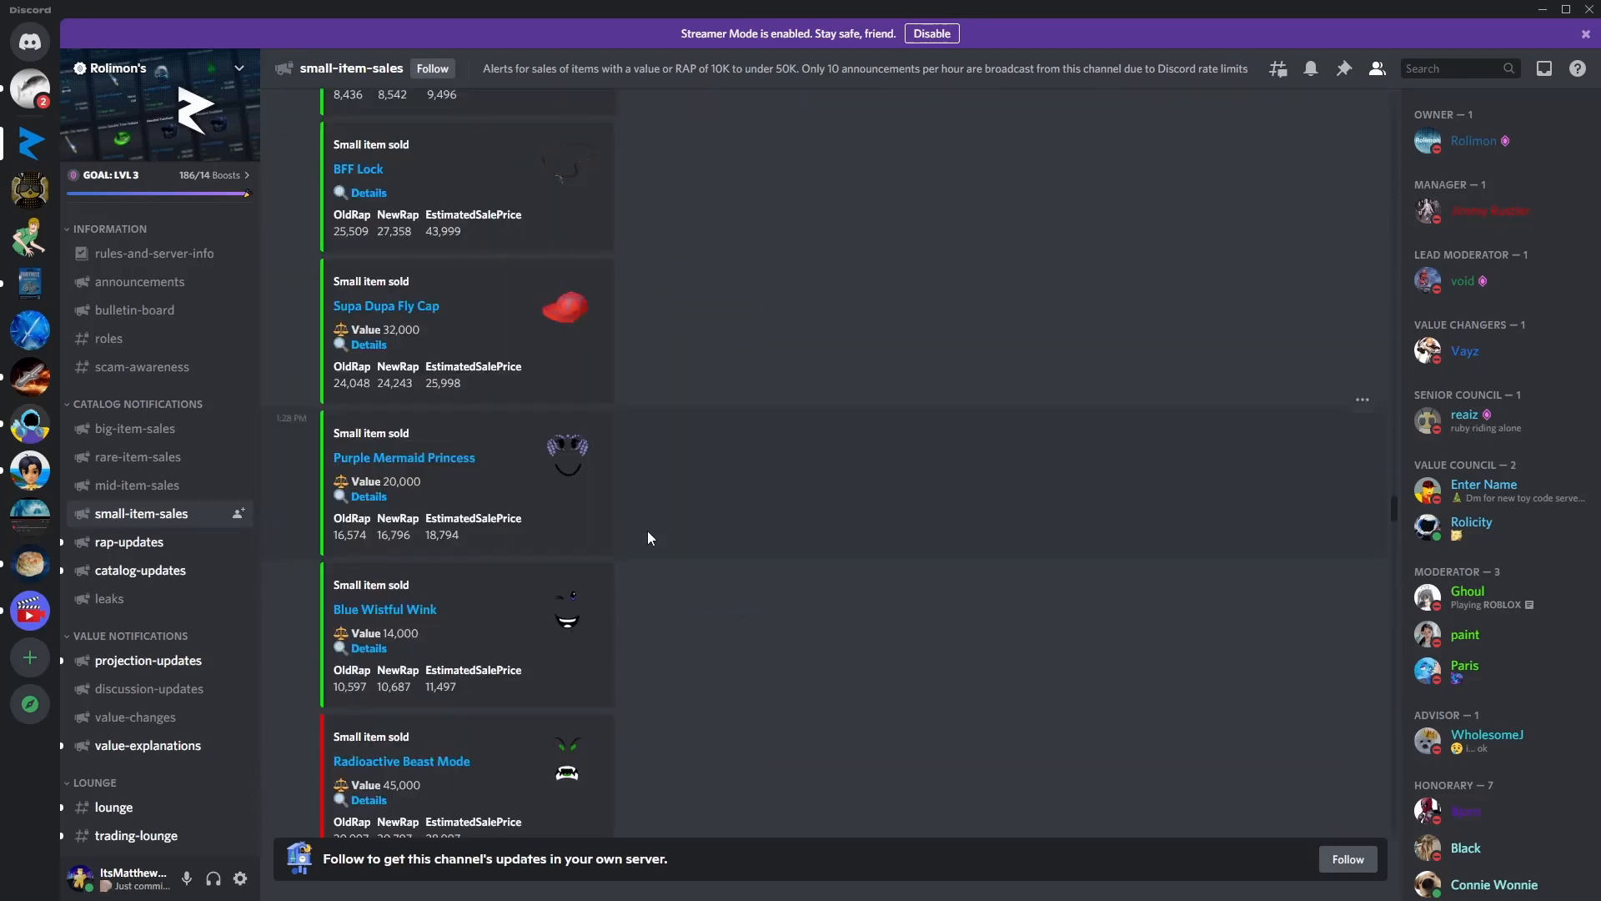
mouse_move(1417, 7)
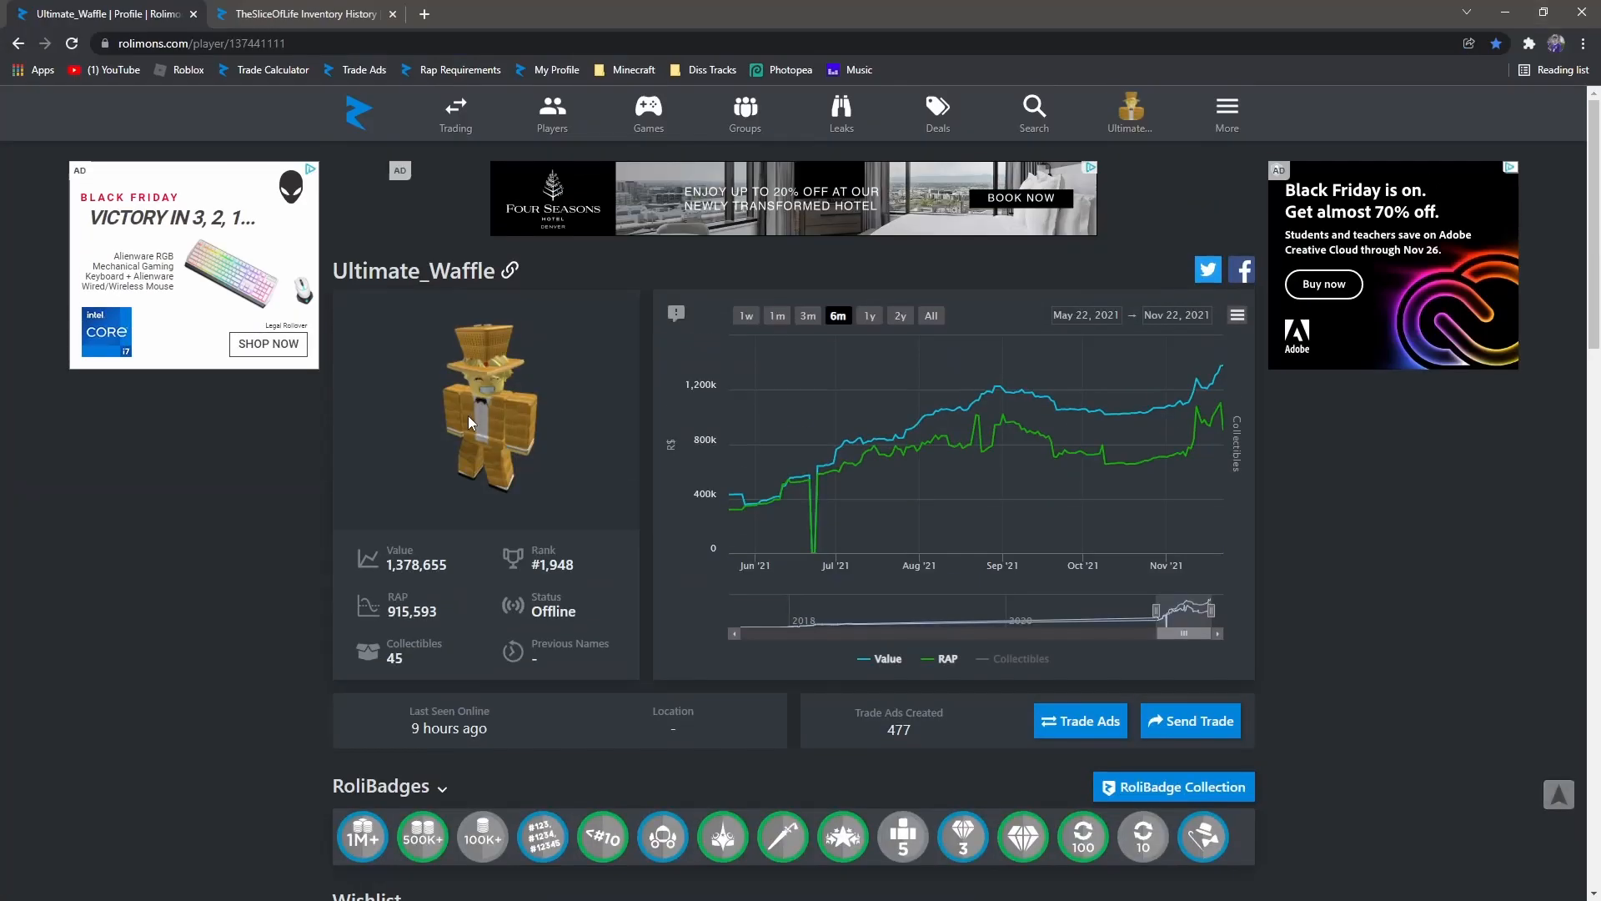
Step: Switch to TheSliceOfLife's 2021/11/21 inventory history and scroll to the highest-value item grid
click(302, 13)
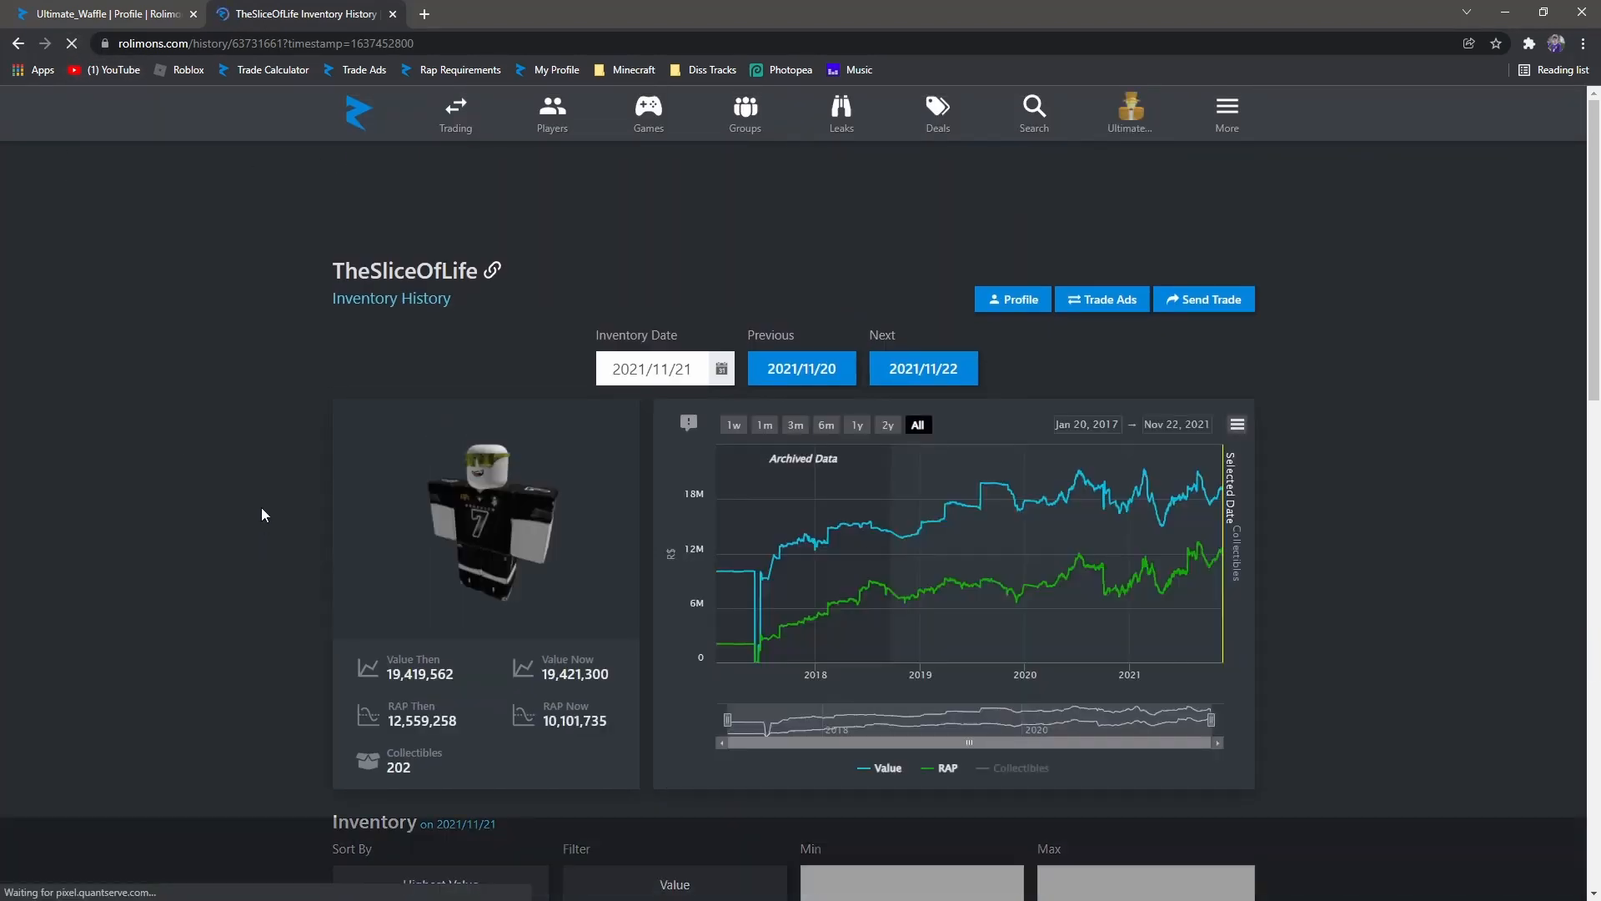
scroll(down, 3)
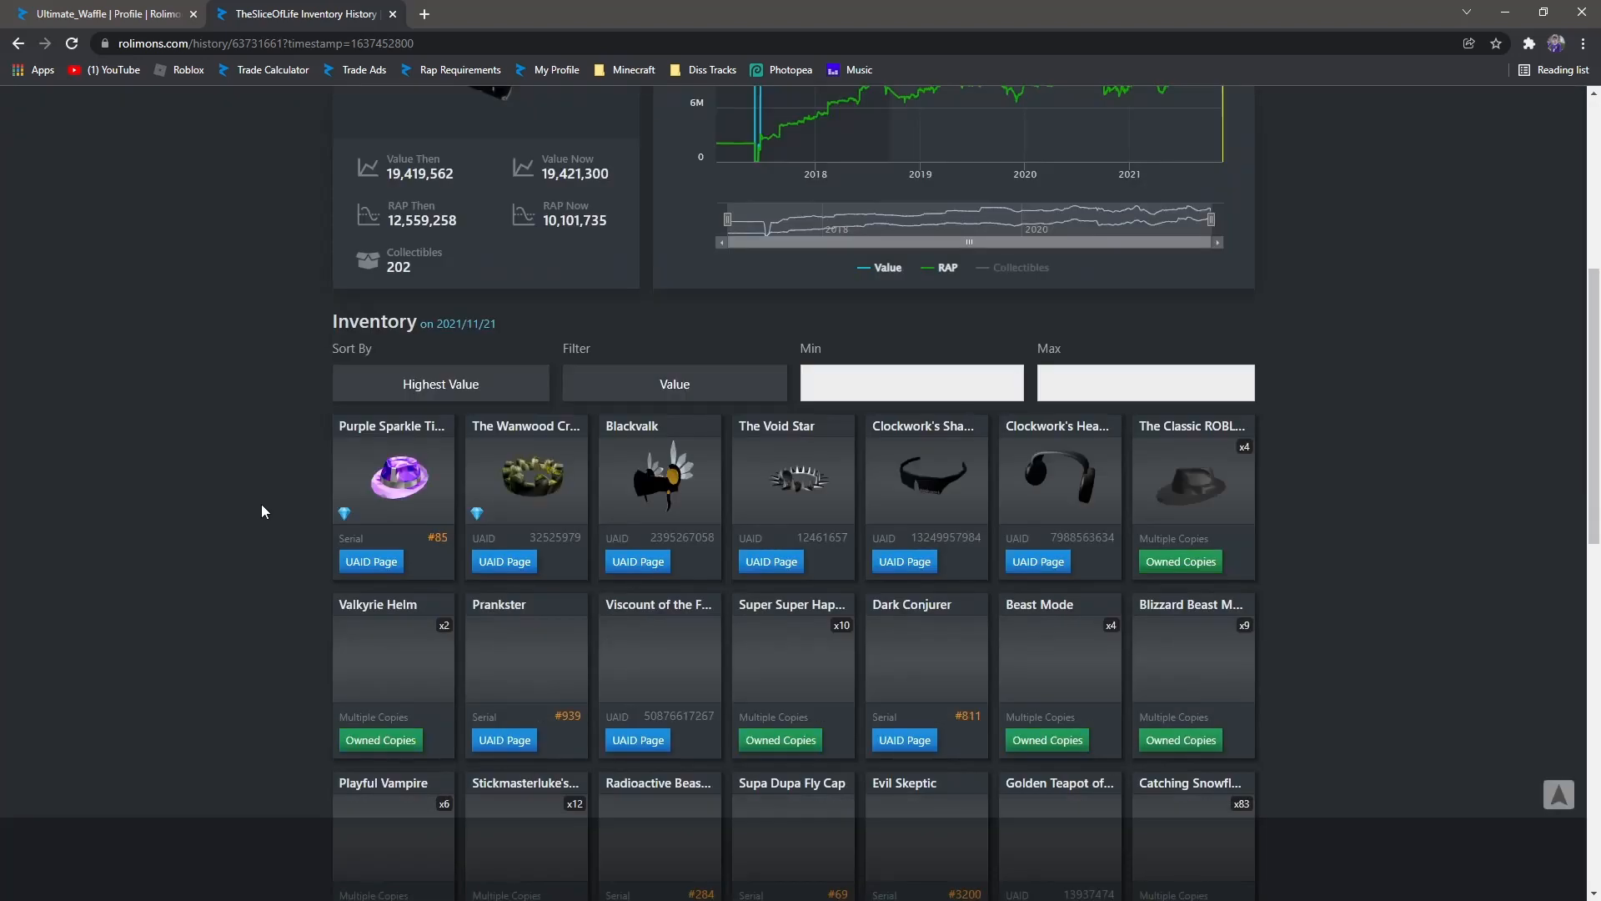
scroll(down, 3)
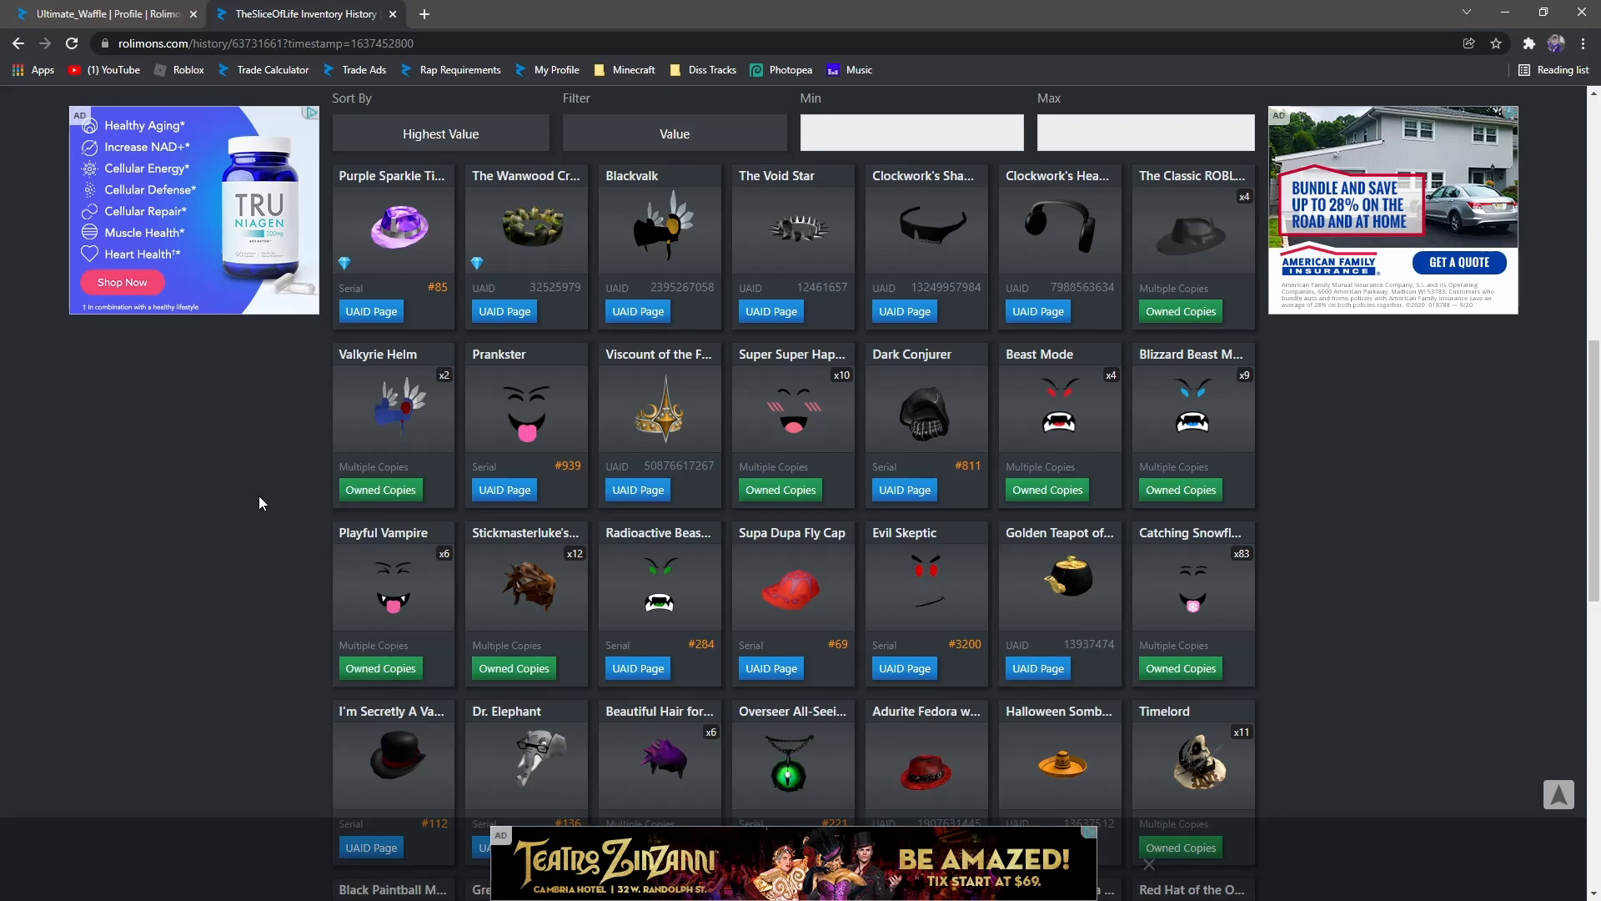
mouse_move(285, 502)
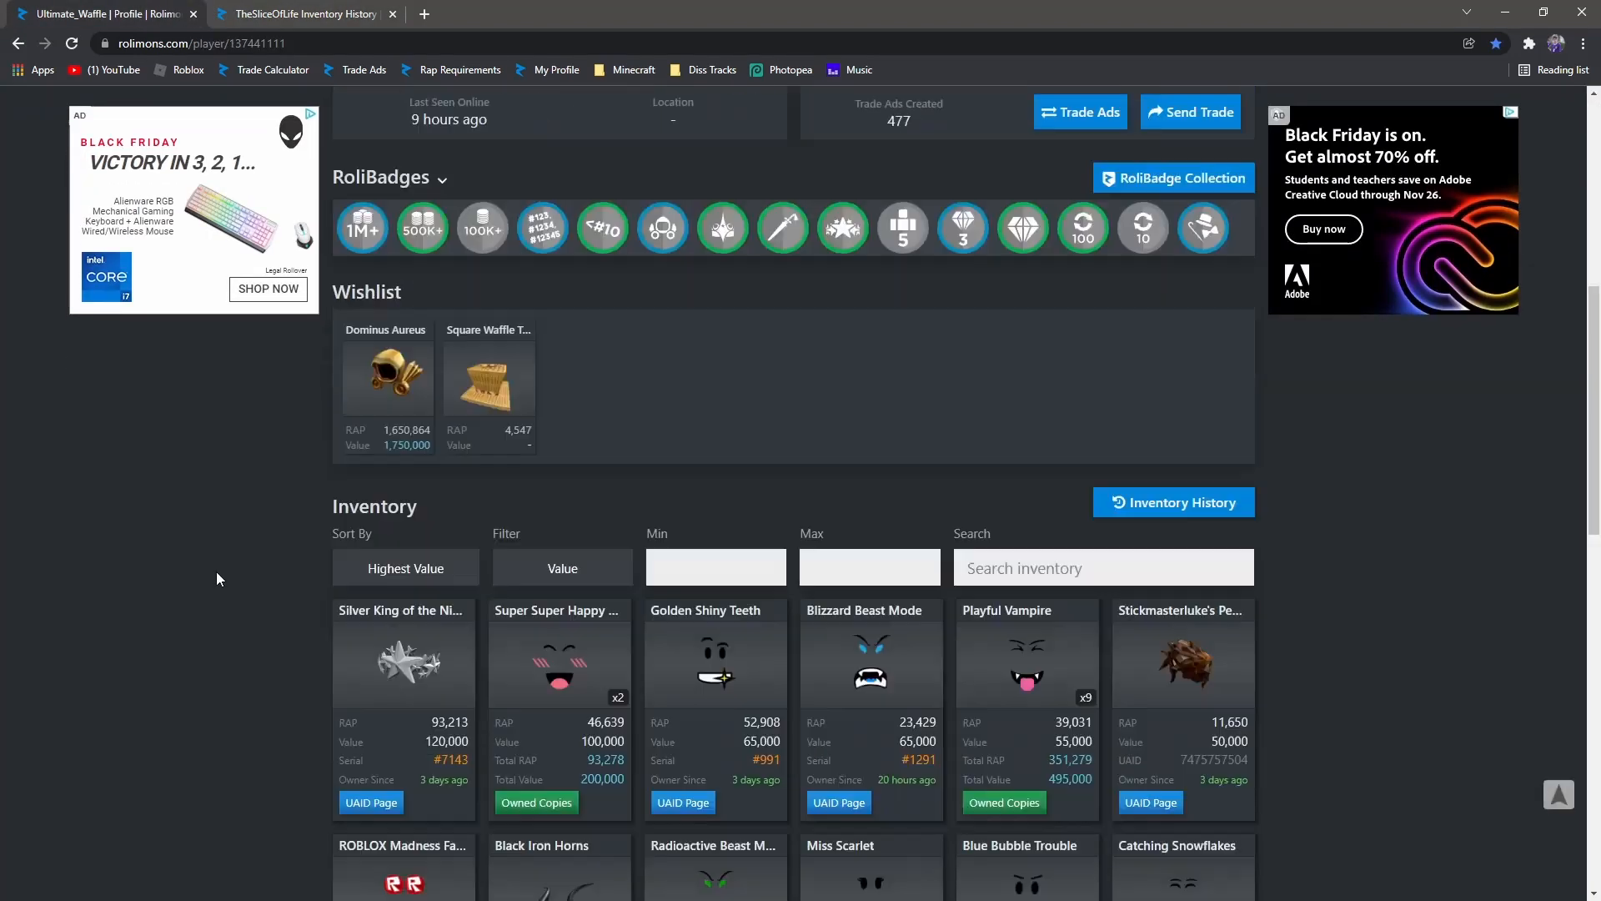
scroll(down, 3)
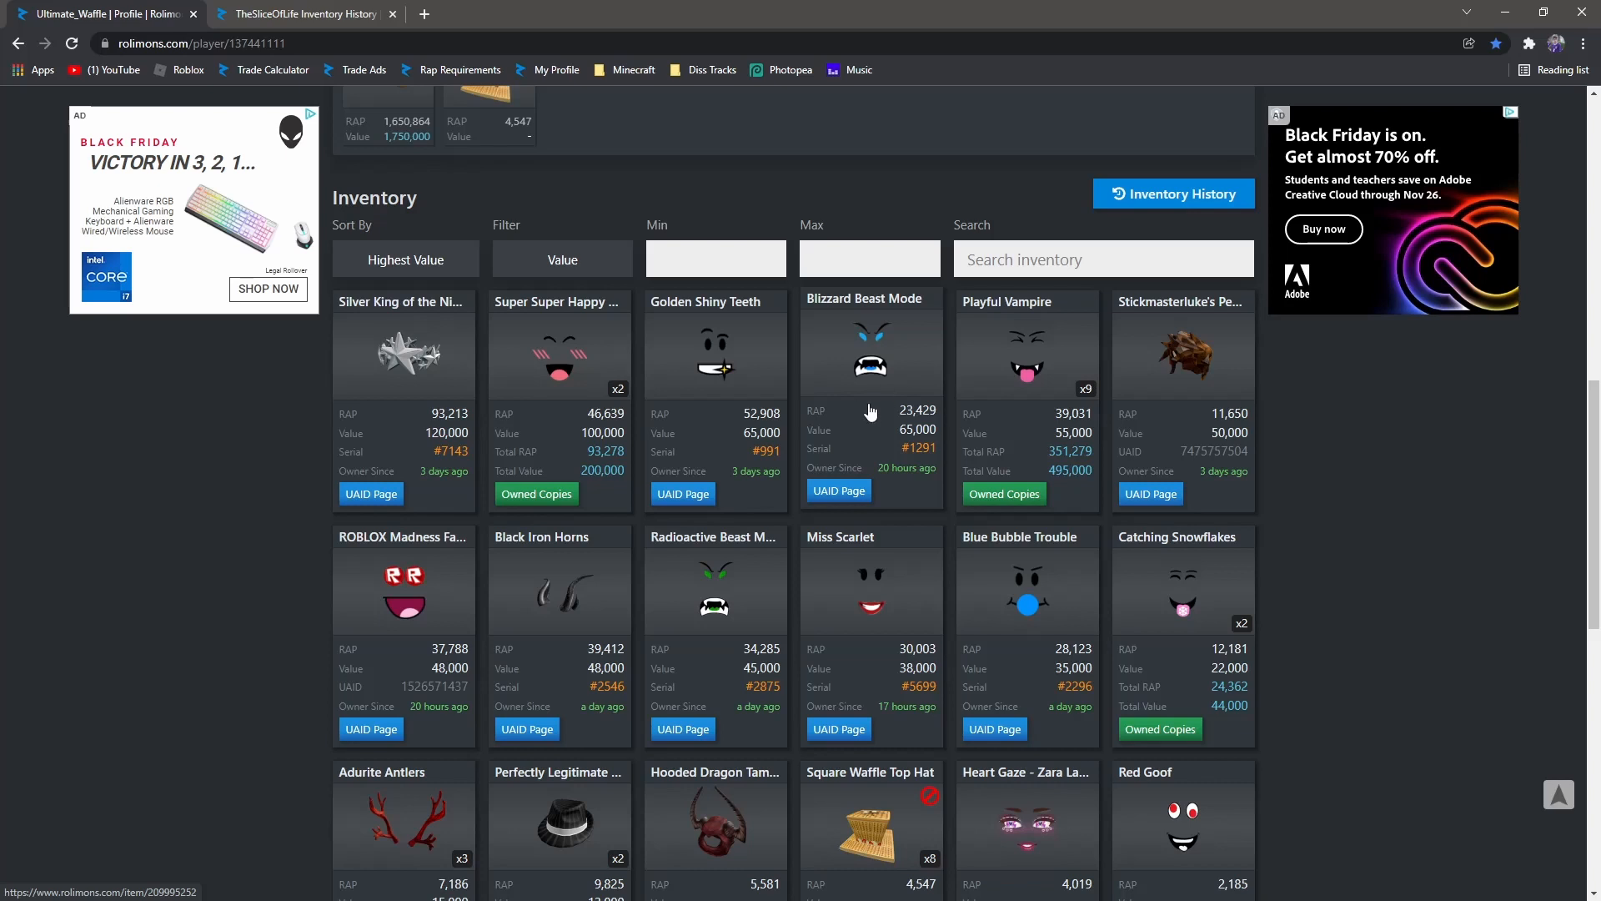
mouse_move(901, 433)
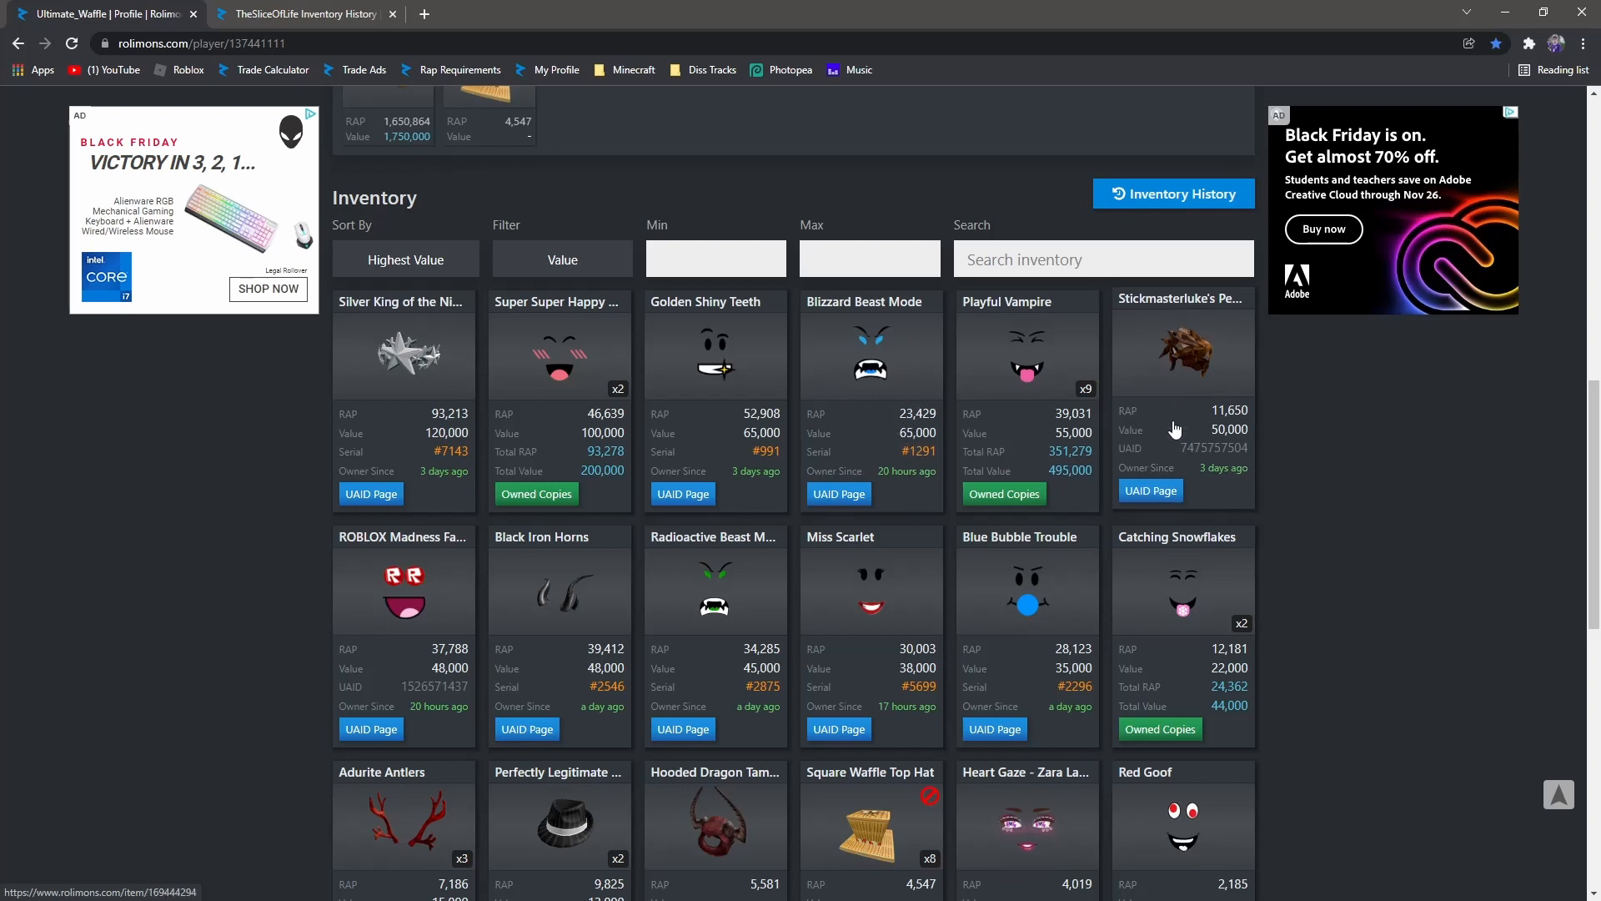
mouse_move(1199, 367)
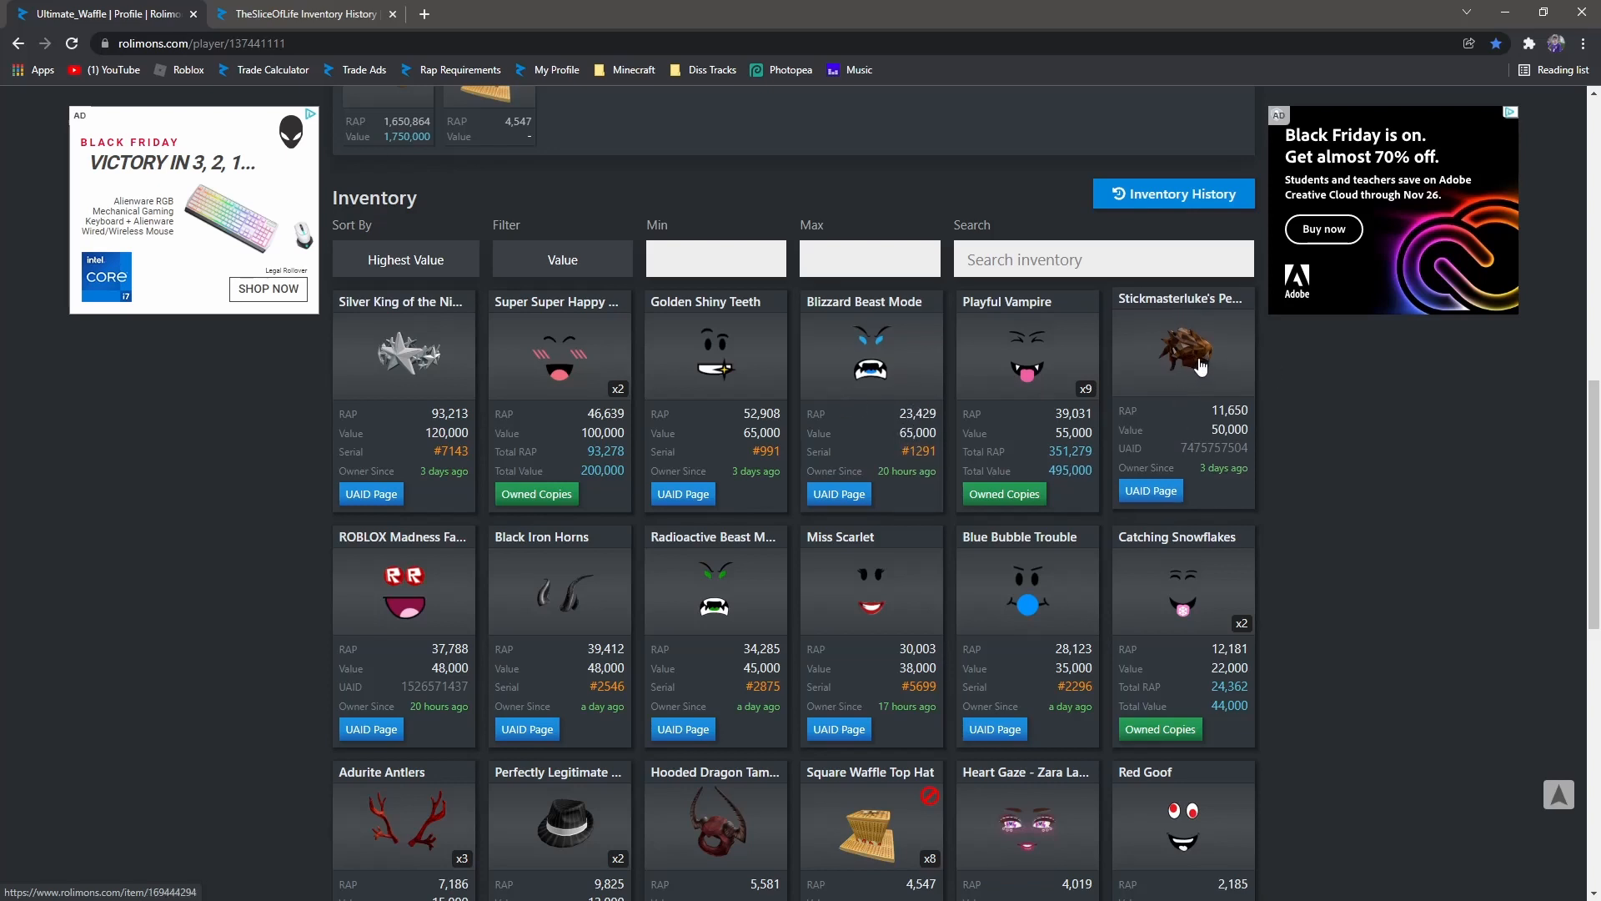
mouse_move(1203, 418)
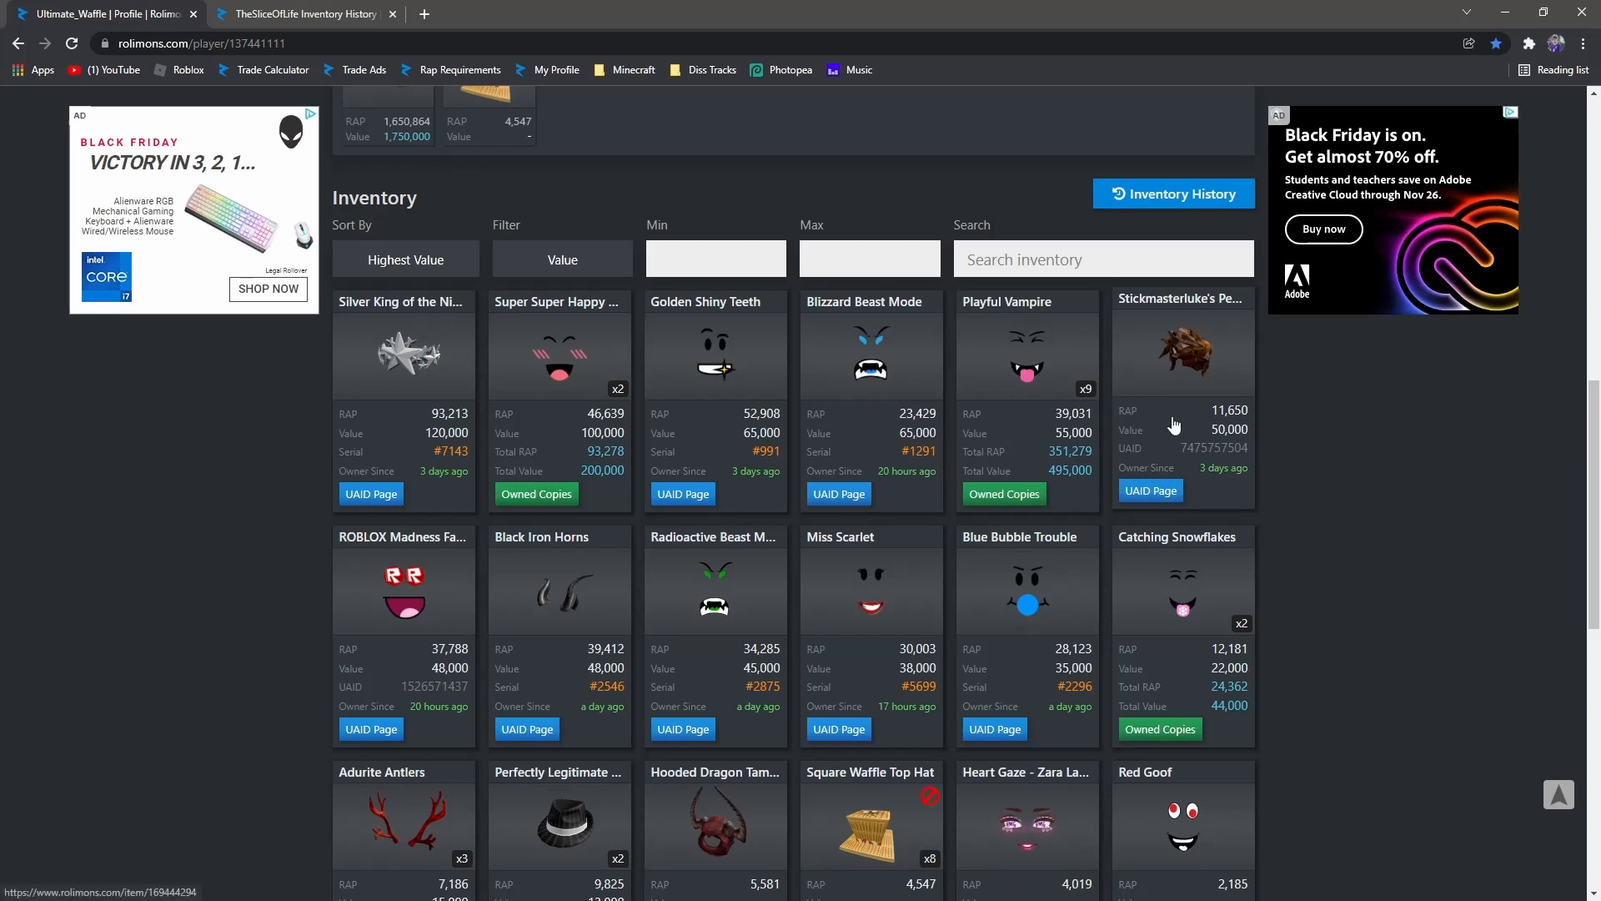
mouse_move(1265, 430)
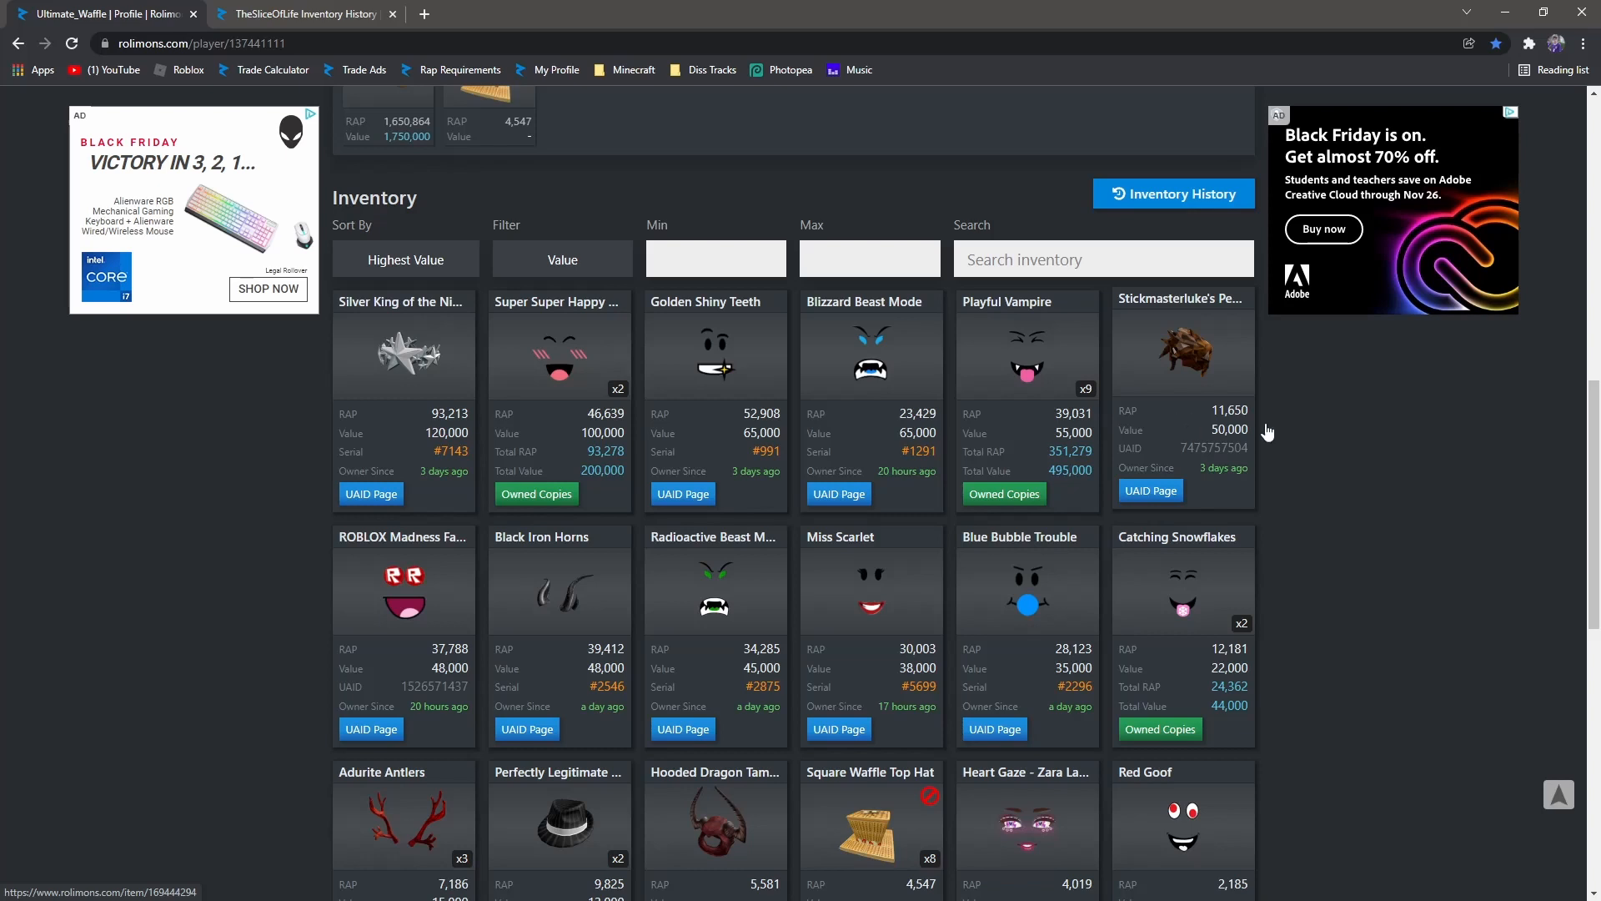
mouse_move(1341, 510)
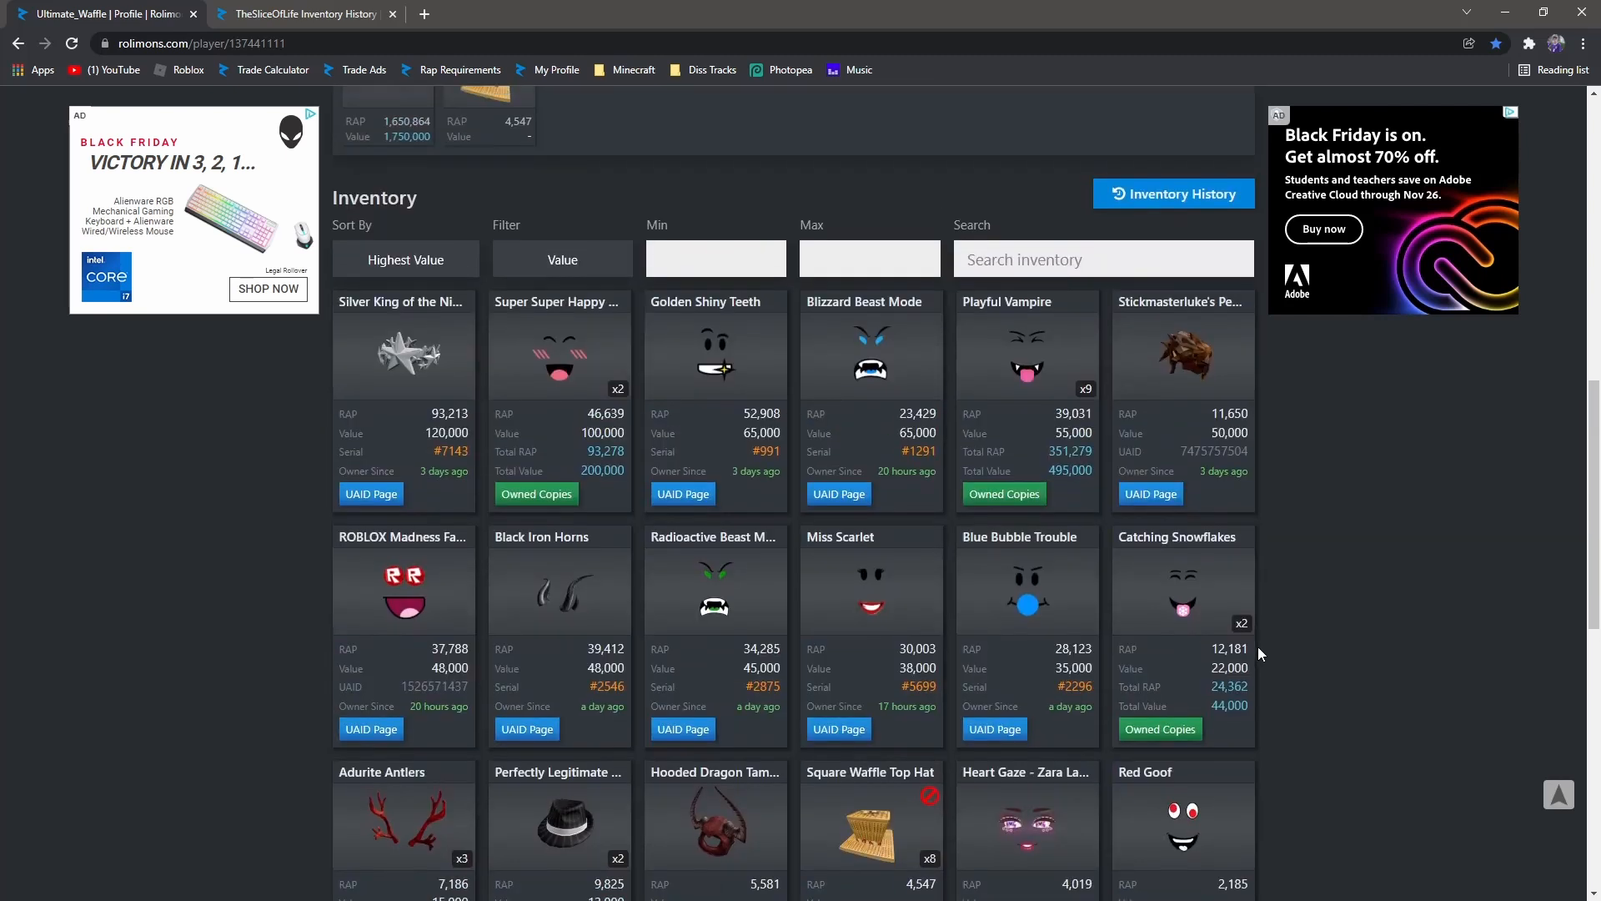
scroll(up, 3)
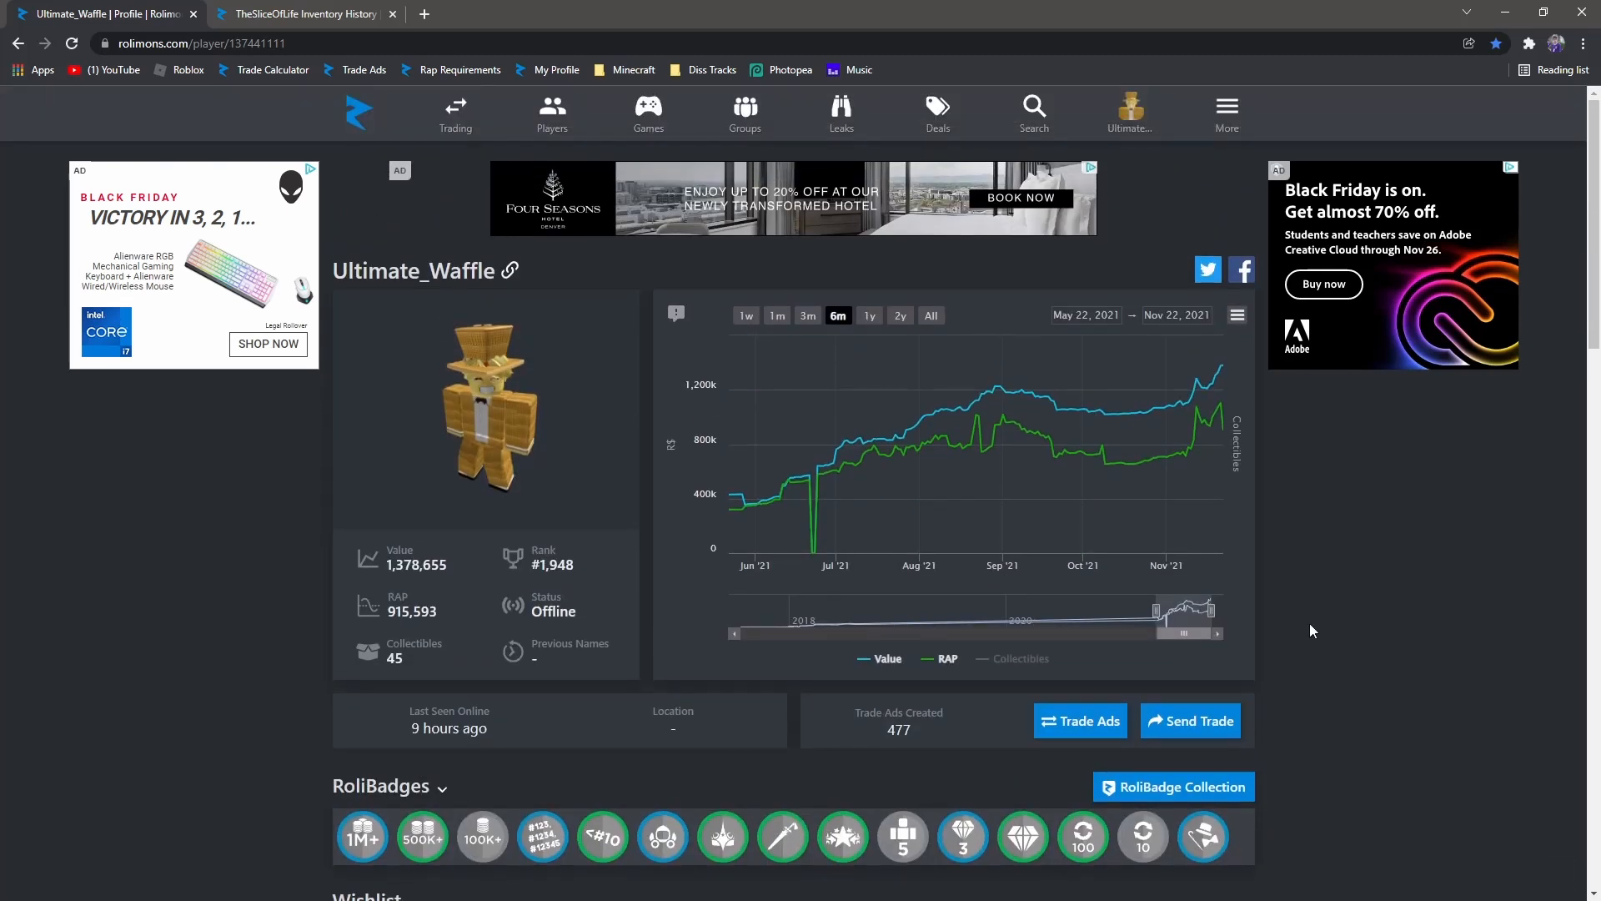
scroll(down, 3)
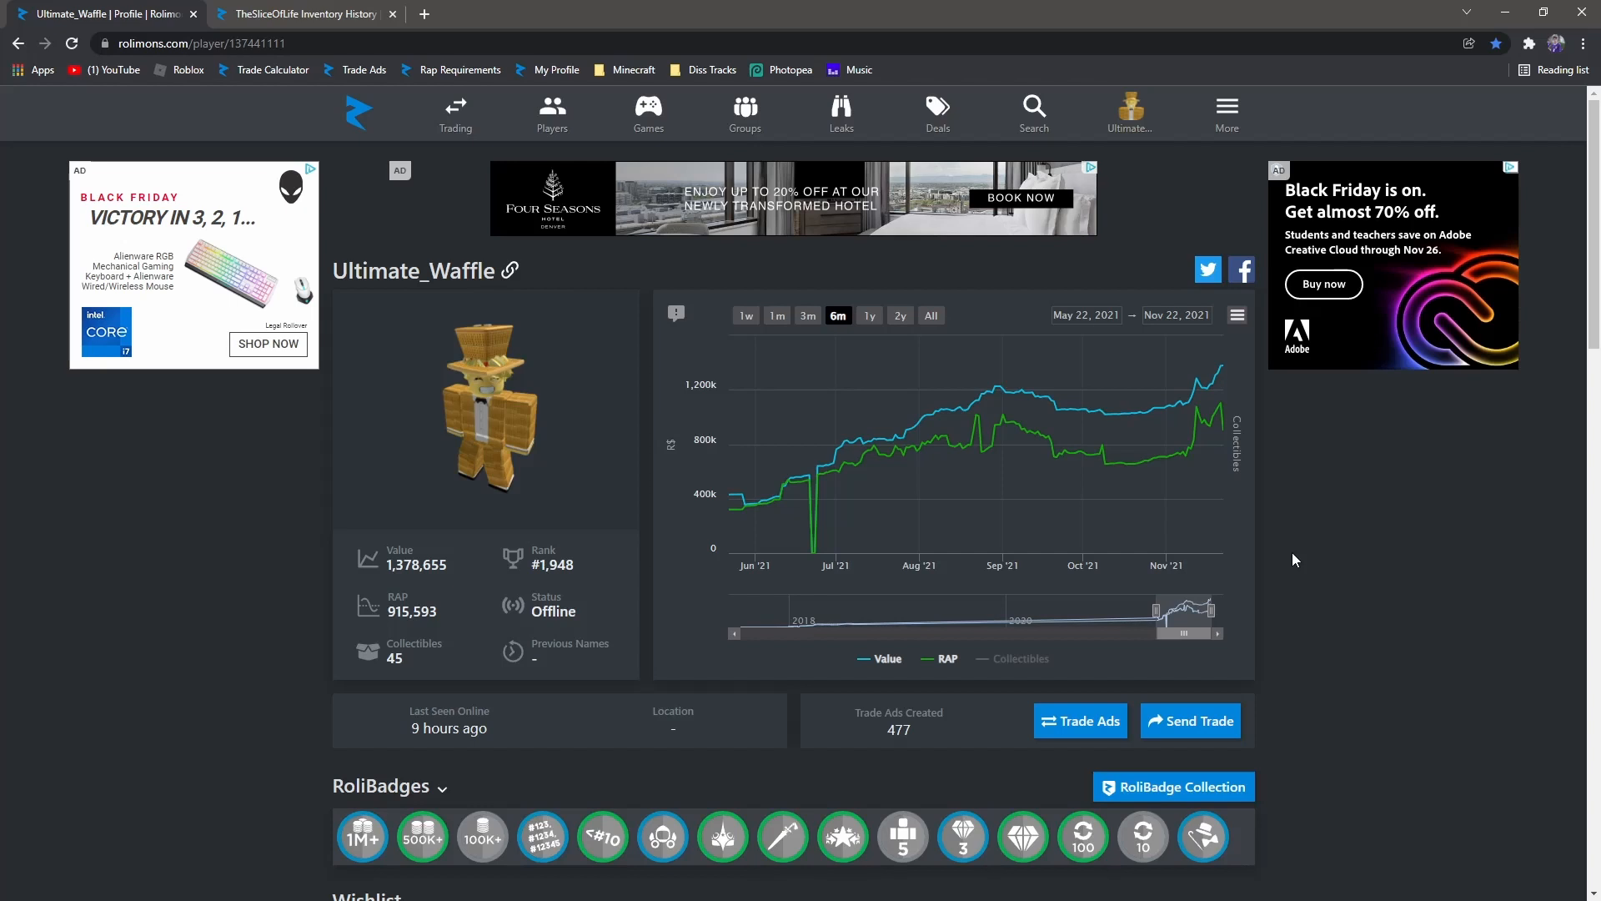
scroll(down, 3)
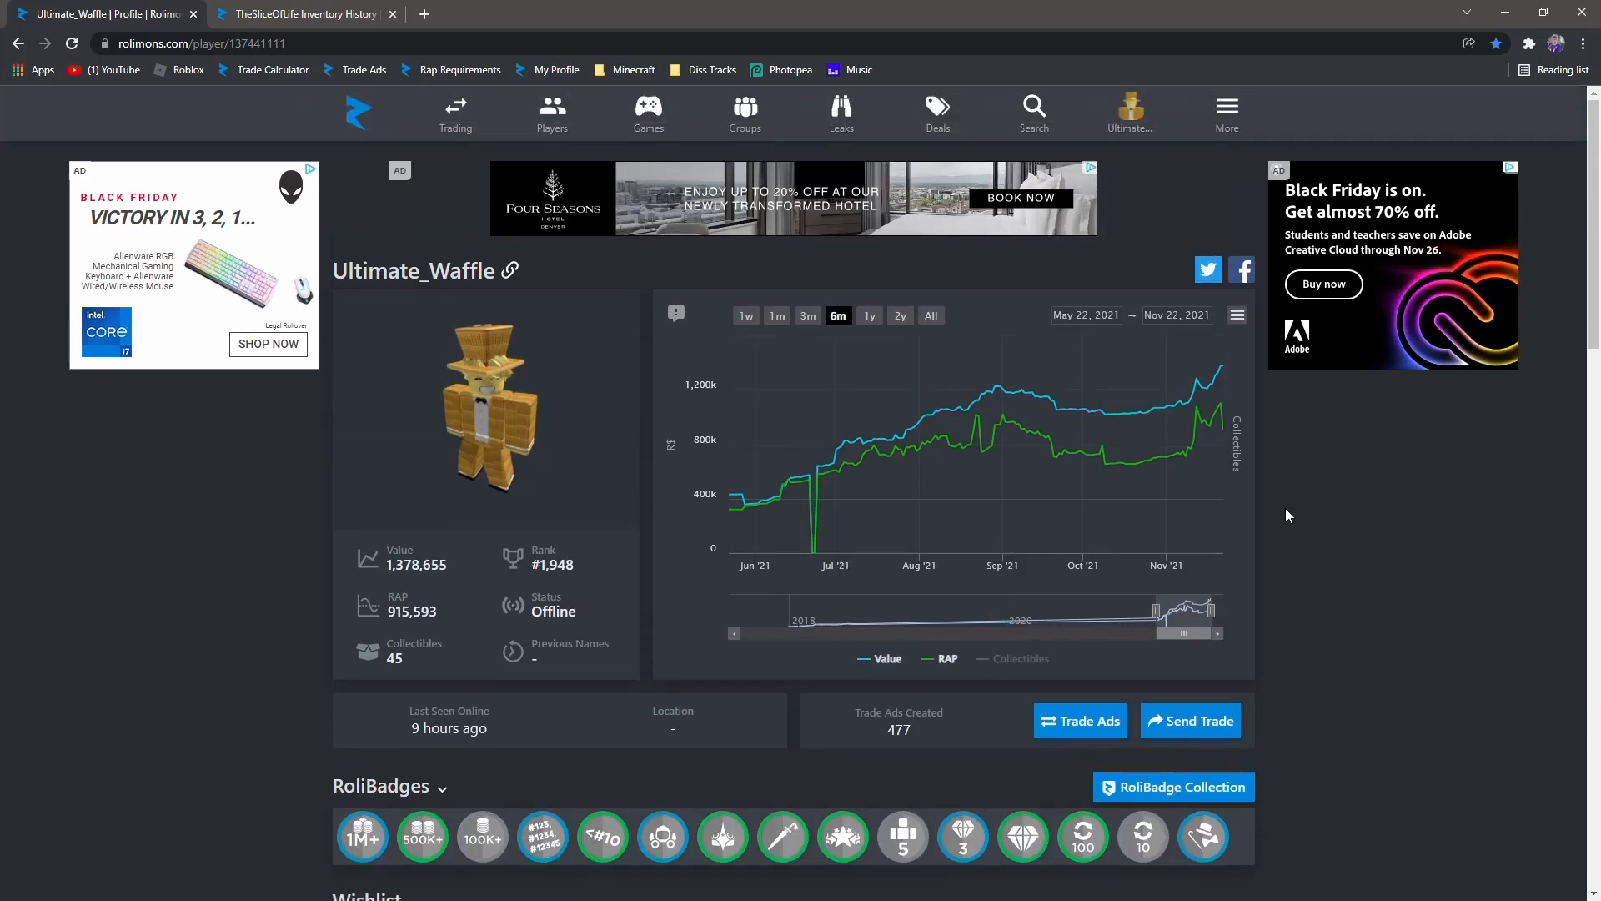
mouse_move(1299, 517)
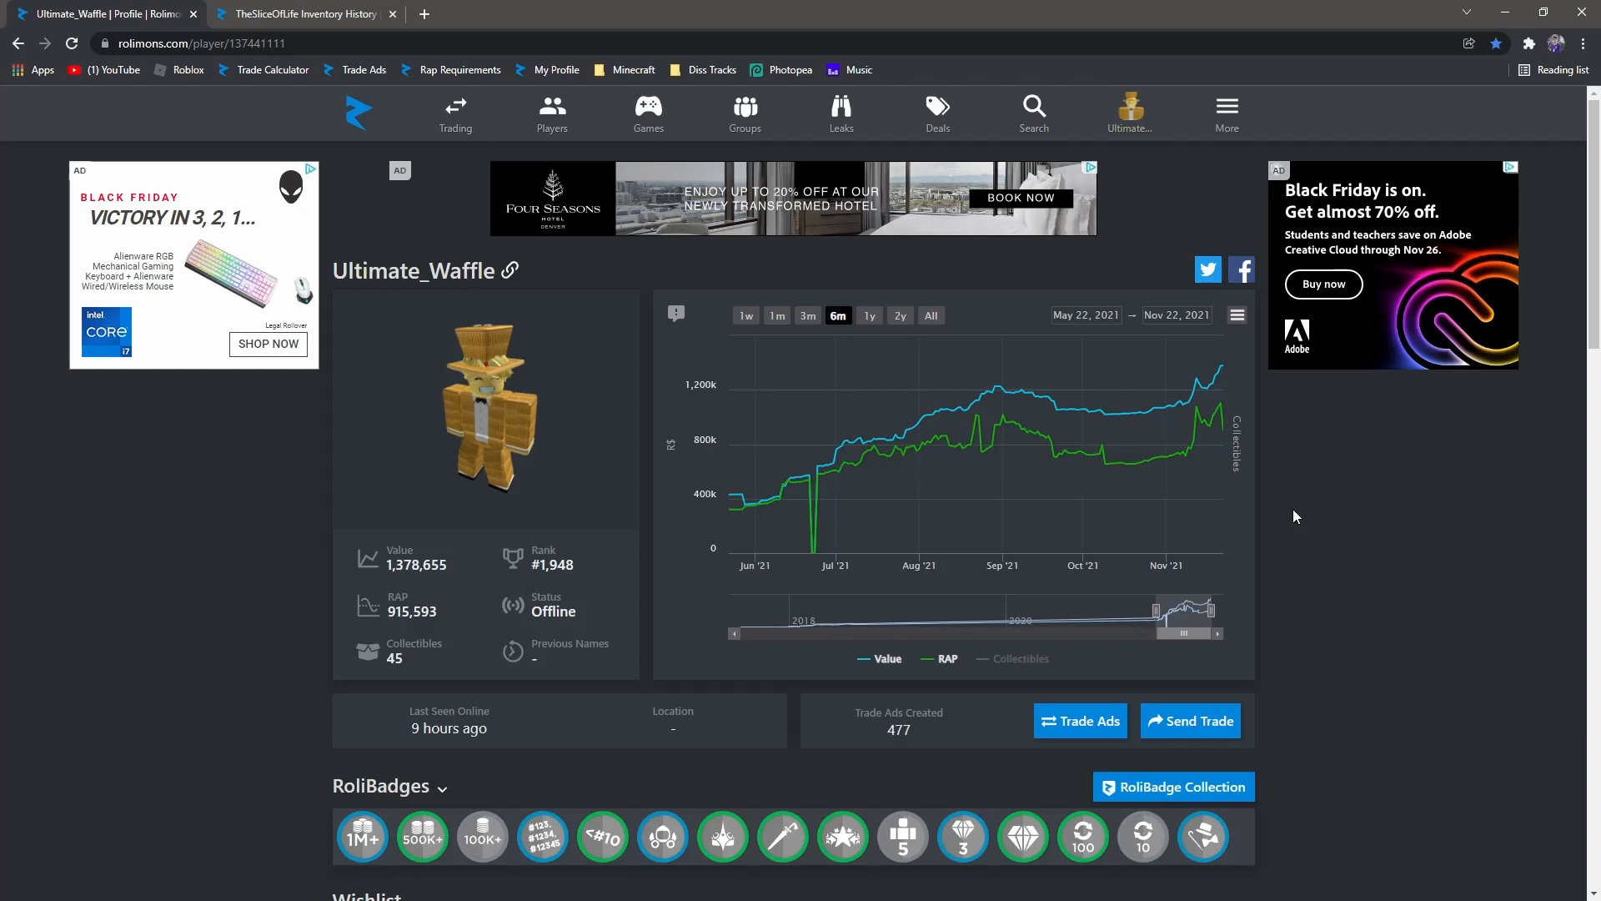
mouse_move(1289, 555)
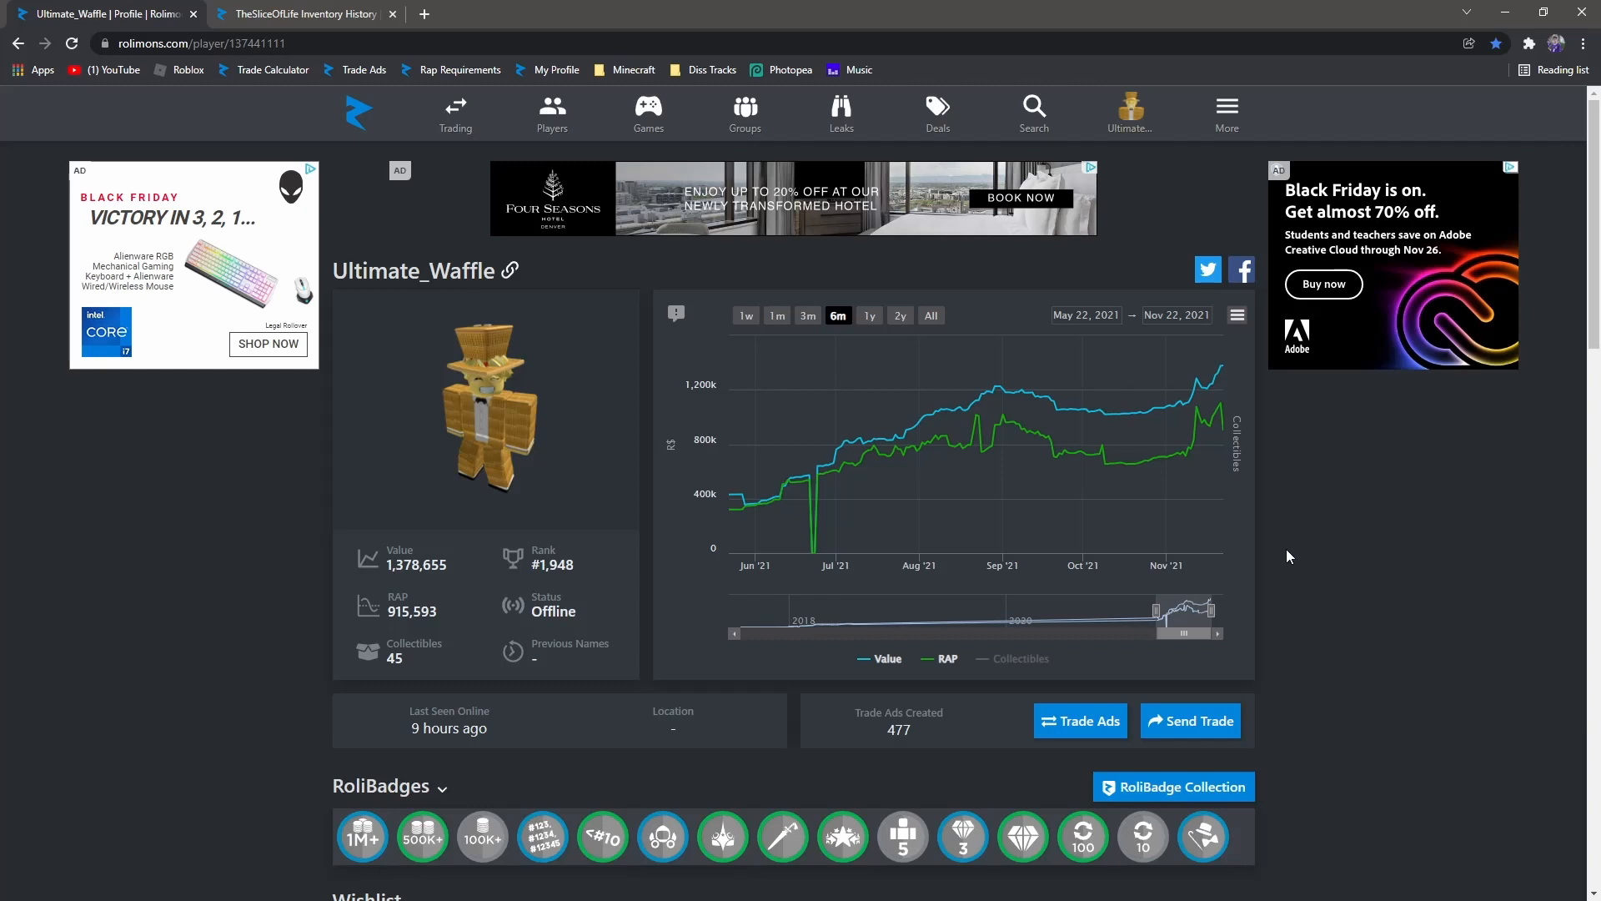